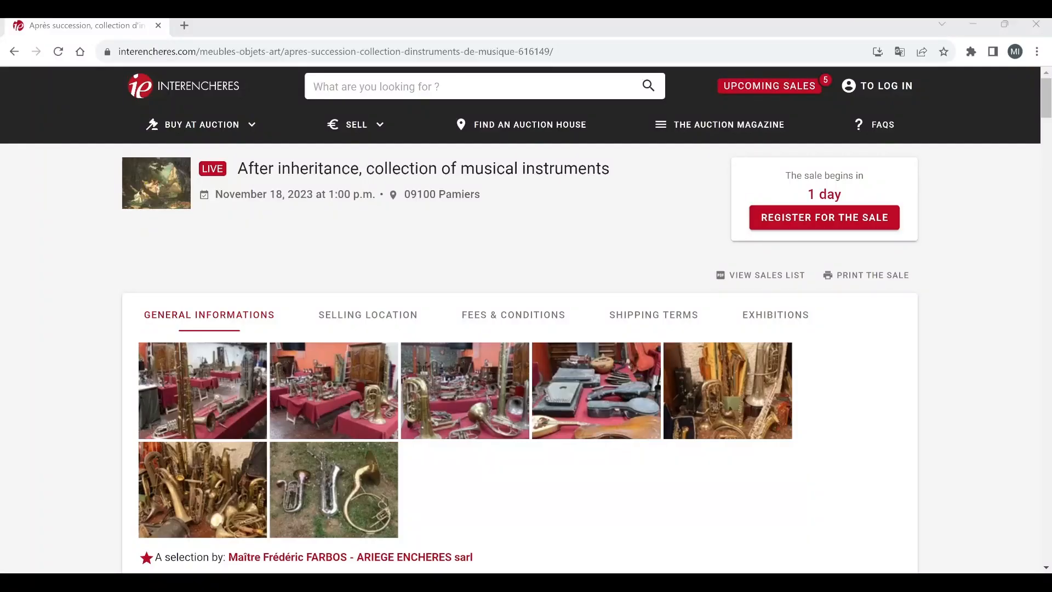
pyautogui.moveTo(563, 219)
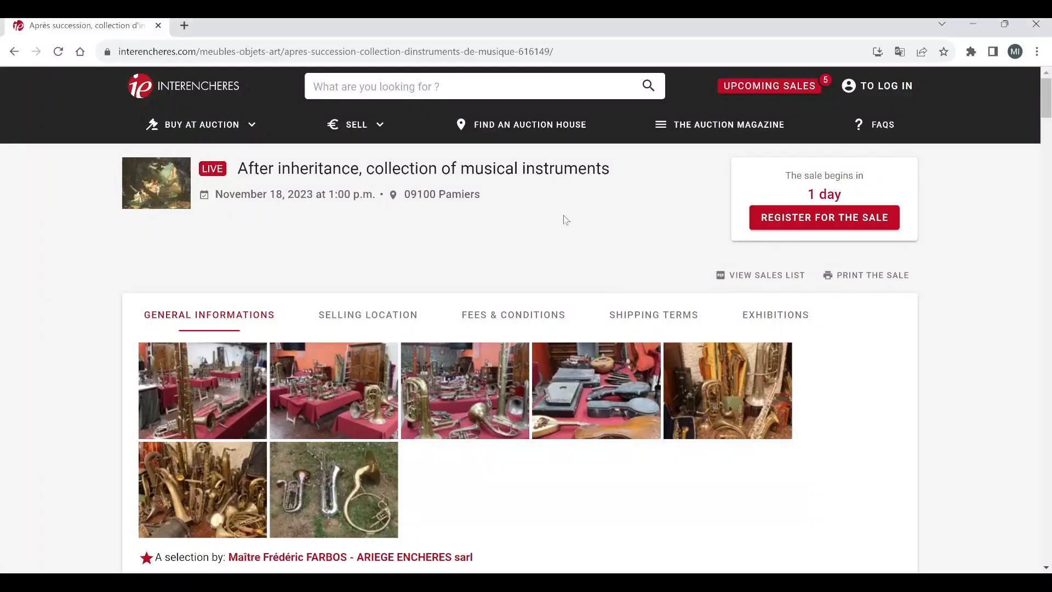
pyautogui.moveTo(187, 79)
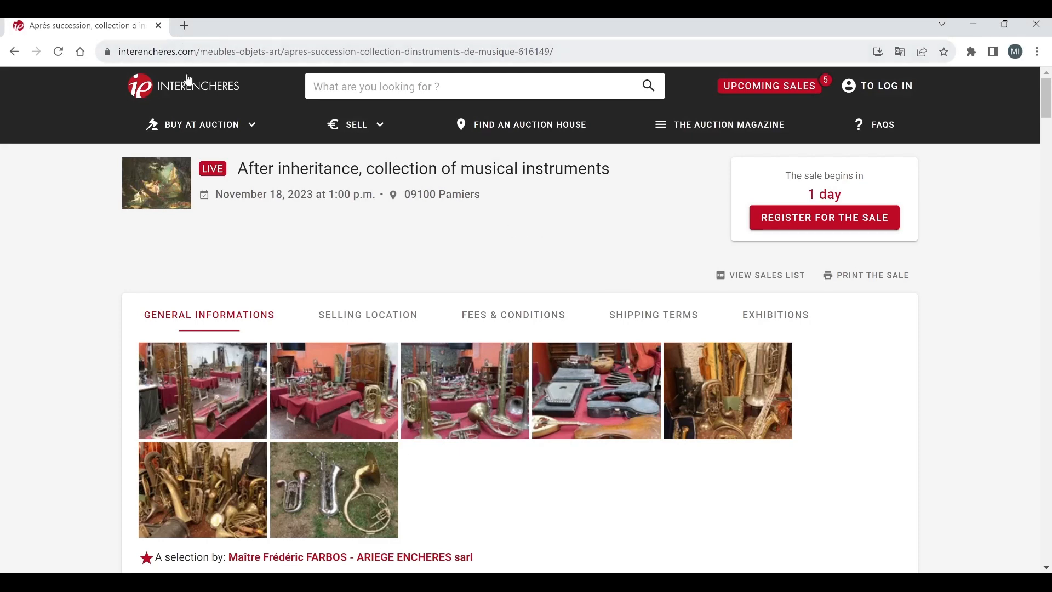
pyautogui.moveTo(873, 449)
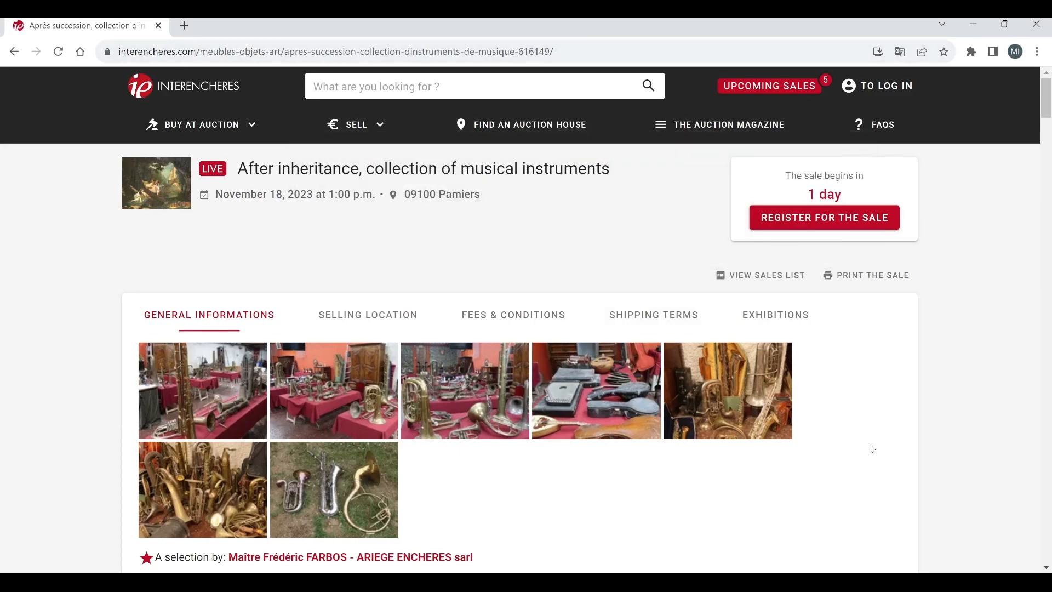
# Step: Scroll up and down the sale page to read its General Informations section
pyautogui.scroll(-3)
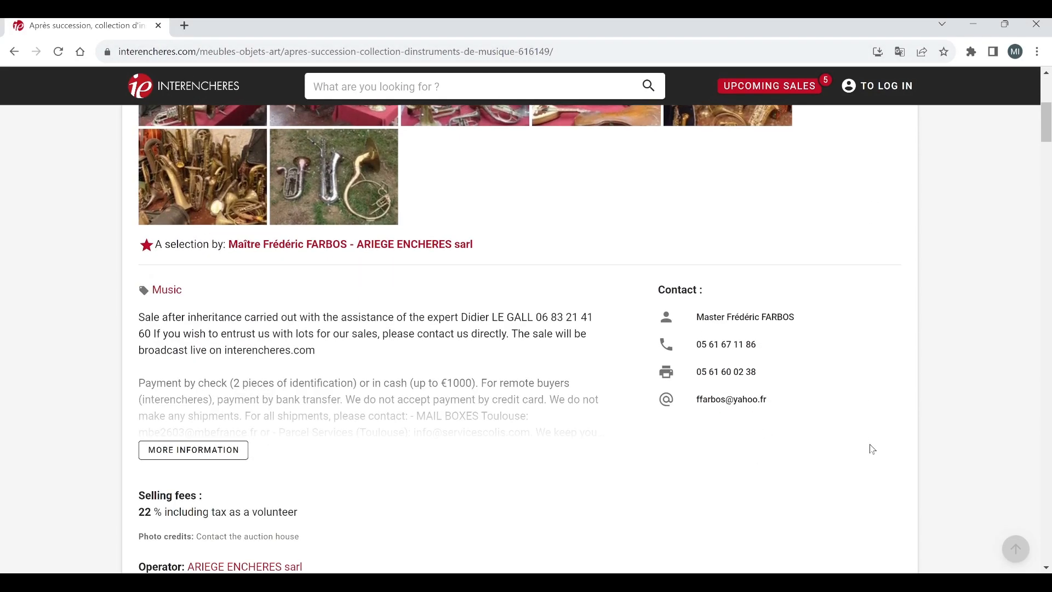
pyautogui.scroll(-3)
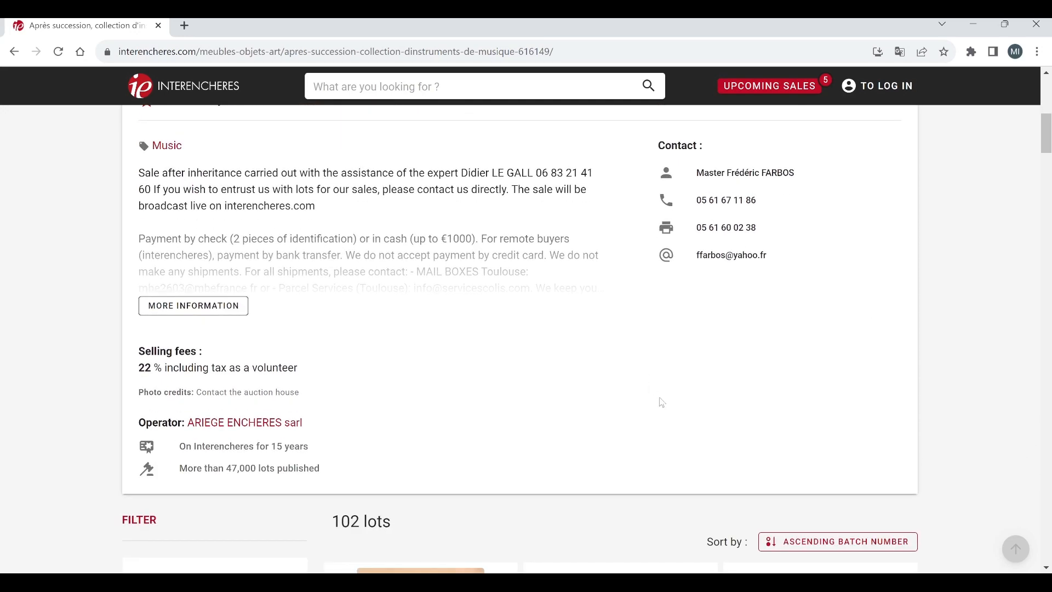
pyautogui.scroll(-3)
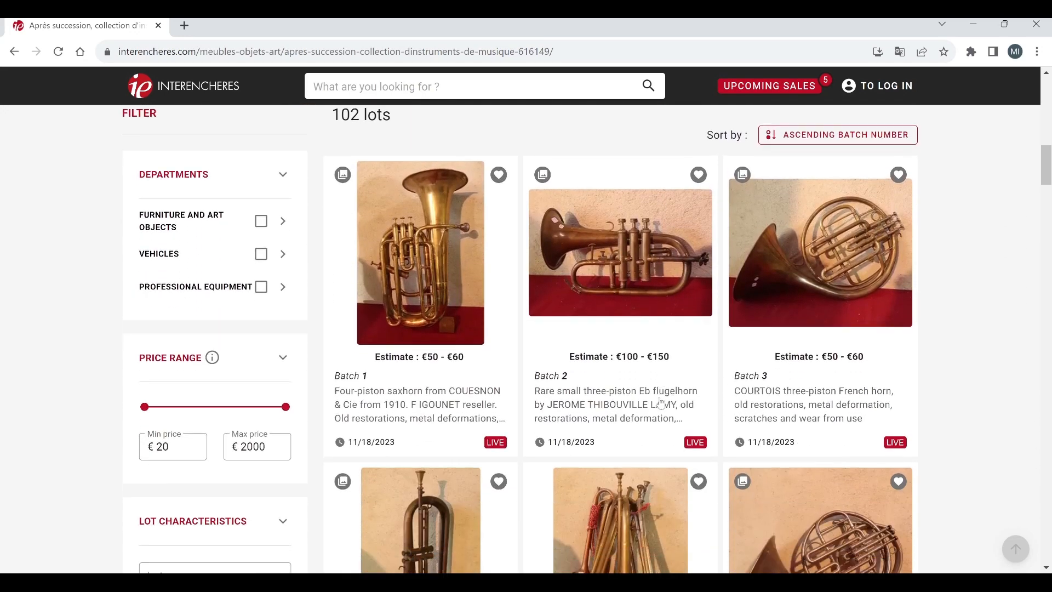
pyautogui.scroll(3)
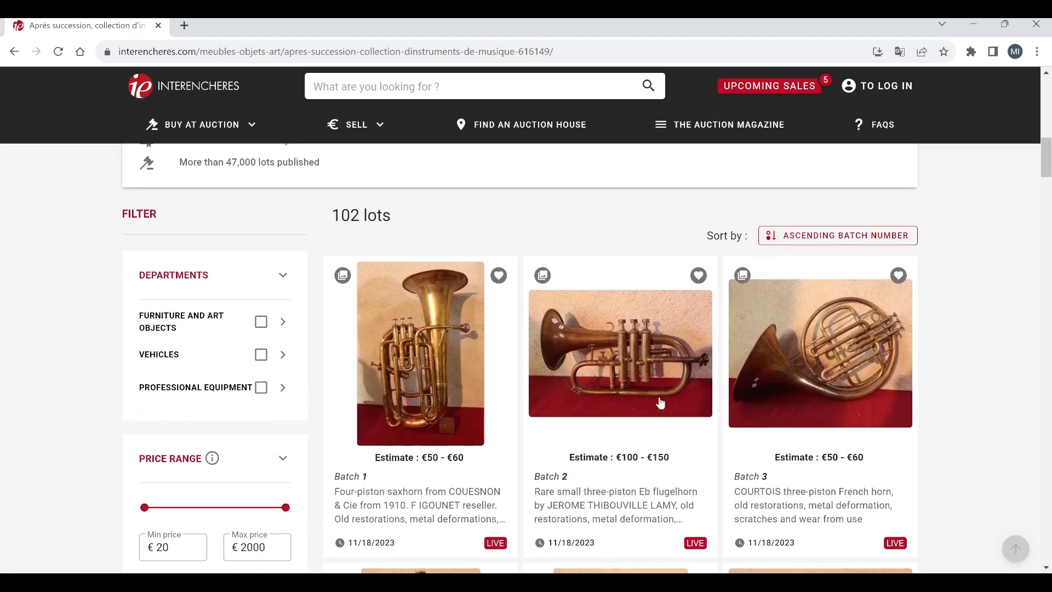
pyautogui.scroll(3)
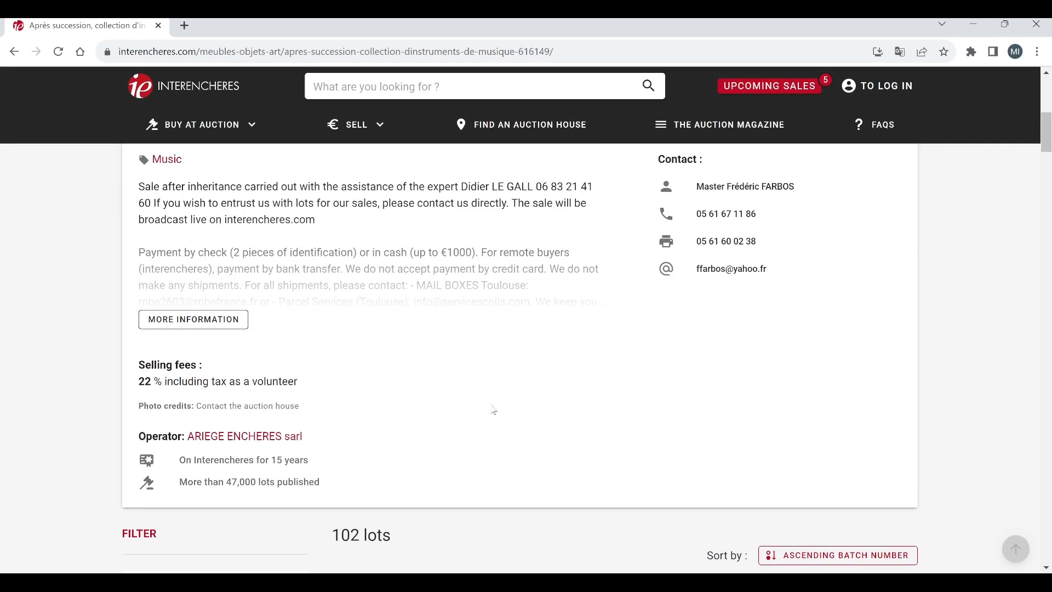
pyautogui.scroll(3)
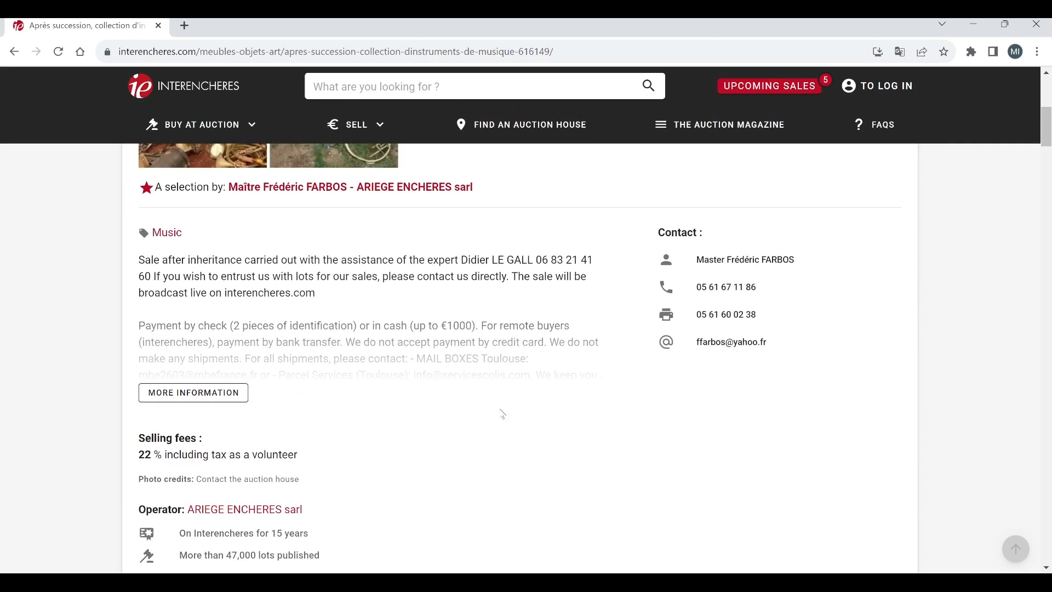
pyautogui.scroll(3)
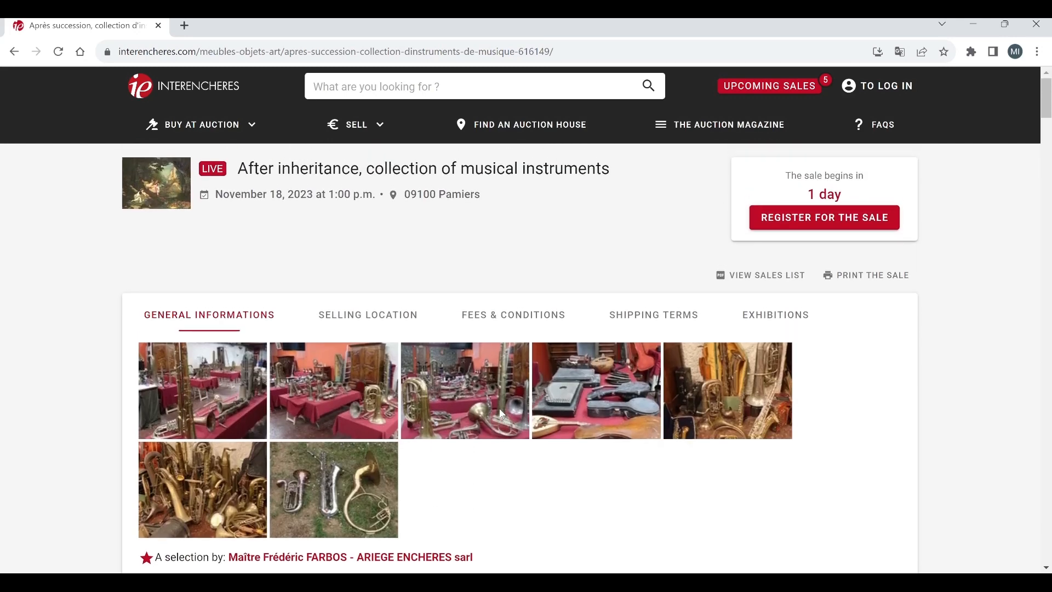
pyautogui.scroll(-3)
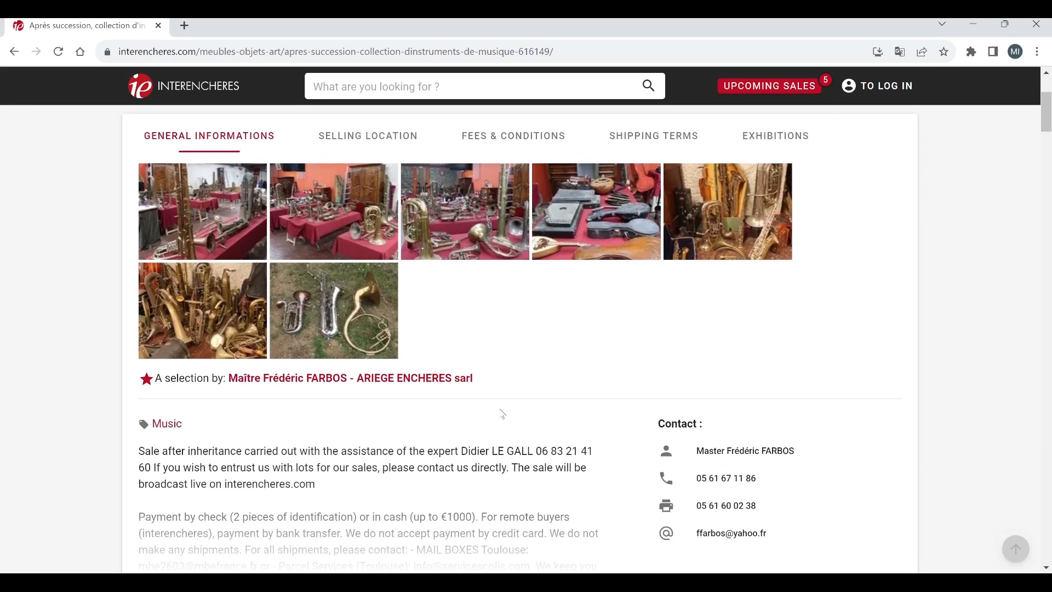
pyautogui.scroll(-3)
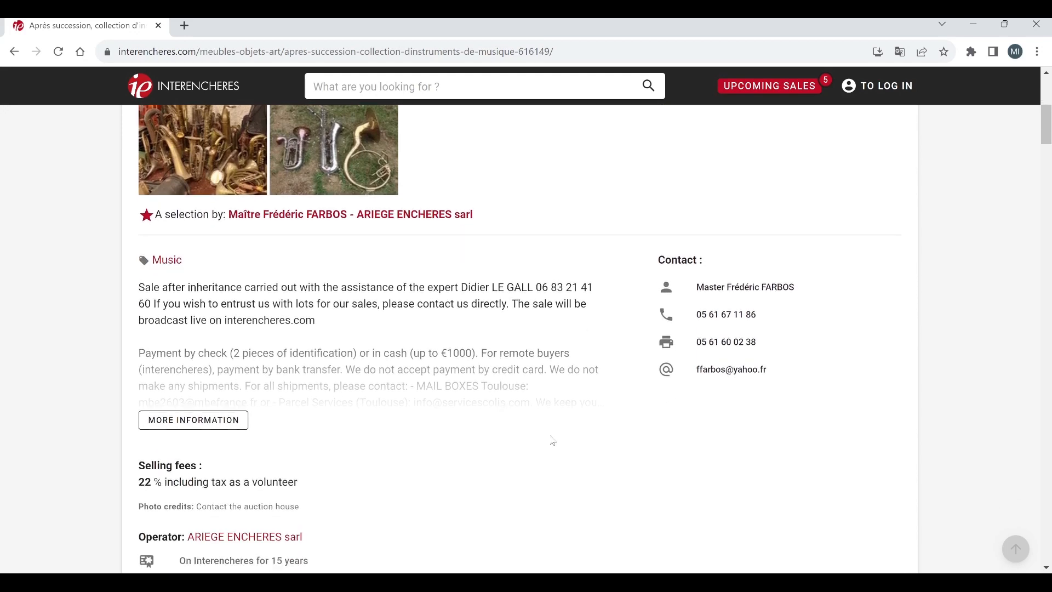
pyautogui.scroll(-3)
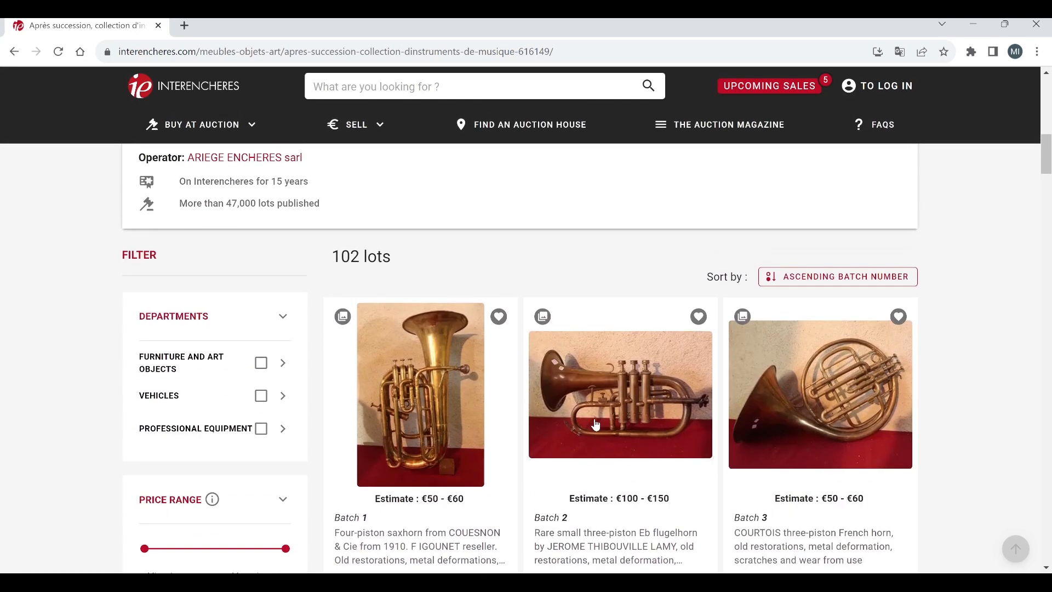
pyautogui.scroll(3)
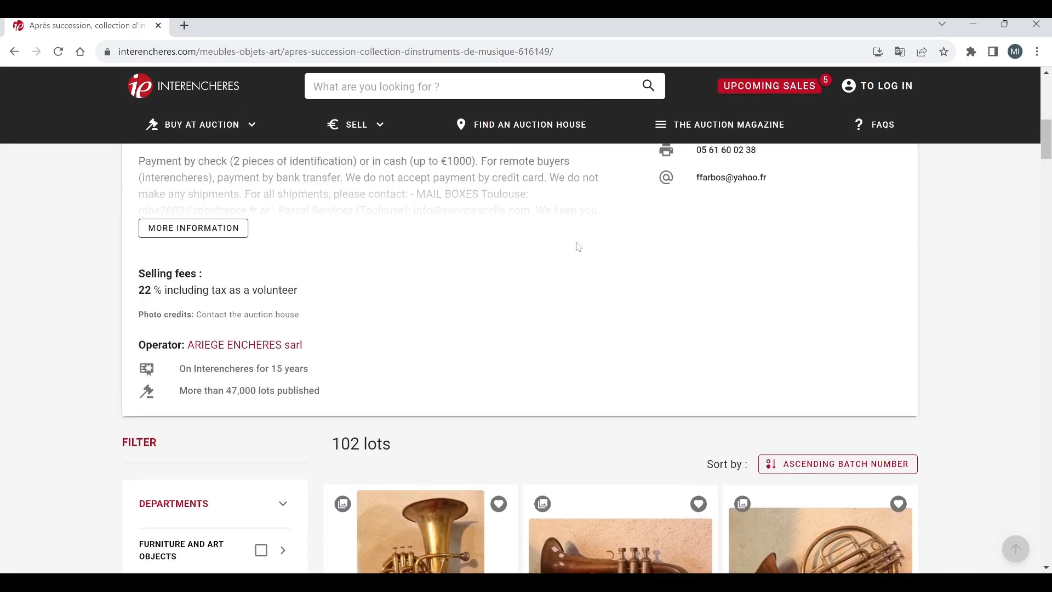
pyautogui.scroll(3)
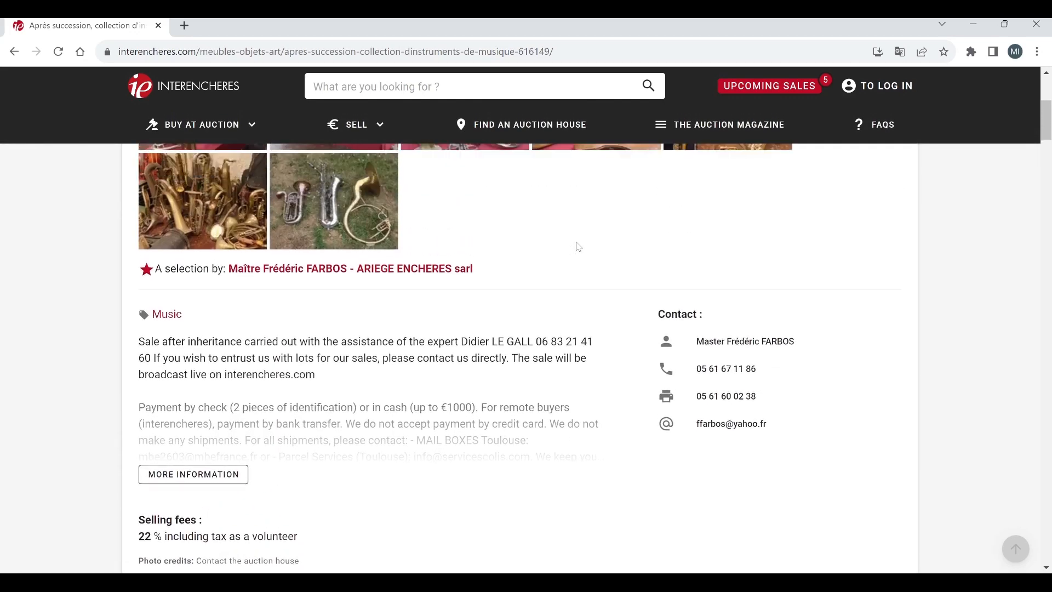
pyautogui.scroll(3)
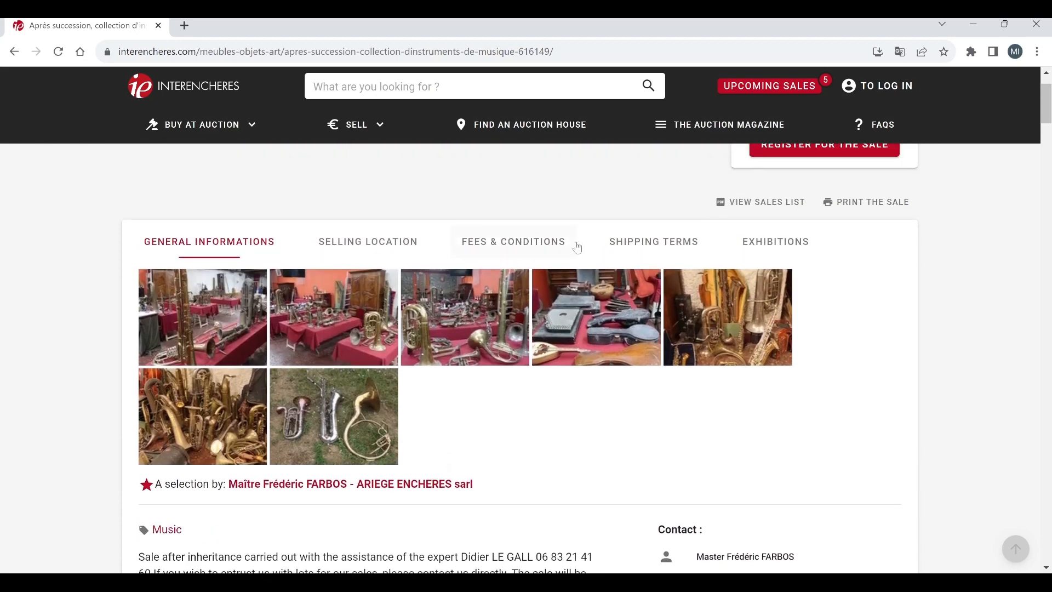
pyautogui.moveTo(609, 322)
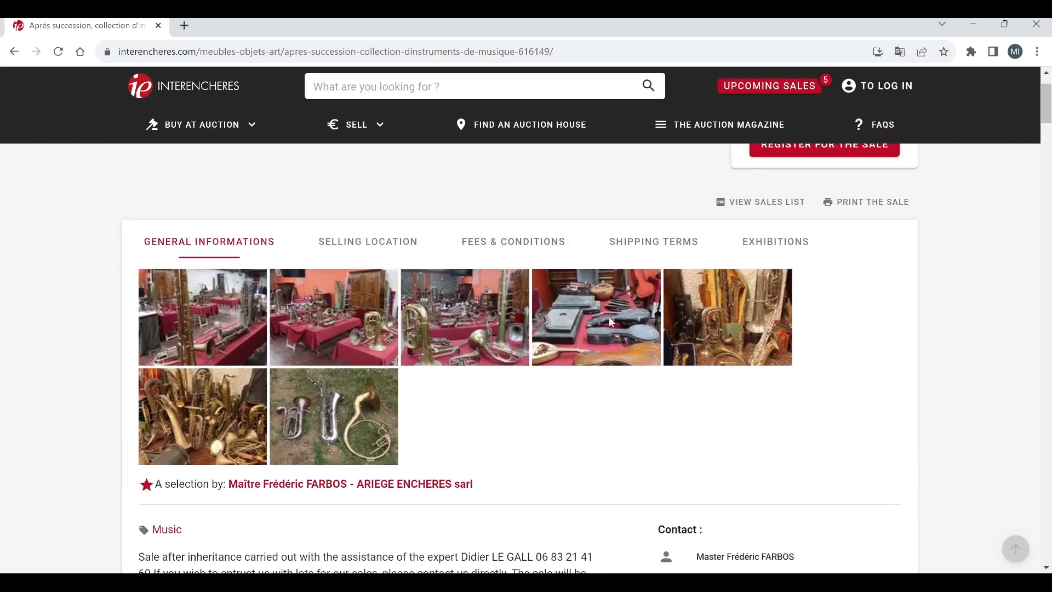
pyautogui.moveTo(648, 445)
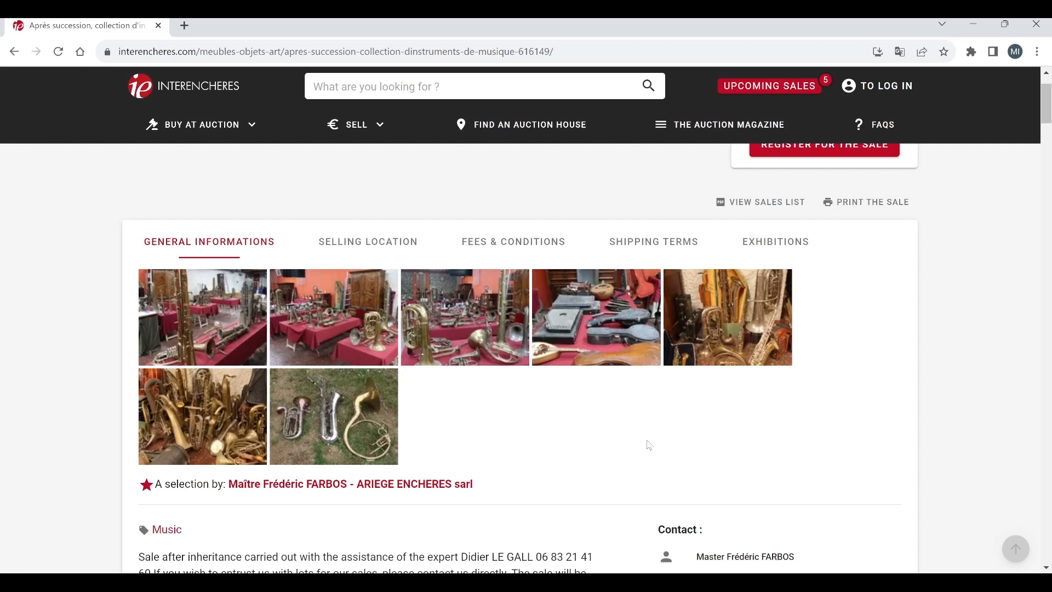
# Step: Scroll down the sale page until the 102-lot grid comes into view
pyautogui.scroll(-3)
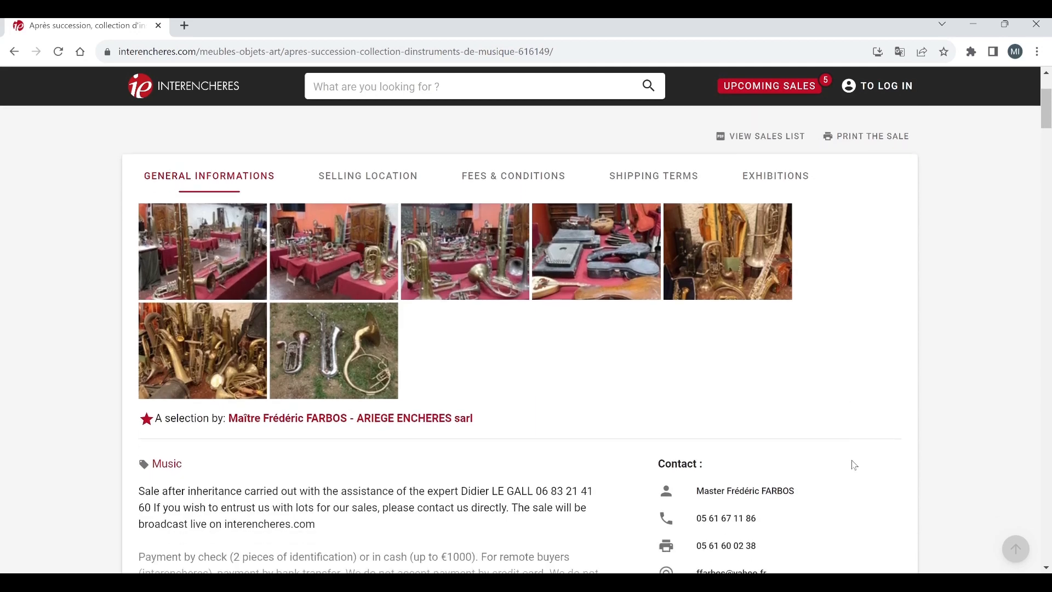
pyautogui.scroll(-3)
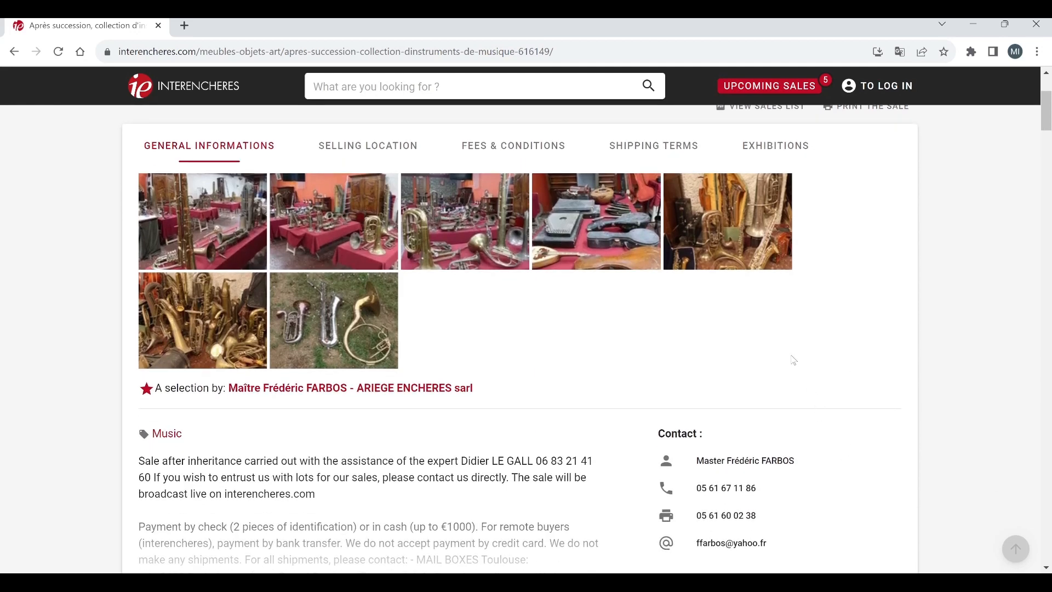
pyautogui.scroll(3)
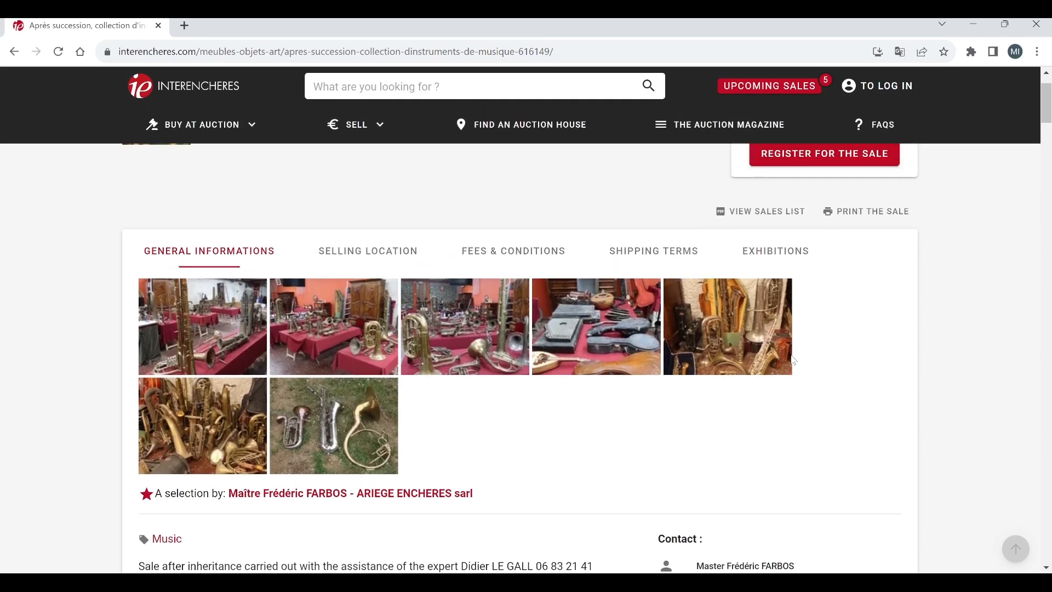
pyautogui.scroll(3)
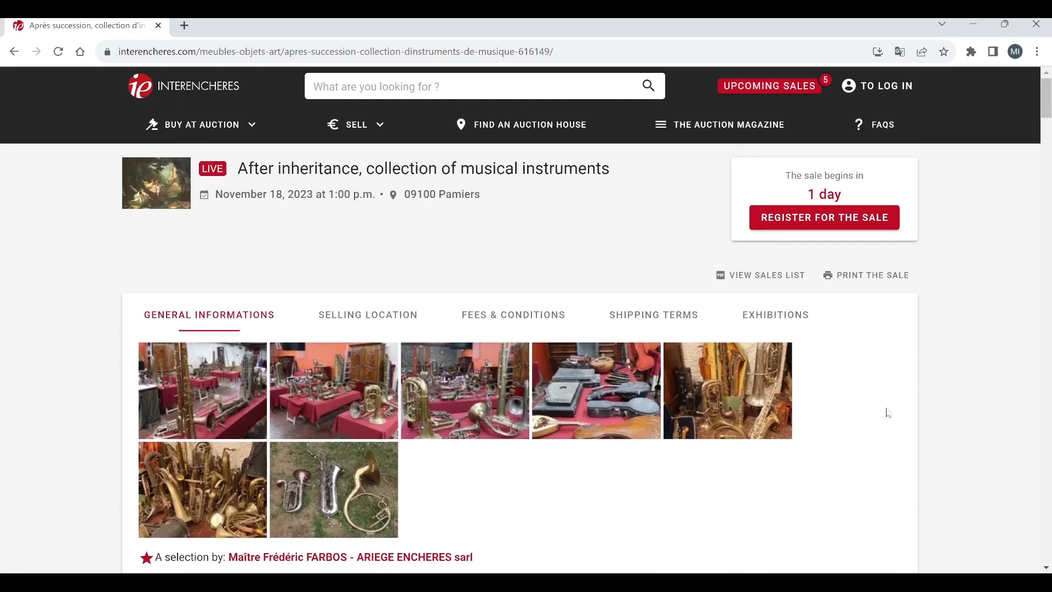
pyautogui.scroll(-3)
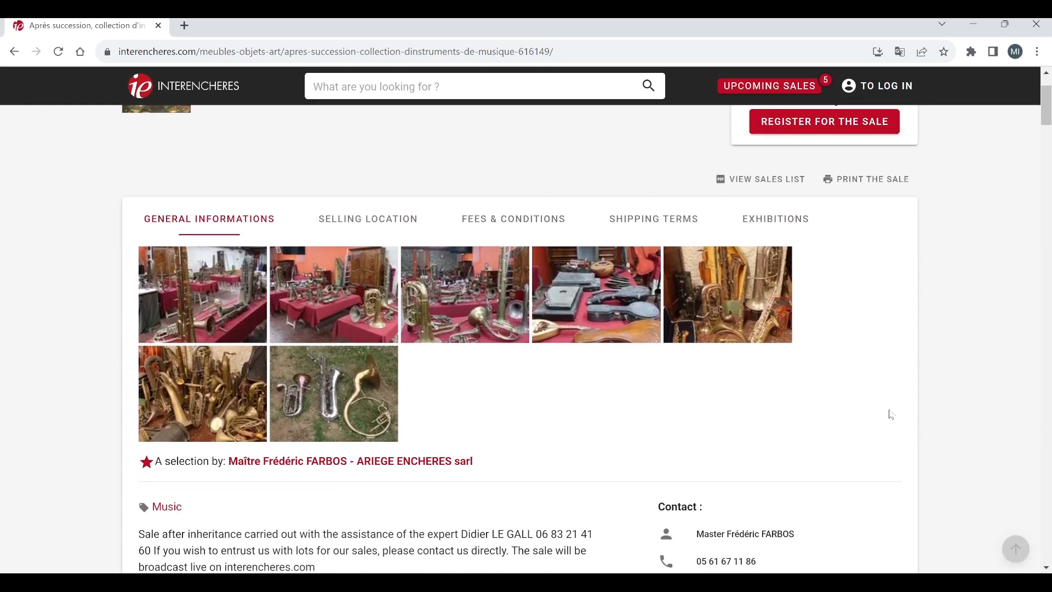
pyautogui.scroll(-3)
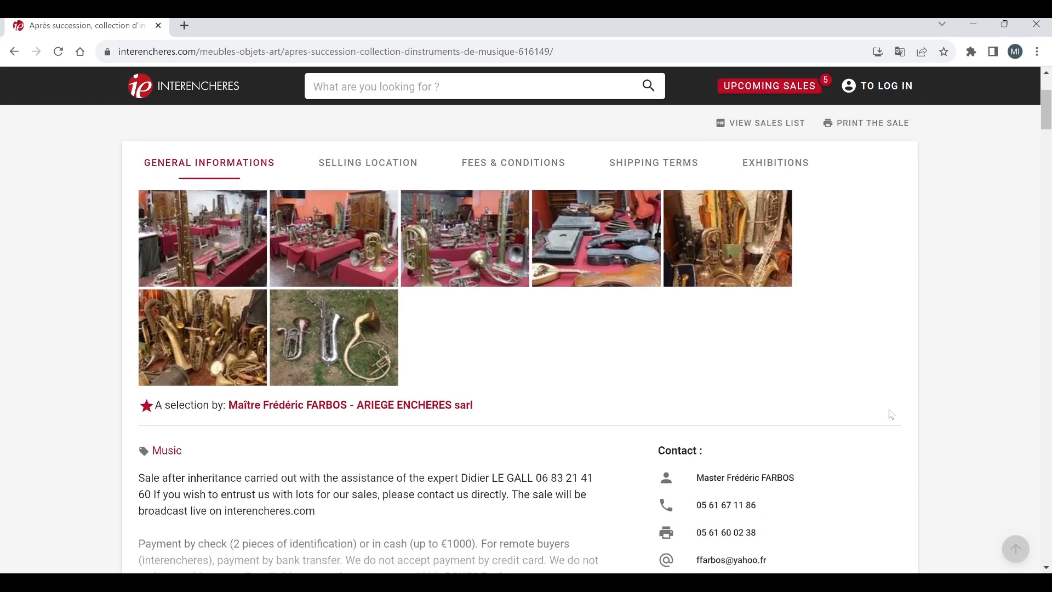
pyautogui.scroll(-3)
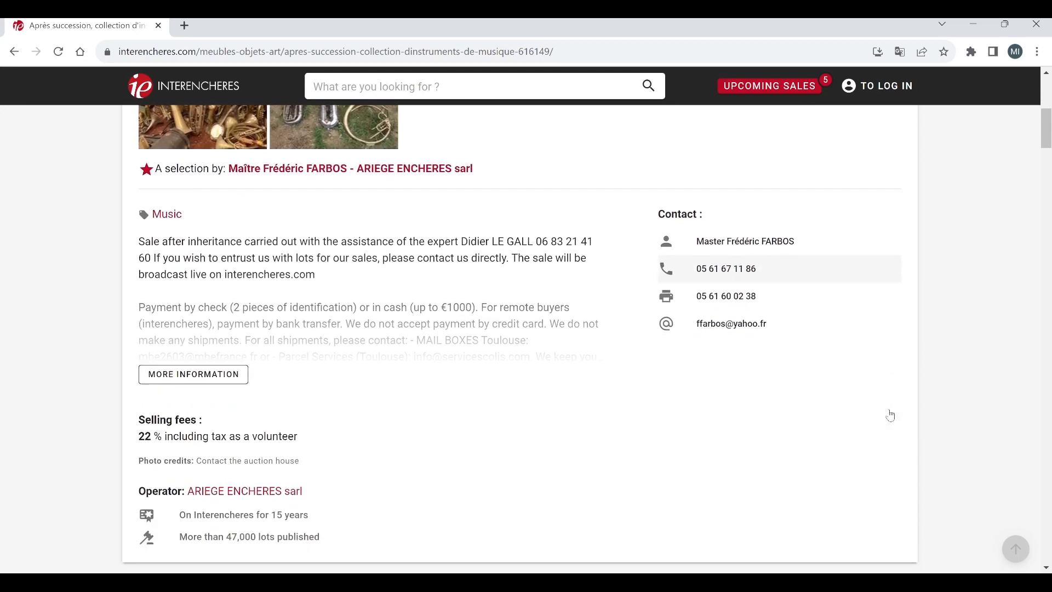
pyautogui.scroll(-3)
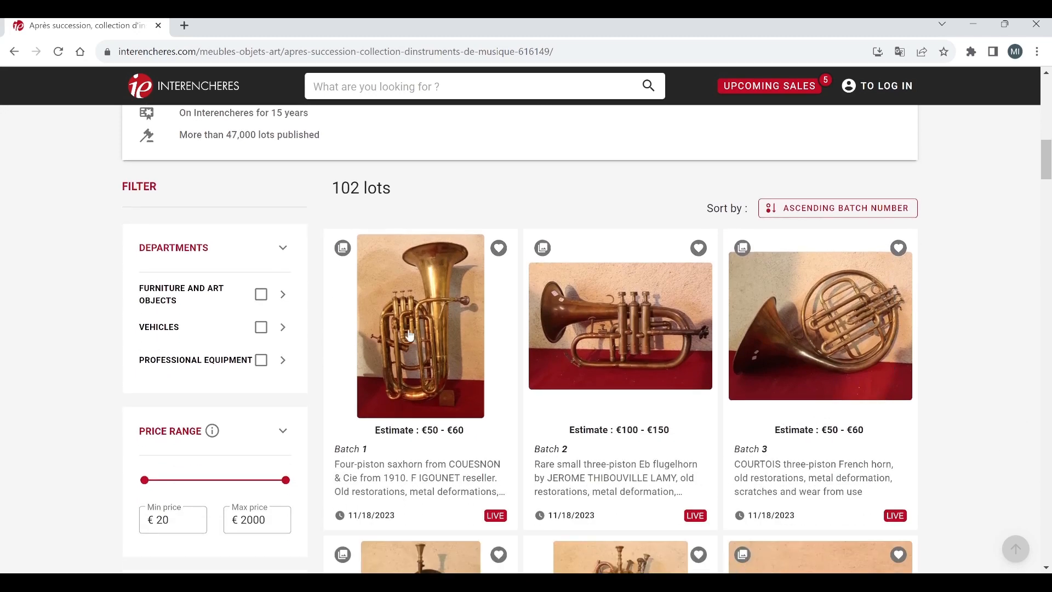
# Step: View Lot 1's four-piston saxhorn photos, then advance to Batch 2's flugelhorn via Next Batch
pyautogui.click(420, 326)
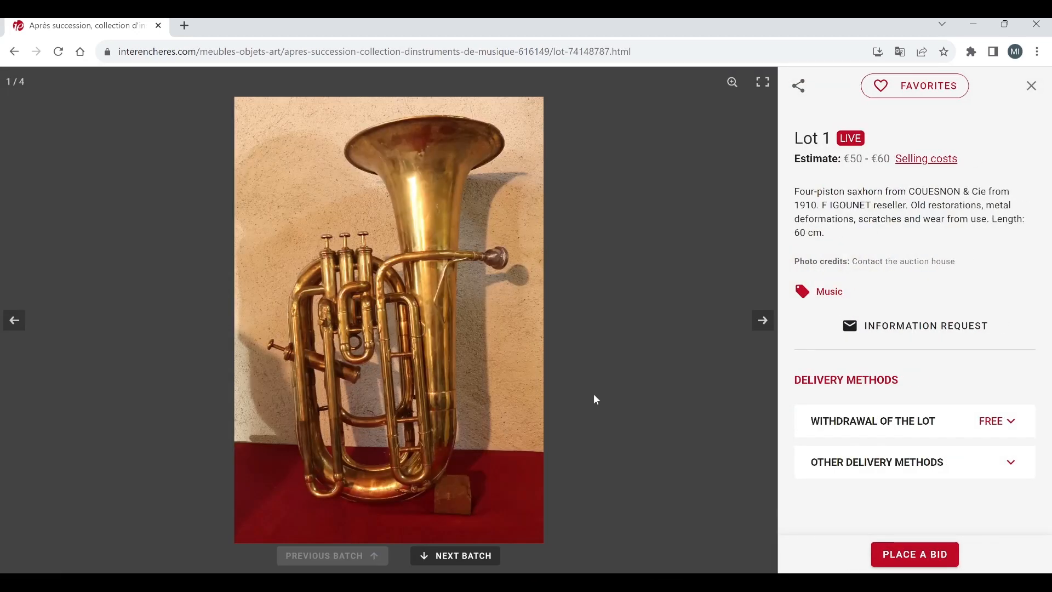
pyautogui.moveTo(696, 397)
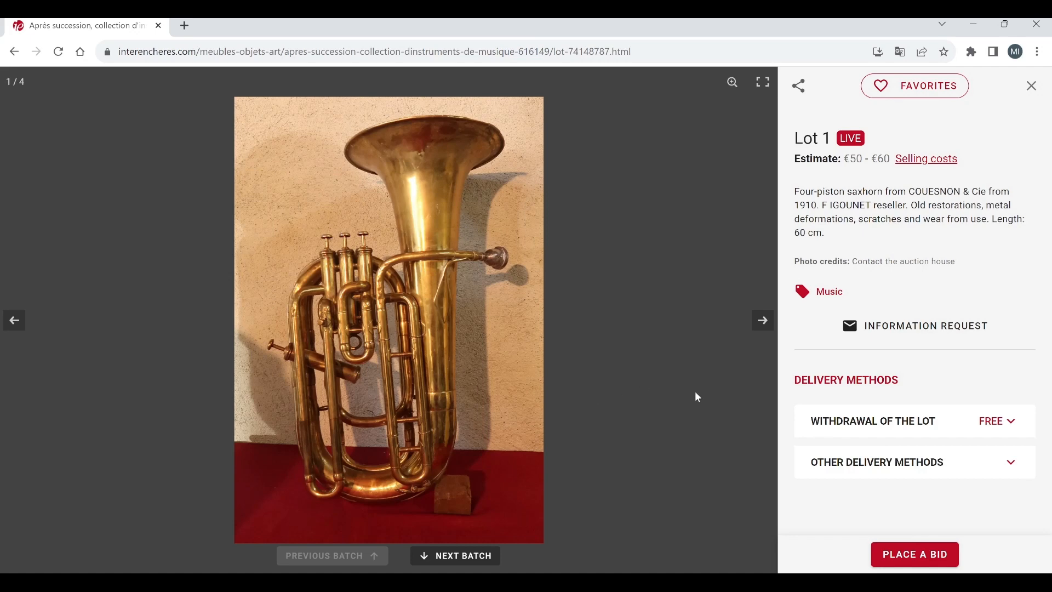
pyautogui.moveTo(762, 329)
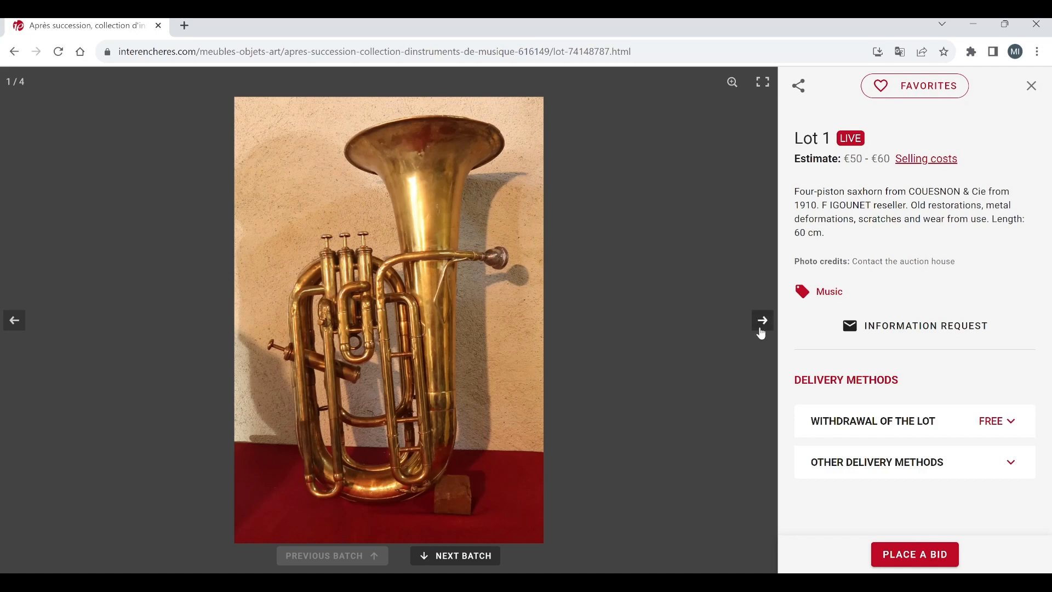
pyautogui.click(761, 320)
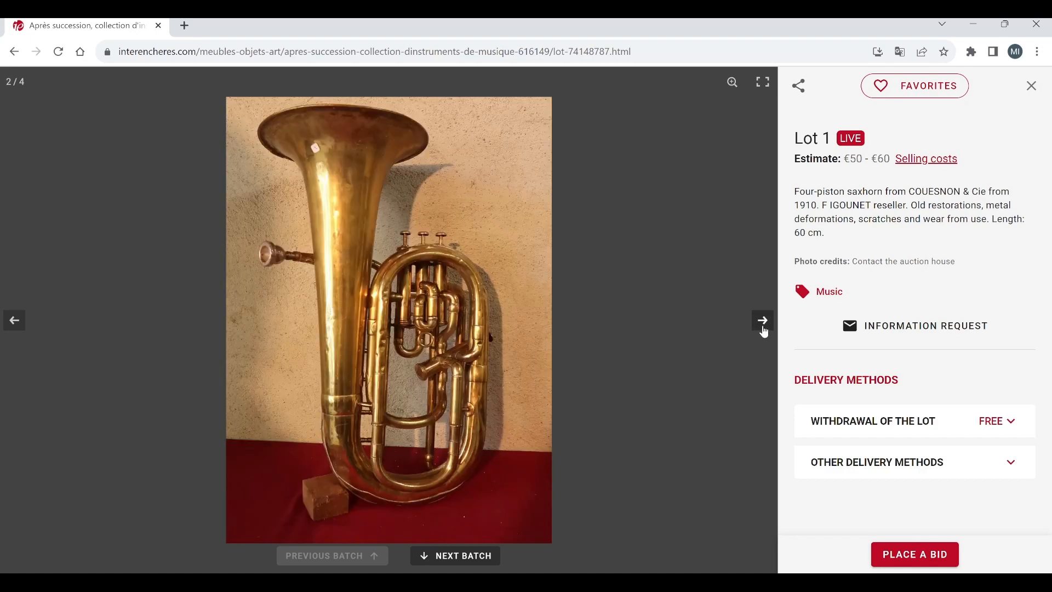
pyautogui.click(762, 320)
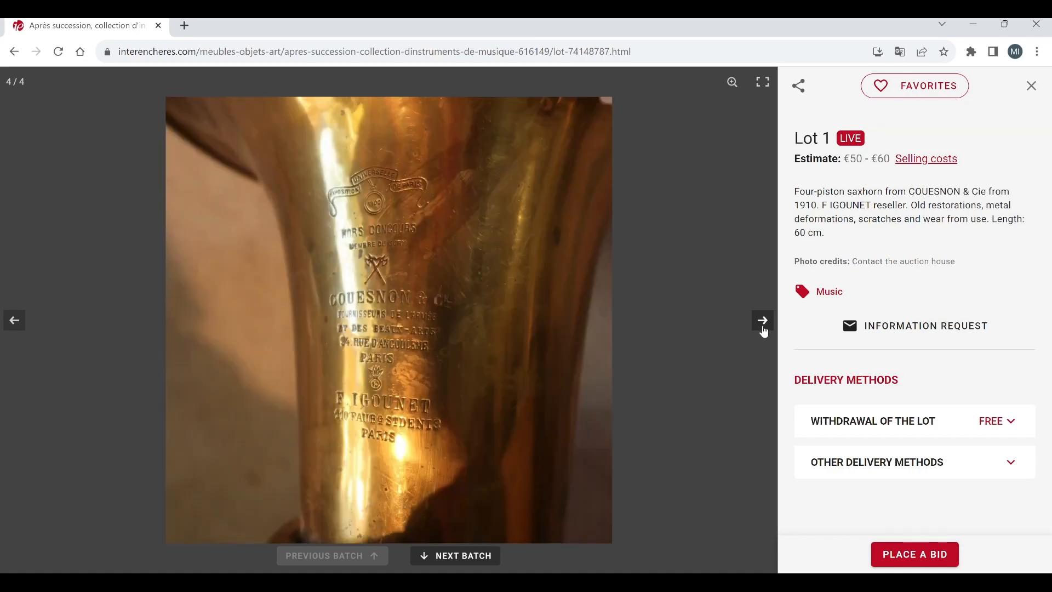
pyautogui.moveTo(1031, 86)
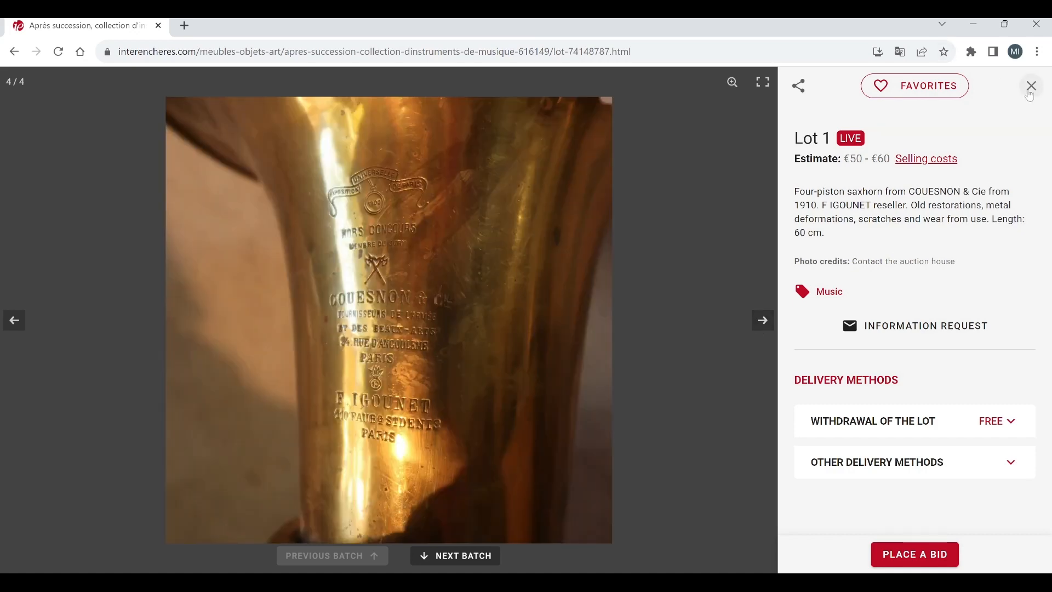
pyautogui.moveTo(747, 337)
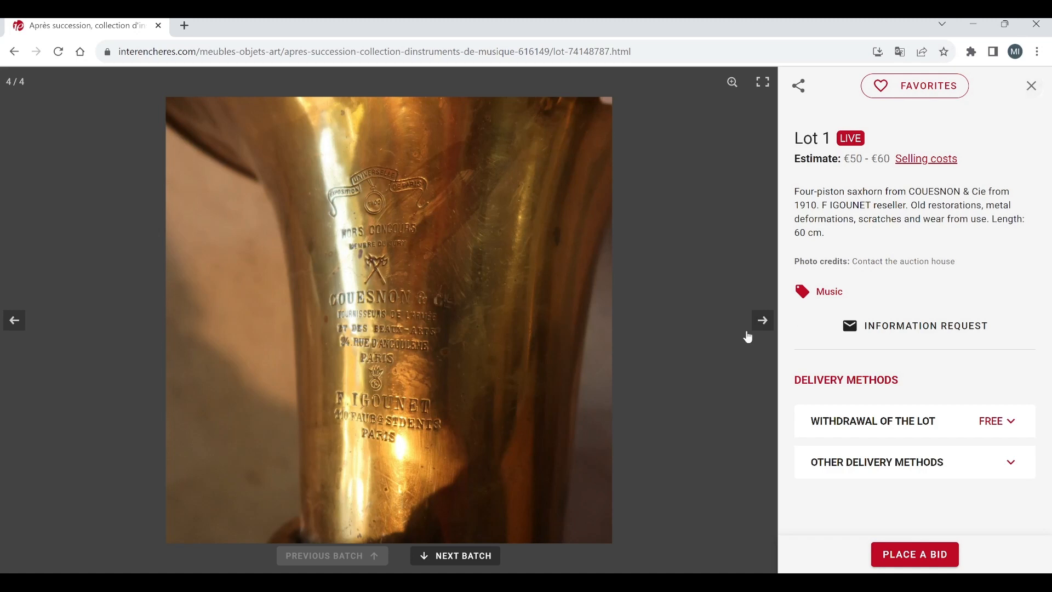
pyautogui.moveTo(459, 555)
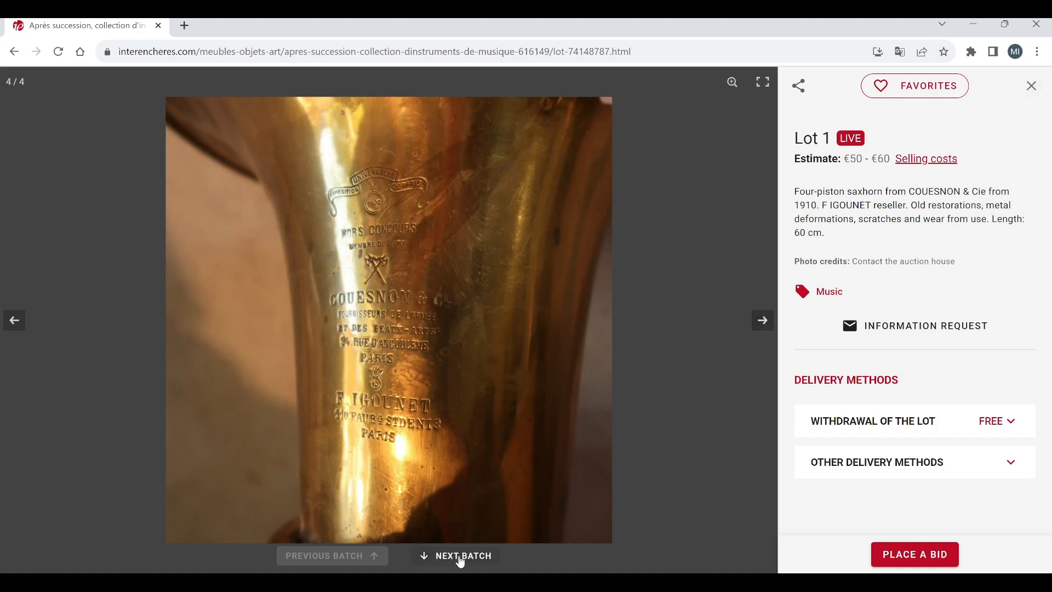
pyautogui.click(462, 556)
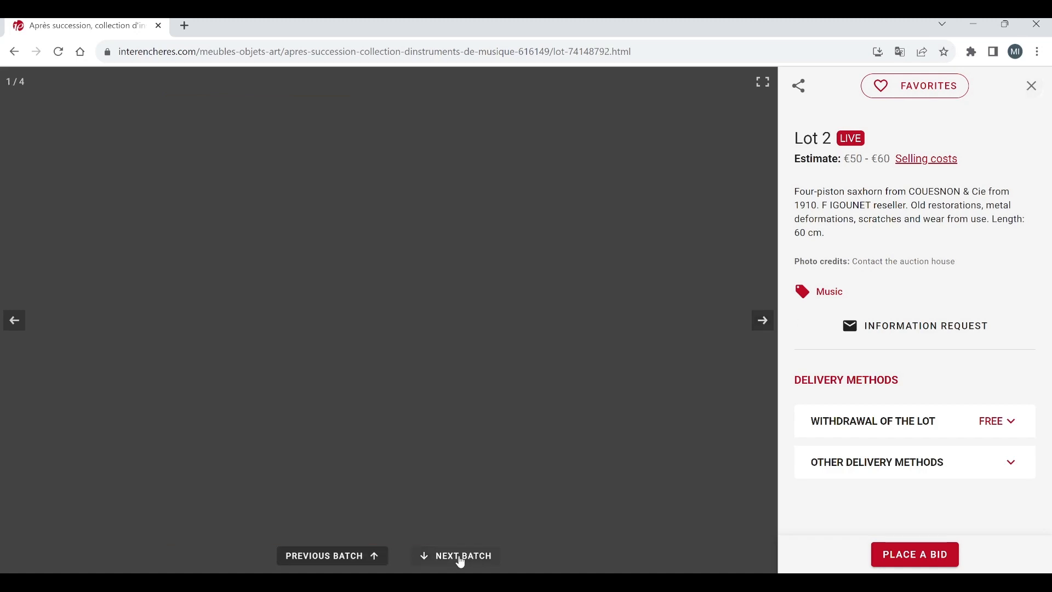
pyautogui.click(462, 556)
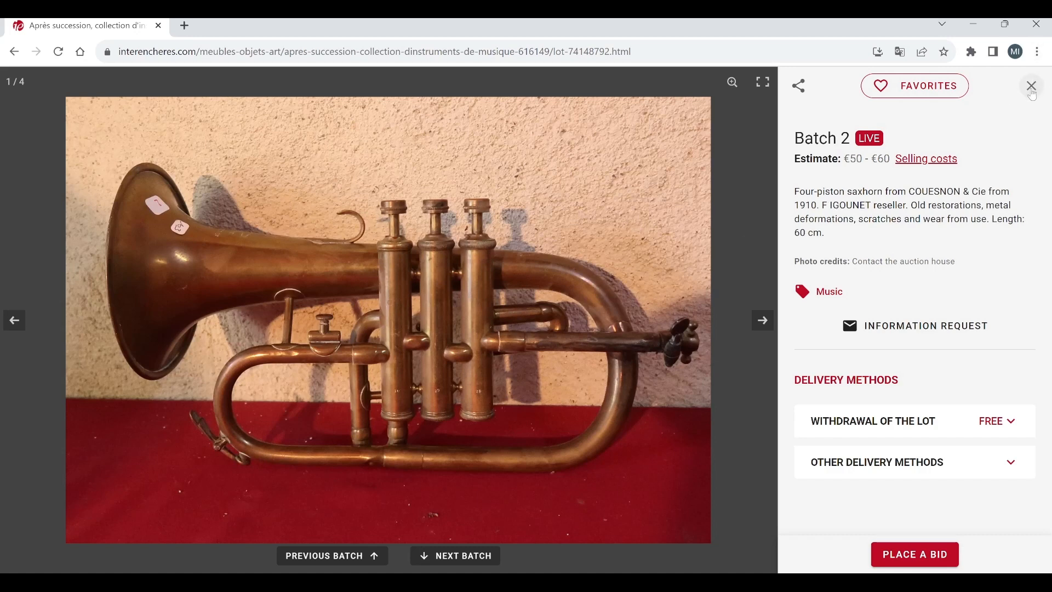
# Step: Return to the lot grid, reopen the Batch 2 flugelhorn and reach its third of four photos
pyautogui.click(1031, 85)
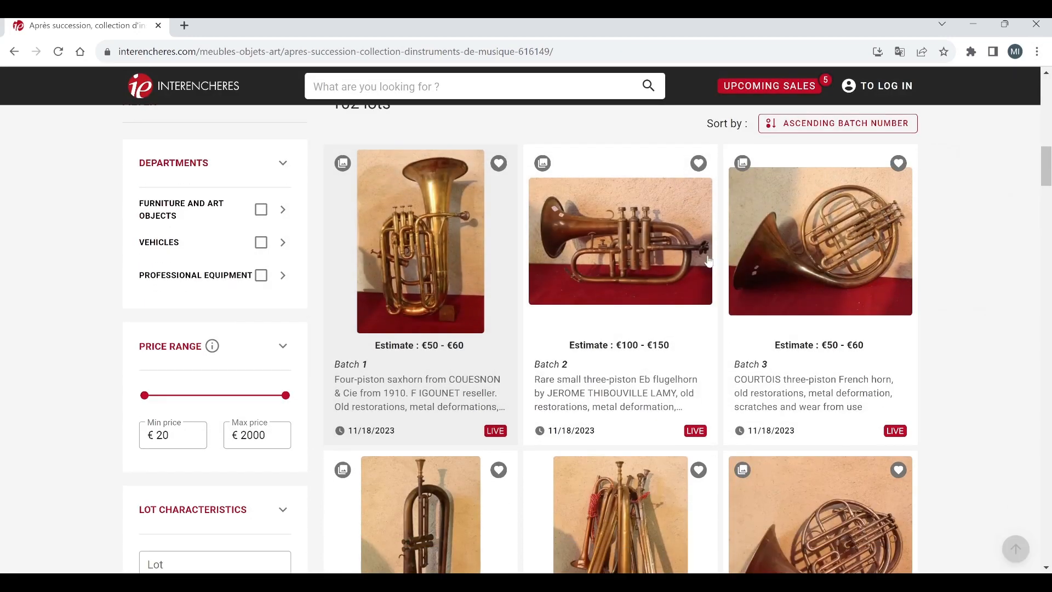
pyautogui.moveTo(643, 248)
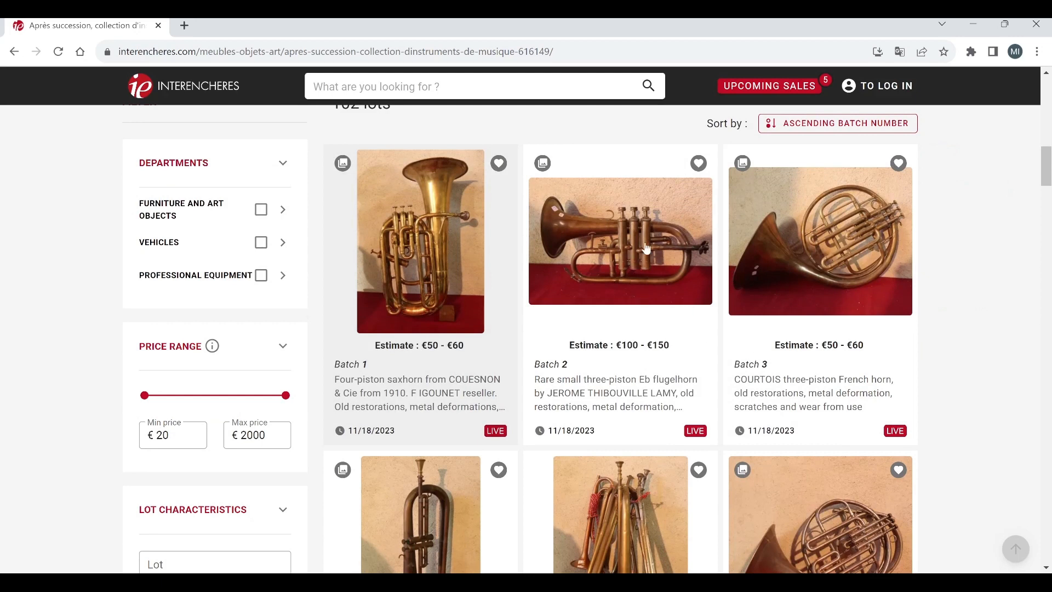
pyautogui.moveTo(719, 343)
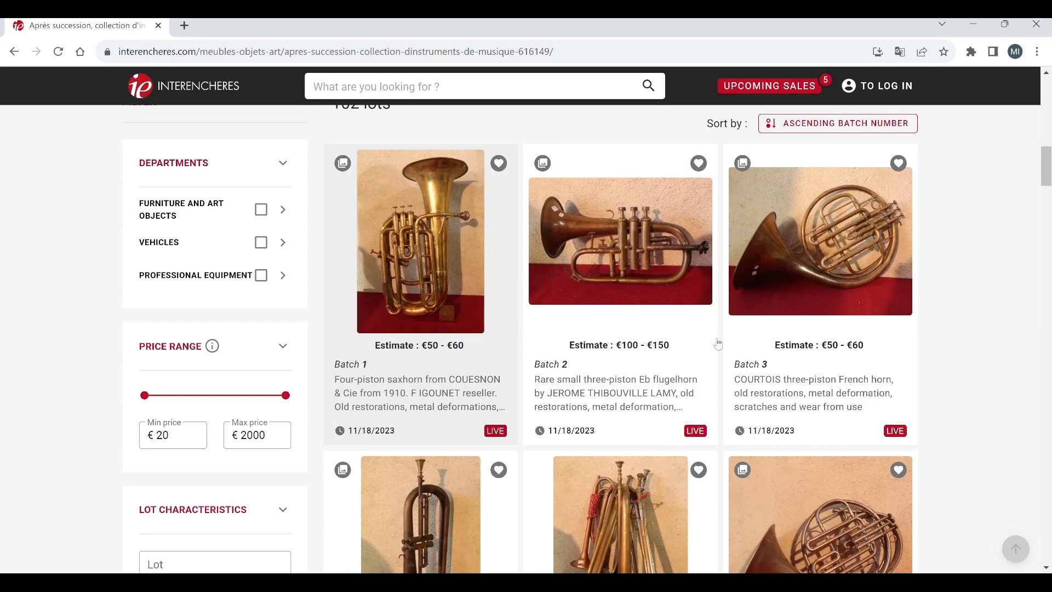
pyautogui.click(620, 242)
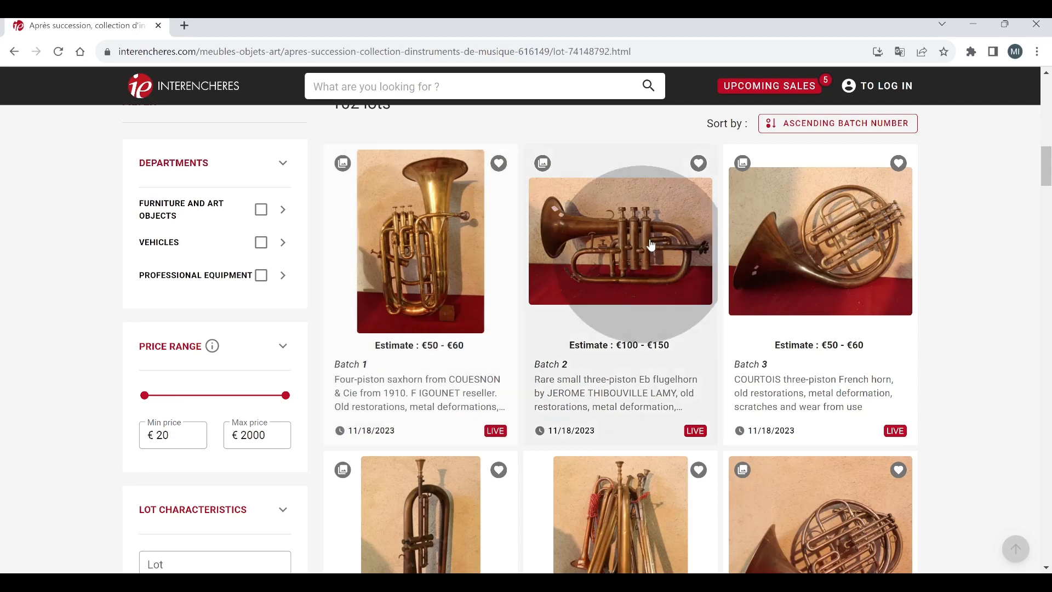
pyautogui.click(619, 241)
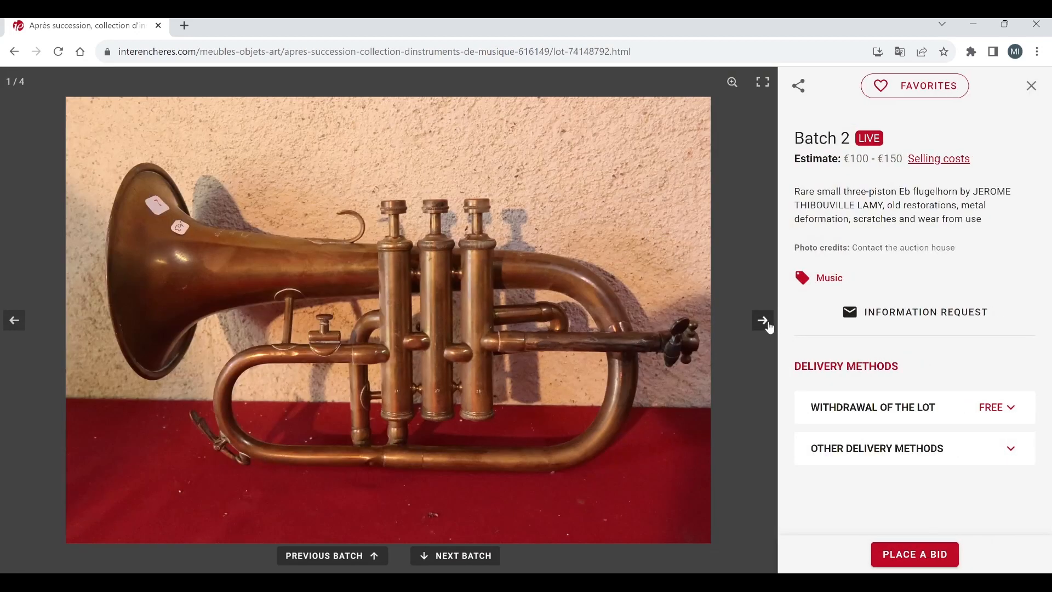
pyautogui.click(762, 320)
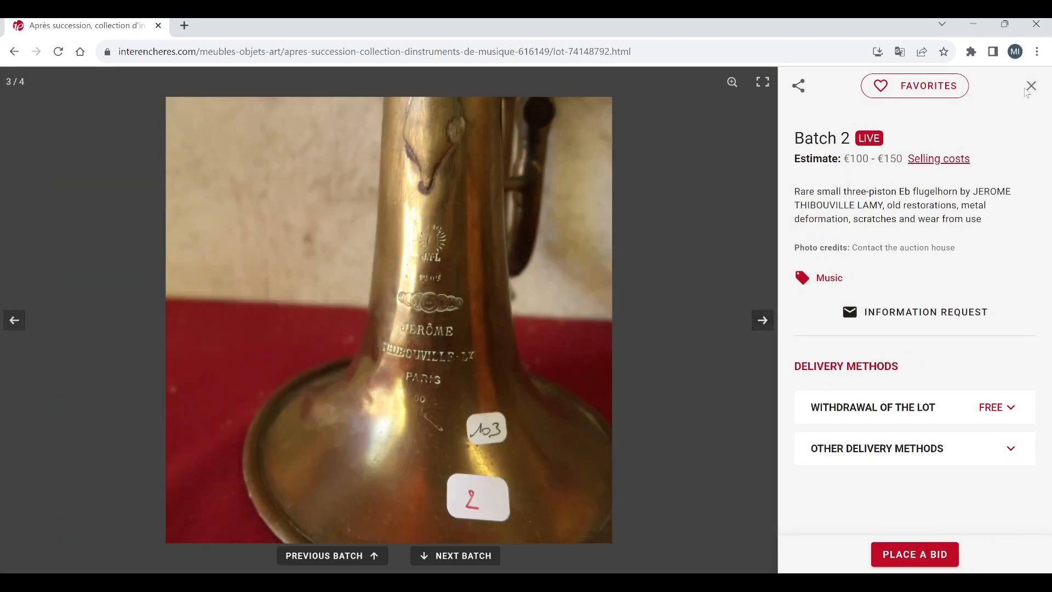
# Step: Close the lot viewer and scroll the grid to Batches 4–6: bugle, five-instrument lot, French horn
pyautogui.click(1032, 85)
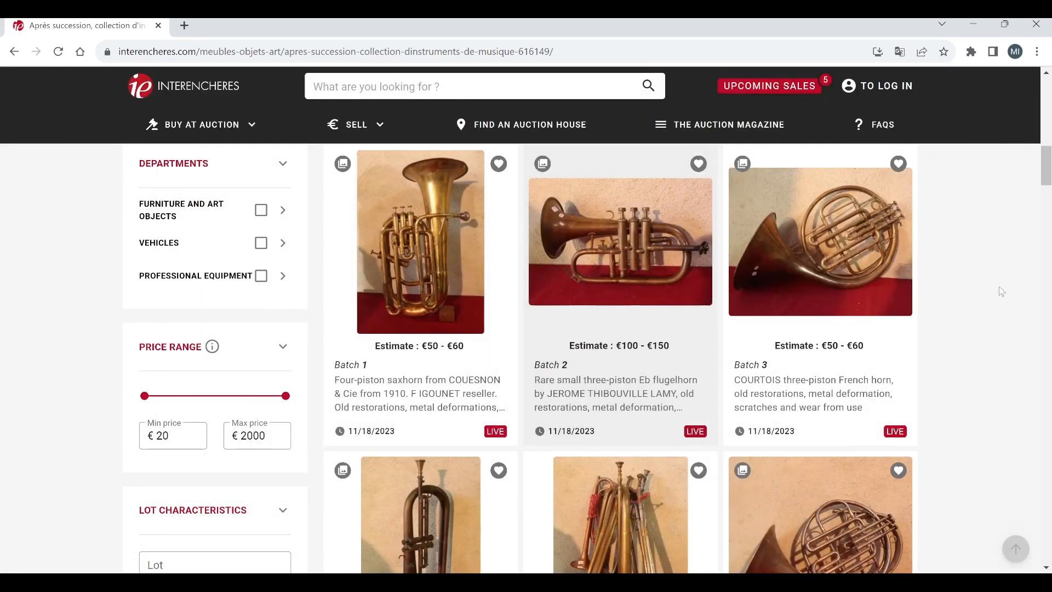
pyautogui.scroll(-3)
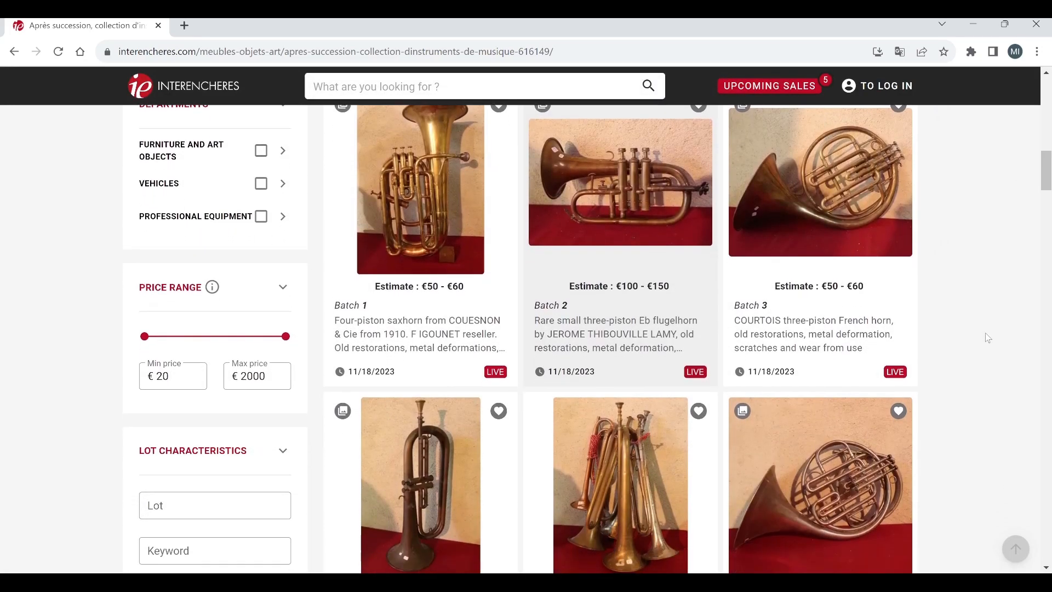
pyautogui.scroll(3)
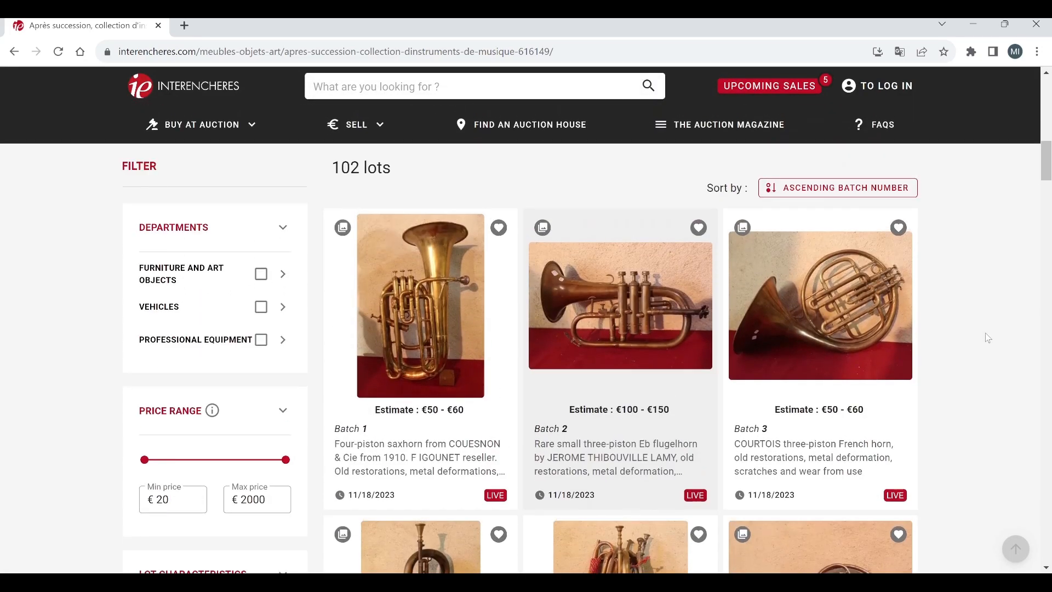
pyautogui.scroll(-3)
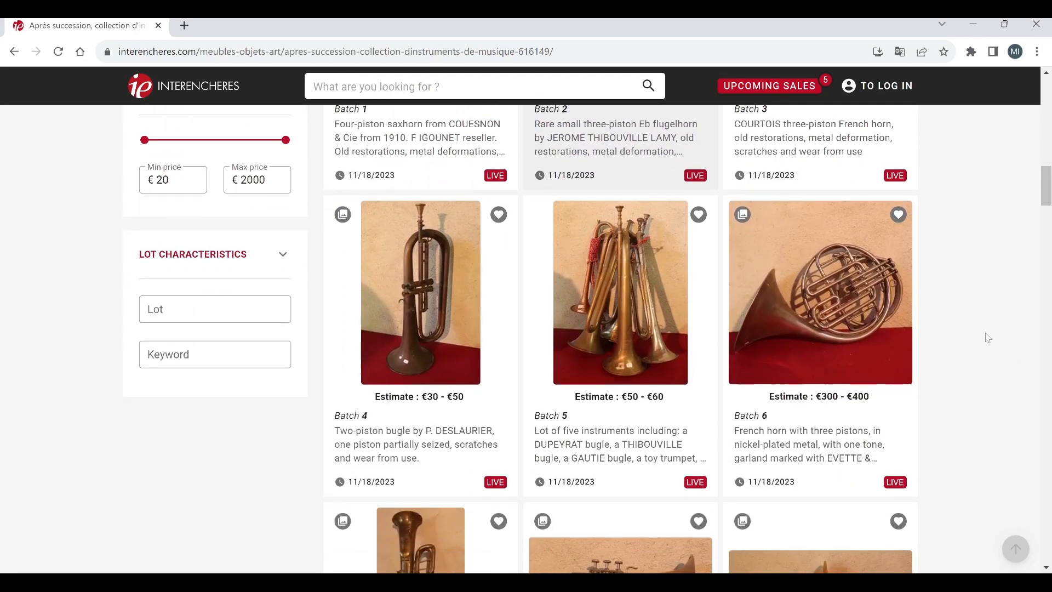
pyautogui.scroll(-3)
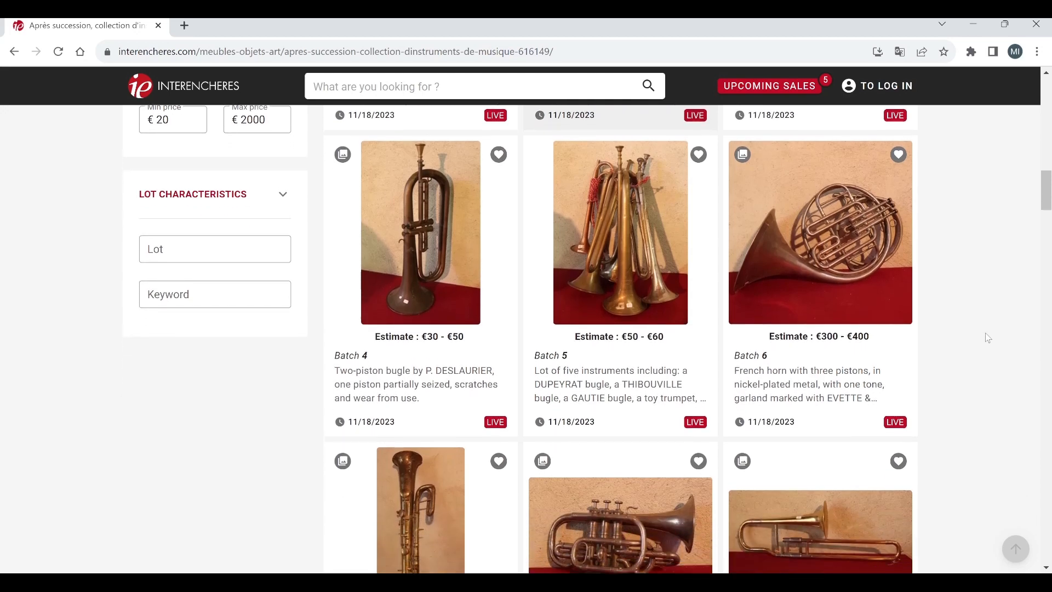
pyautogui.scroll(-3)
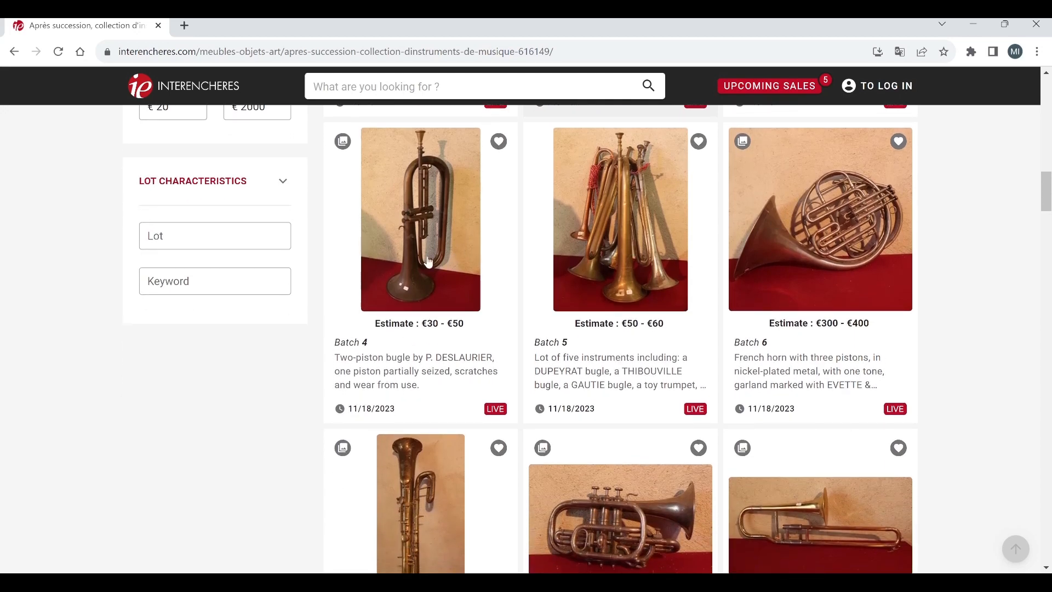
pyautogui.moveTo(593, 330)
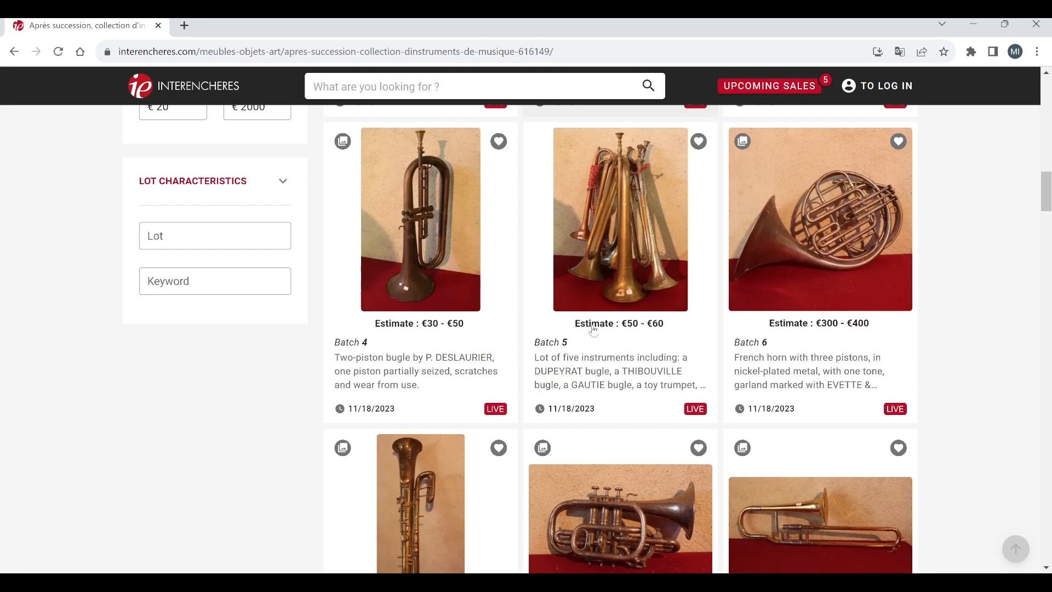
pyautogui.scroll(3)
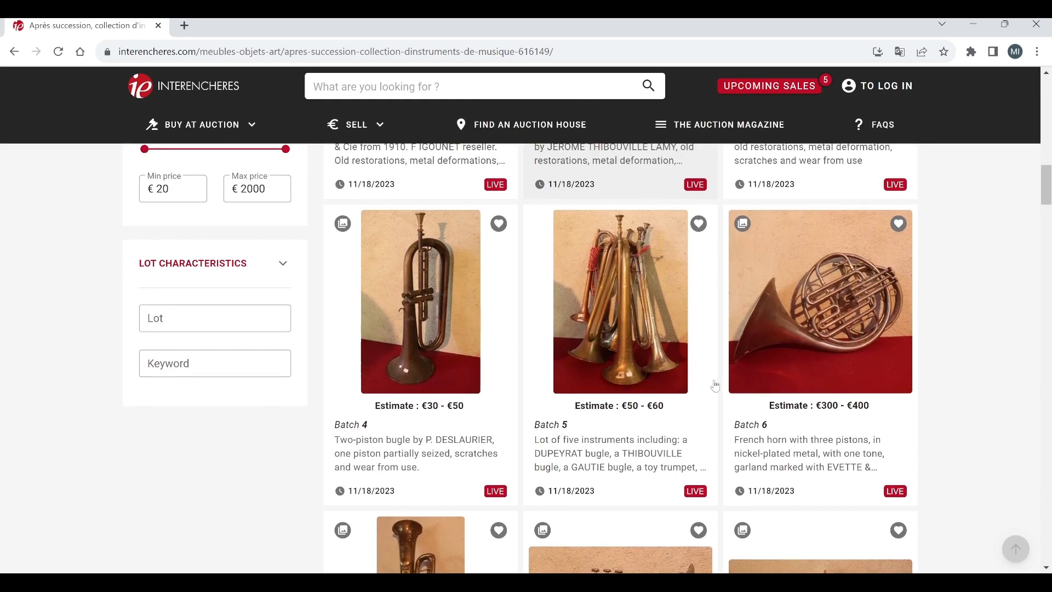
pyautogui.moveTo(616, 285)
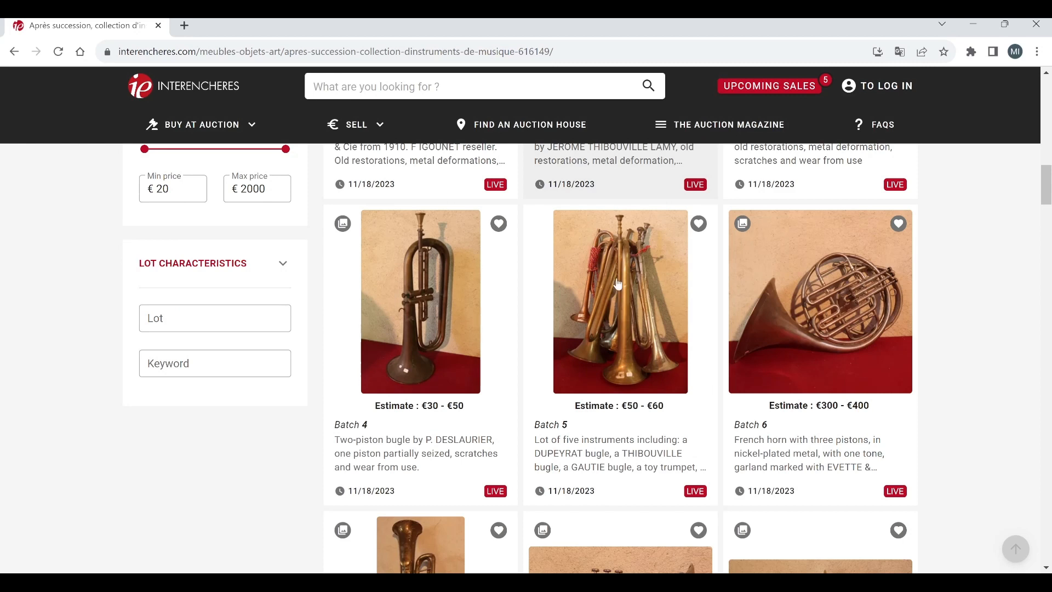
pyautogui.moveTo(940, 438)
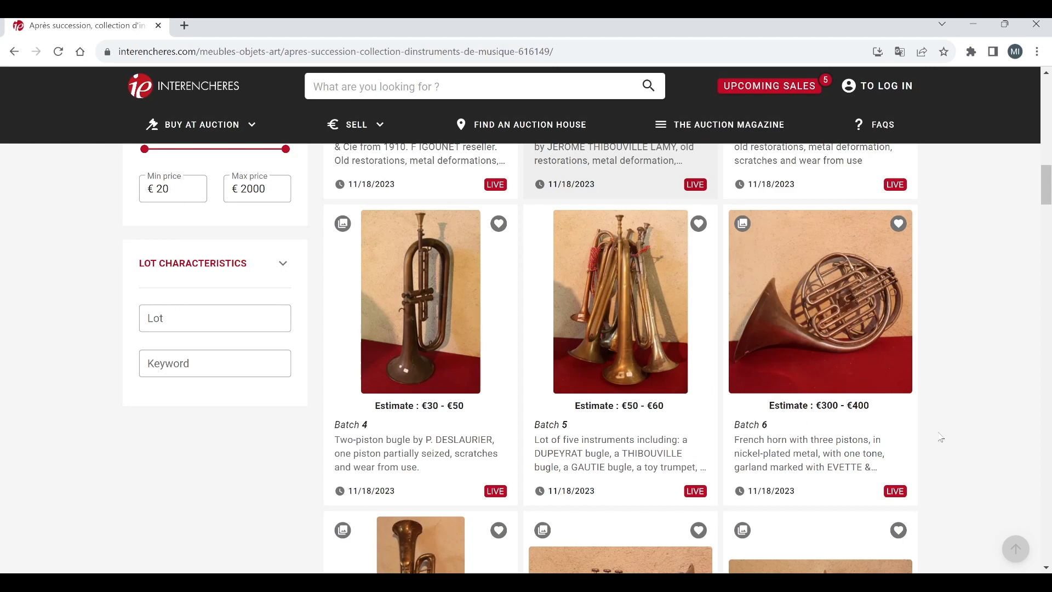
pyautogui.moveTo(635, 322)
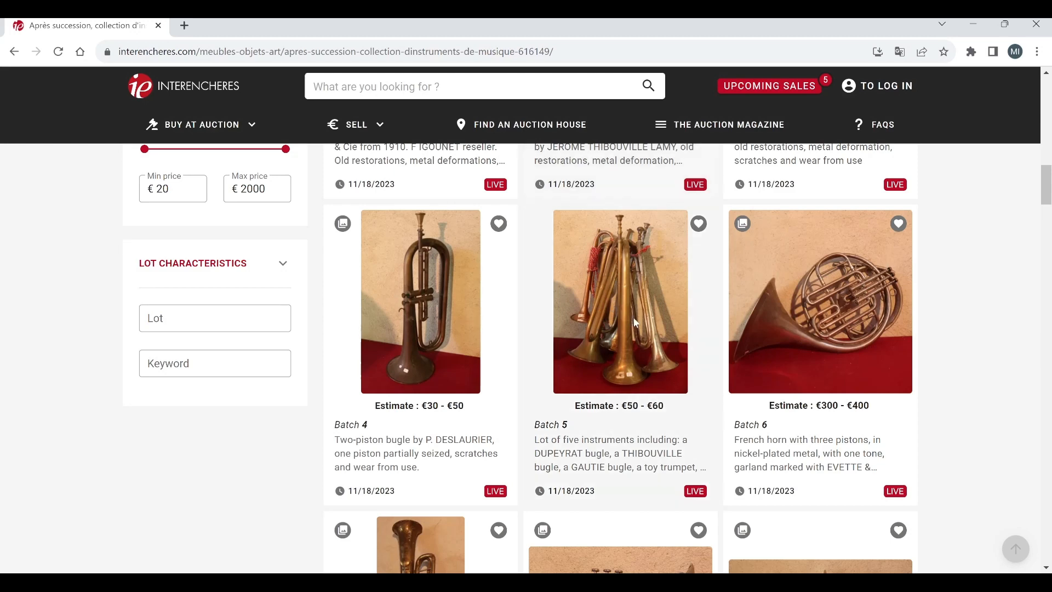
pyautogui.click(619, 302)
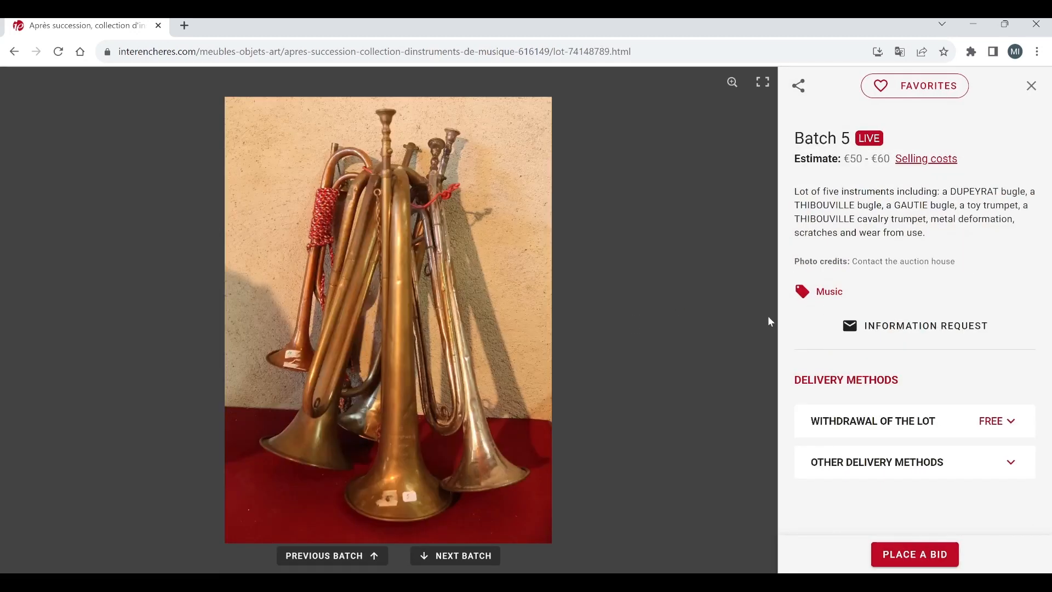
pyautogui.moveTo(1019, 92)
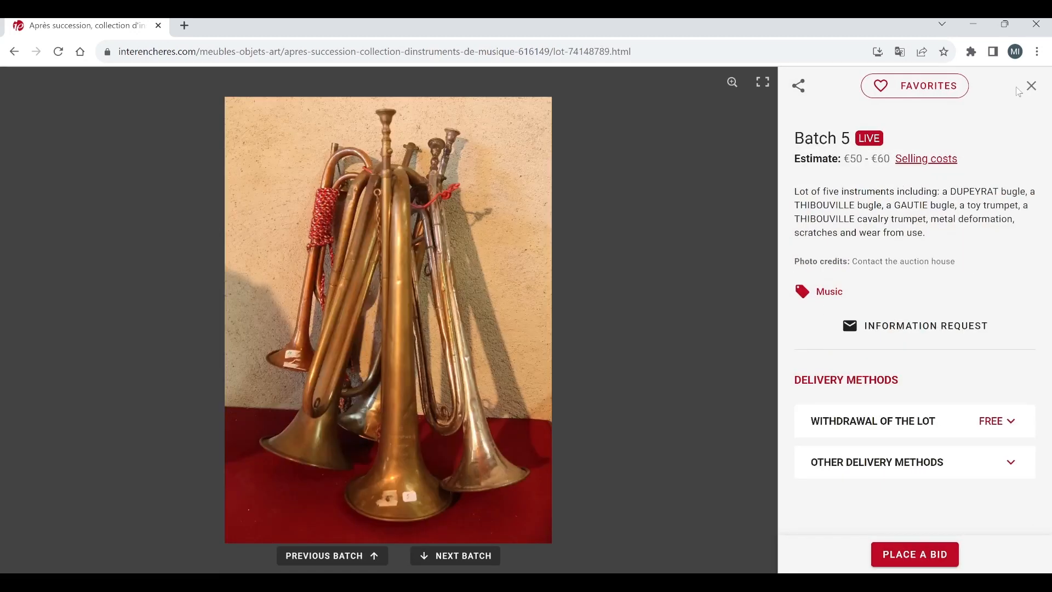
pyautogui.click(1031, 85)
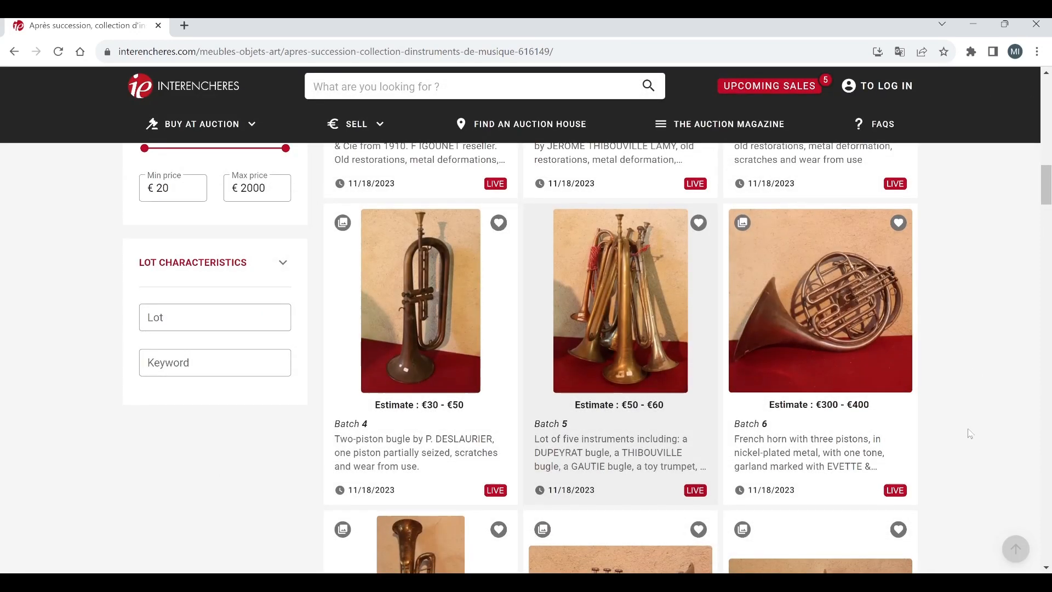
pyautogui.scroll(-3)
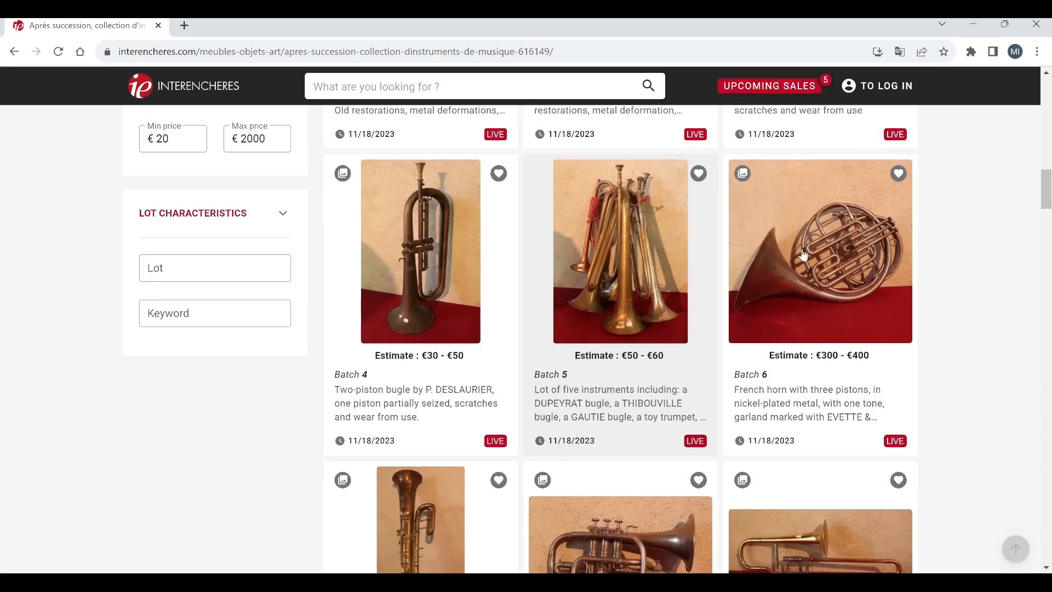
# Step: View the Batch 6 French horn through its fourth photo, then return to the listing
pyautogui.click(820, 251)
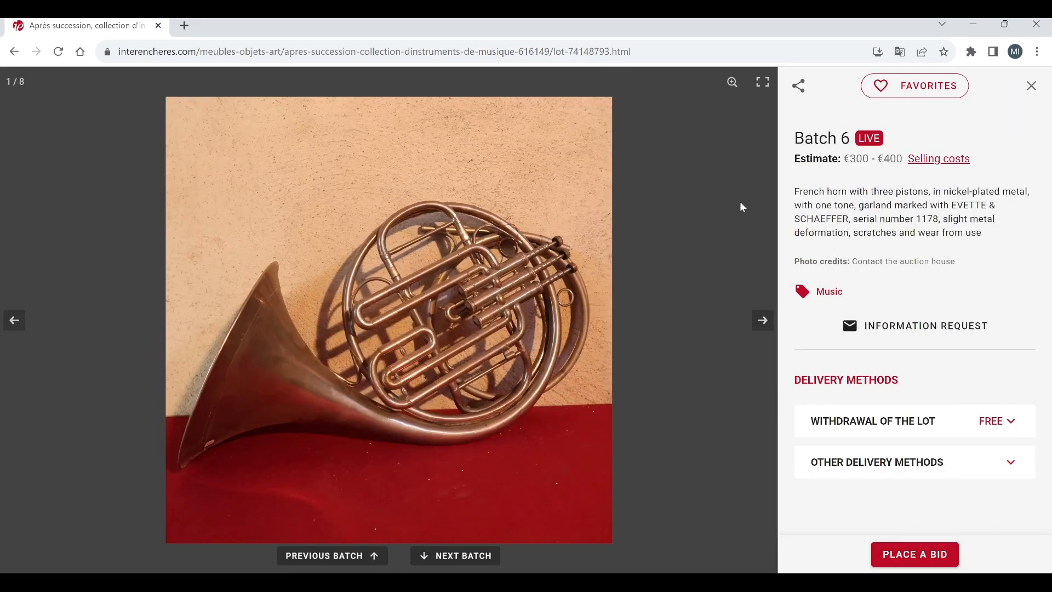
pyautogui.moveTo(750, 294)
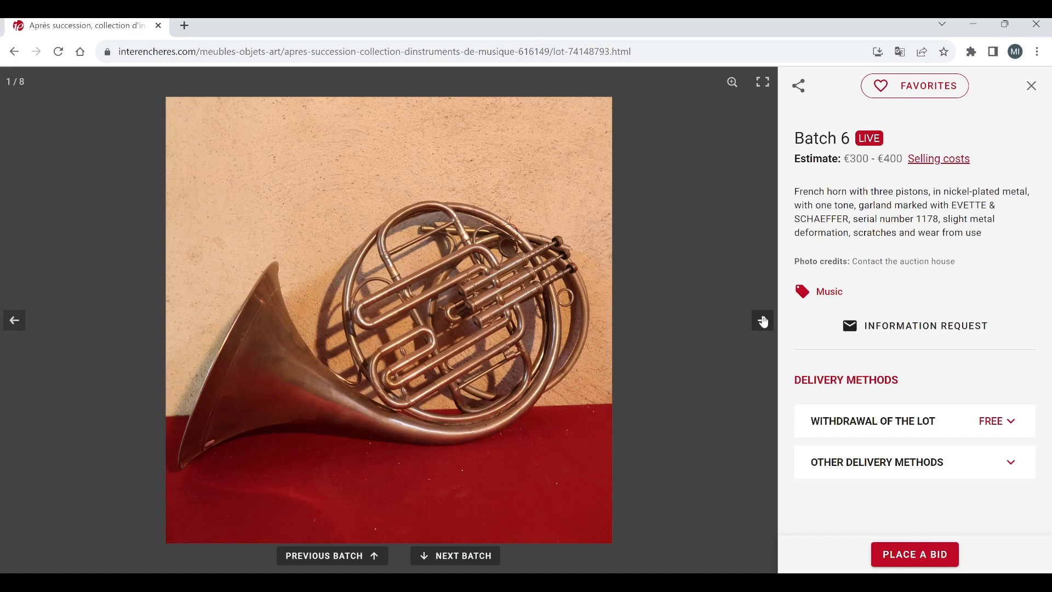
pyautogui.click(761, 320)
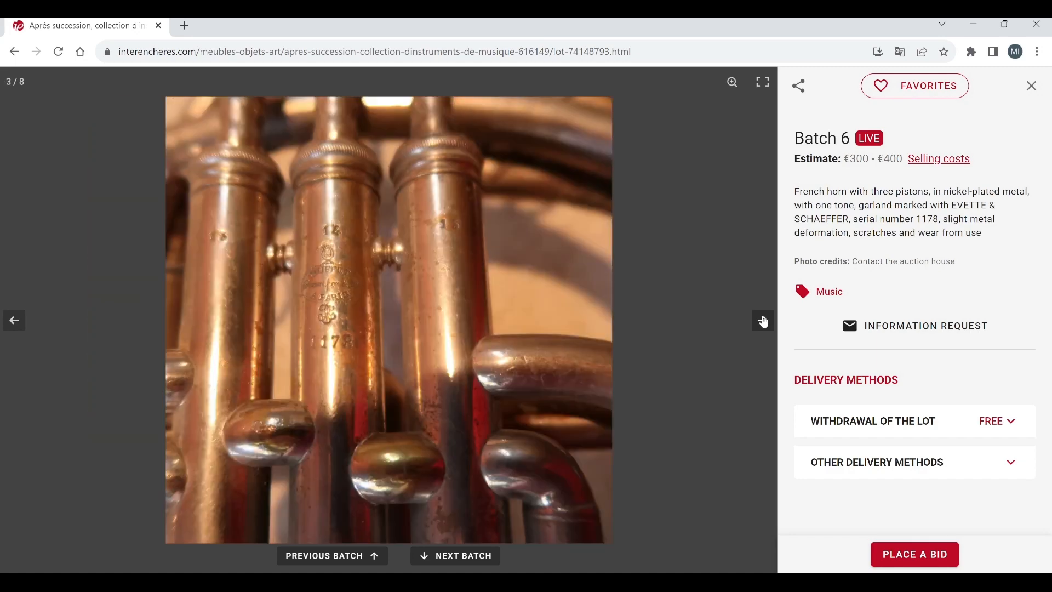
pyautogui.click(762, 320)
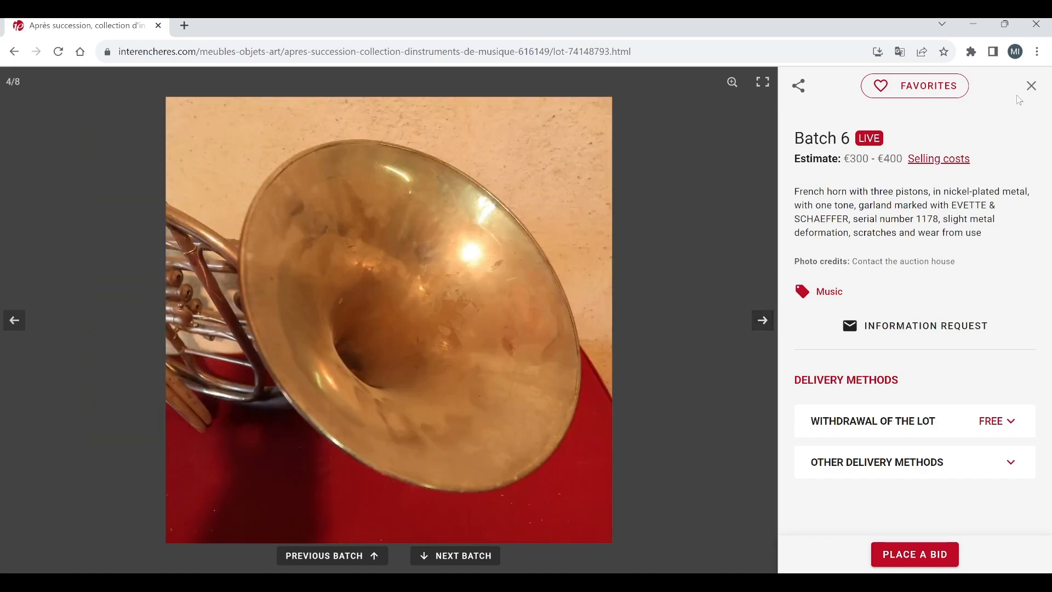
pyautogui.click(1032, 86)
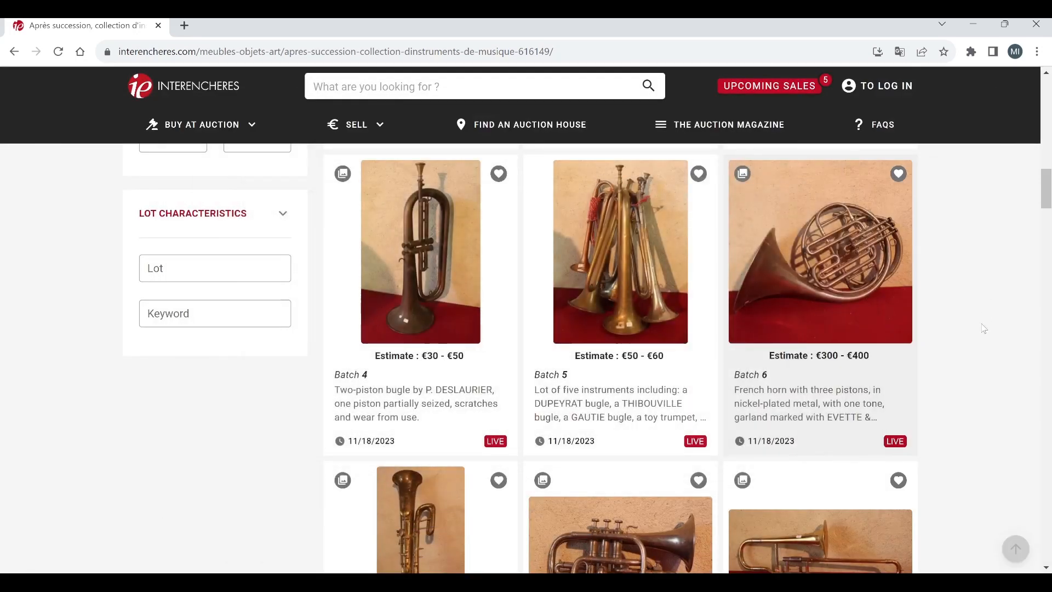
# Step: Scroll to and view lot 7, the ophicleide, up to its third of eleven photos
pyautogui.scroll(-3)
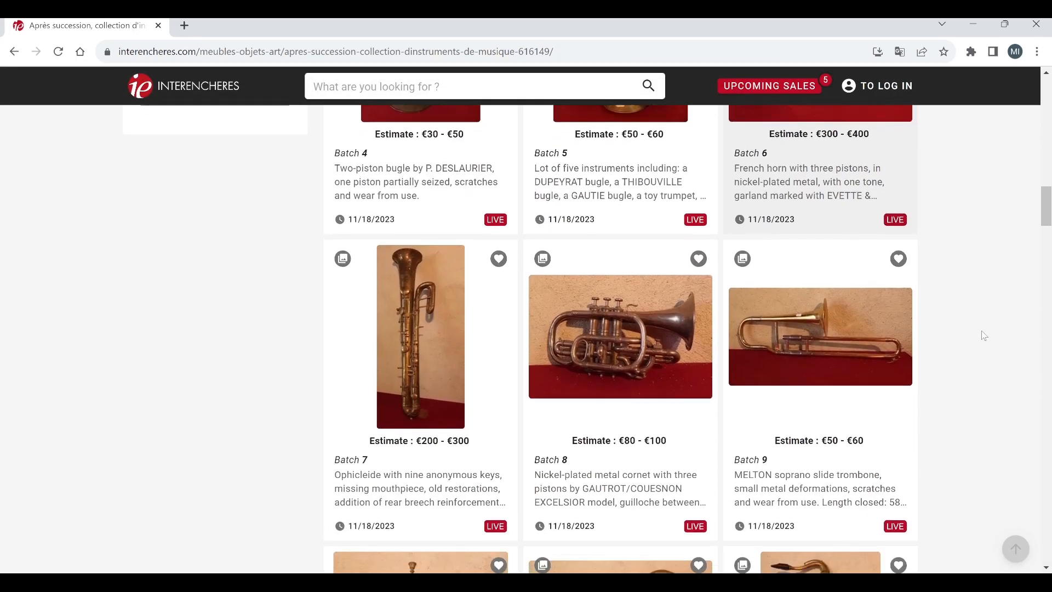
pyautogui.scroll(-3)
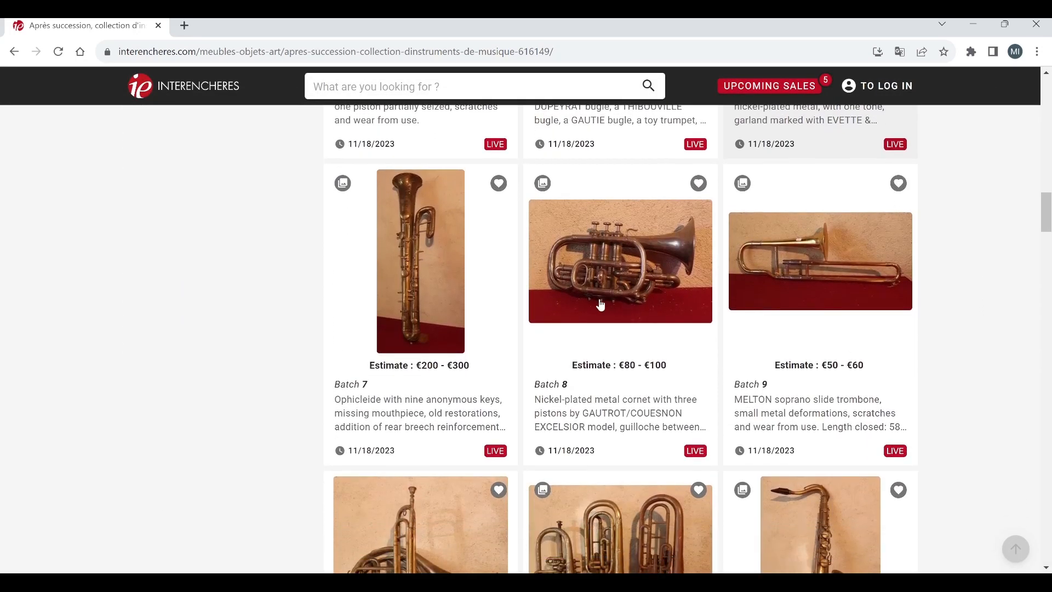
pyautogui.moveTo(428, 269)
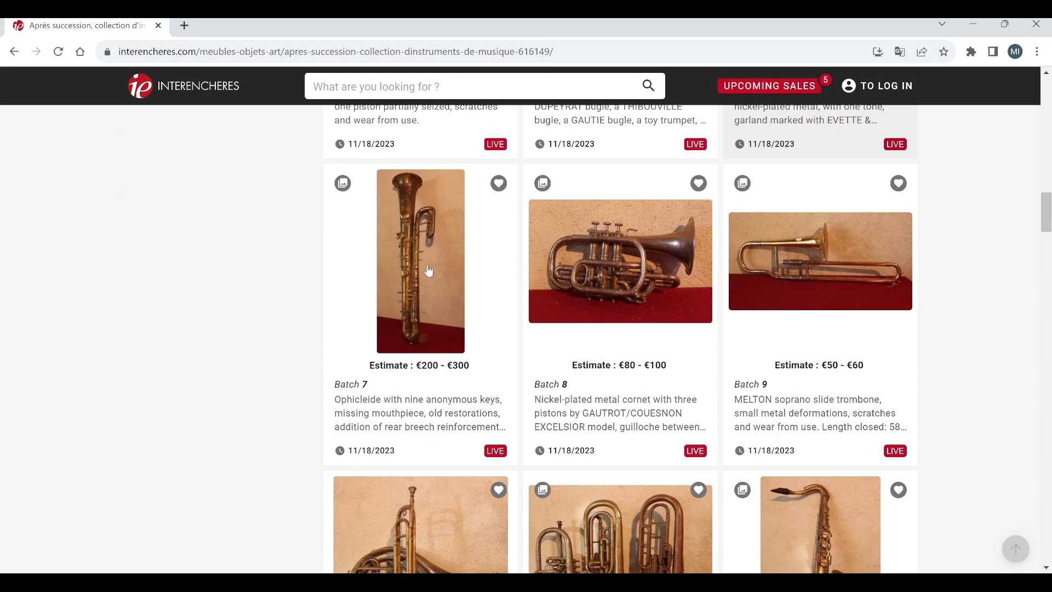
pyautogui.click(420, 262)
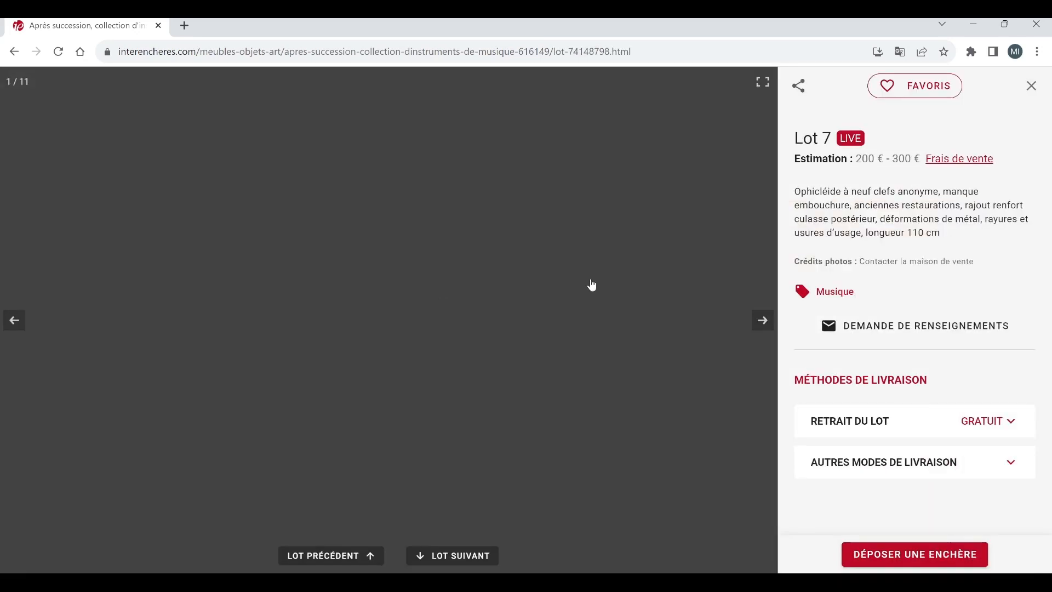
pyautogui.click(762, 320)
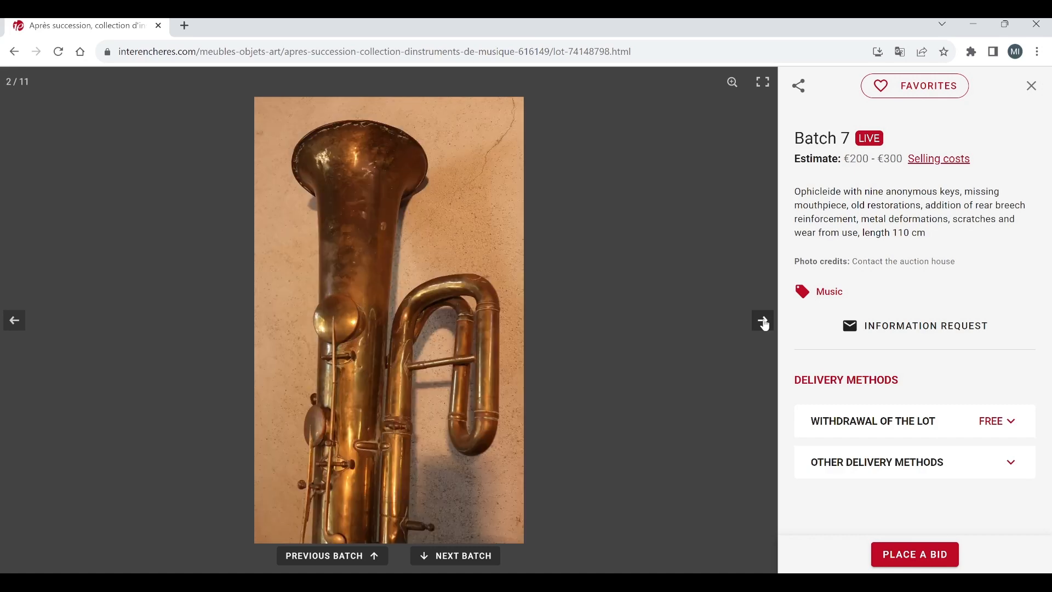
pyautogui.click(763, 320)
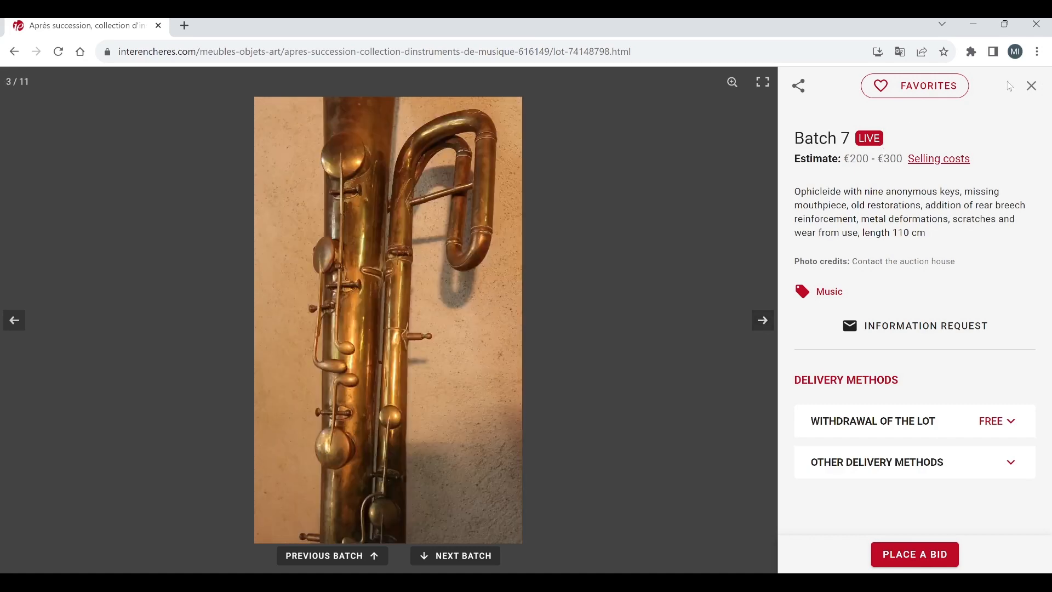
# Step: Close the ophicleide viewer and scroll the listing down to Lot 10 through Batch 12
pyautogui.click(1032, 85)
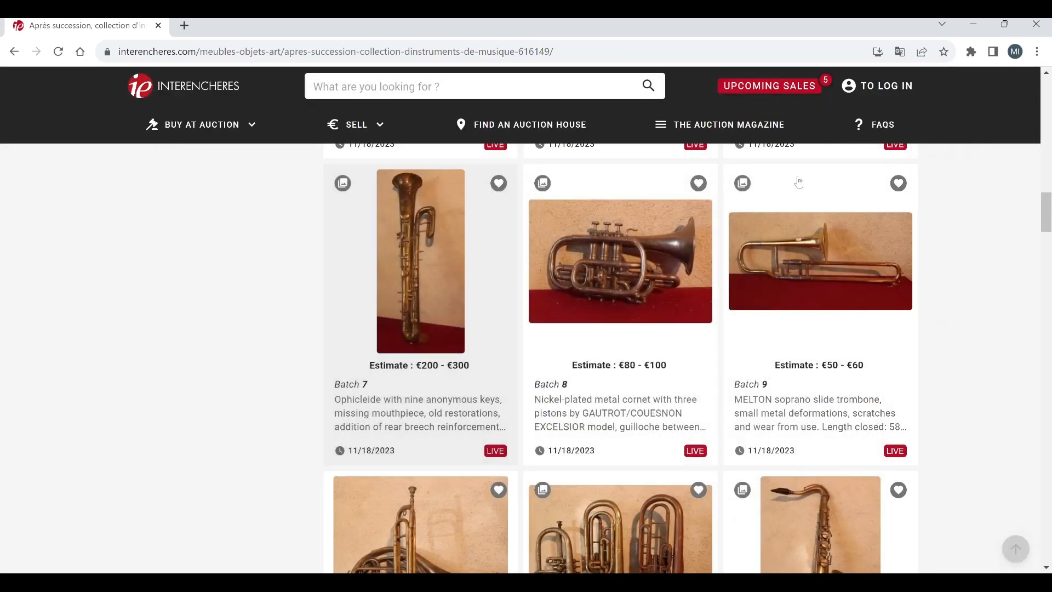
pyautogui.moveTo(746, 252)
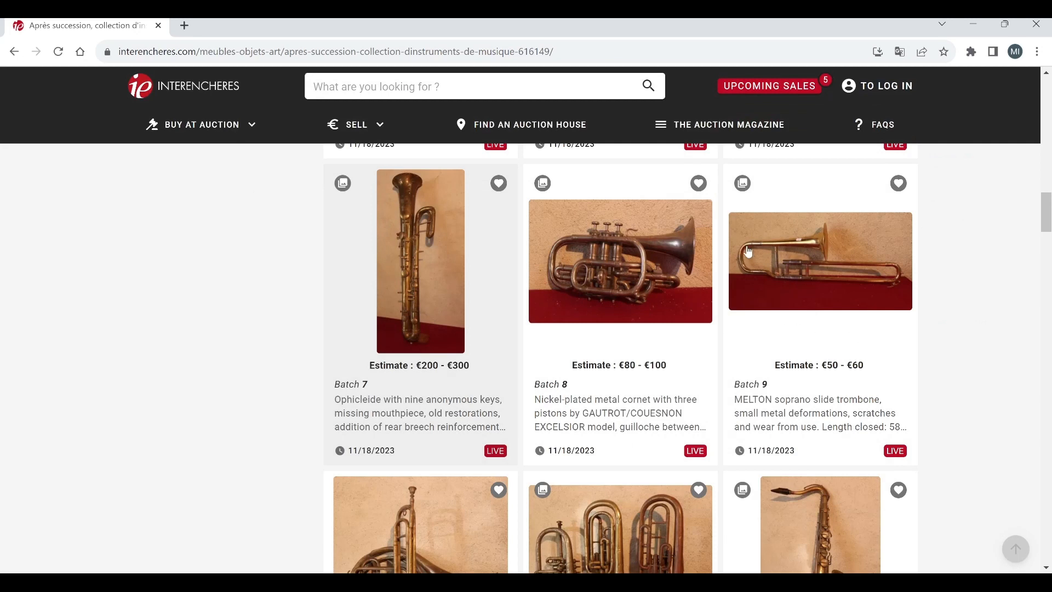
pyautogui.moveTo(645, 275)
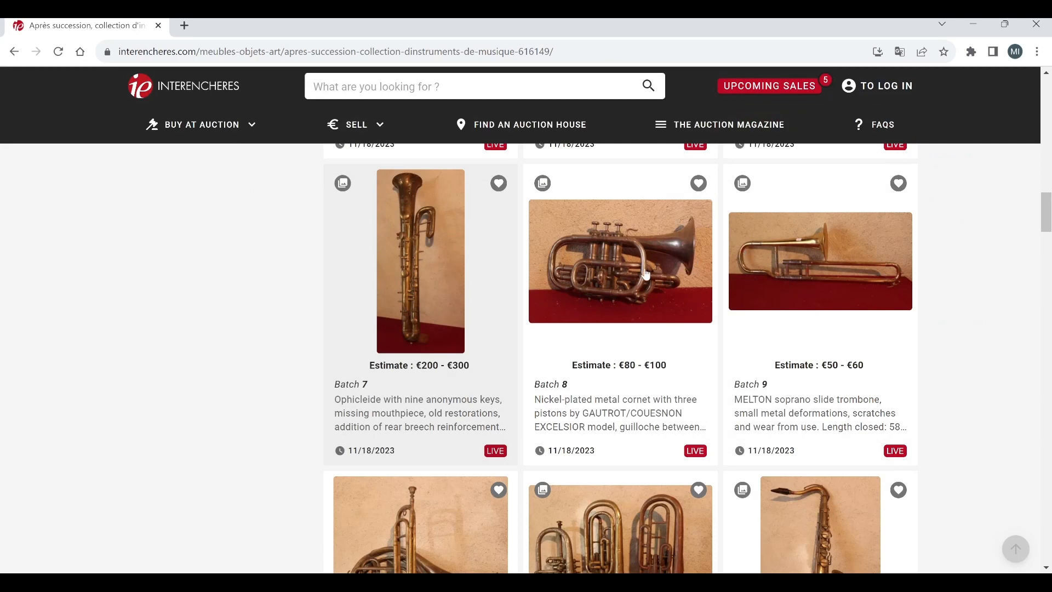
pyautogui.moveTo(965, 334)
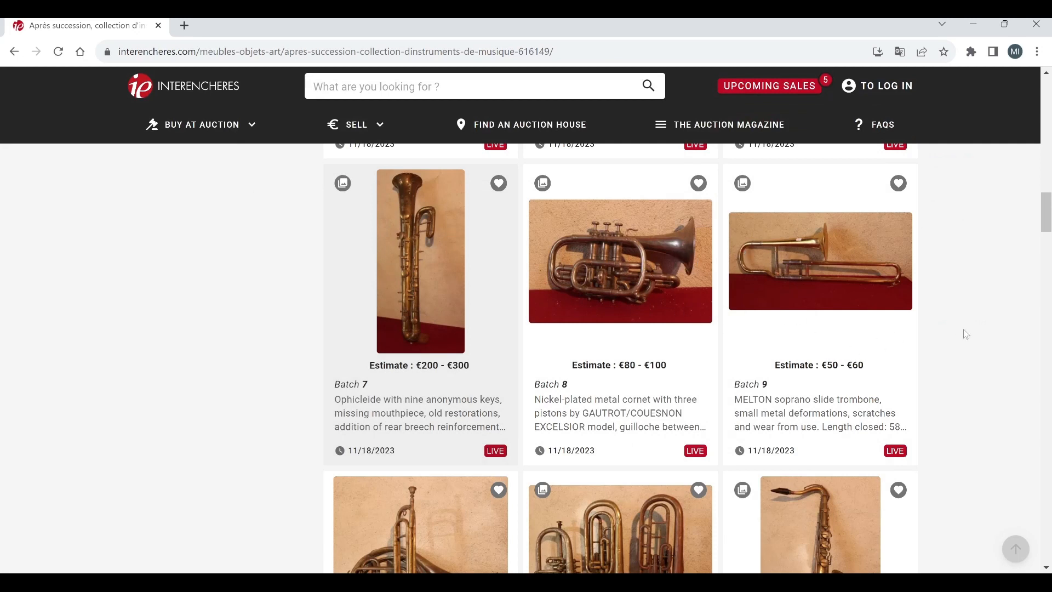
pyautogui.scroll(-3)
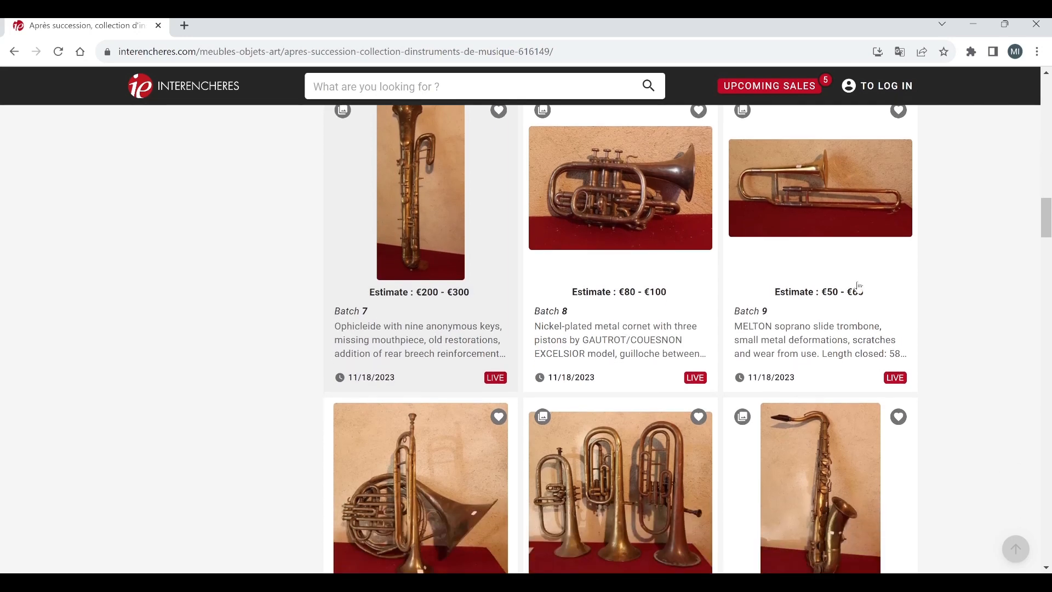
pyautogui.moveTo(833, 219)
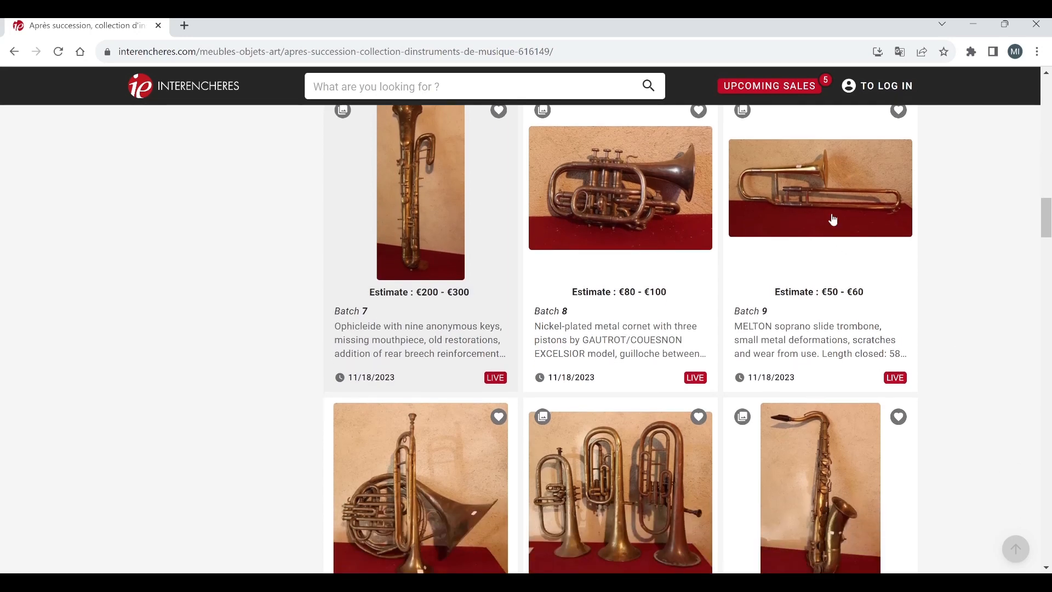
pyautogui.scroll(-3)
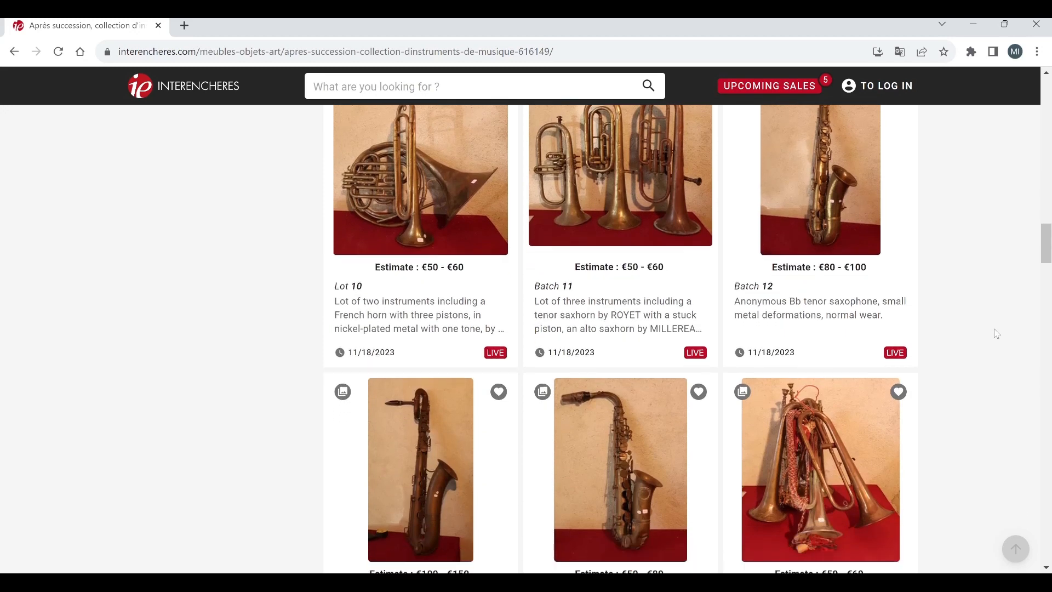
pyautogui.scroll(-3)
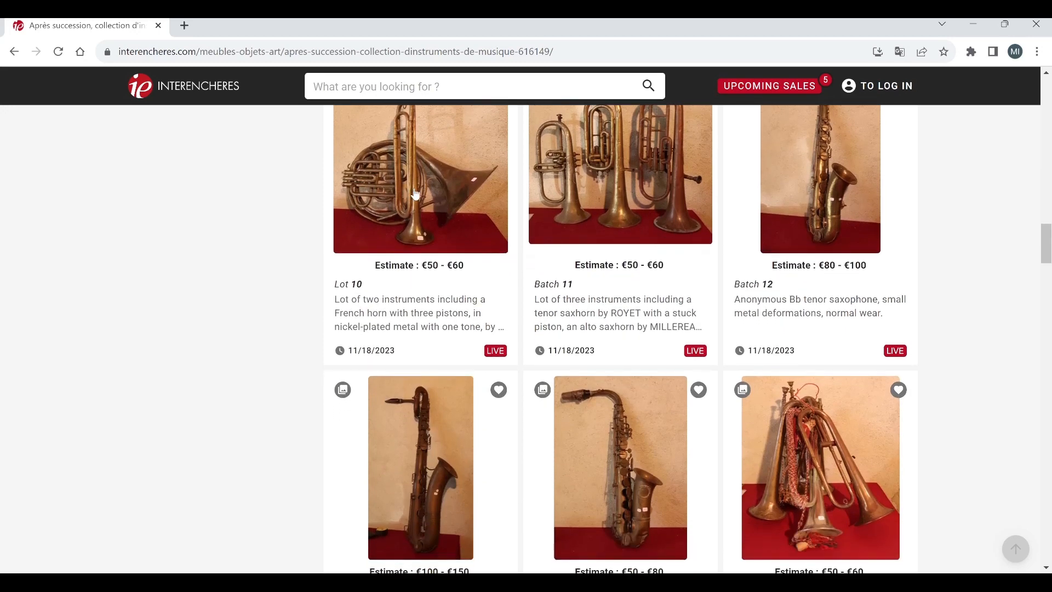
# Step: View lot 10, the horn and trumpet, then return to the listing and scroll down
pyautogui.click(420, 178)
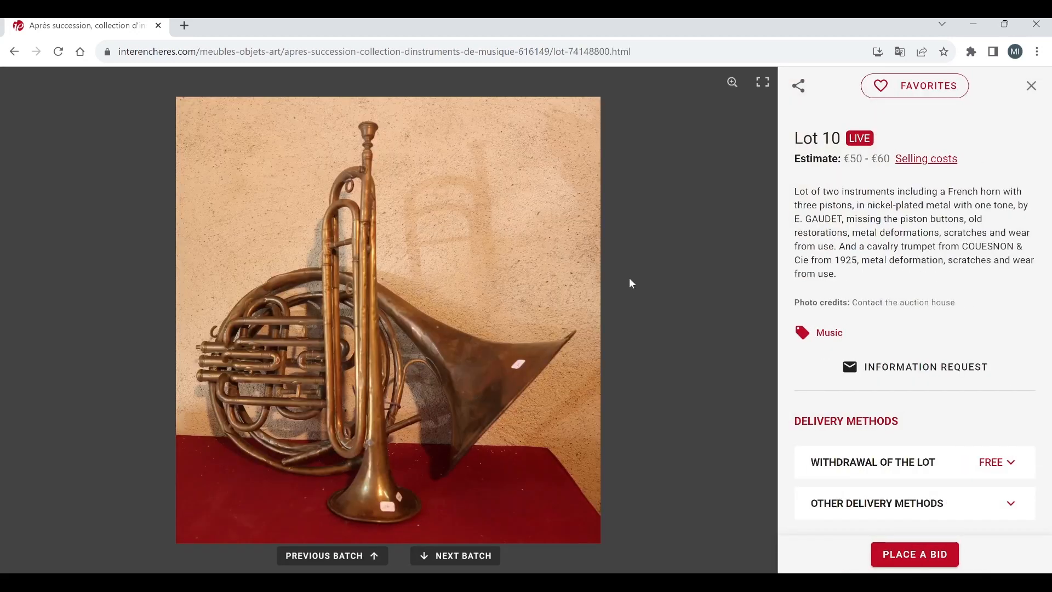
pyautogui.moveTo(770, 350)
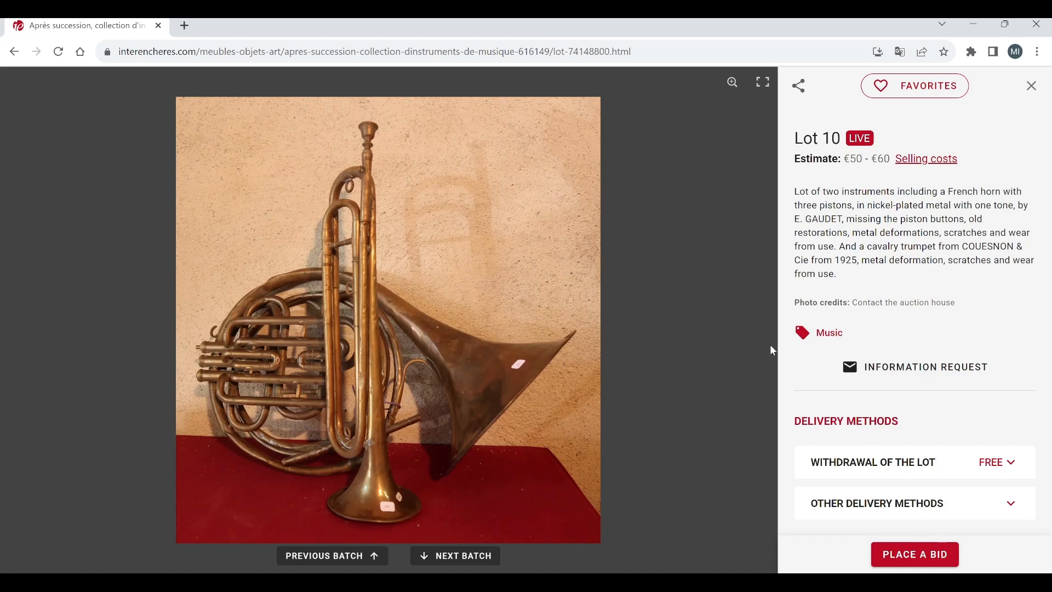
pyautogui.moveTo(987, 219)
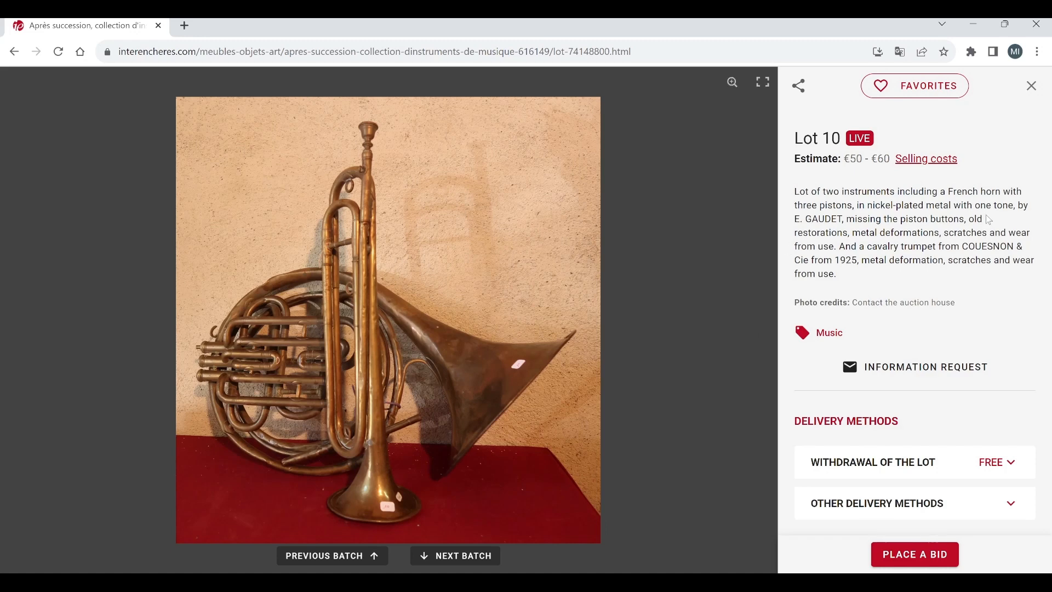
pyautogui.moveTo(796, 298)
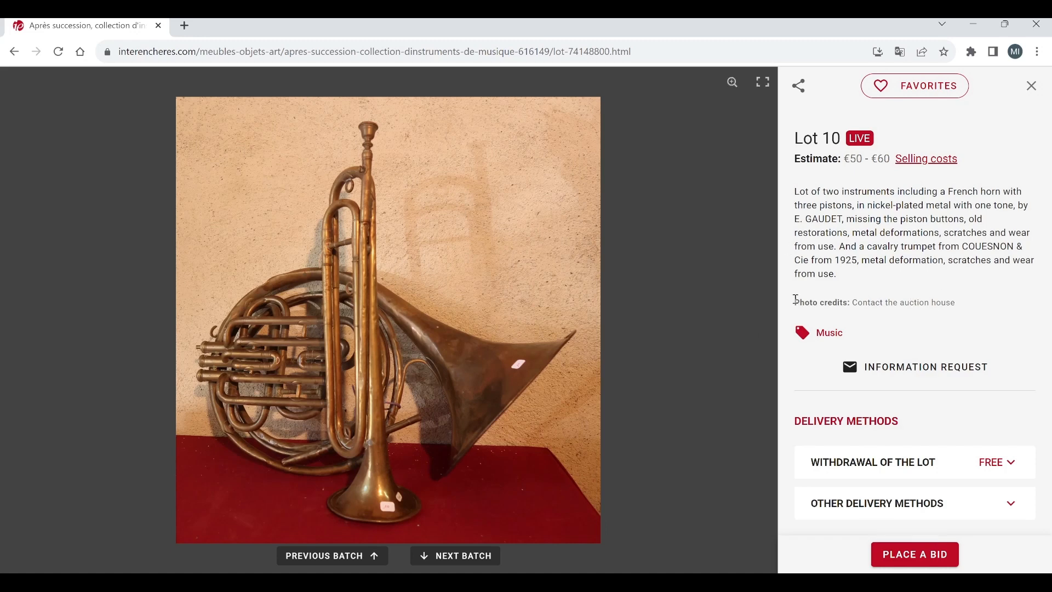
pyautogui.moveTo(768, 295)
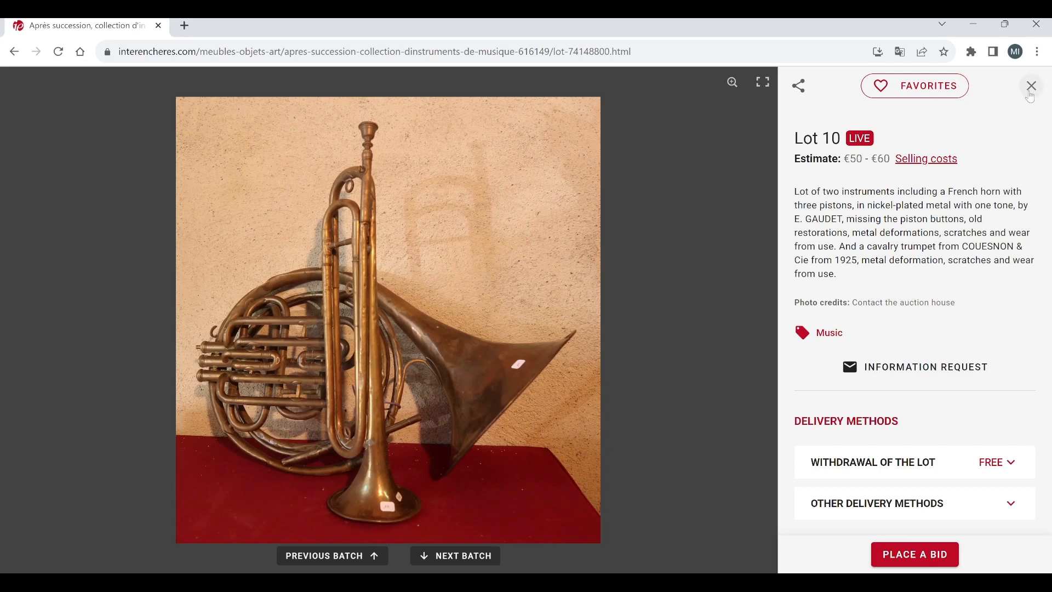
pyautogui.click(1030, 85)
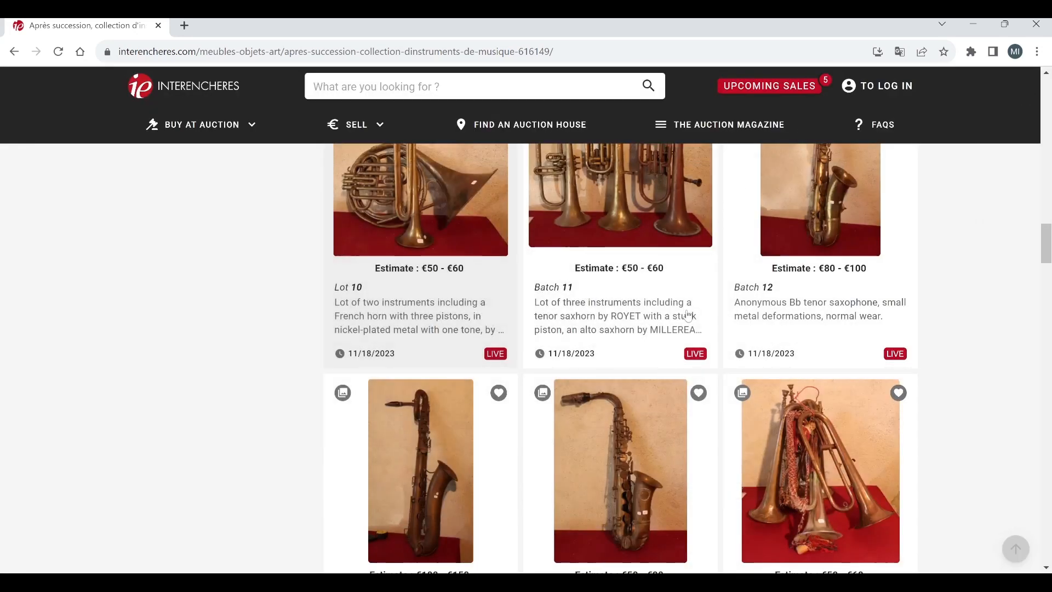
pyautogui.scroll(-3)
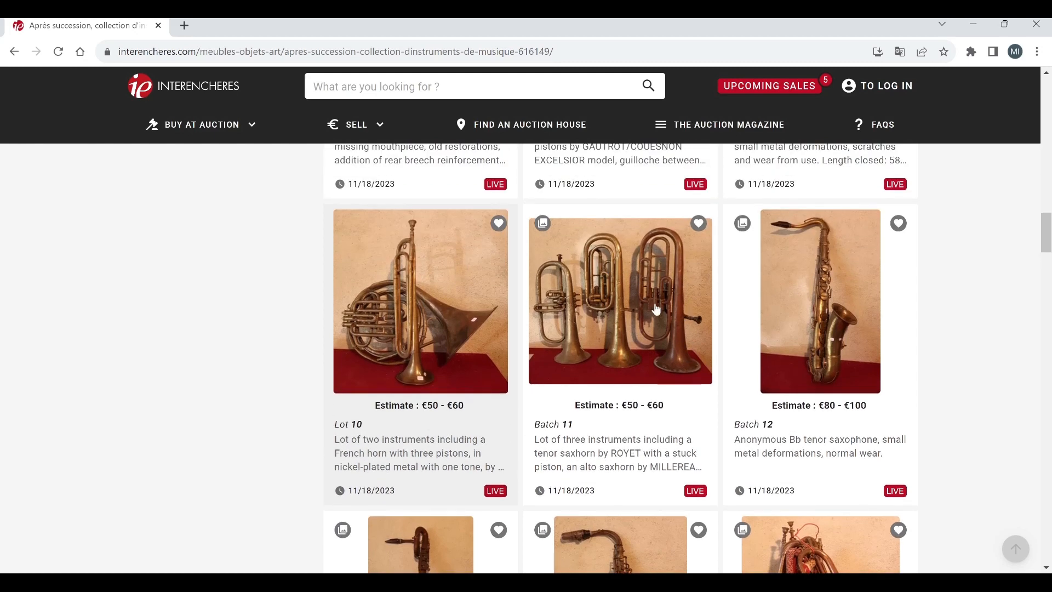
pyautogui.moveTo(633, 324)
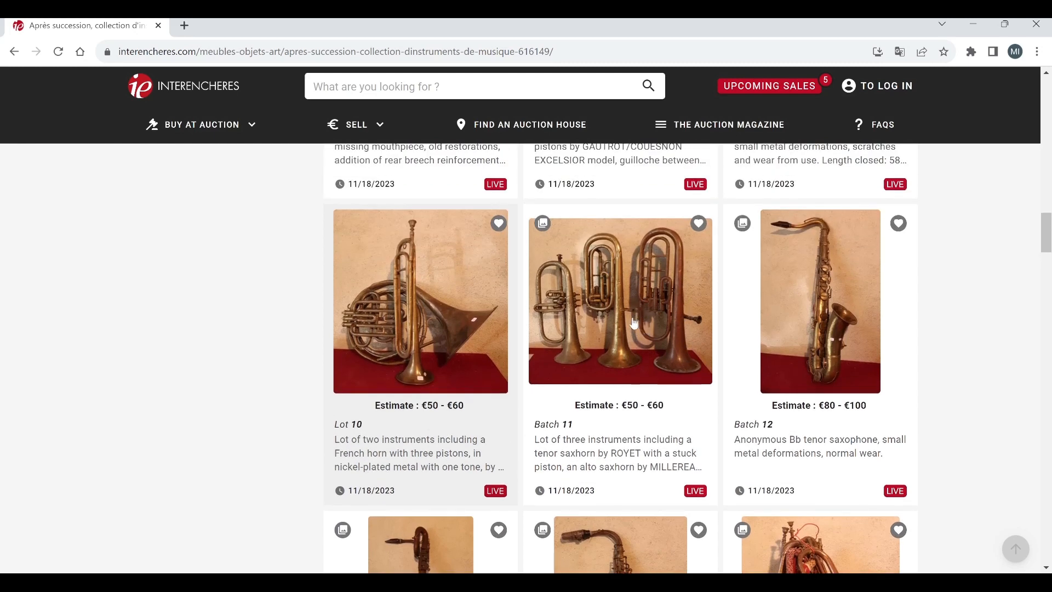
pyautogui.moveTo(674, 331)
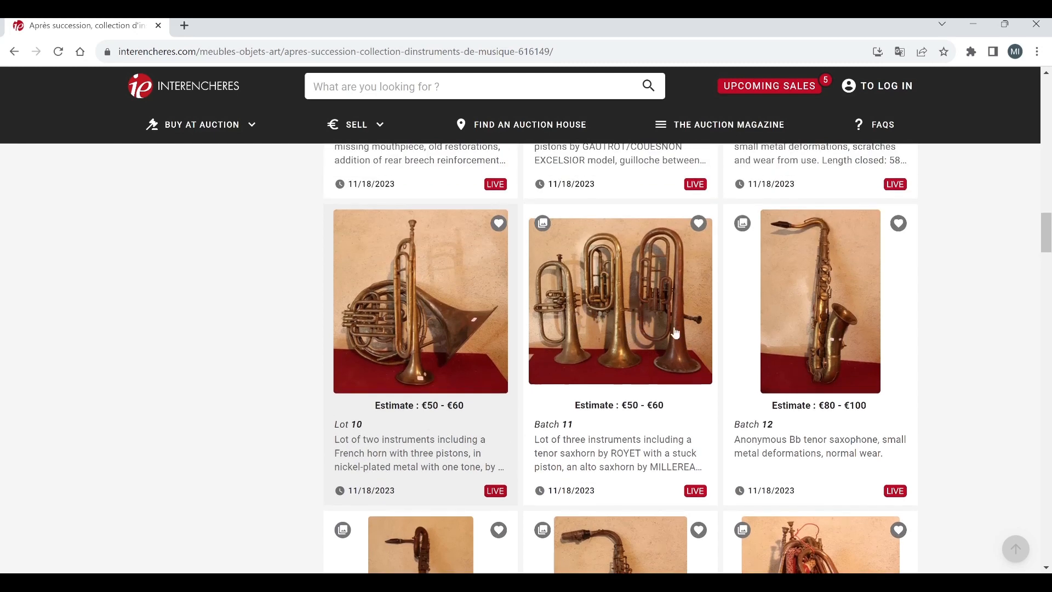
pyautogui.moveTo(831, 319)
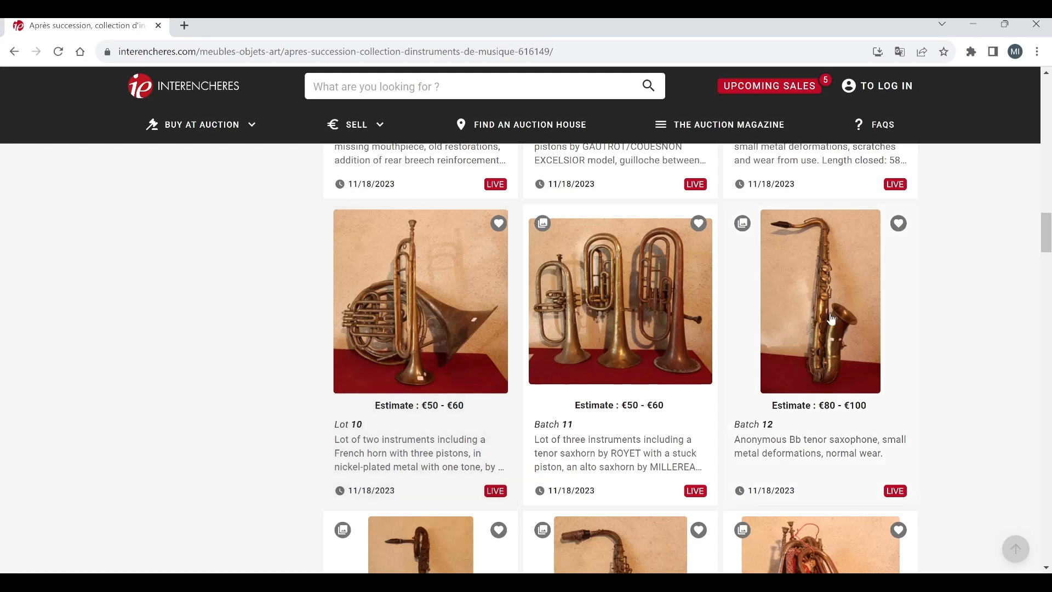
# Step: View Batch 12's tenor saxophone to its third photo, then return to the listing at Batches 13–15
pyautogui.click(820, 300)
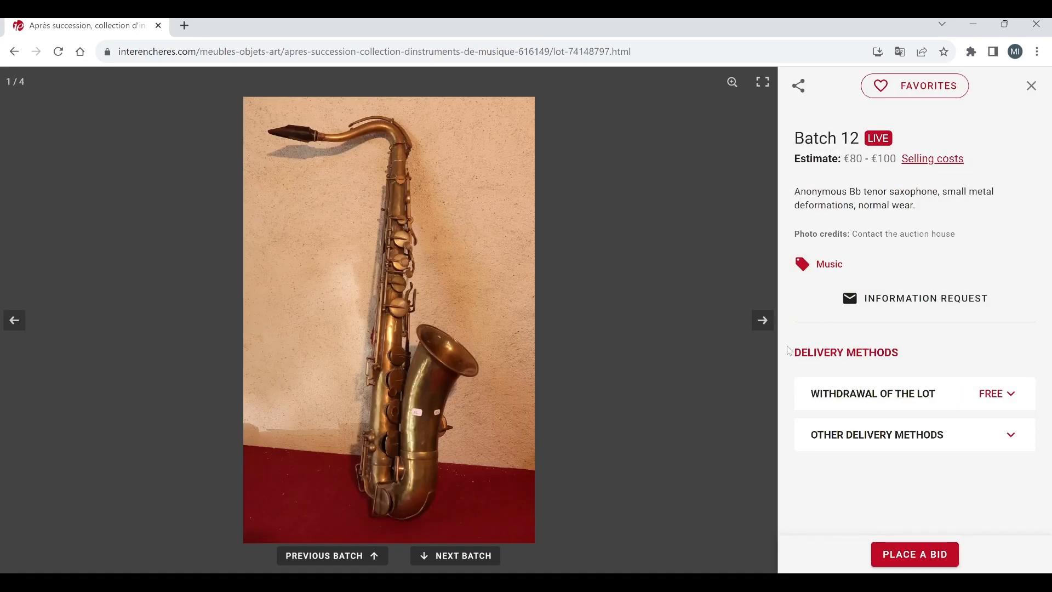
pyautogui.click(763, 320)
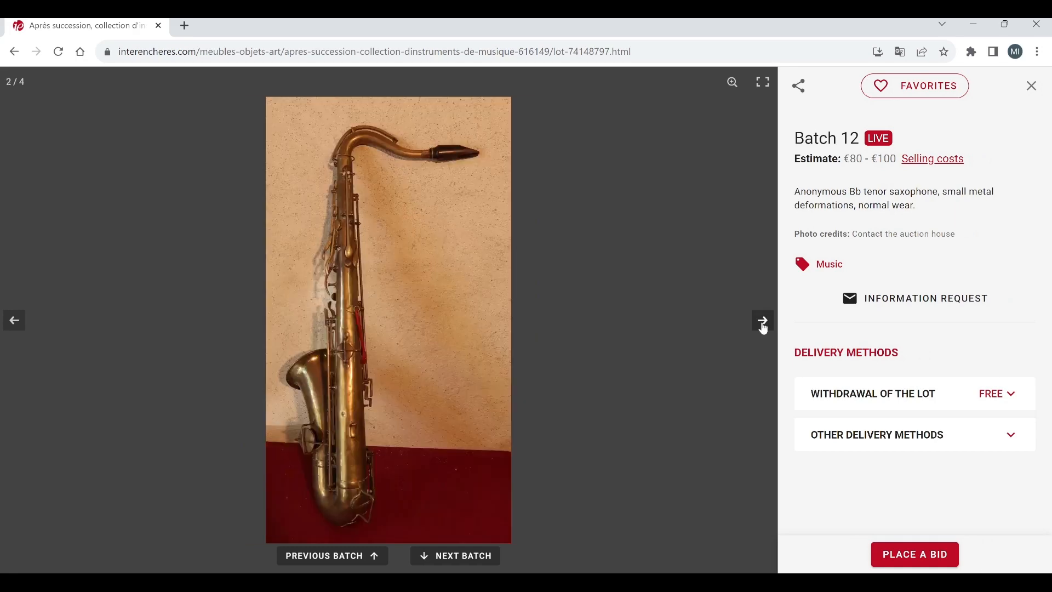
pyautogui.click(762, 320)
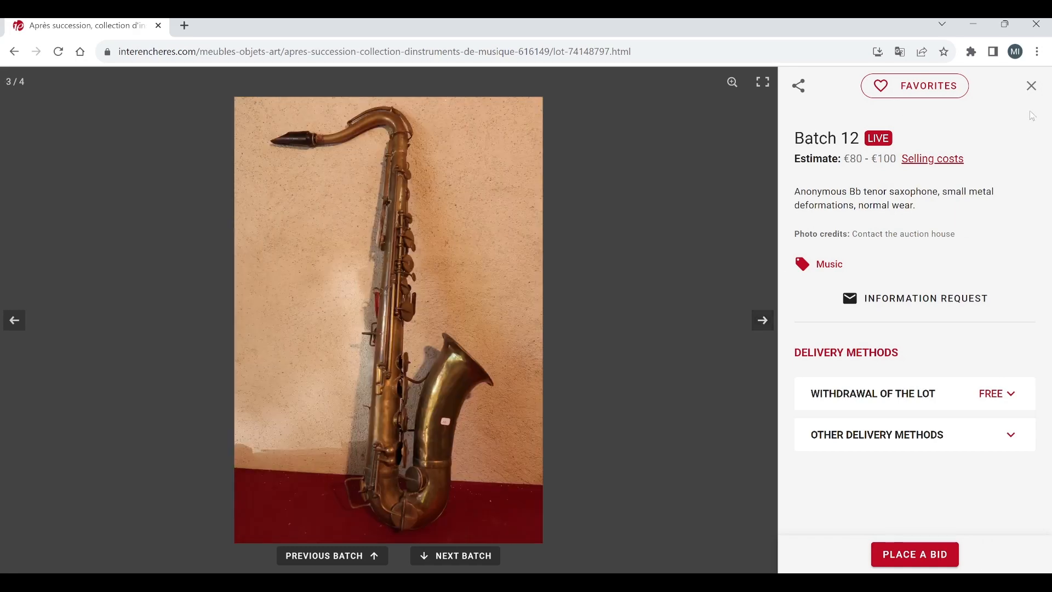
pyautogui.click(1031, 86)
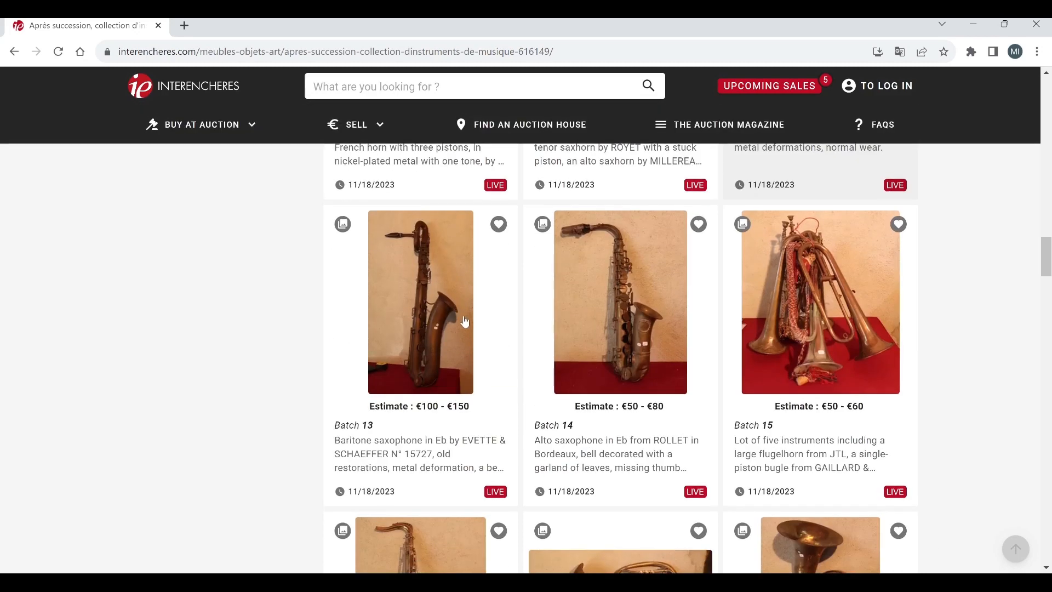
pyautogui.moveTo(456, 317)
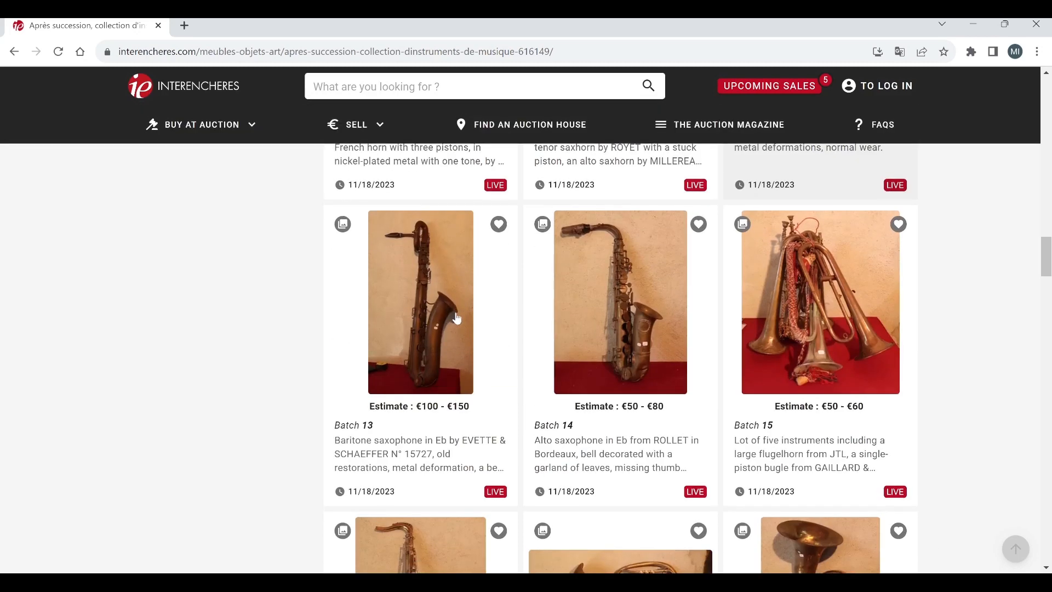
# Step: View Batch 13's baritone saxophone photos, close it and scroll the listing to Lots 16–18
pyautogui.click(420, 303)
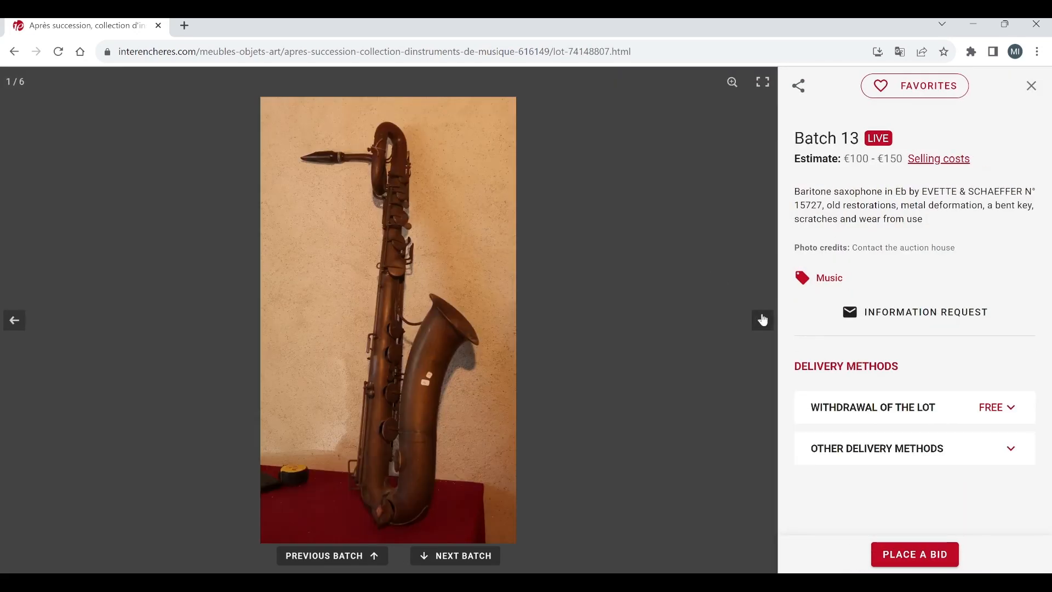
pyautogui.click(763, 319)
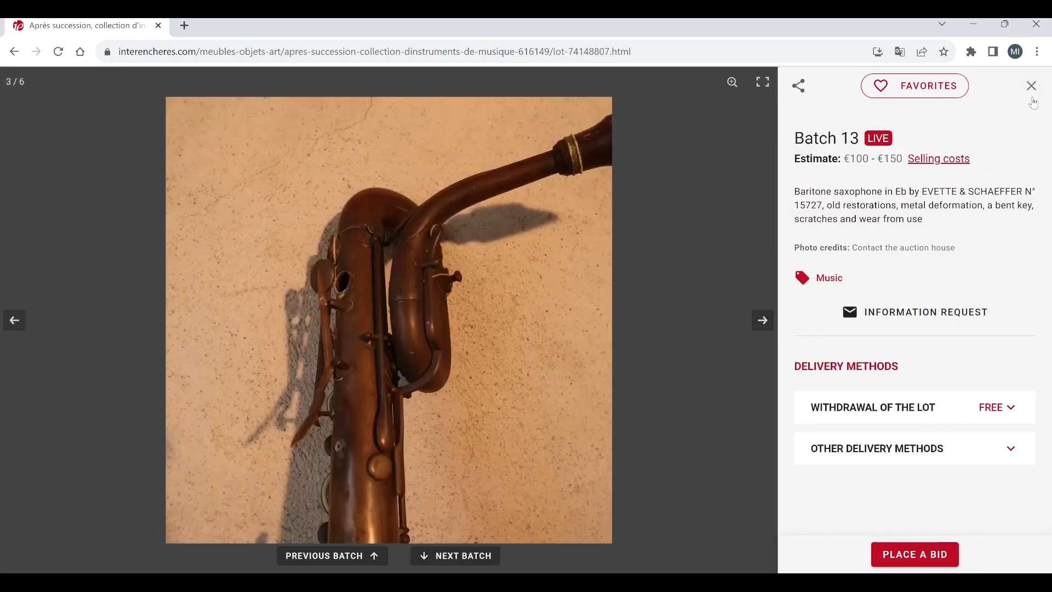
pyautogui.click(1031, 85)
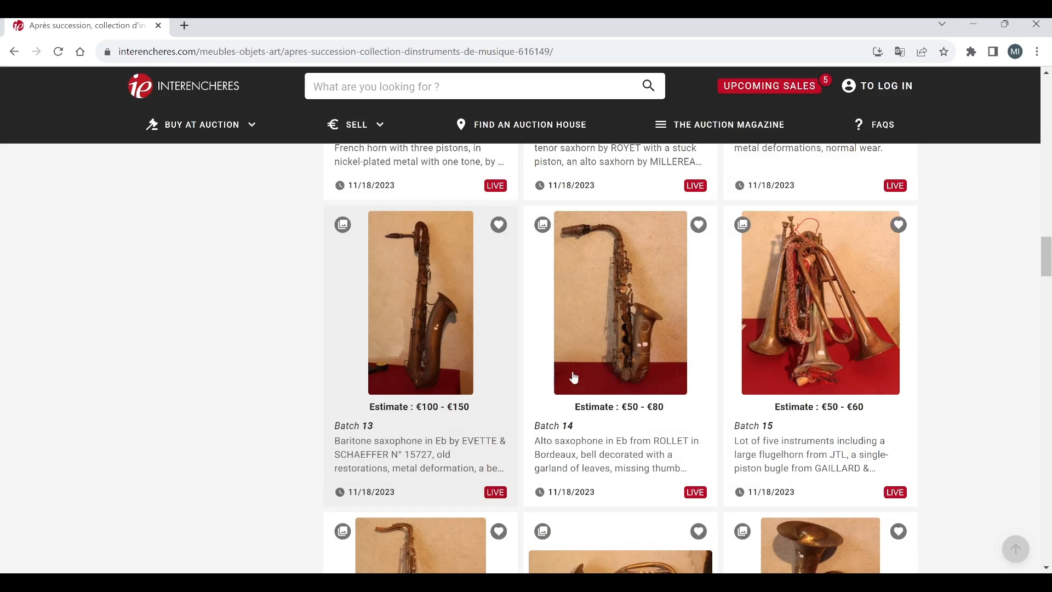
pyautogui.moveTo(635, 320)
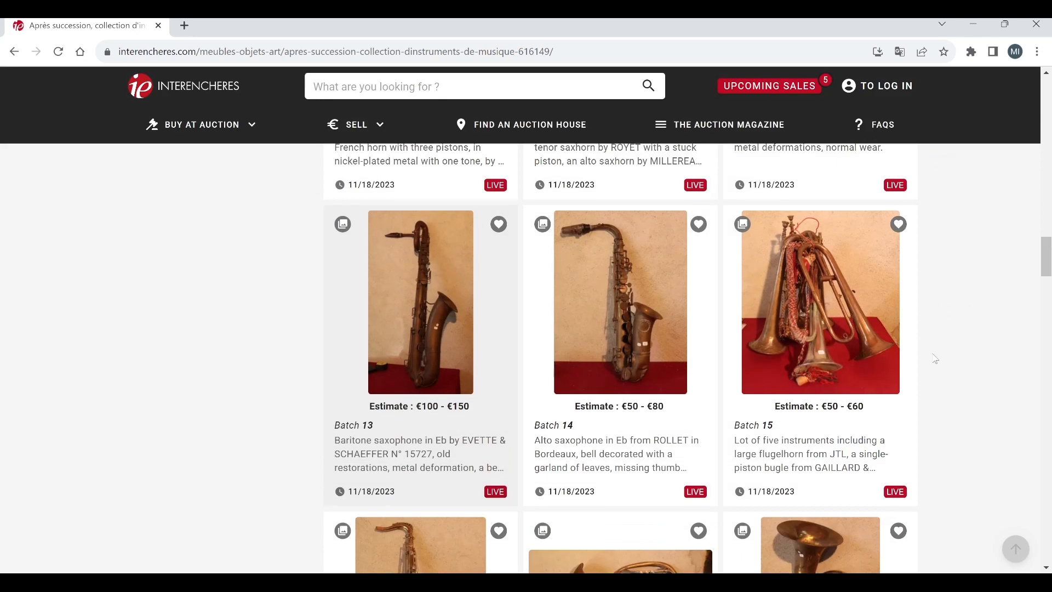
pyautogui.scroll(-3)
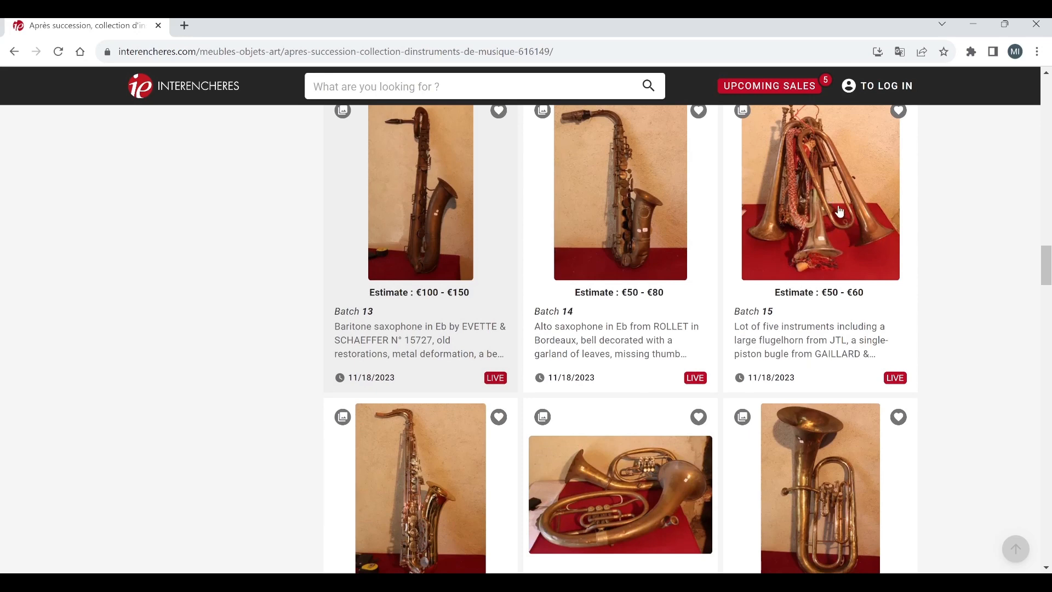
pyautogui.scroll(-3)
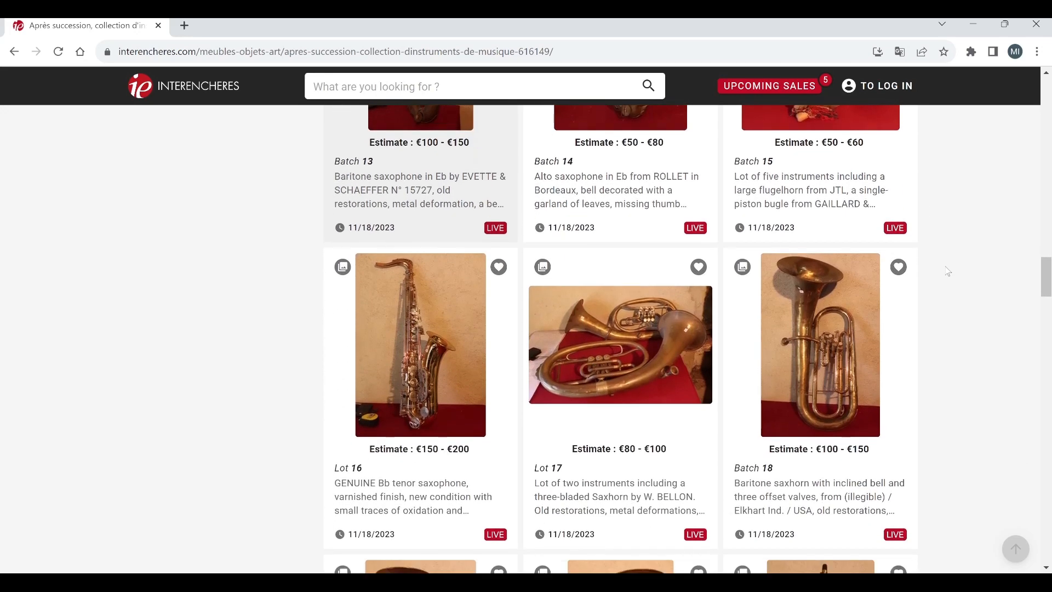
pyautogui.scroll(-3)
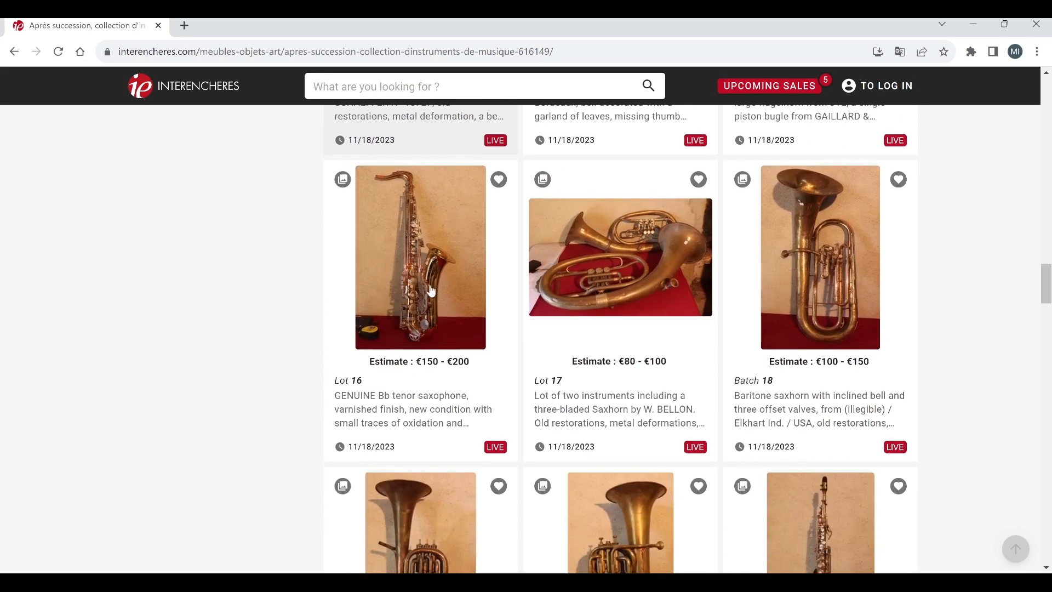
pyautogui.click(419, 257)
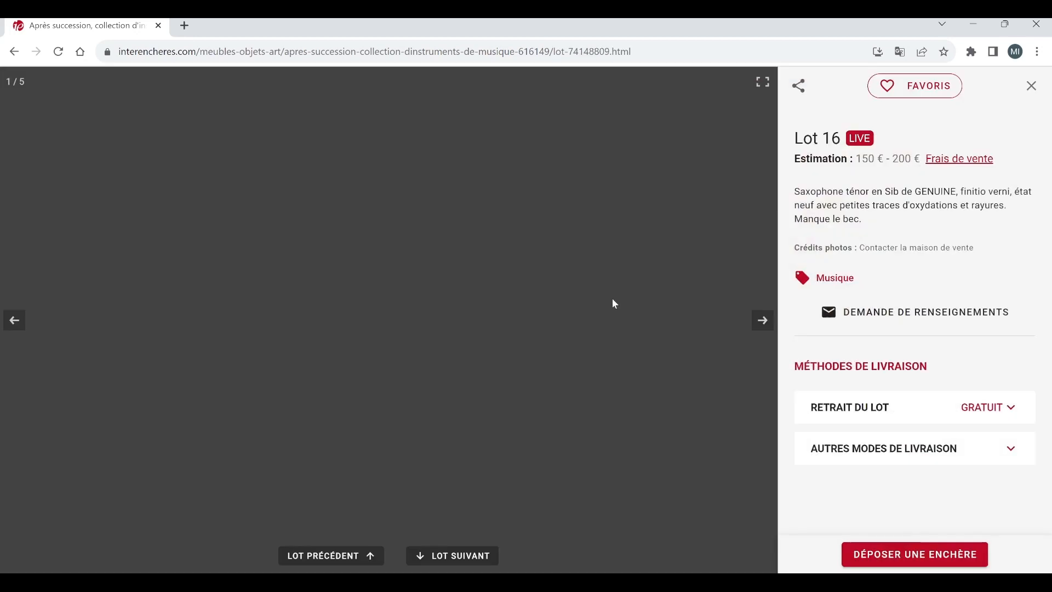
pyautogui.click(763, 320)
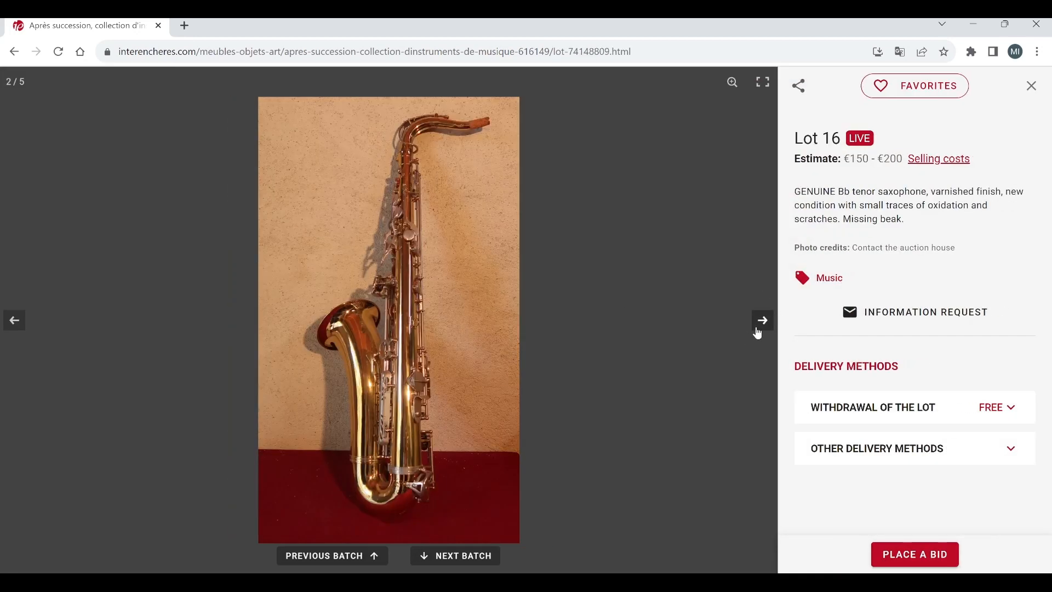
pyautogui.click(762, 319)
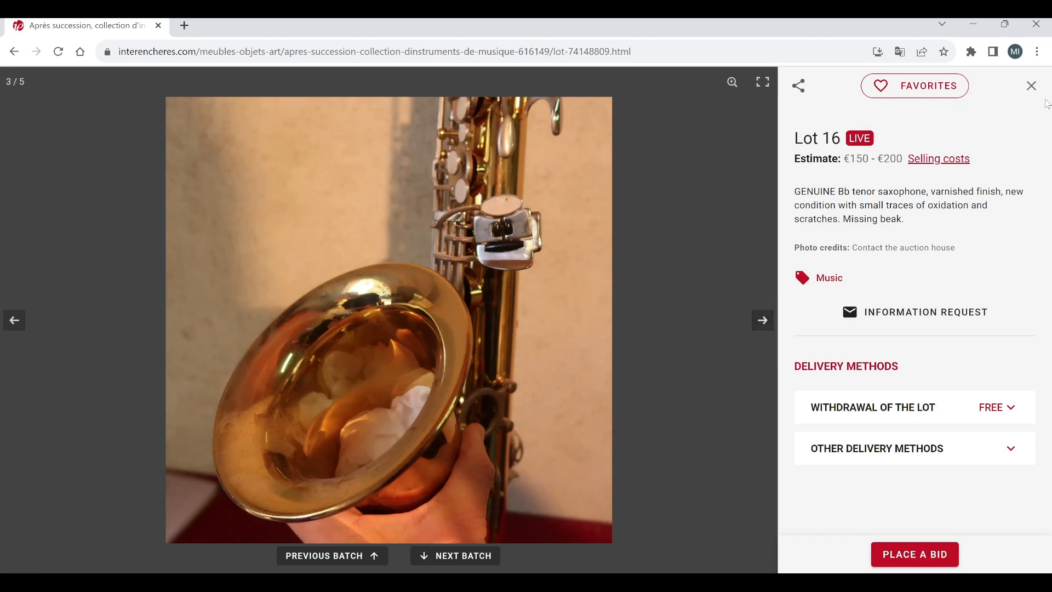
pyautogui.click(1032, 85)
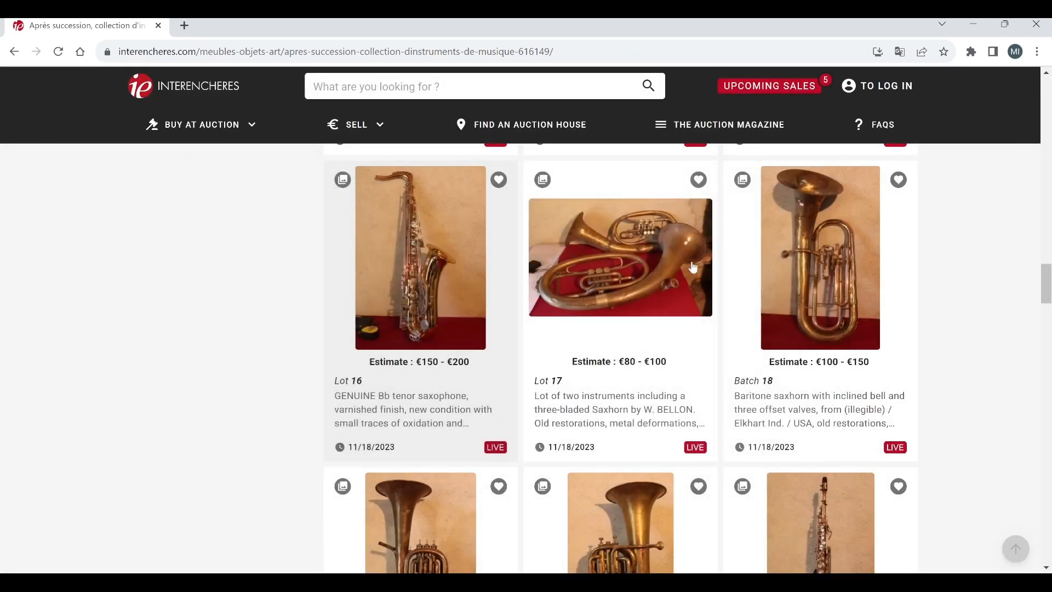
pyautogui.moveTo(618, 287)
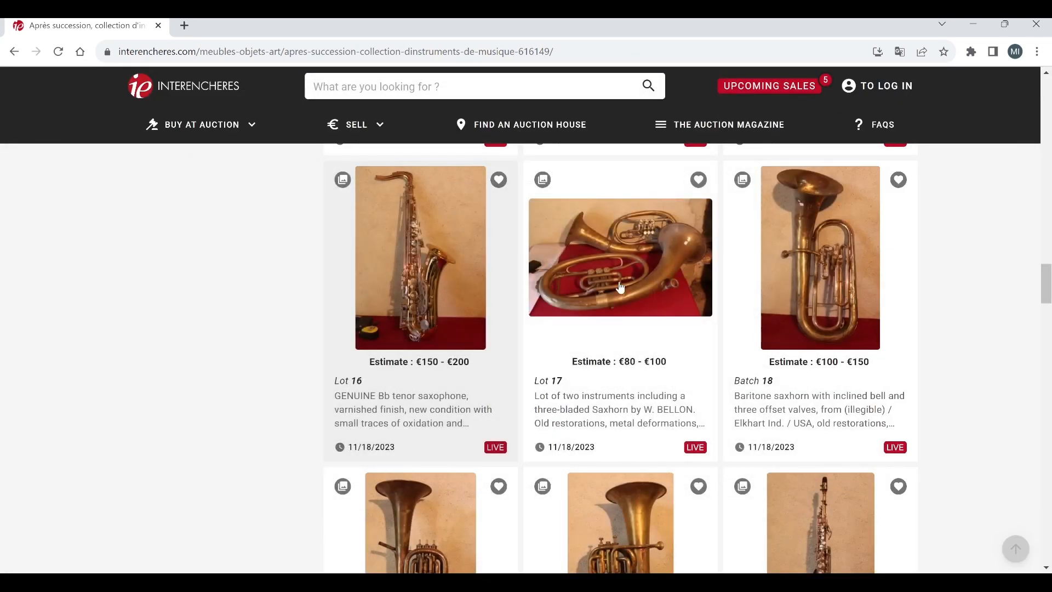
pyautogui.click(620, 257)
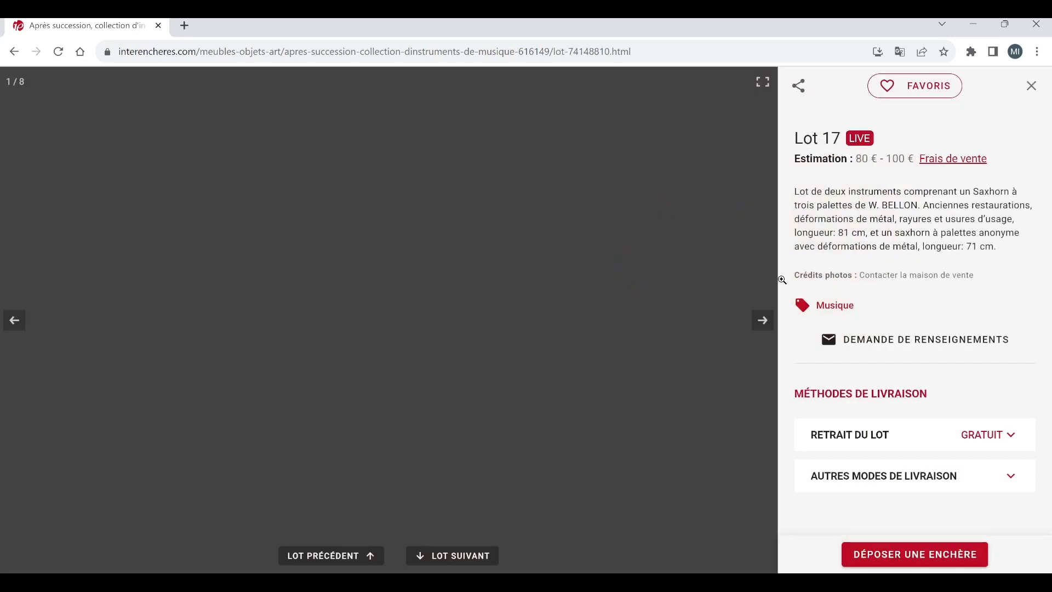
pyautogui.click(762, 320)
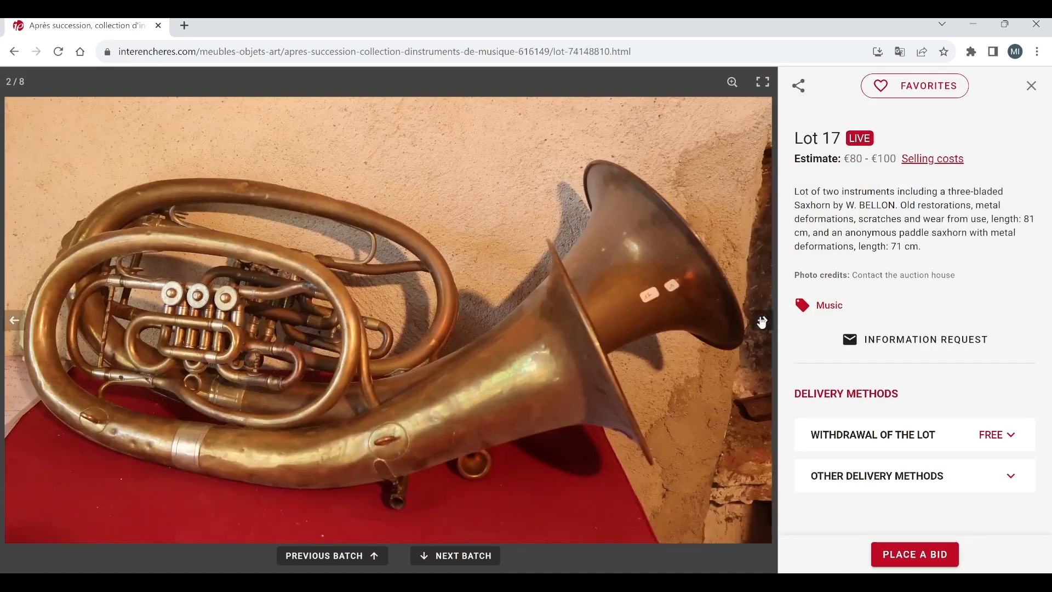
pyautogui.click(762, 320)
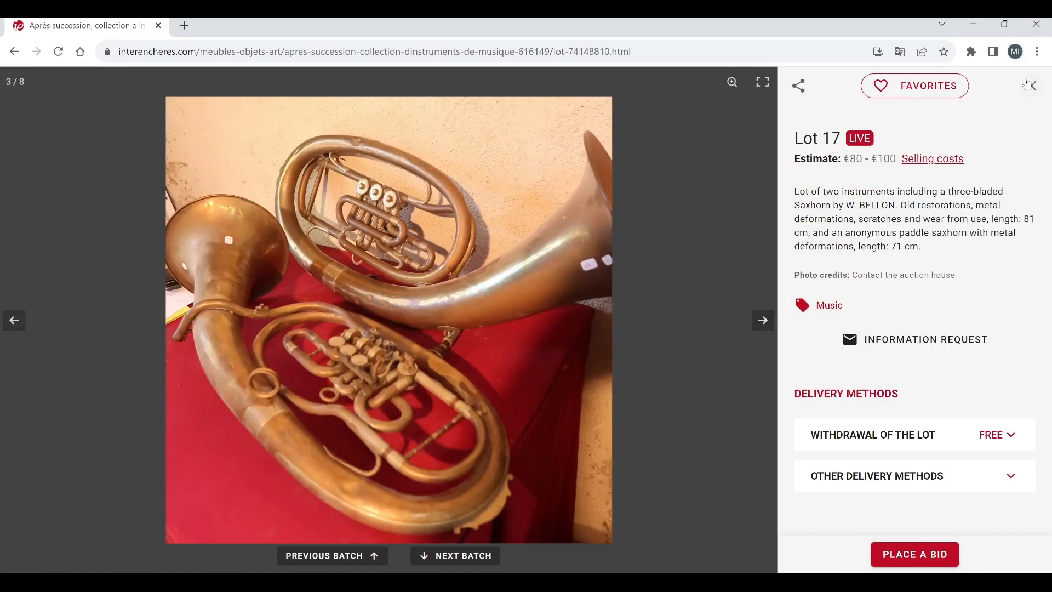
pyautogui.click(1031, 86)
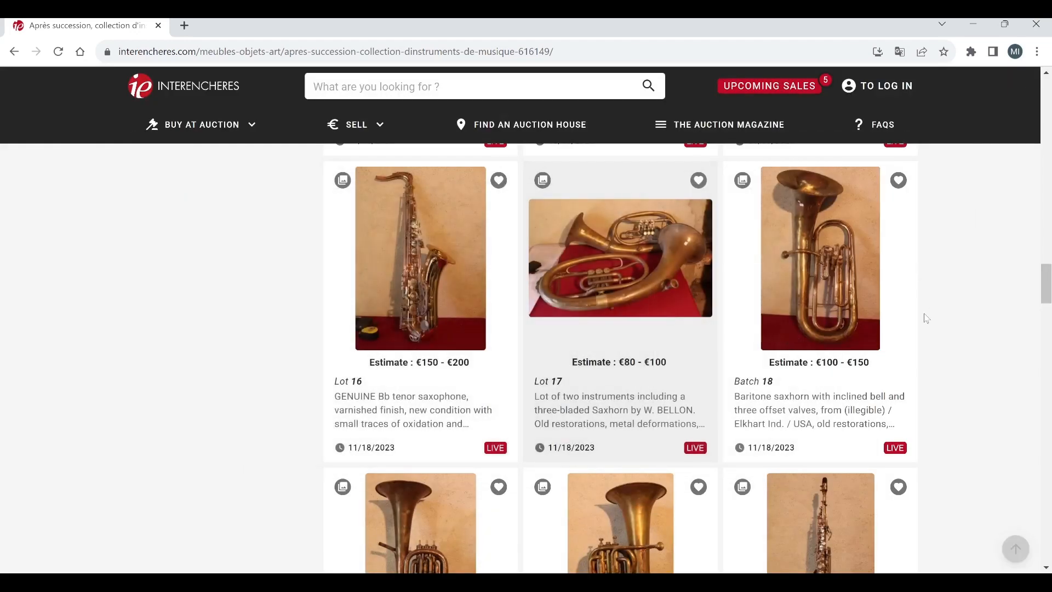
pyautogui.moveTo(830, 295)
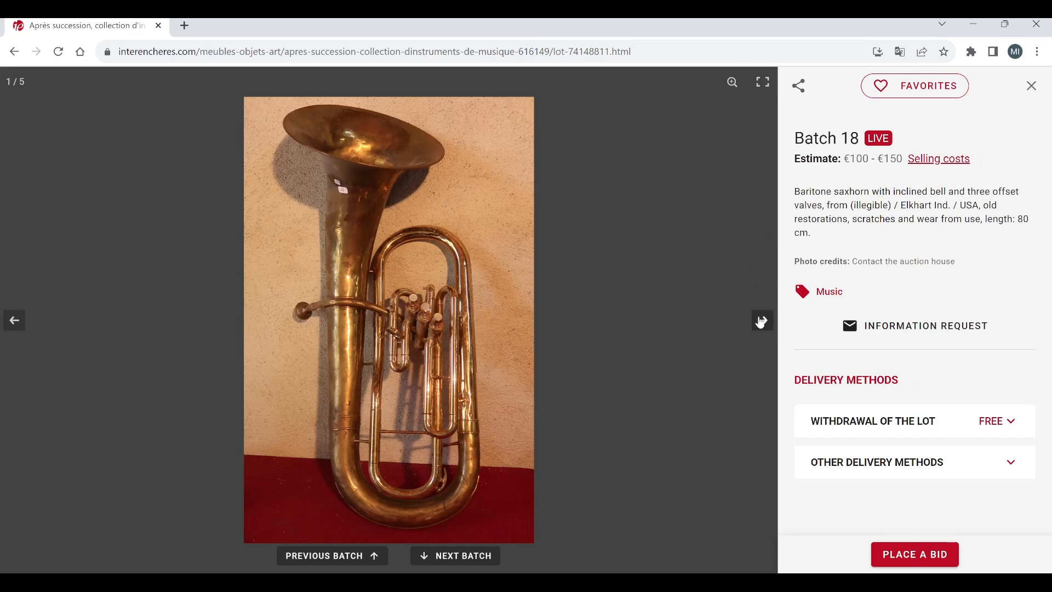
# Step: Advance Batch 18's baritone saxhorn to its third photo, close it and scroll to Lots 19–21
pyautogui.click(762, 320)
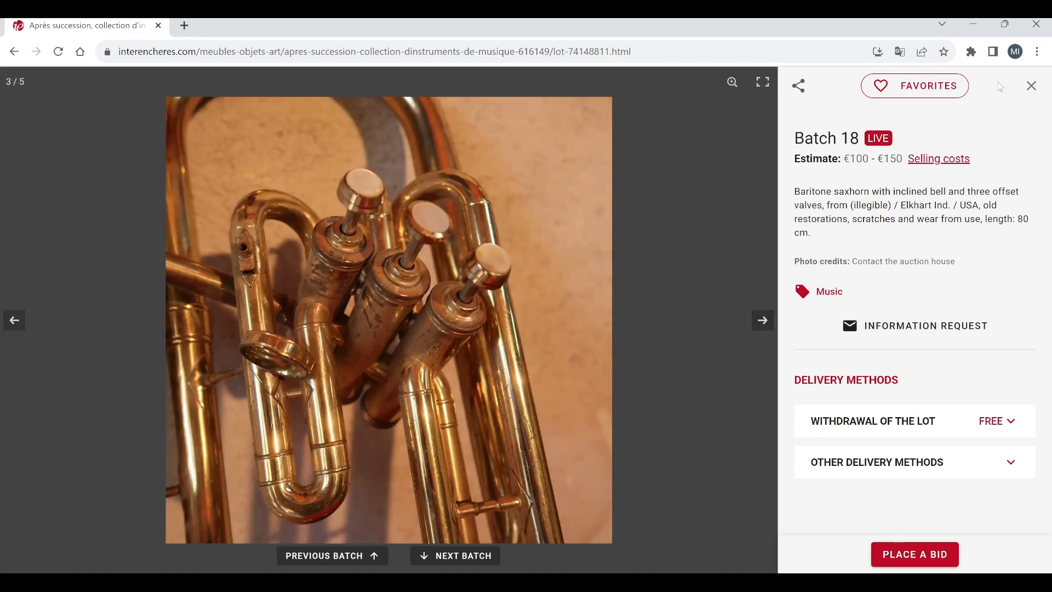
pyautogui.click(1031, 85)
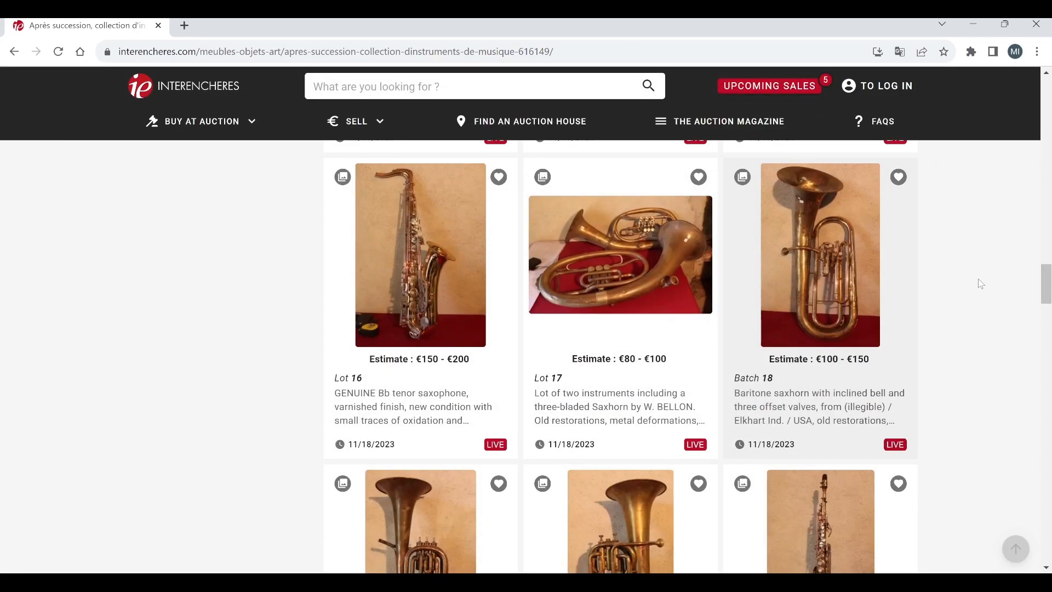
pyautogui.scroll(-3)
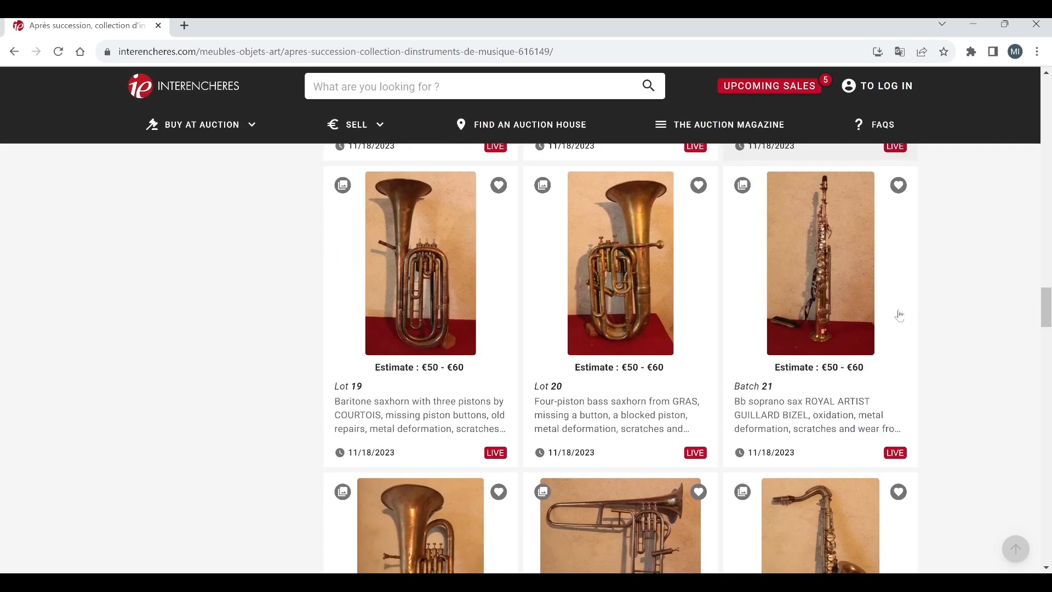
pyautogui.moveTo(487, 387)
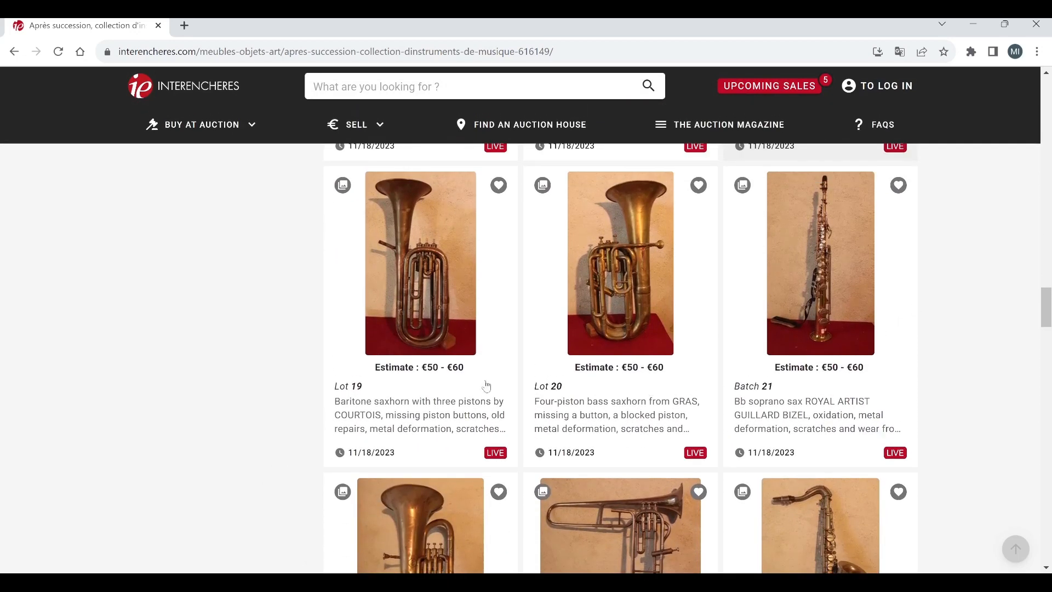
pyautogui.moveTo(435, 282)
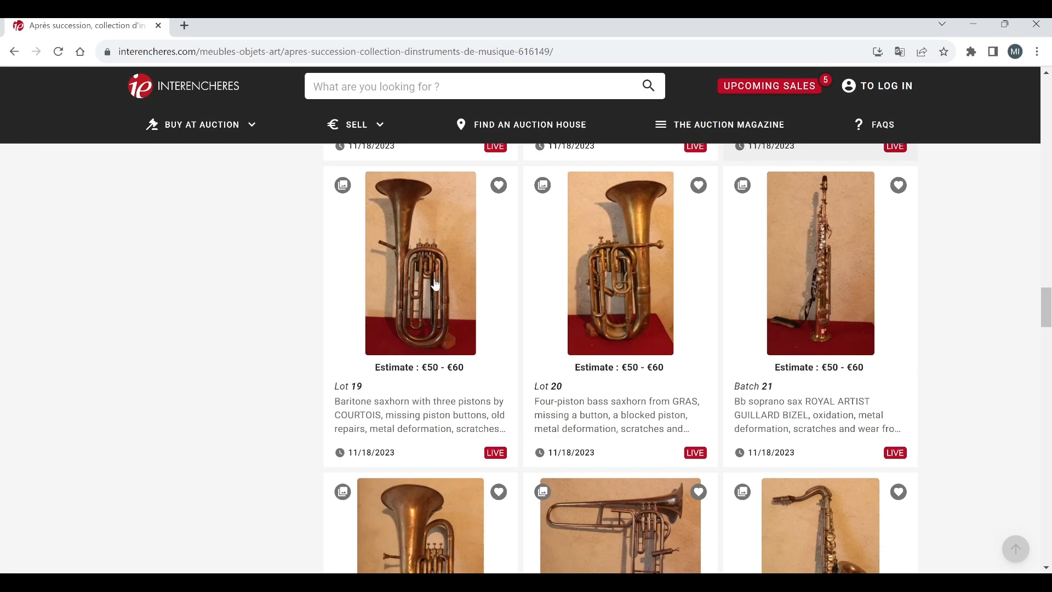
pyautogui.moveTo(607, 279)
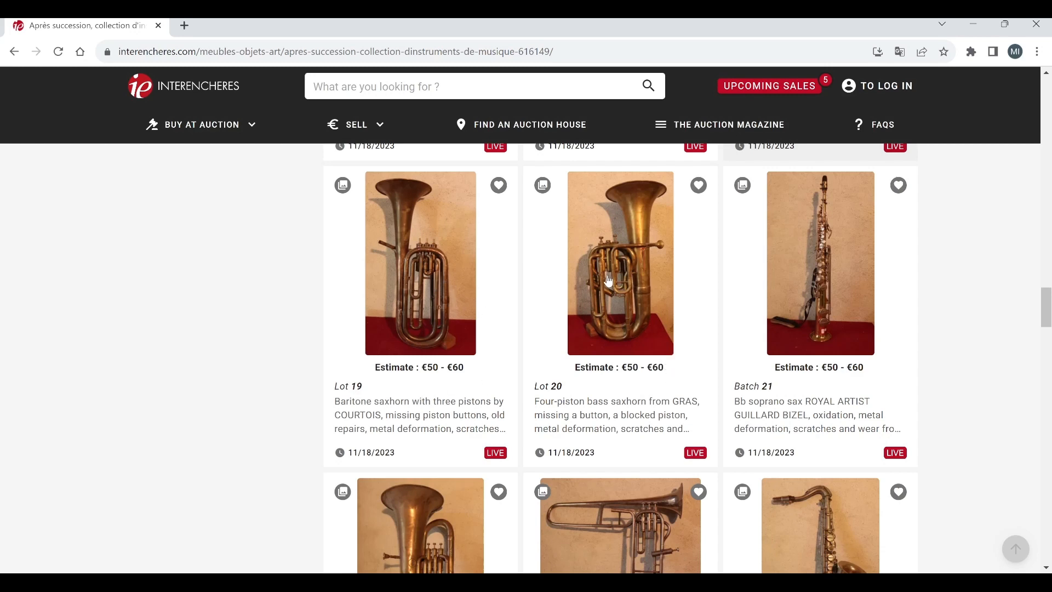
pyautogui.moveTo(914, 327)
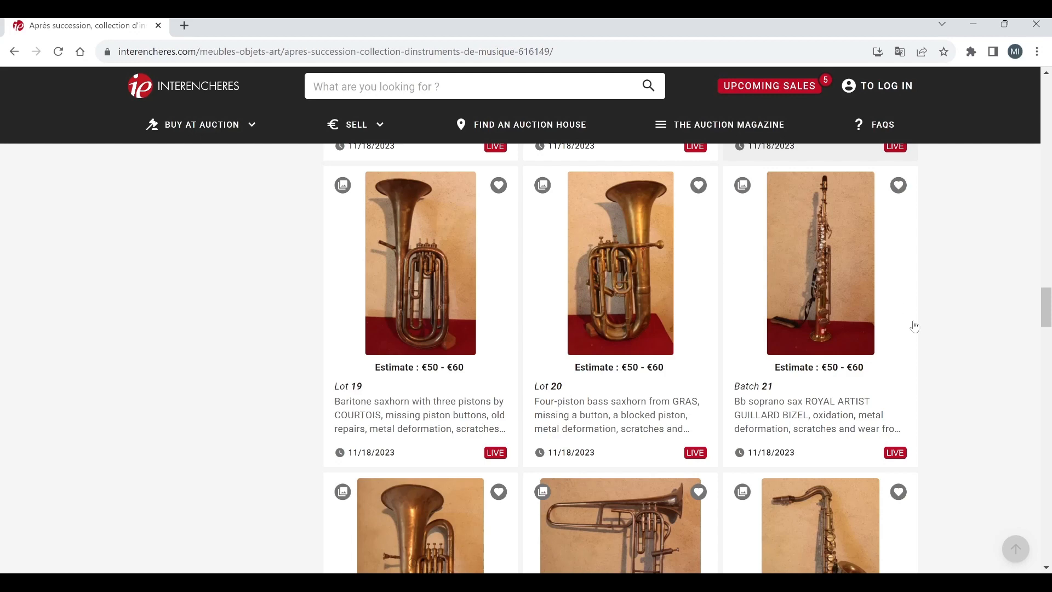
pyautogui.moveTo(849, 297)
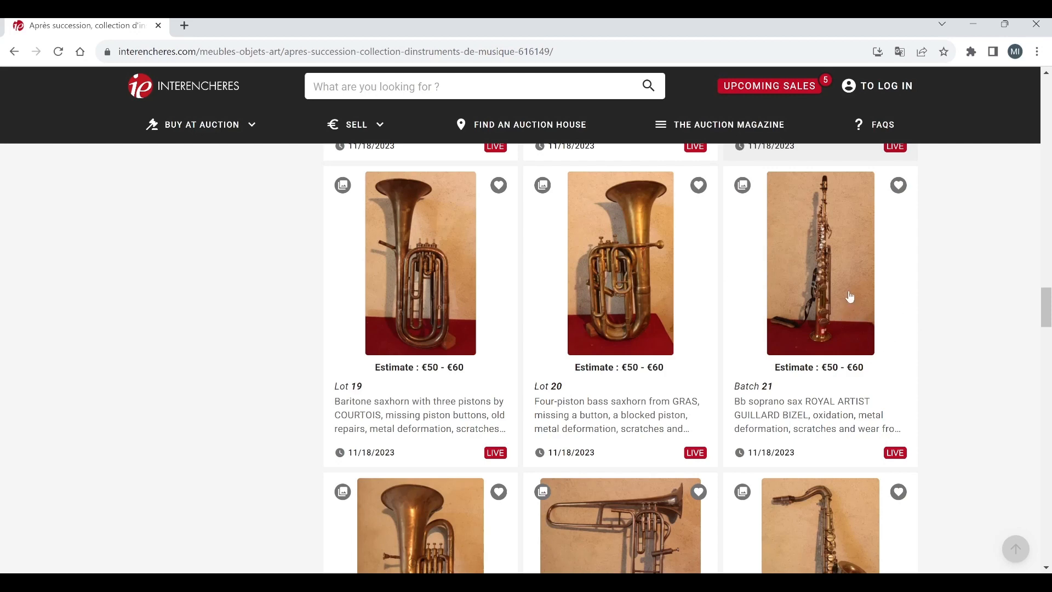
# Step: View Batch 21's soprano sax second photo, close it and scroll past lots 22–24 to the next row
pyautogui.click(820, 263)
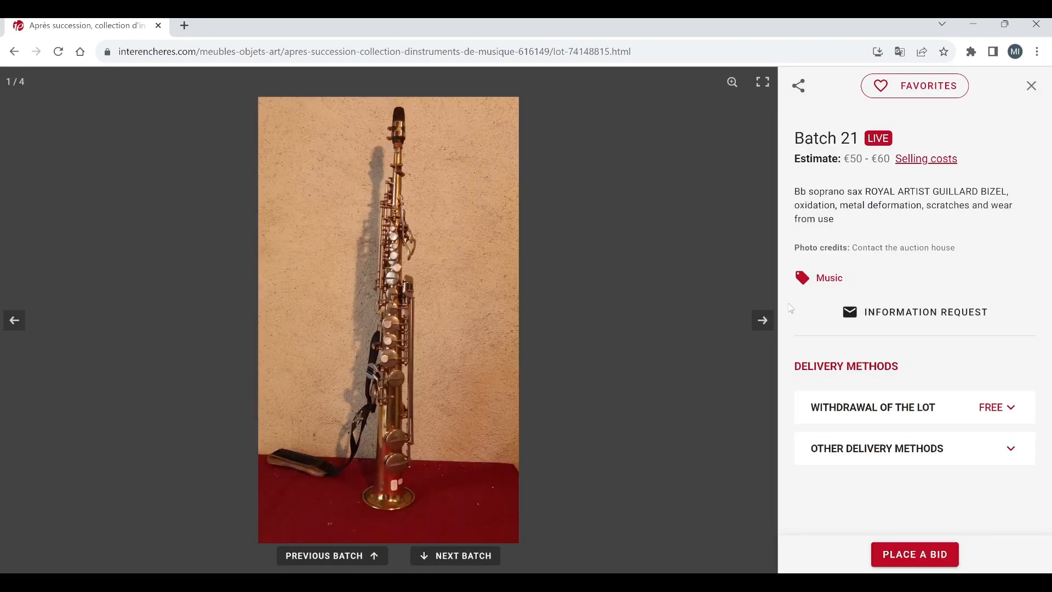
pyautogui.click(762, 321)
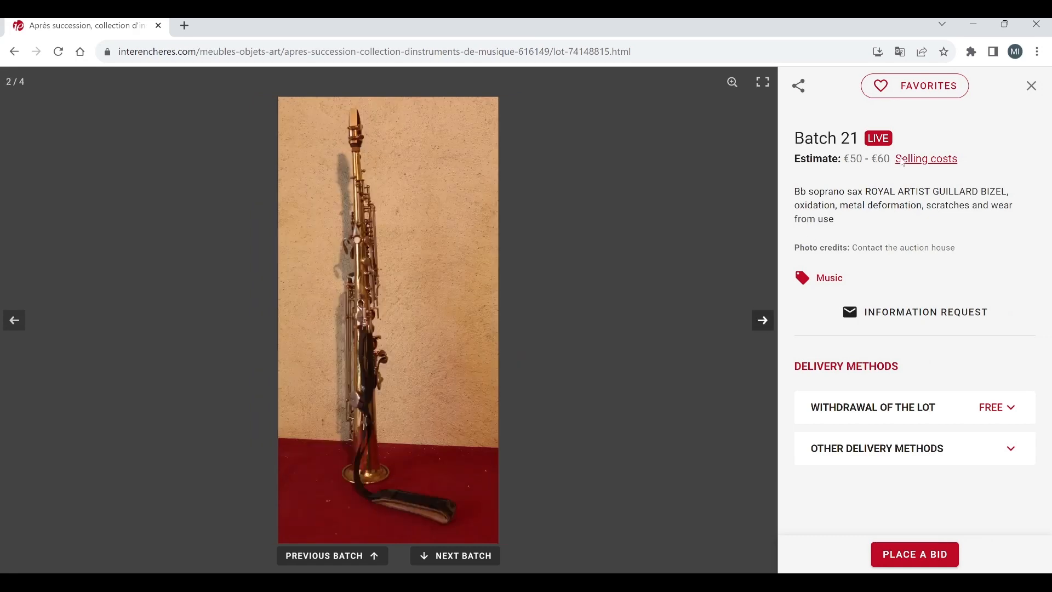
pyautogui.click(1031, 86)
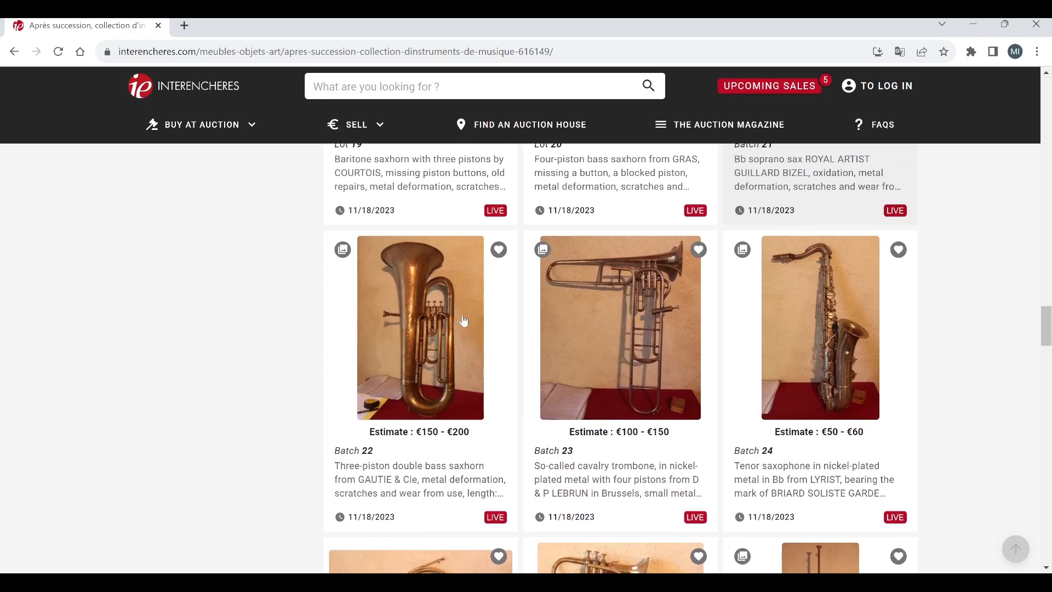
pyautogui.moveTo(614, 370)
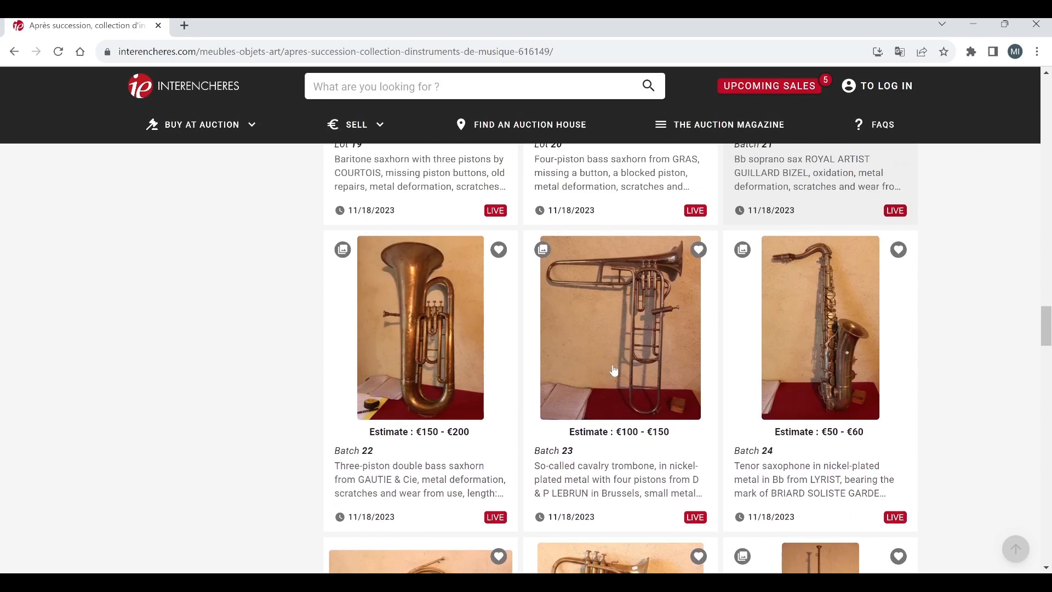
pyautogui.moveTo(768, 383)
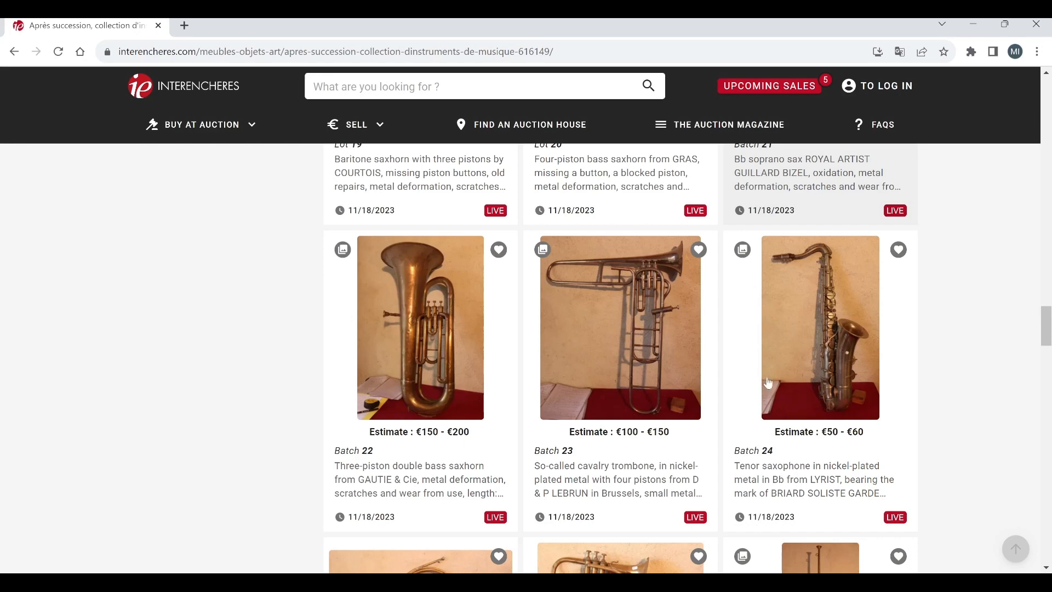
pyautogui.scroll(-3)
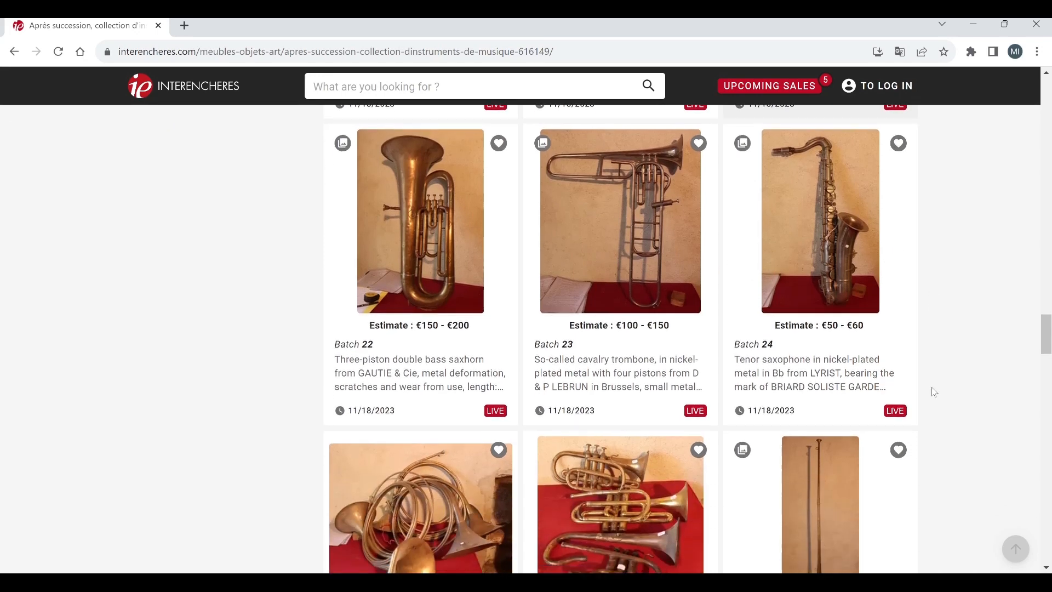
pyautogui.scroll(-3)
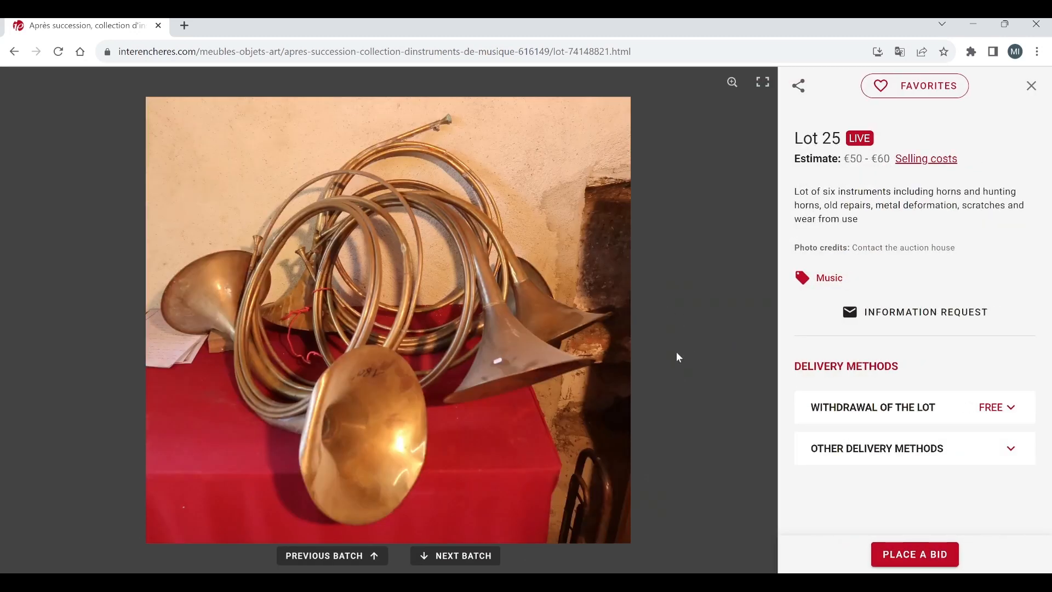
pyautogui.moveTo(982, 125)
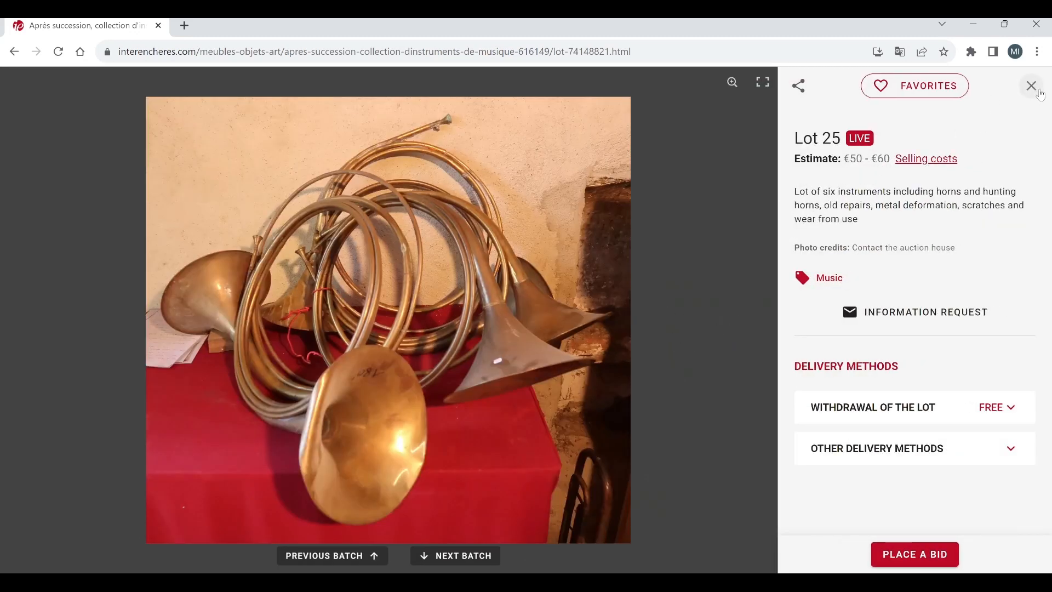
# Step: Close lot 25, the six horns, and return to the sale's lot list
pyautogui.click(1031, 86)
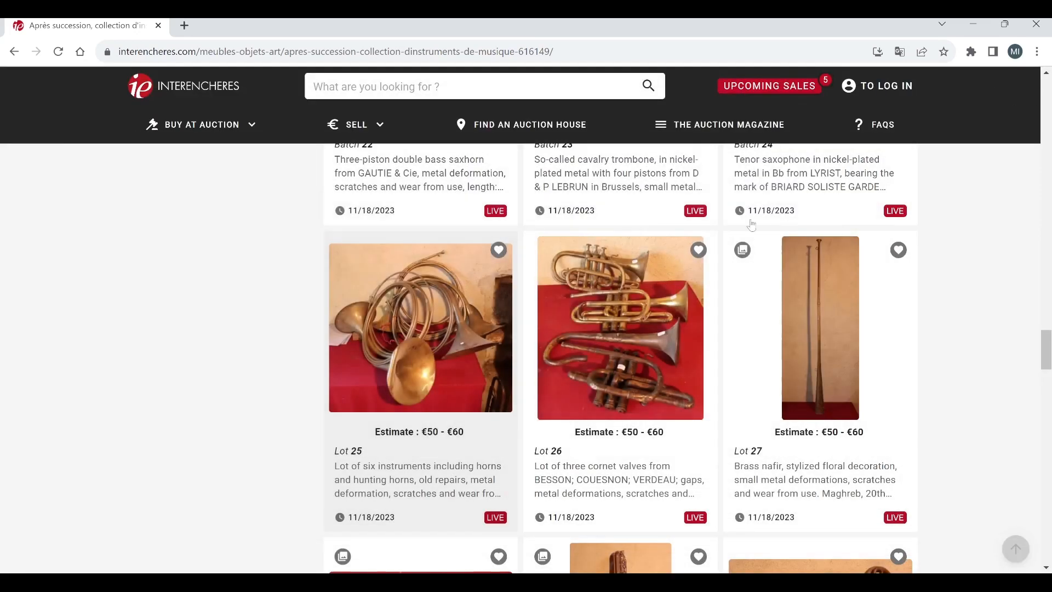
pyautogui.moveTo(620, 332)
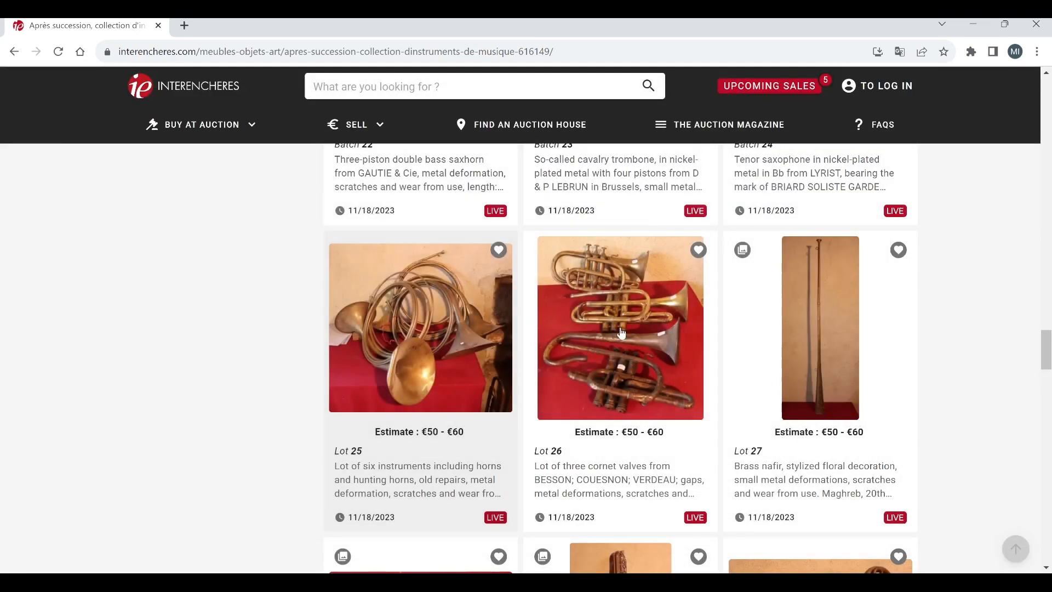
# Step: View lot 26, the three cornets, with its photo and description, then close it
pyautogui.click(618, 327)
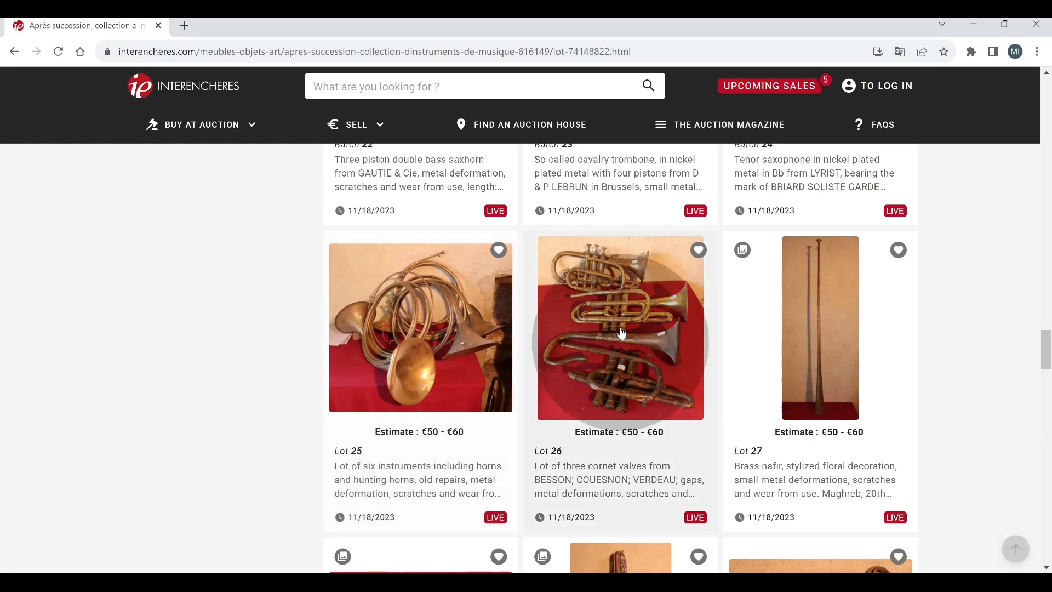
pyautogui.click(618, 328)
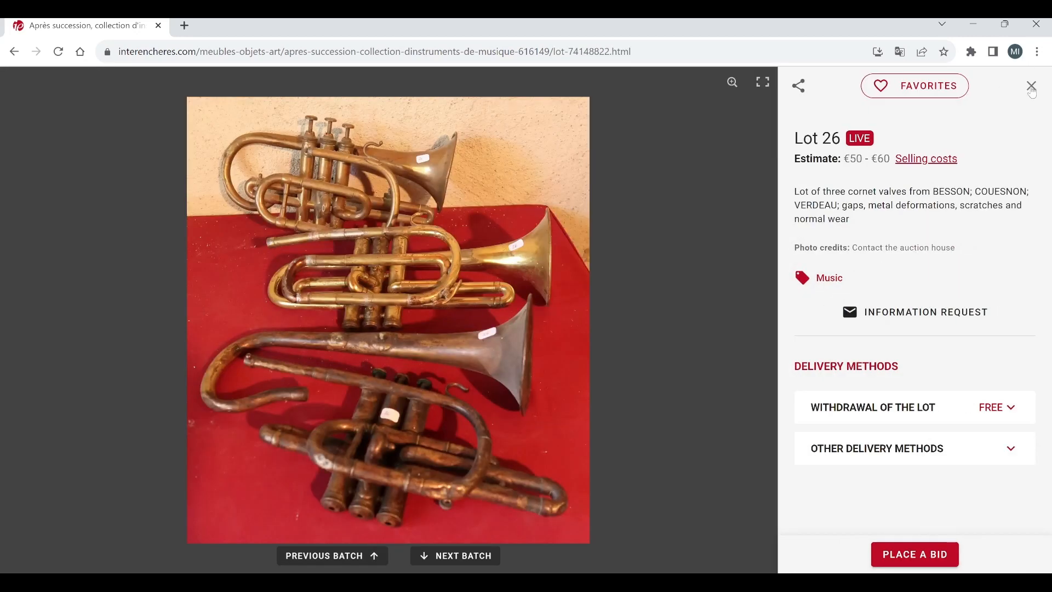
pyautogui.click(1031, 86)
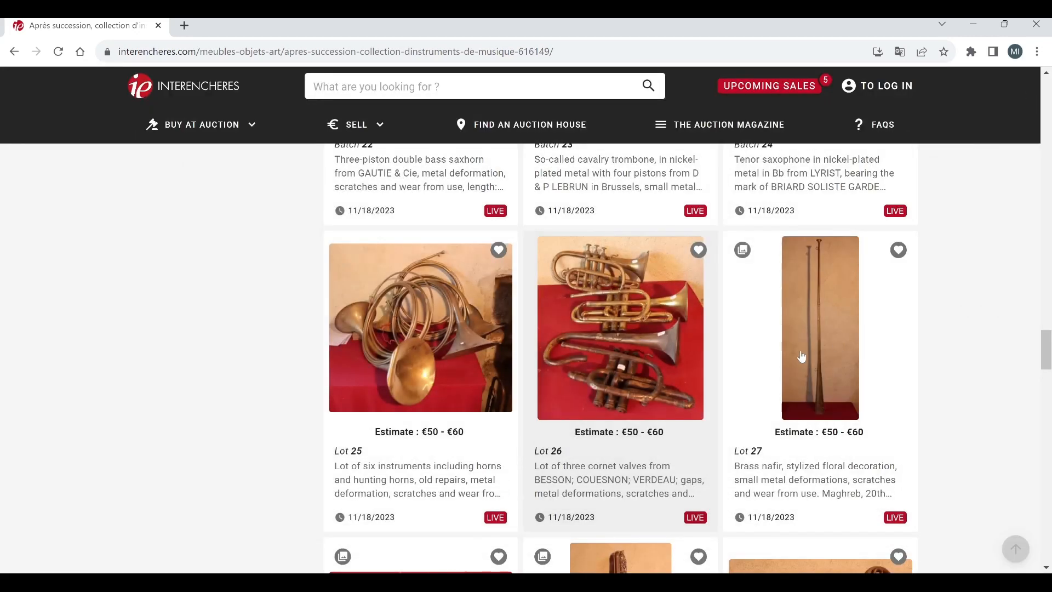
# Step: View all three photos of lot 27, the brass nafir, then close it
pyautogui.click(818, 328)
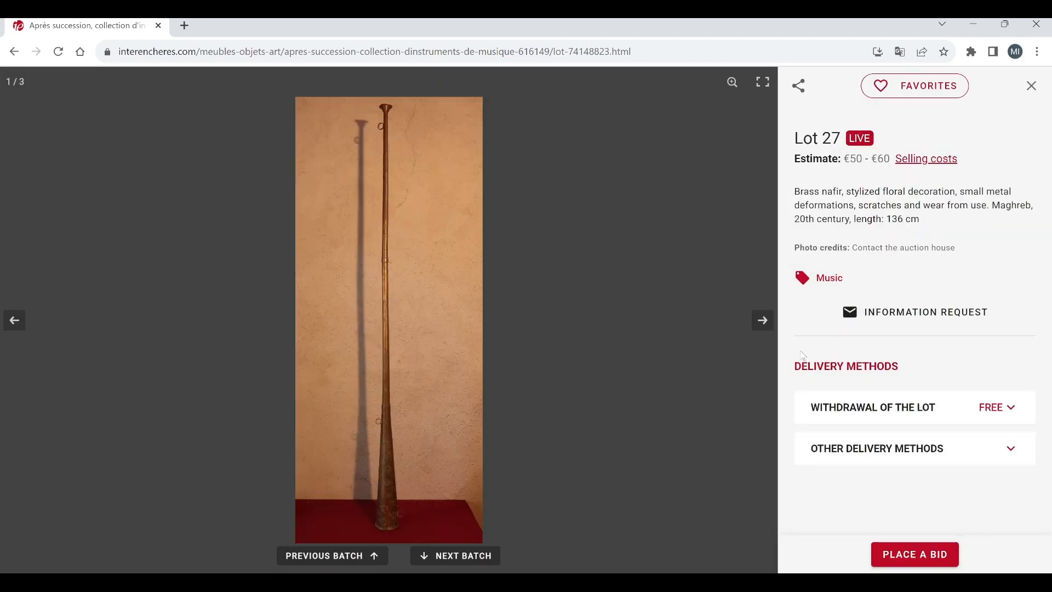
pyautogui.moveTo(762, 327)
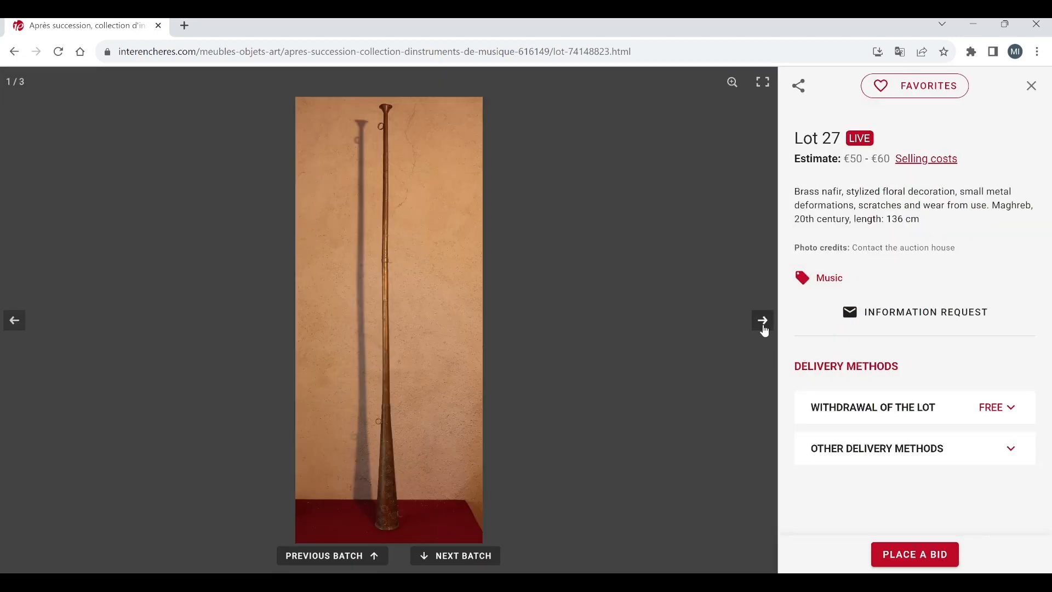
pyautogui.click(762, 320)
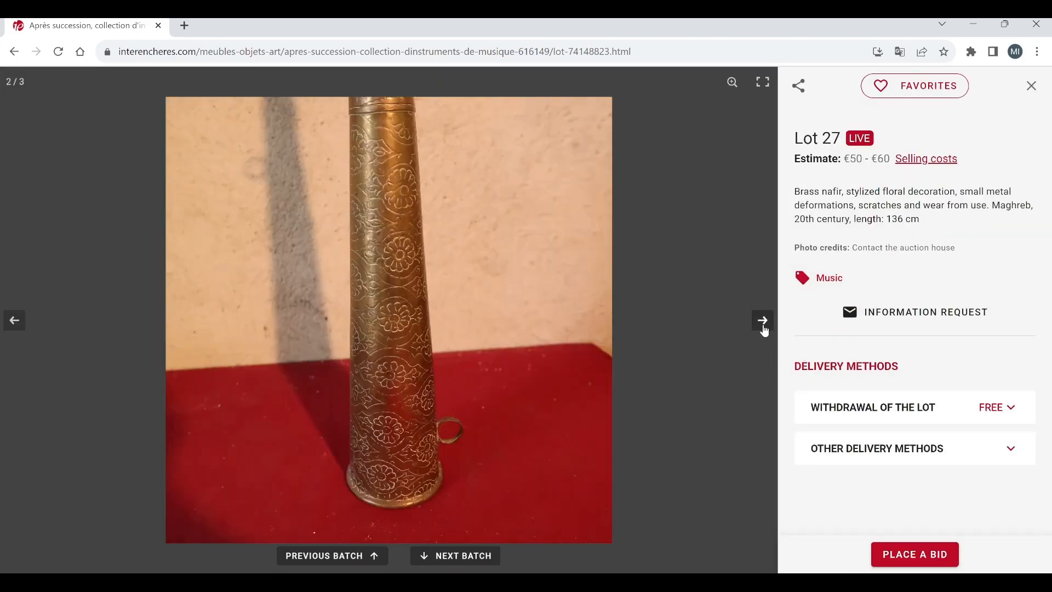
pyautogui.click(763, 321)
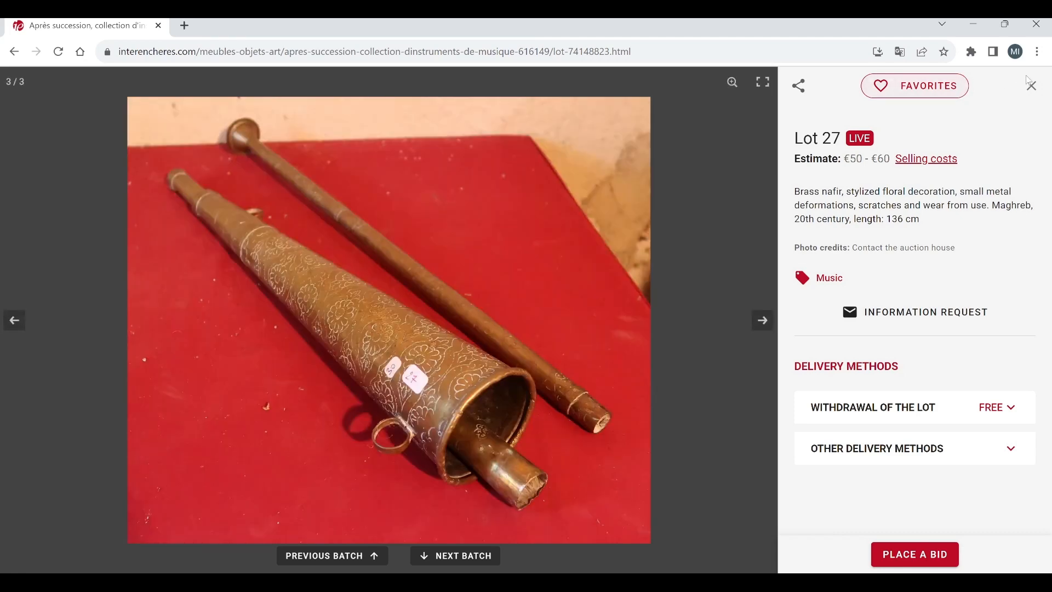
pyautogui.click(1031, 85)
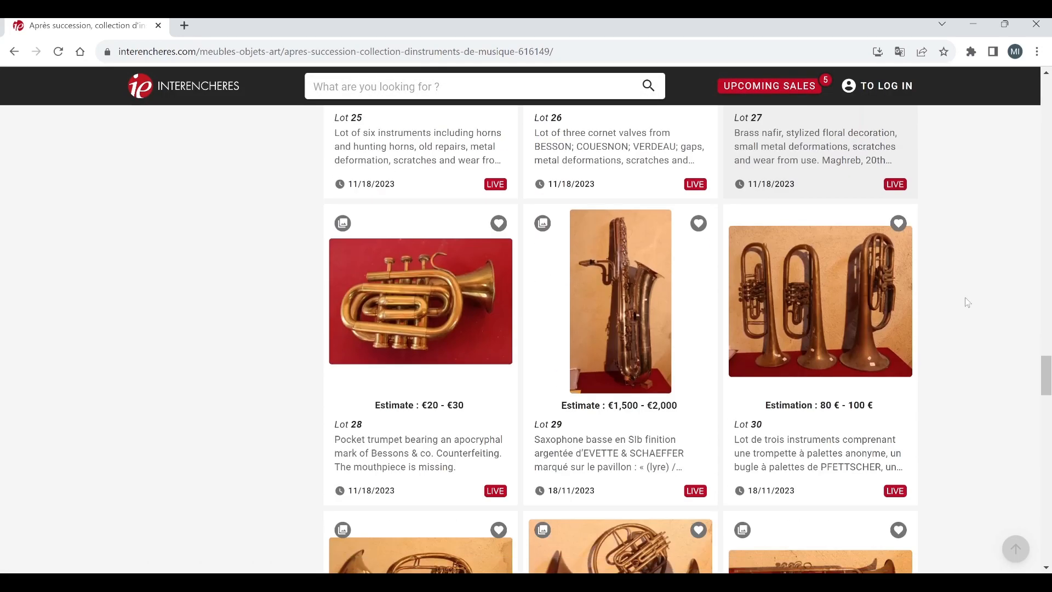
# Step: Browse lot 28, the pocket trumpet, through its third photo, then close it
pyautogui.click(419, 300)
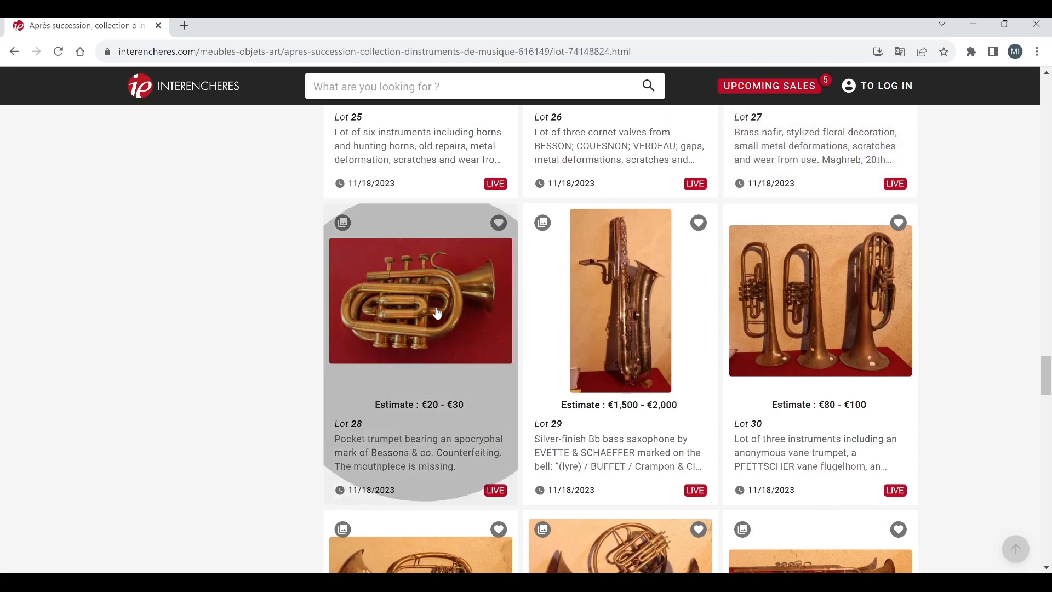
pyautogui.click(420, 300)
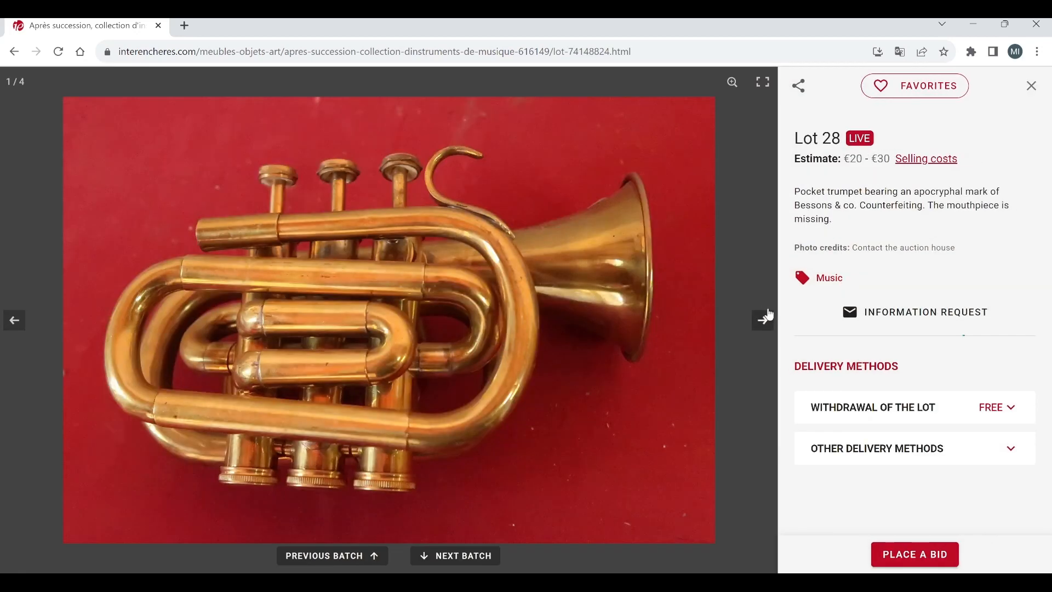
pyautogui.moveTo(763, 323)
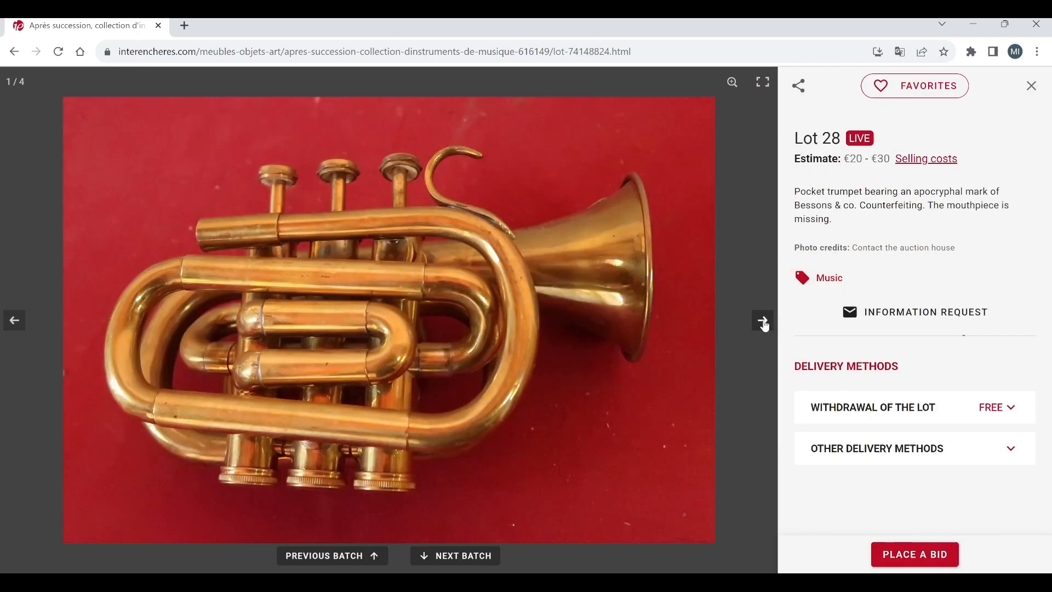
pyautogui.click(763, 320)
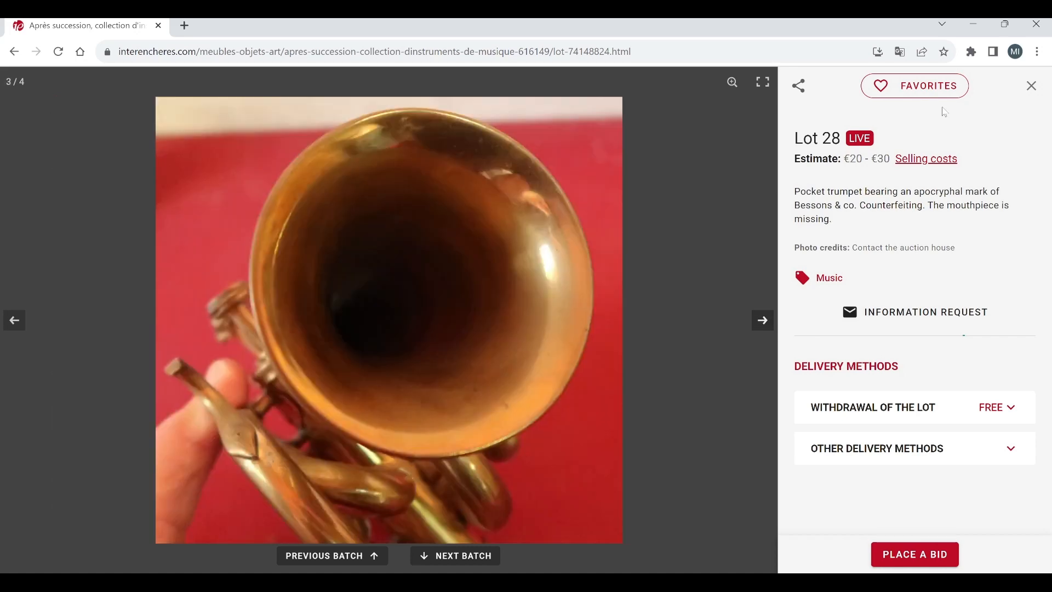
pyautogui.click(1032, 86)
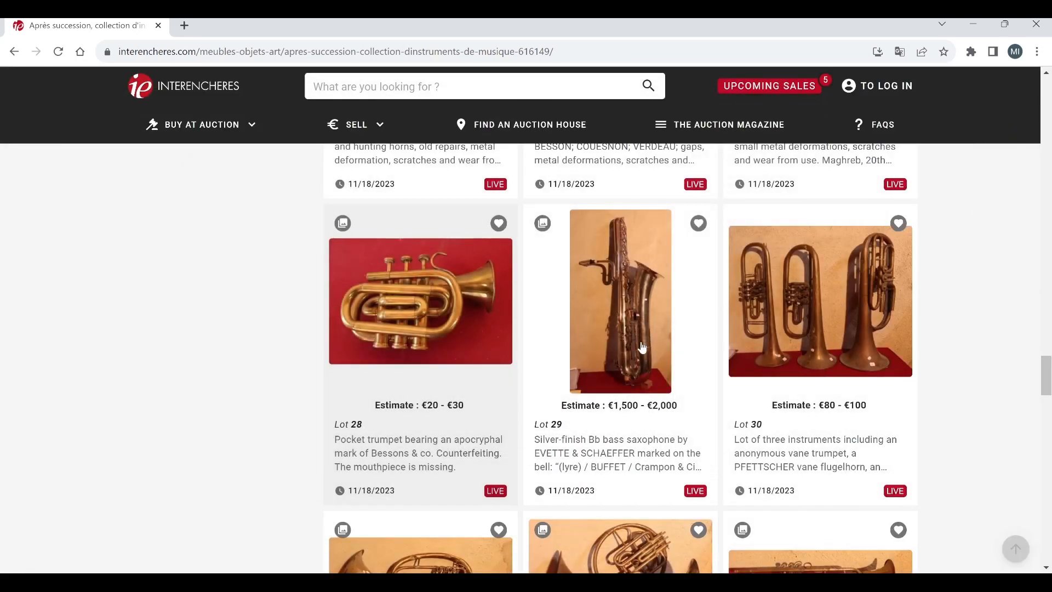
# Step: Browse lot 29, the bass saxophone, through its third photo, then close it
pyautogui.click(620, 300)
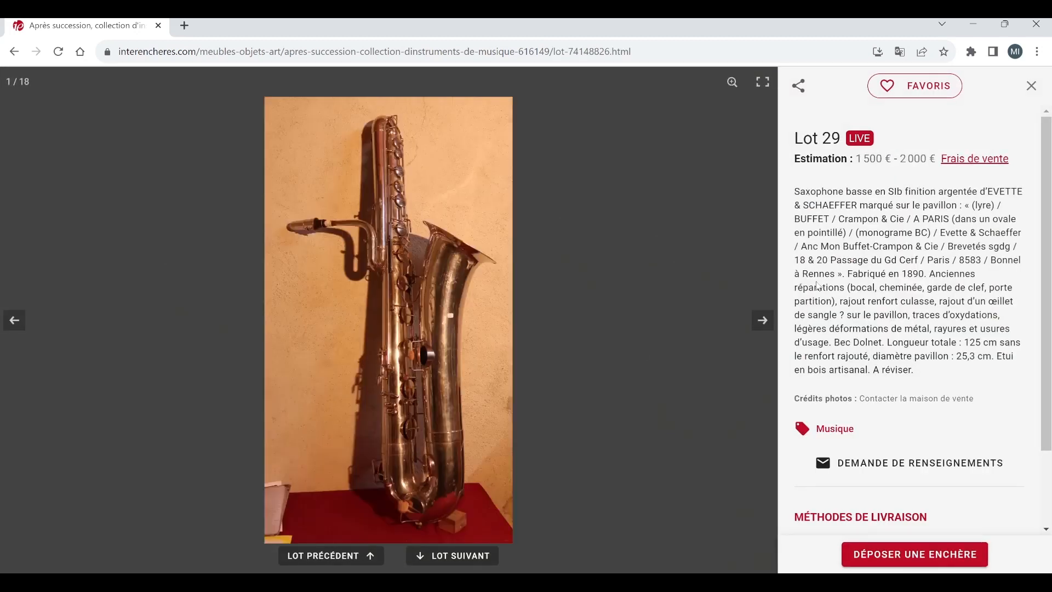
pyautogui.click(762, 320)
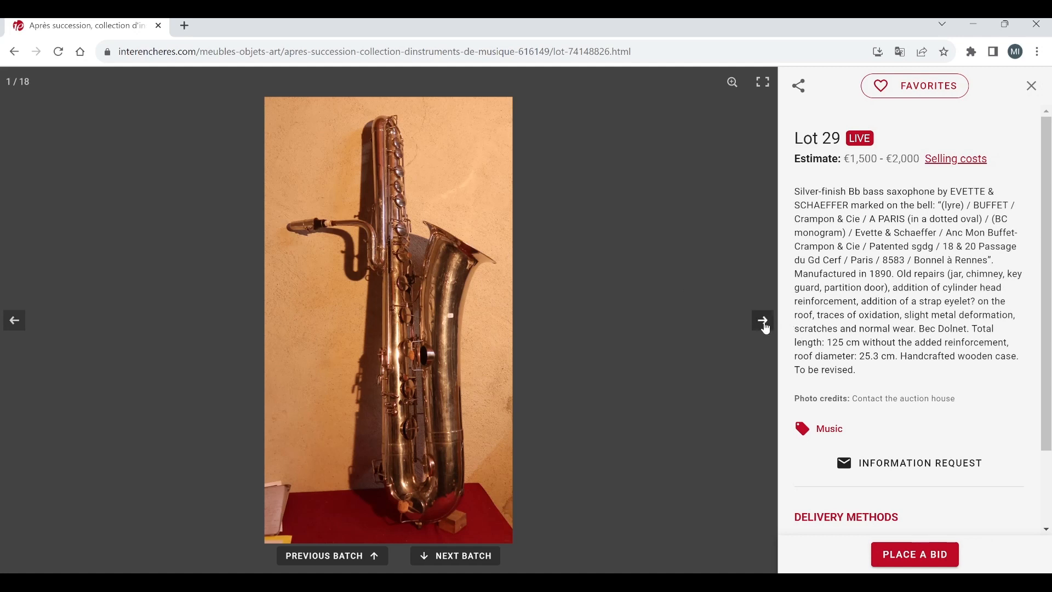
pyautogui.click(762, 320)
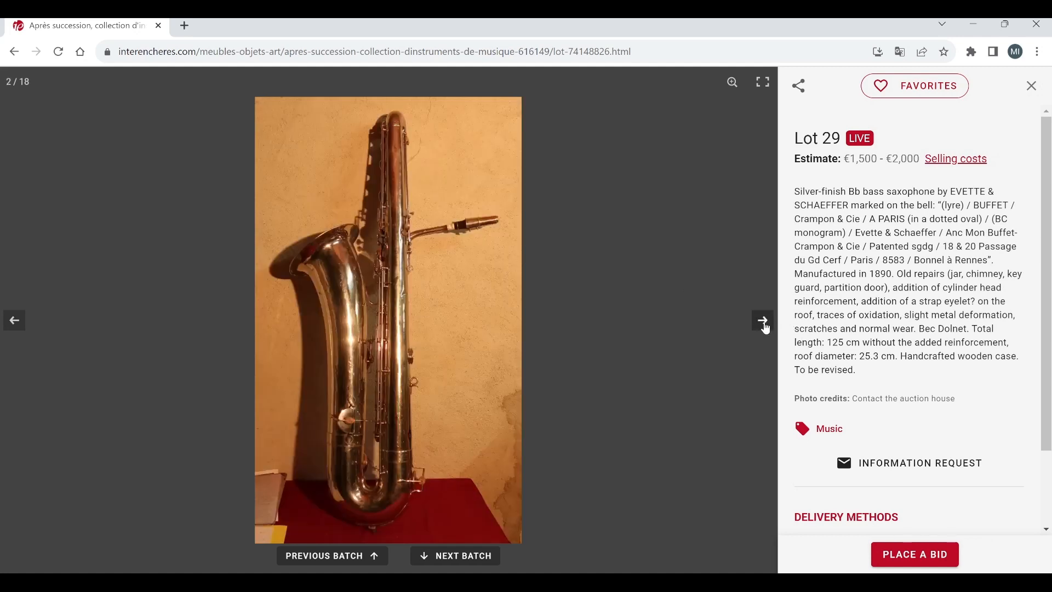
pyautogui.click(762, 320)
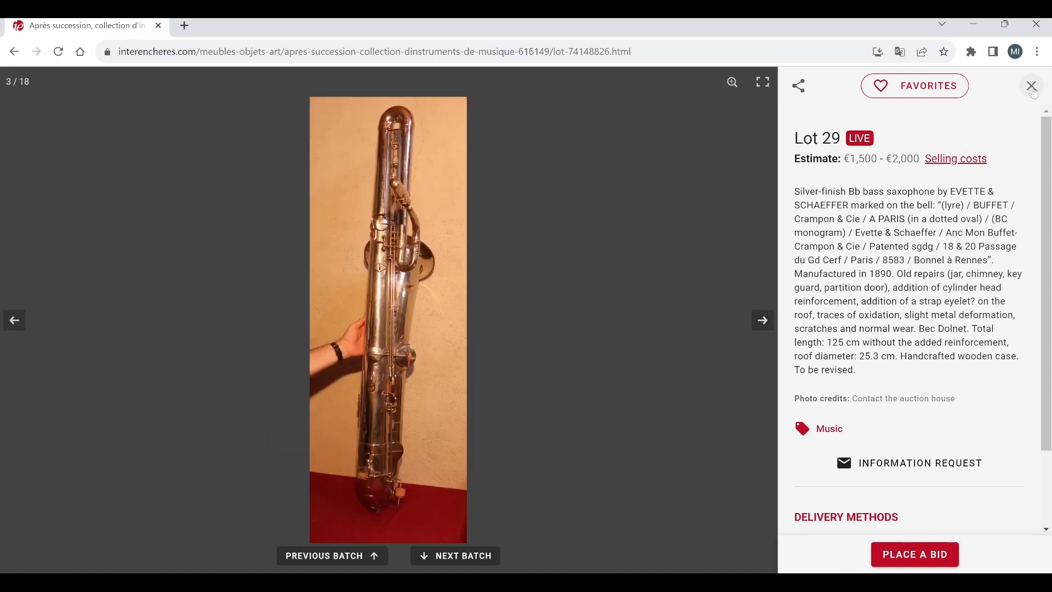
pyautogui.click(1032, 86)
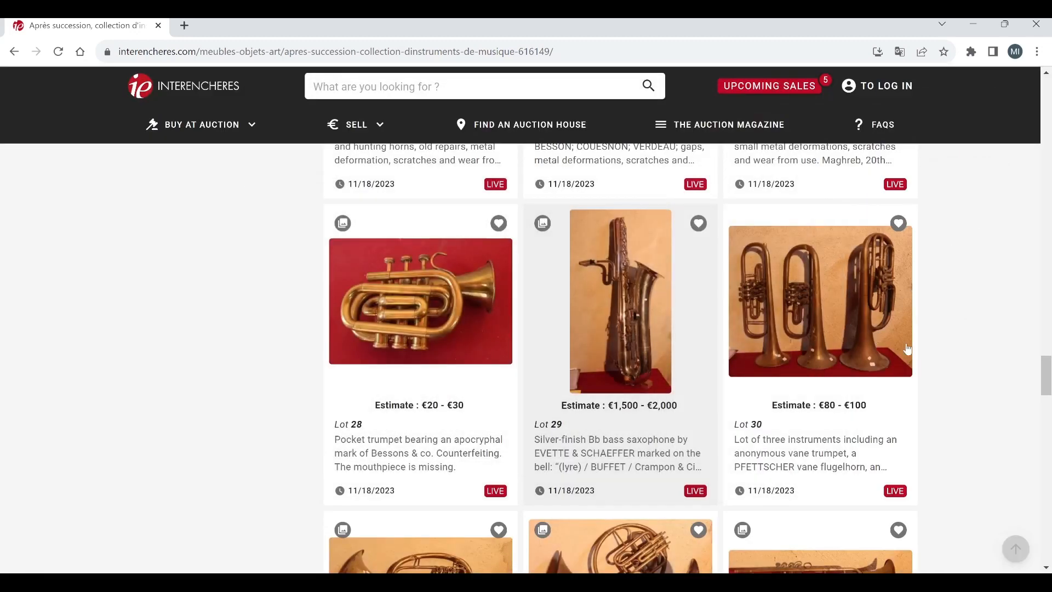
pyautogui.moveTo(815, 331)
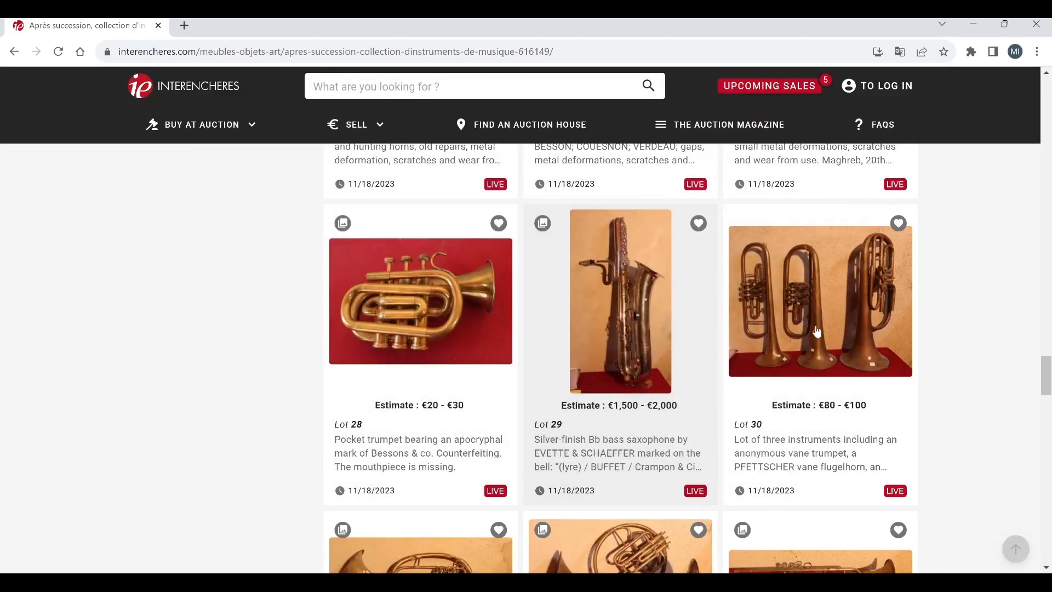
# Step: View lot 30, the three vane instruments, then close it and scroll to the next lots
pyautogui.click(820, 300)
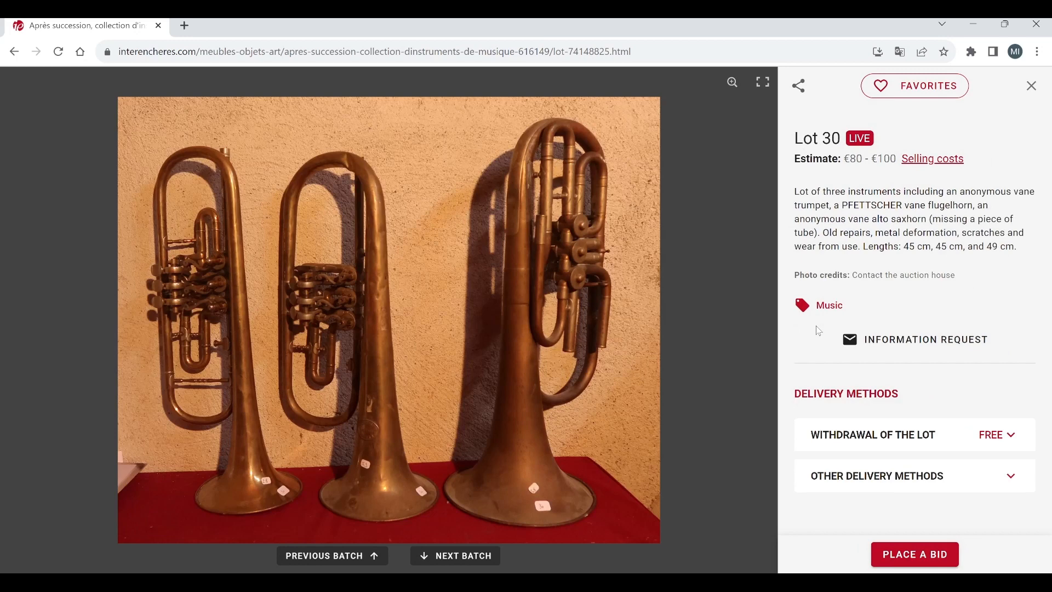
pyautogui.moveTo(1015, 114)
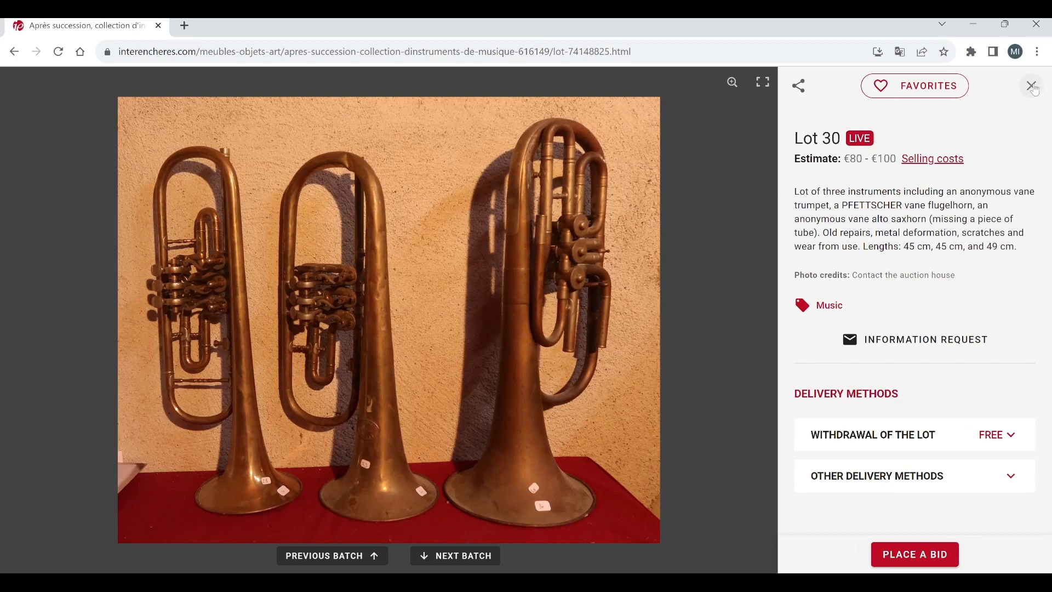
pyautogui.click(1033, 85)
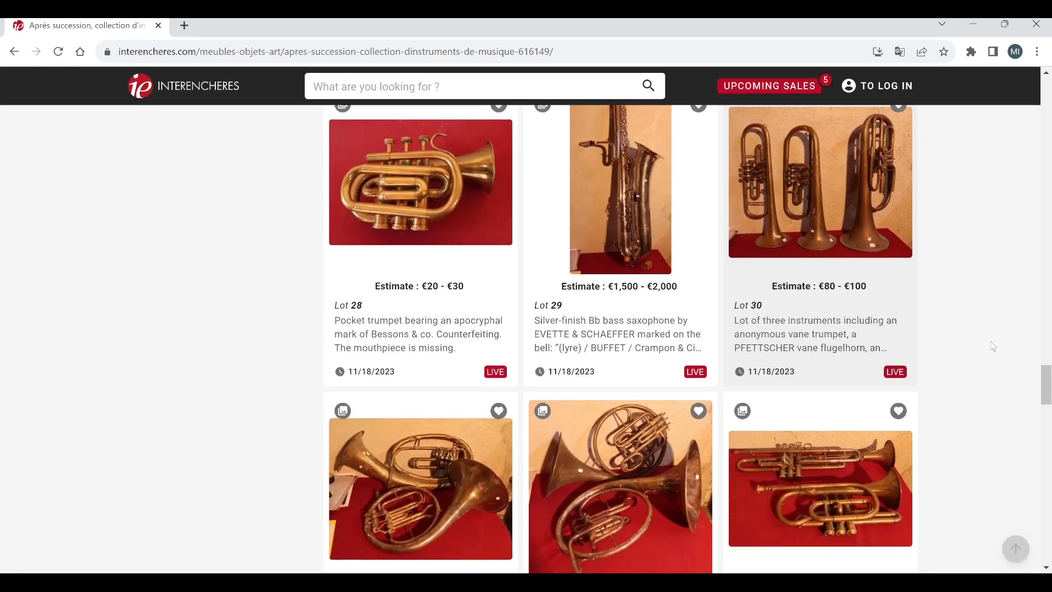
pyautogui.scroll(-3)
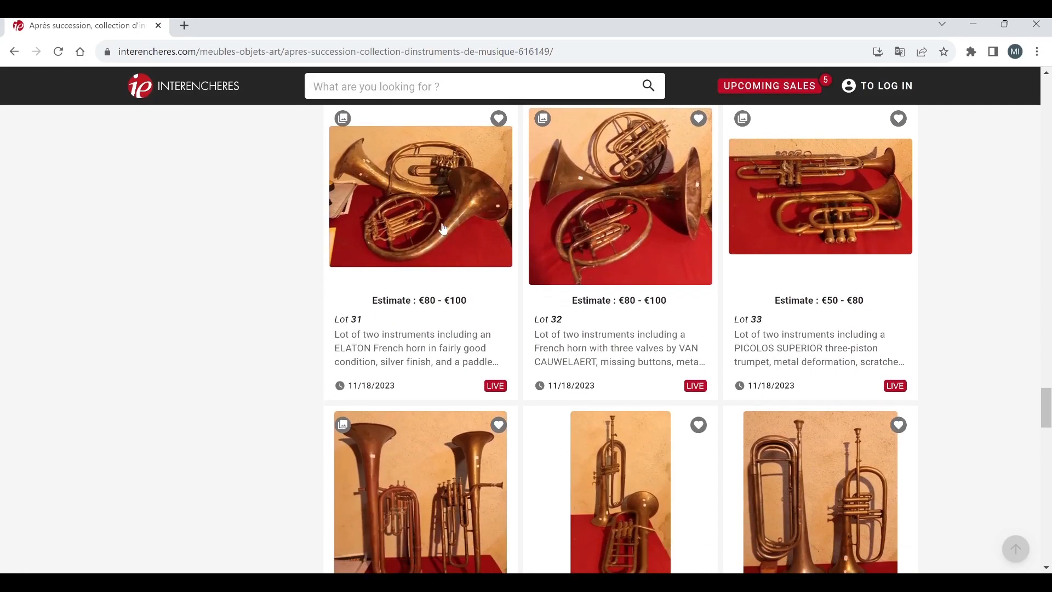
# Step: Browse Lots 31 and 32's horn pairs to their second photo each, closing each viewer
pyautogui.click(420, 196)
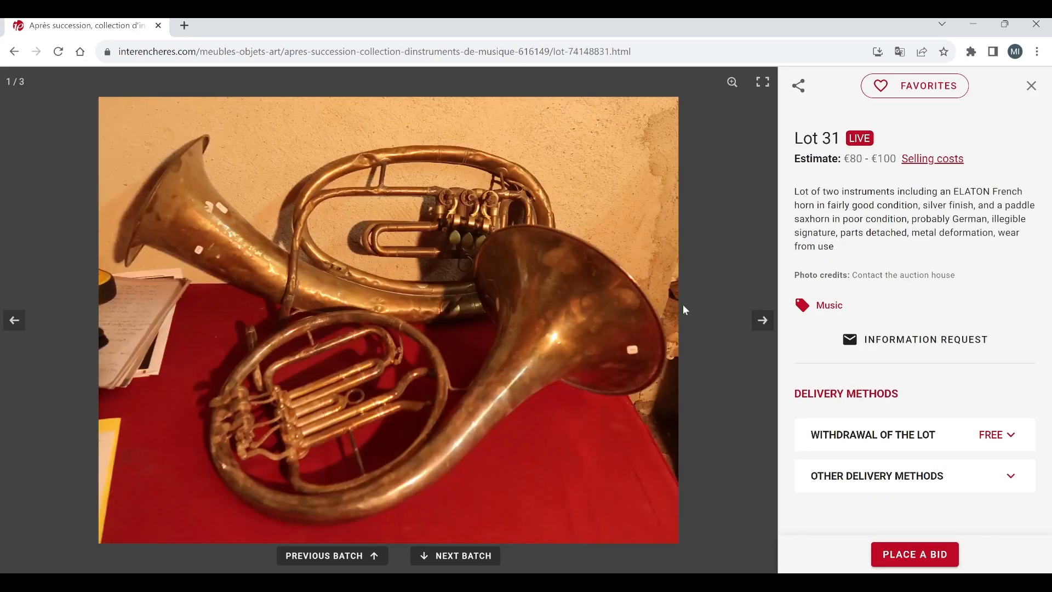
pyautogui.click(763, 320)
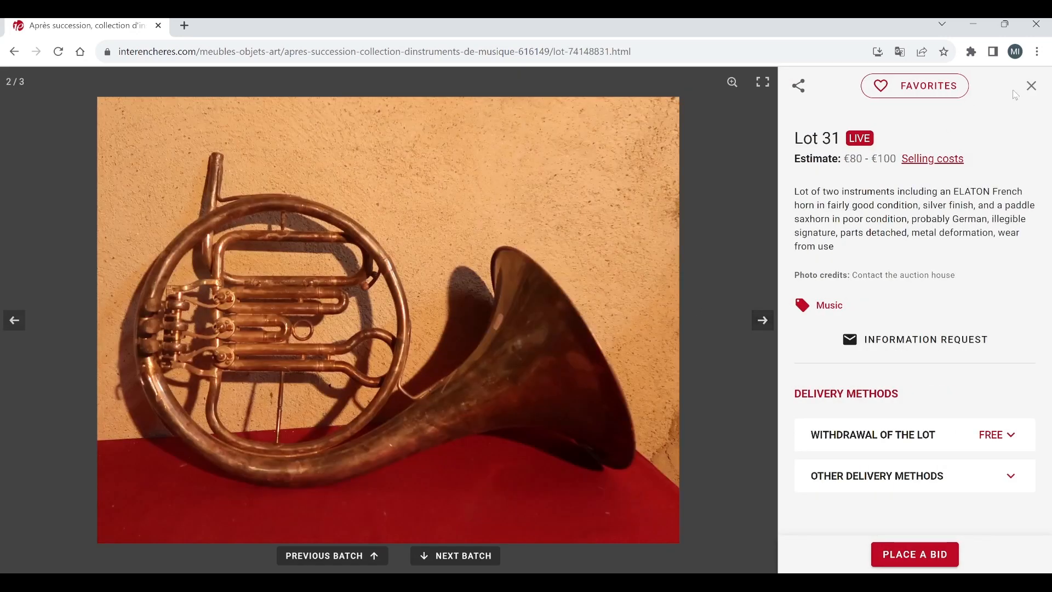
pyautogui.click(1032, 86)
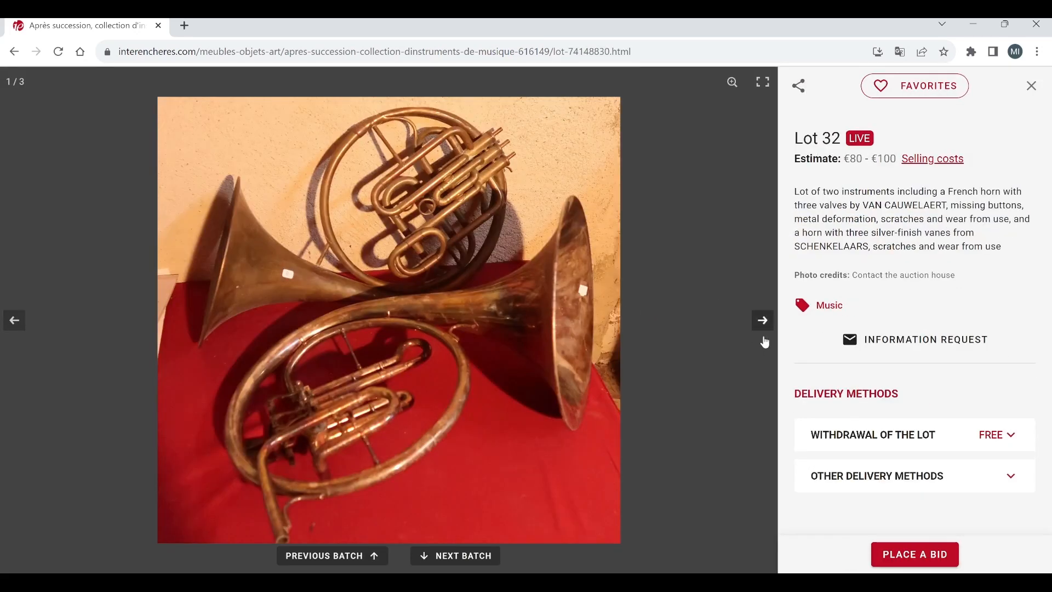
pyautogui.click(763, 320)
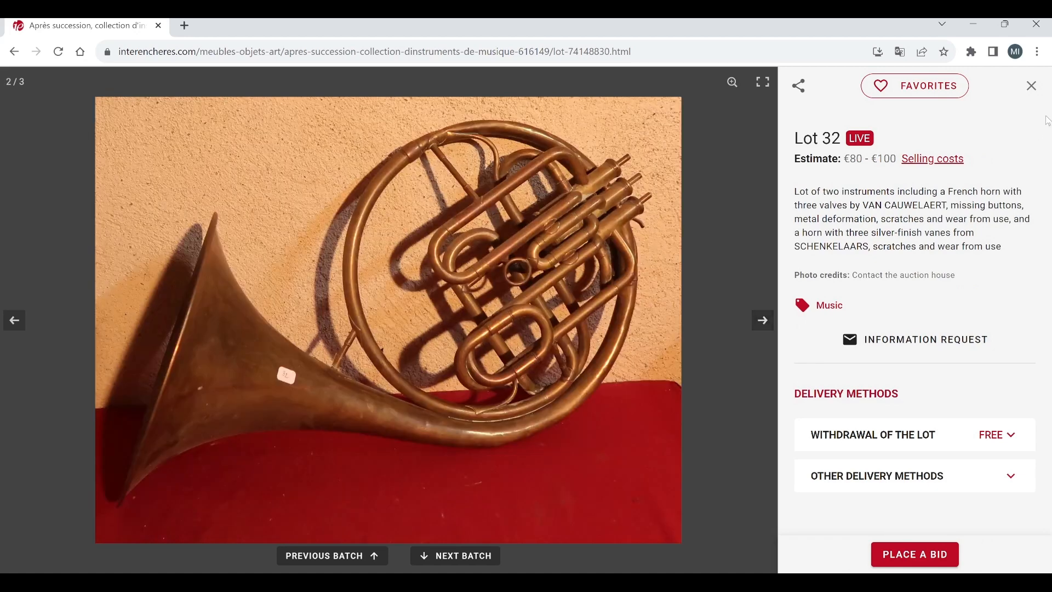
pyautogui.click(1032, 85)
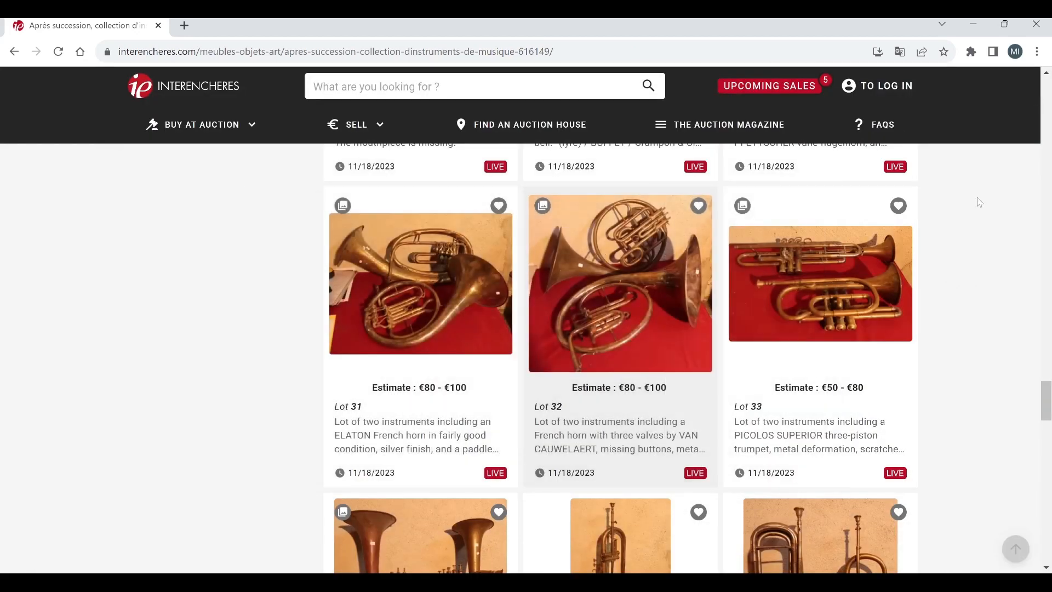
# Step: View Lot 36's bugle and flugelhorn pair with its €50–€60 estimate, then close it
pyautogui.scroll(-3)
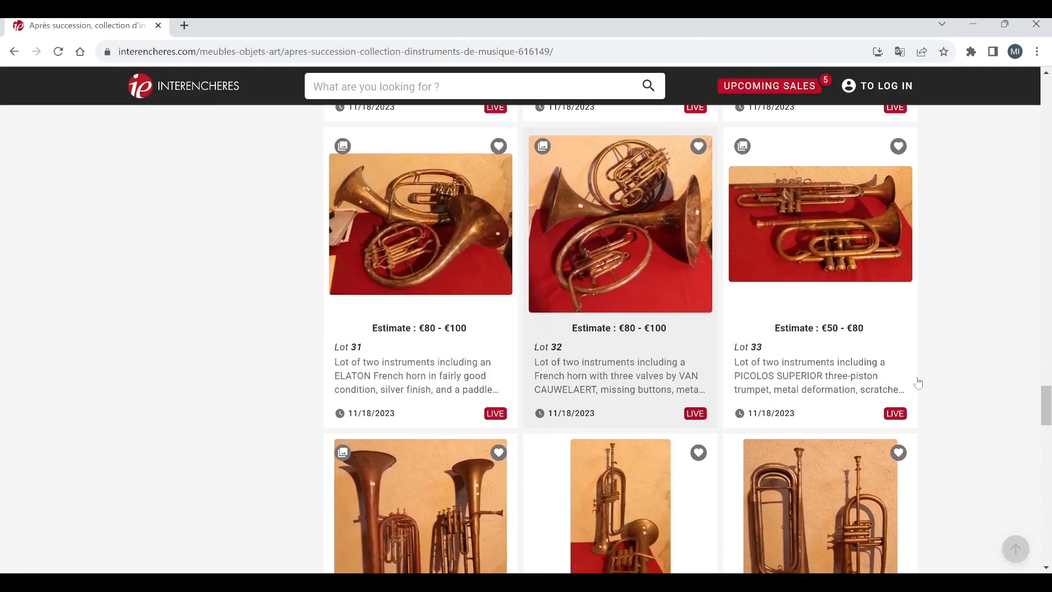
pyautogui.moveTo(908, 311)
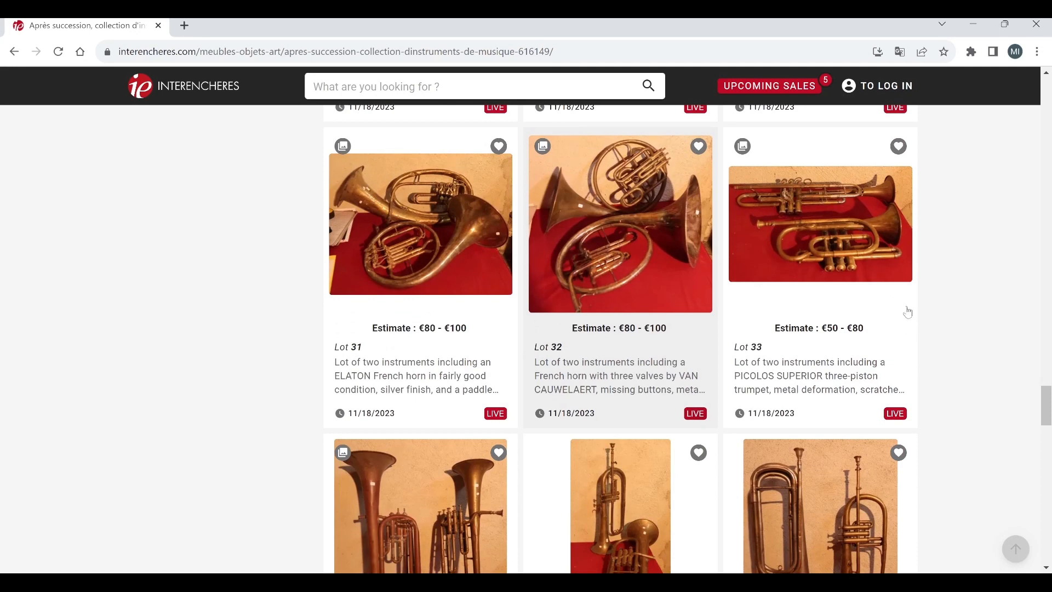
pyautogui.scroll(-3)
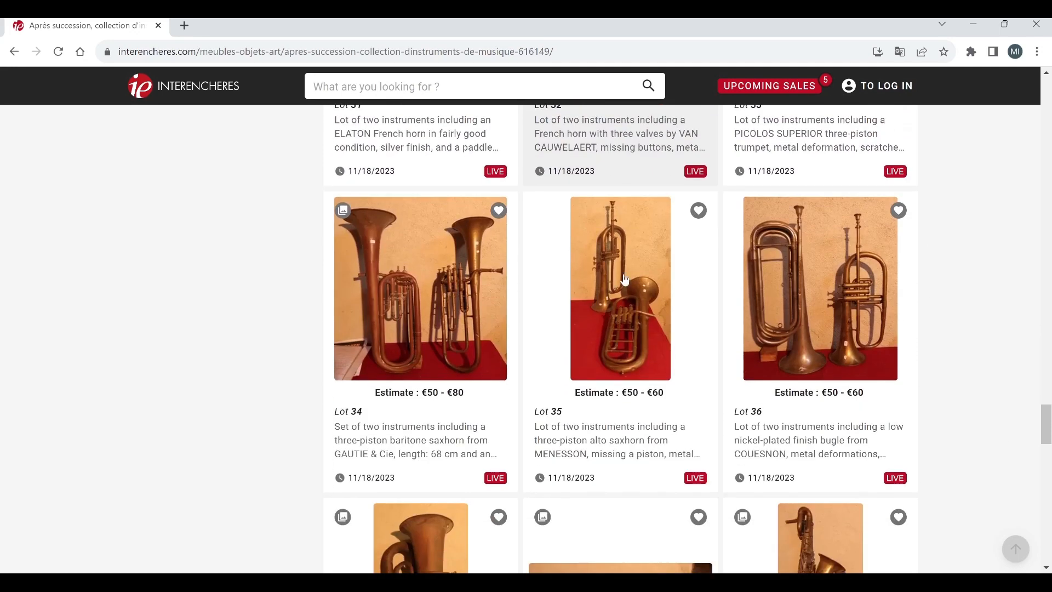
pyautogui.moveTo(433, 338)
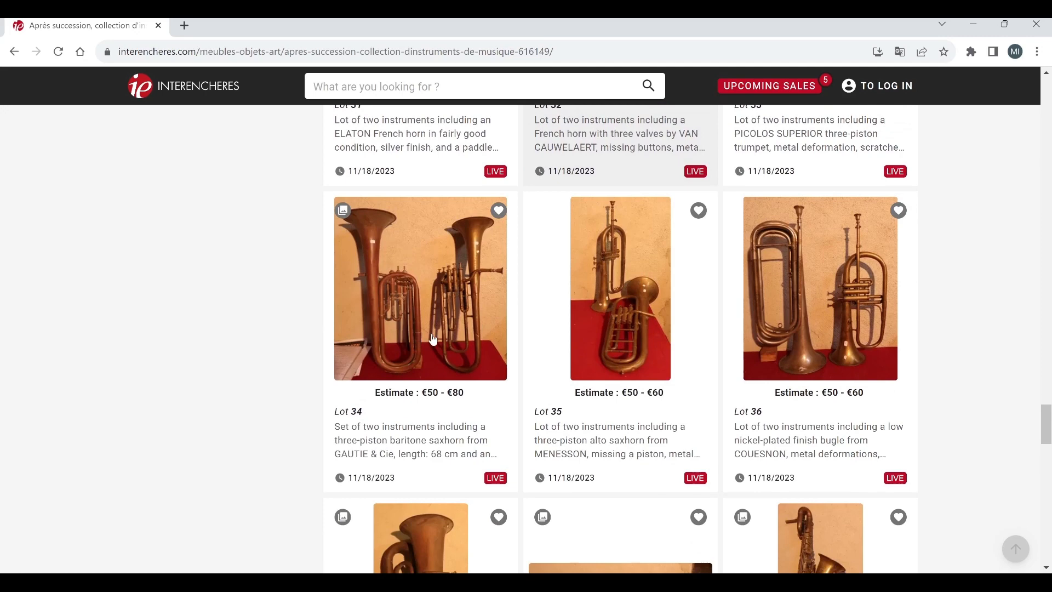
pyautogui.moveTo(852, 319)
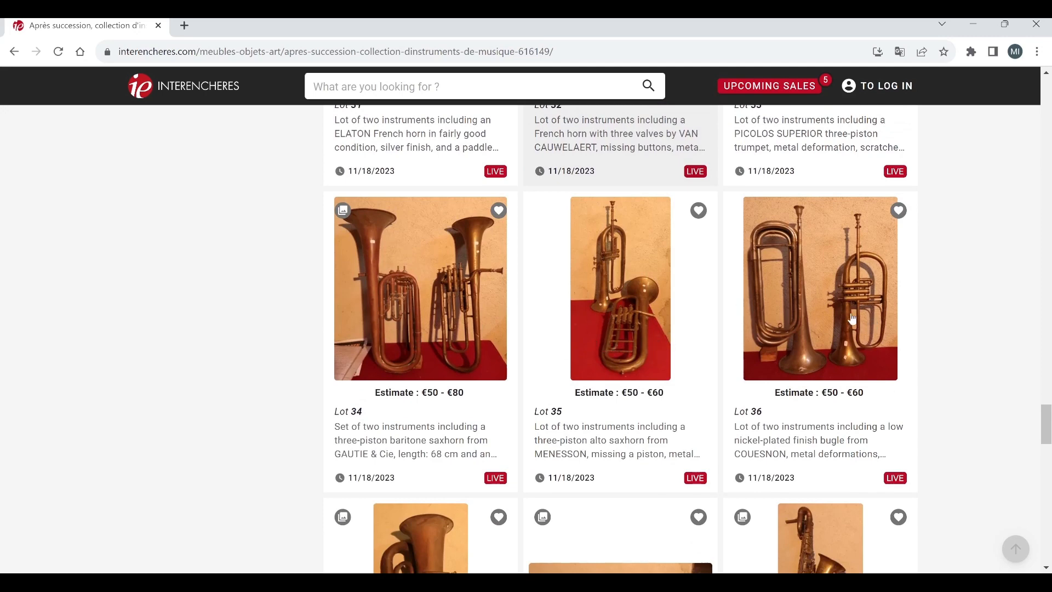
pyautogui.click(820, 288)
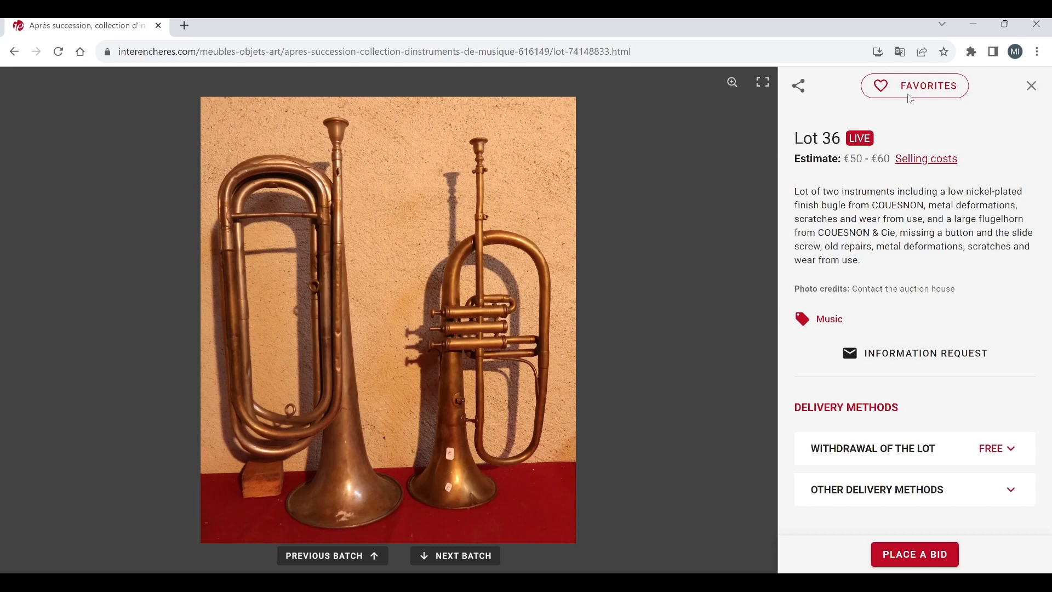
pyautogui.click(1032, 85)
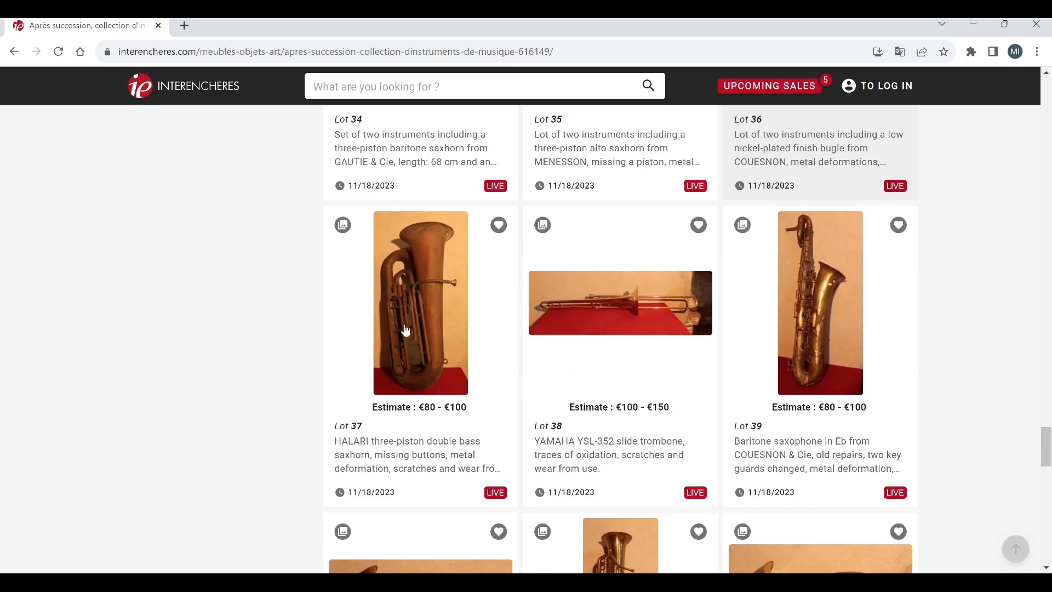
pyautogui.moveTo(878, 297)
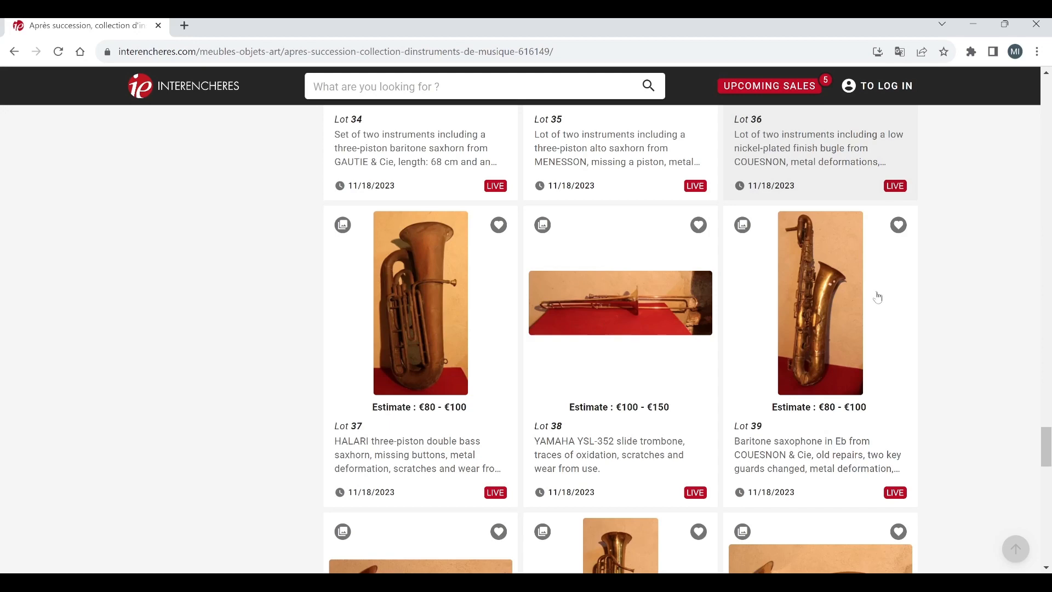
# Step: Browse Lot 41, the ophicleide, into its later photos, then close it
pyautogui.scroll(-3)
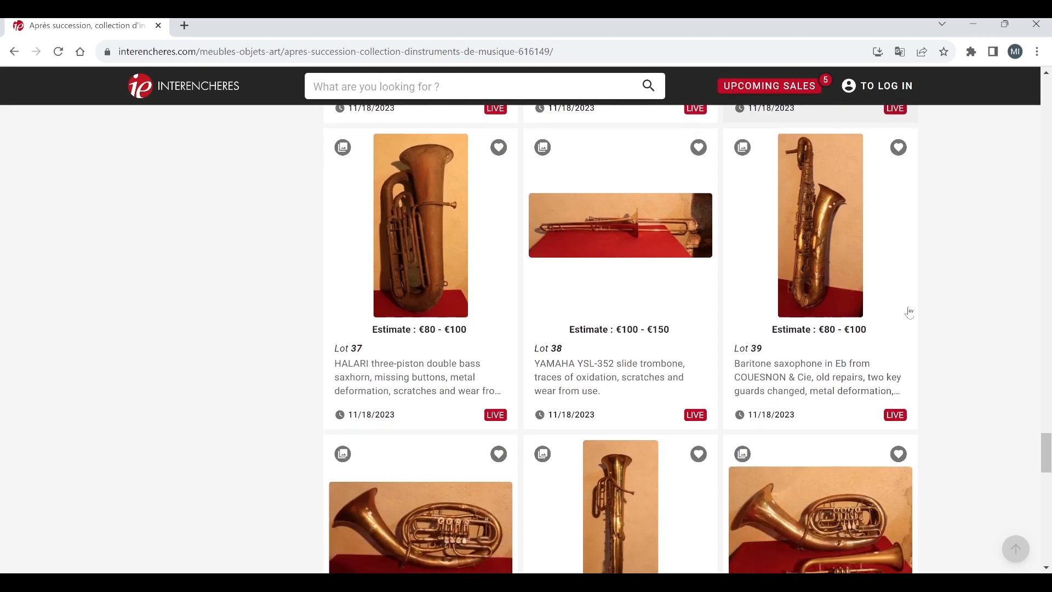
pyautogui.scroll(-3)
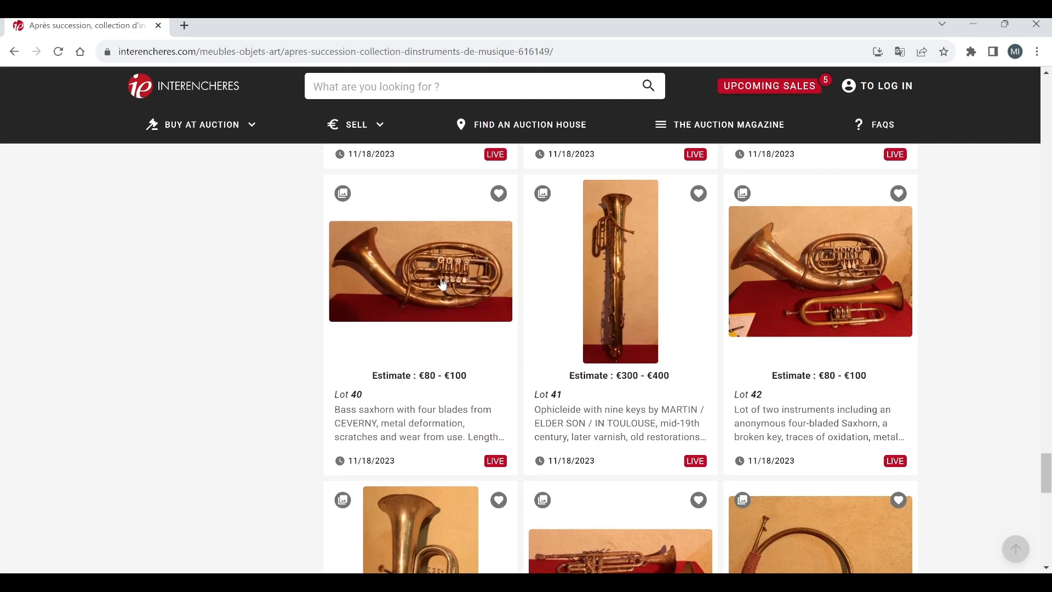
pyautogui.moveTo(515, 384)
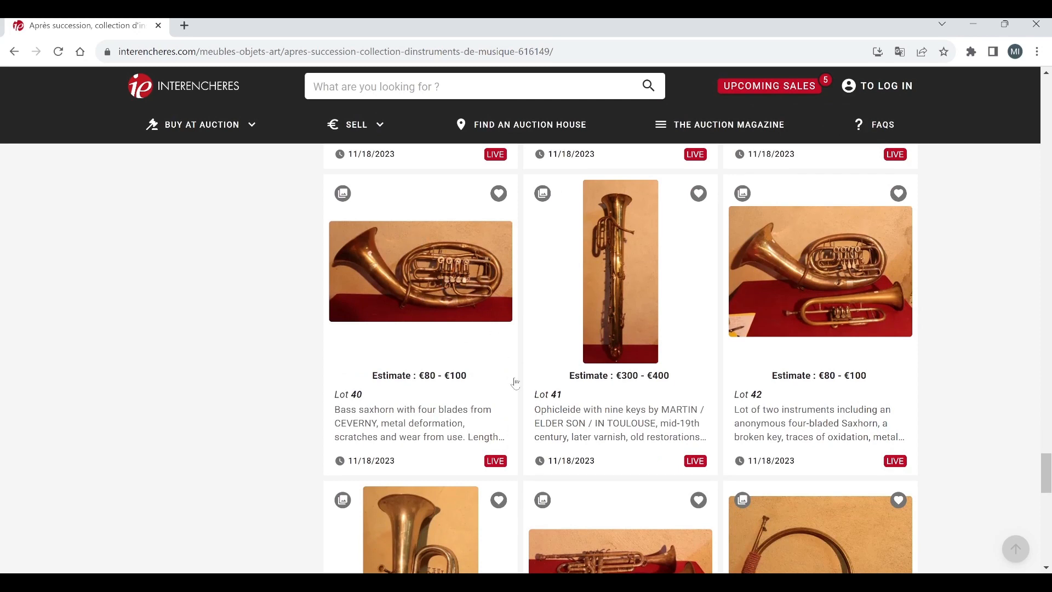
pyautogui.moveTo(677, 336)
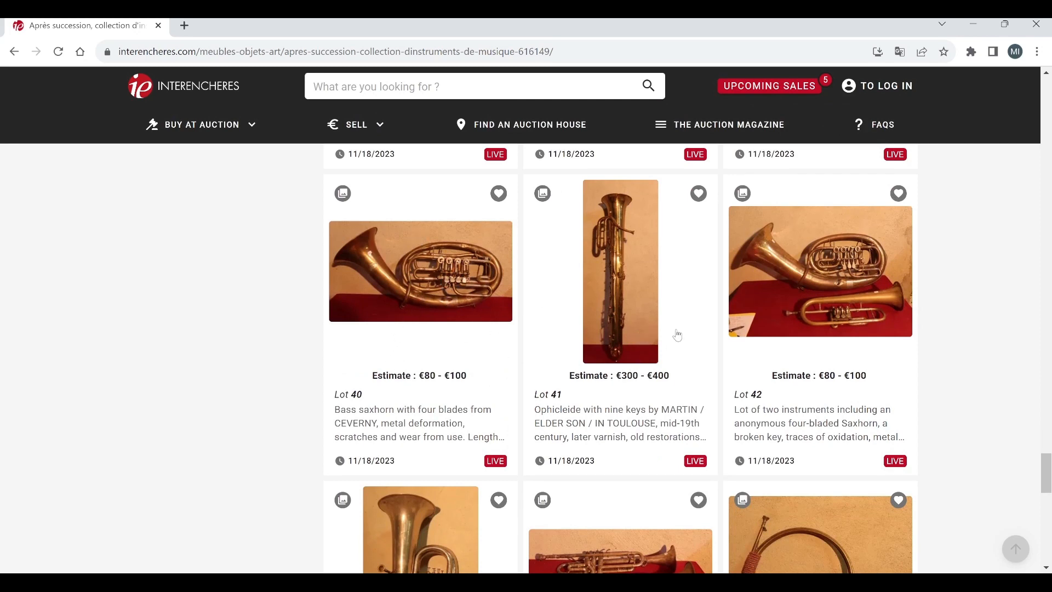
pyautogui.click(620, 272)
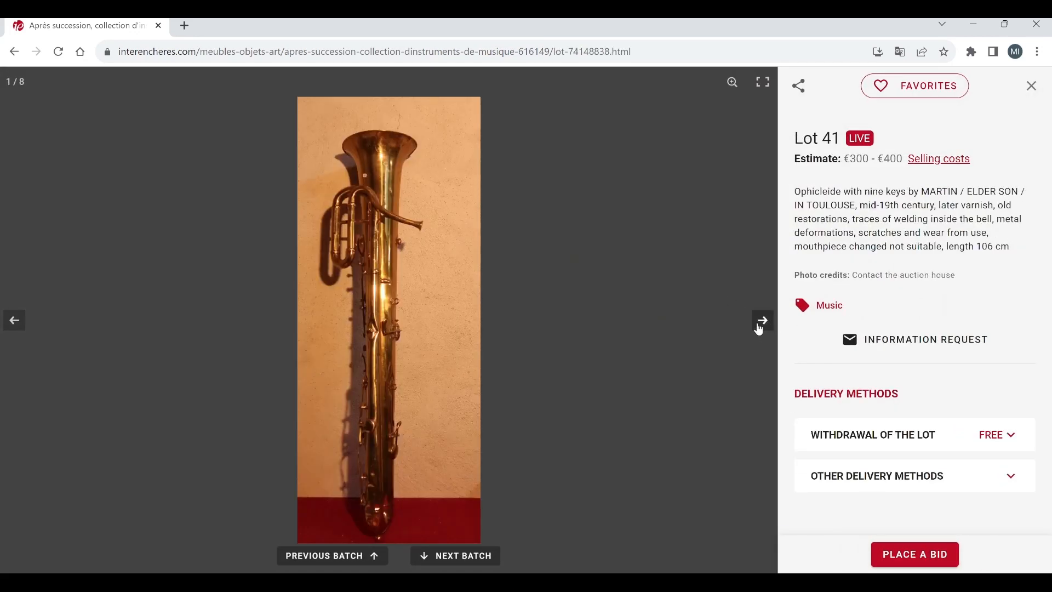
pyautogui.click(761, 320)
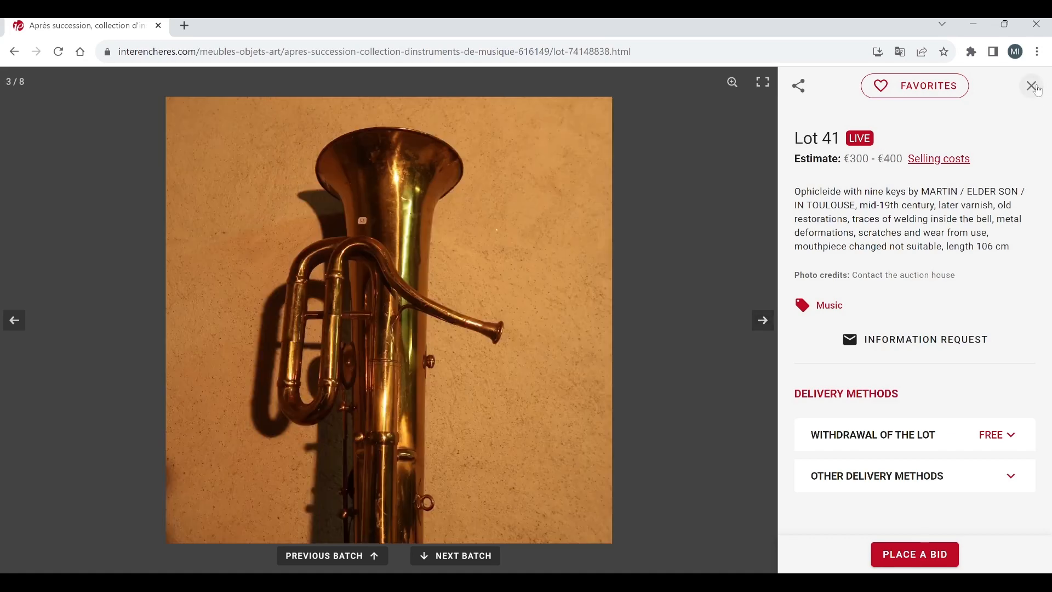
pyautogui.click(1032, 85)
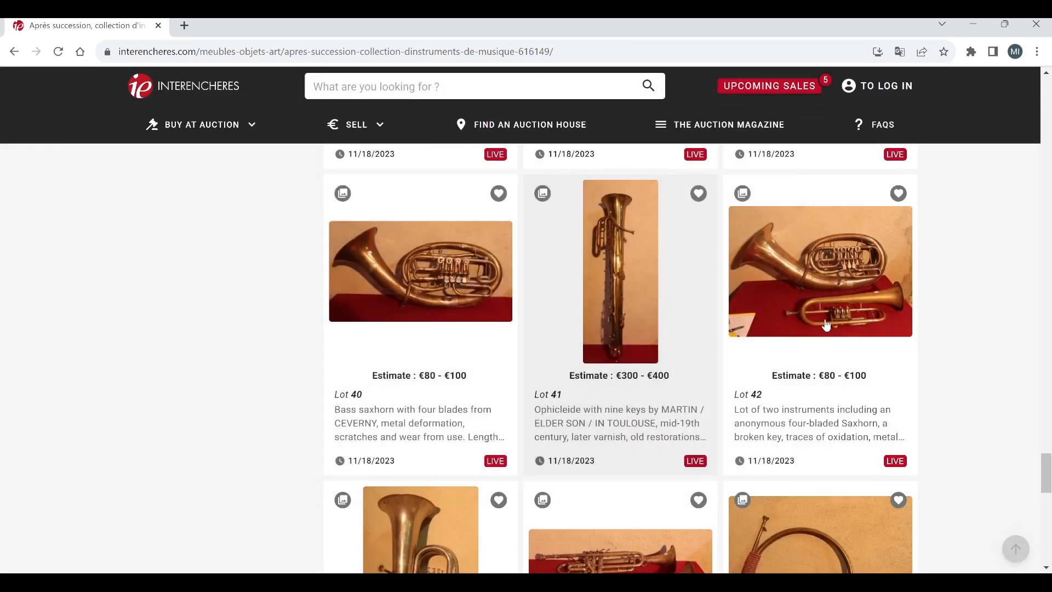
# Step: View Lot 42, the saxhorn-flugelhorn pair, then close it
pyautogui.scroll(-3)
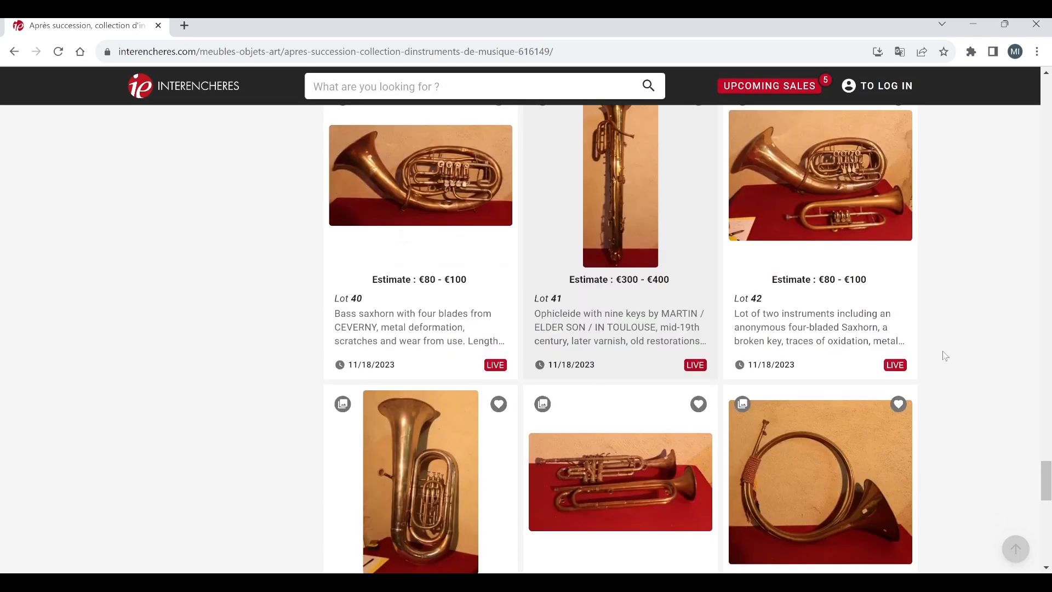
pyautogui.click(819, 175)
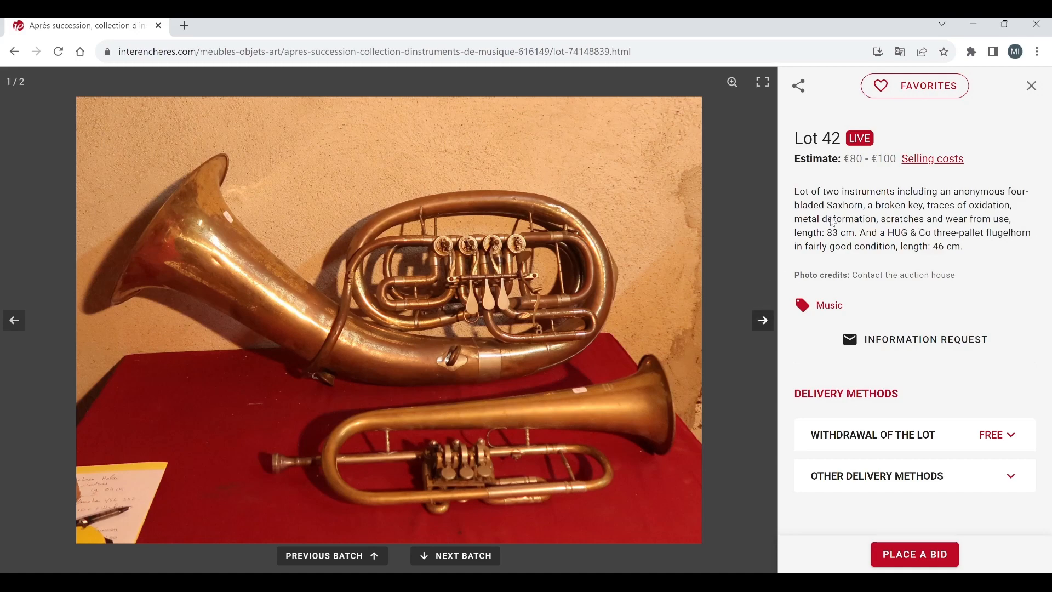
pyautogui.click(1031, 85)
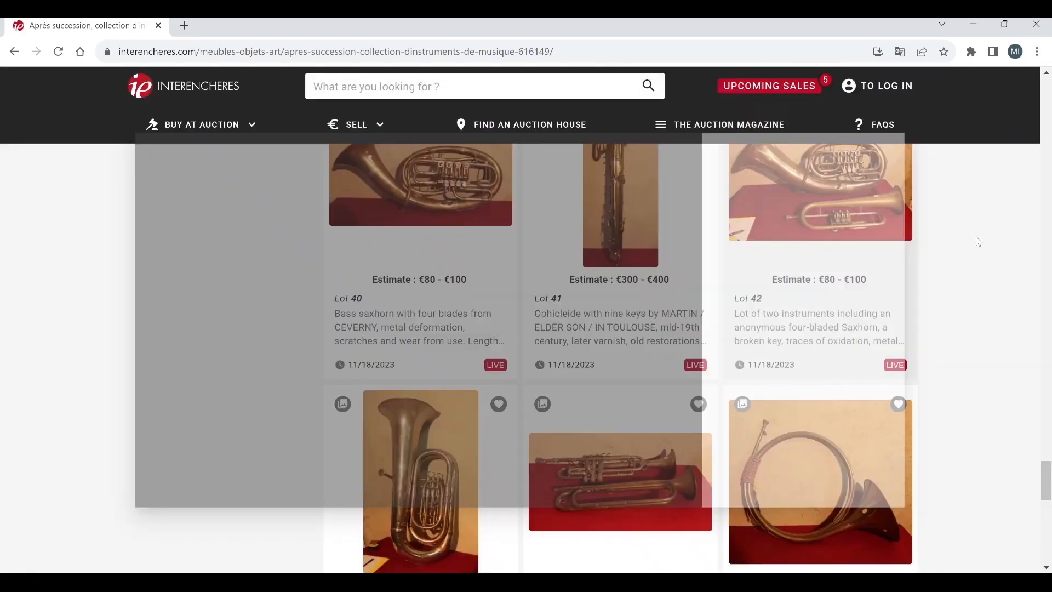
# Step: Browse Lot 45, the Chantilly hunting horn, to its second photo, then close it
pyautogui.scroll(-3)
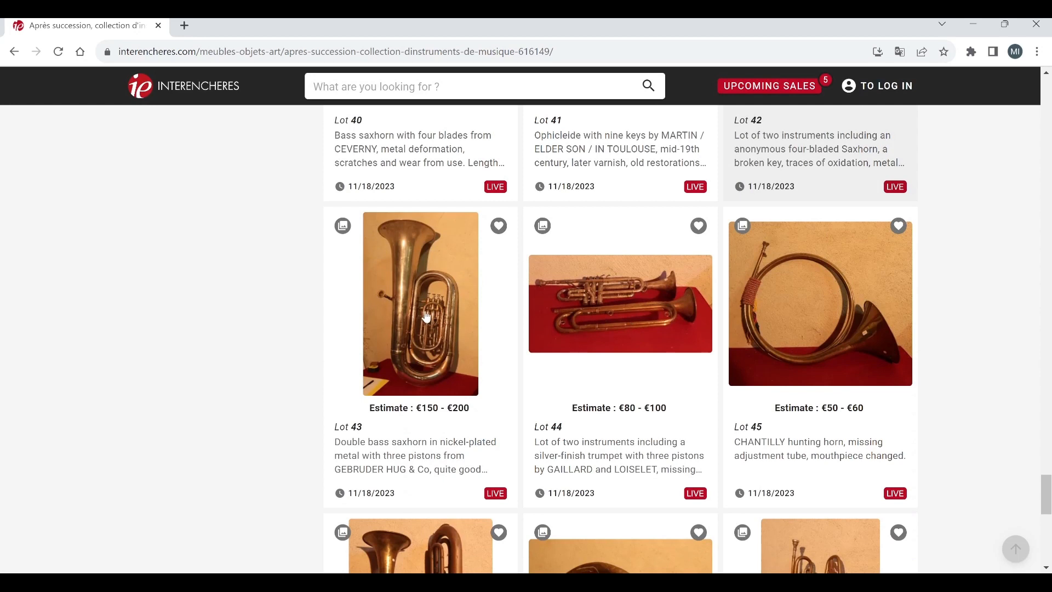
pyautogui.moveTo(602, 336)
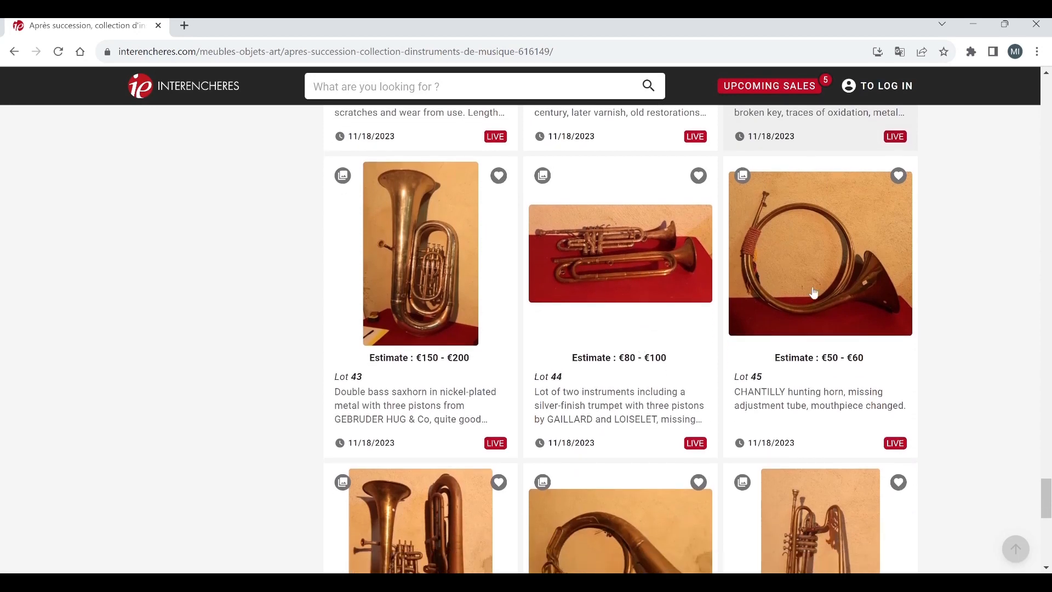
pyautogui.click(818, 253)
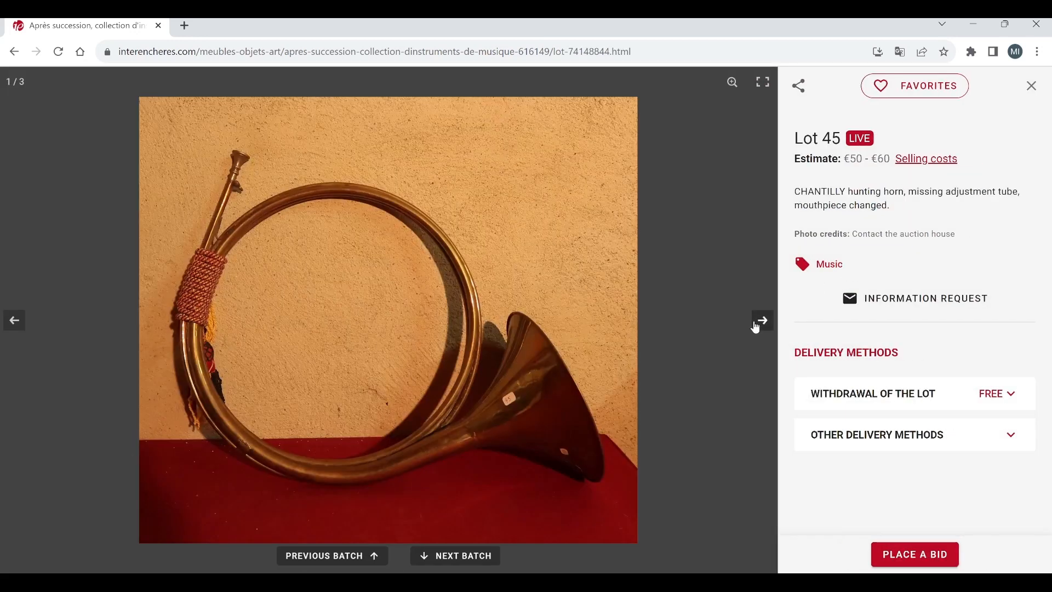
pyautogui.click(762, 320)
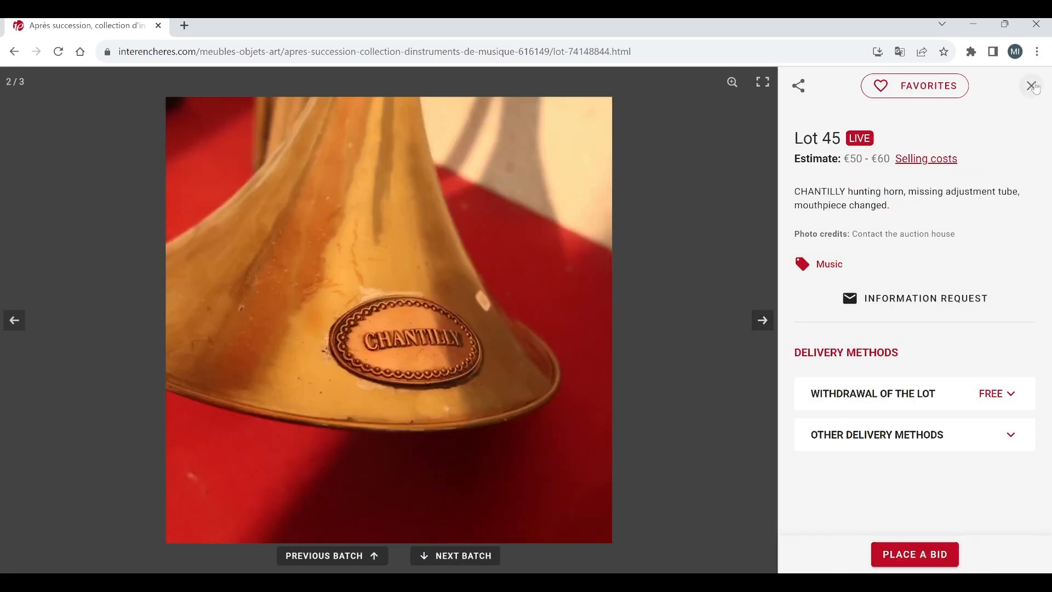
pyautogui.click(1032, 85)
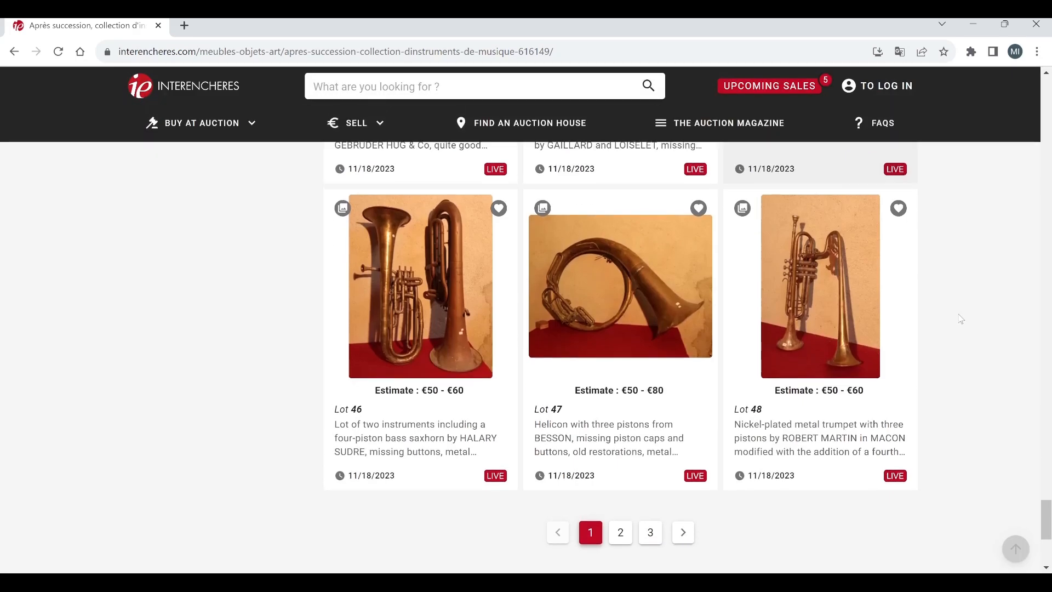
pyautogui.moveTo(444, 338)
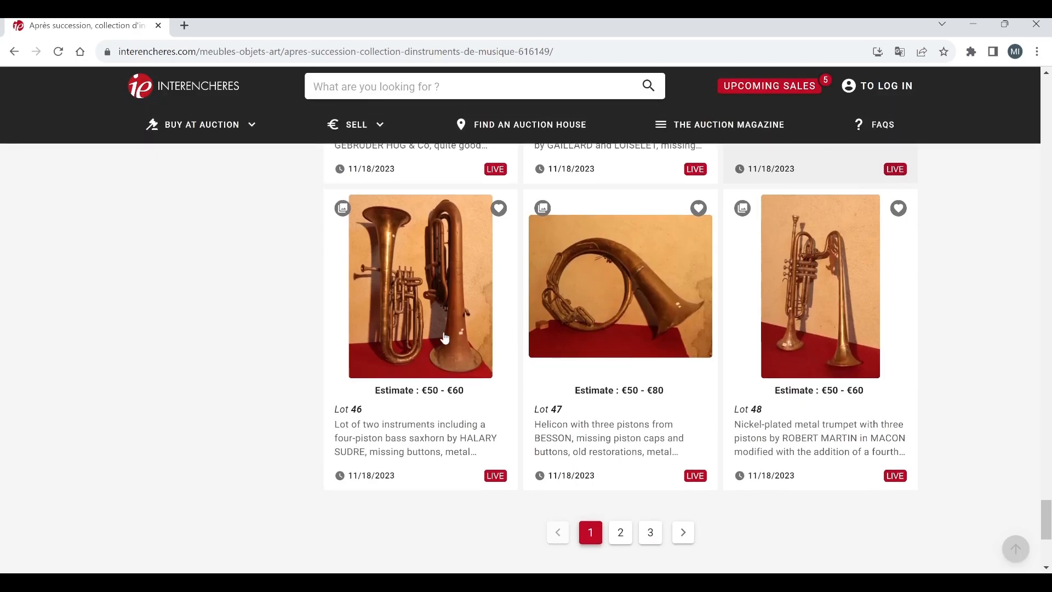
pyautogui.moveTo(696, 339)
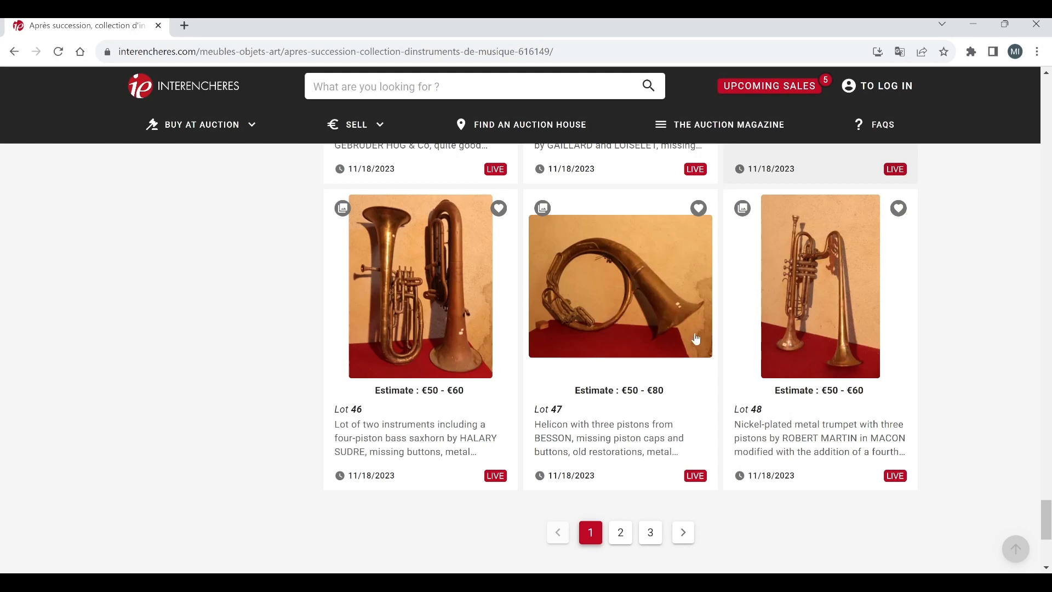
# Step: View Lot 47 and its second photo, then close it
pyautogui.click(619, 286)
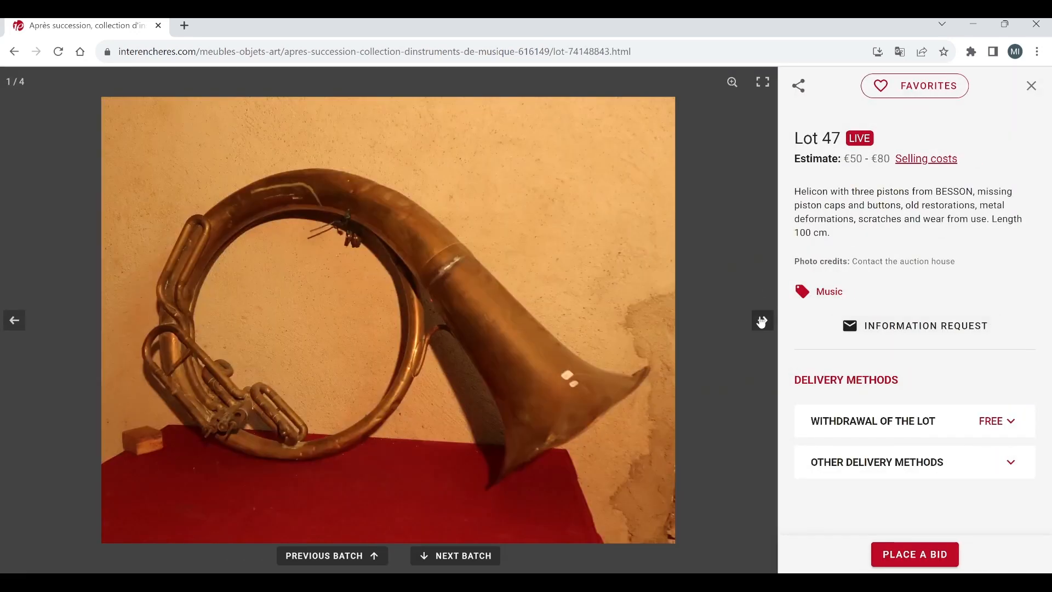
pyautogui.click(762, 320)
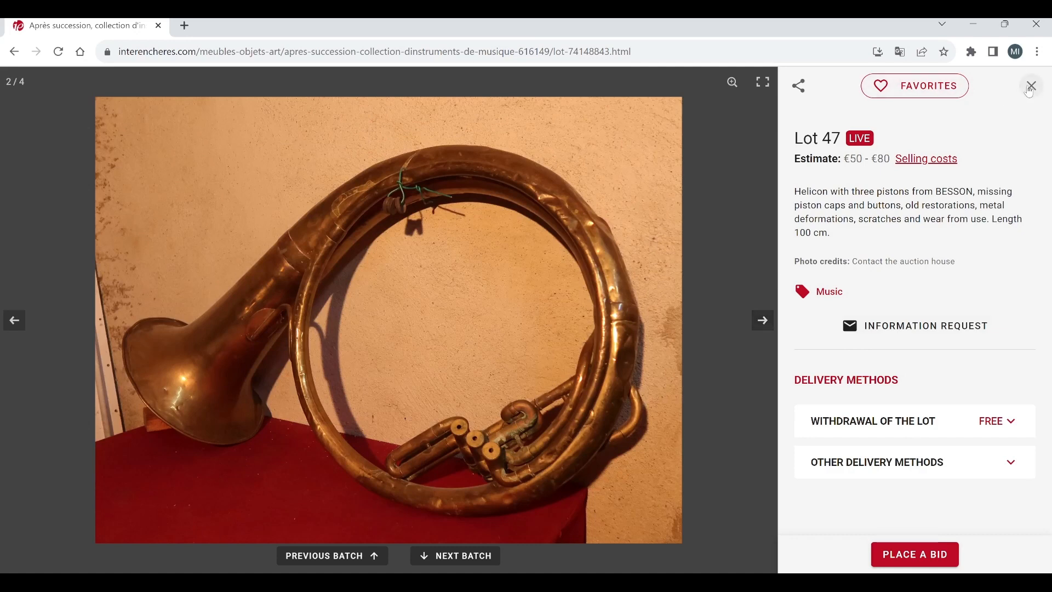
pyautogui.click(1032, 86)
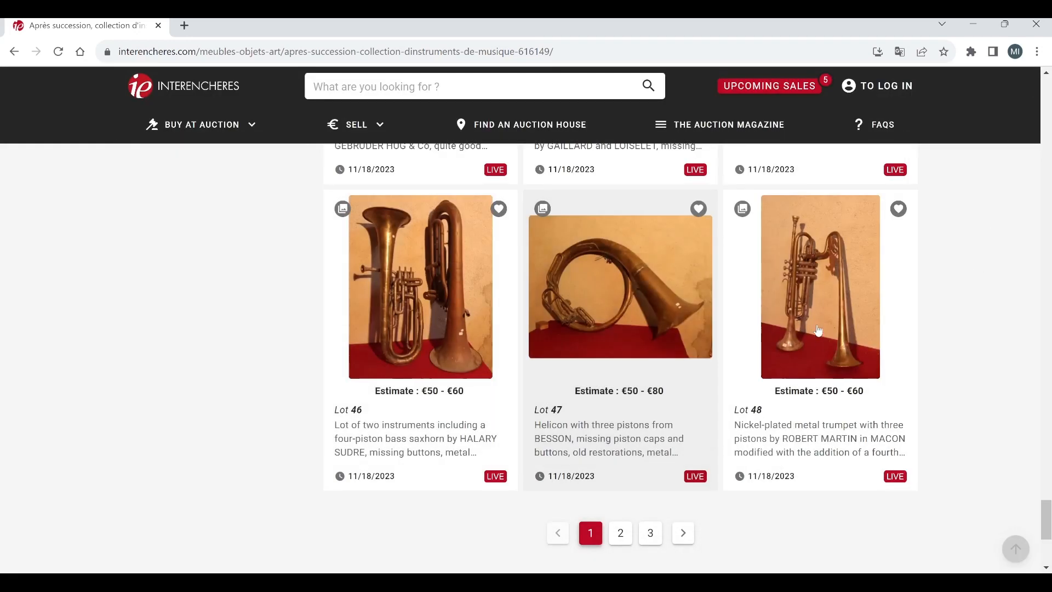
pyautogui.moveTo(774, 361)
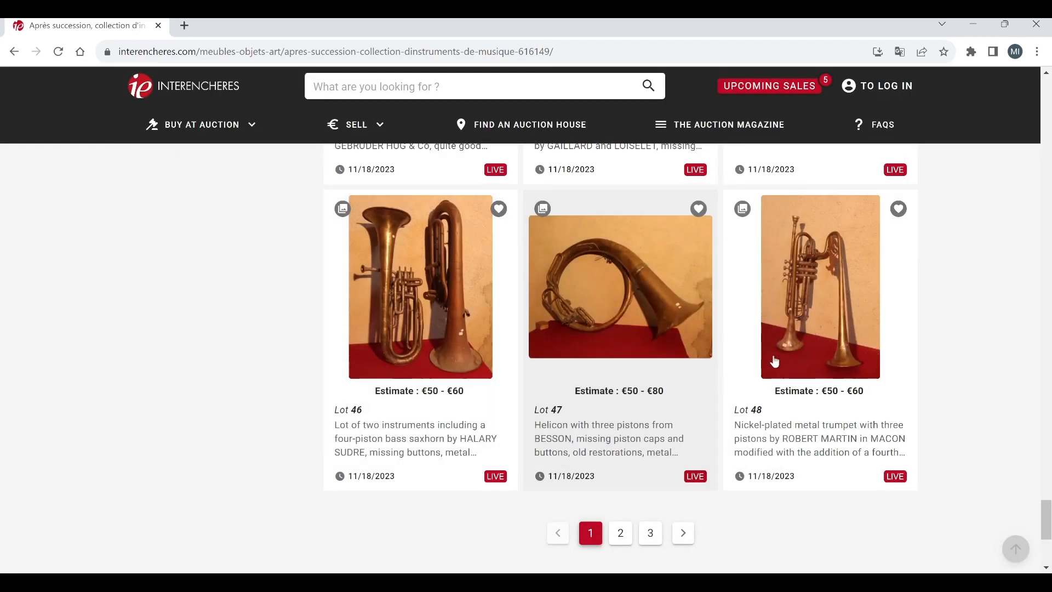
# Step: Browse Lot 48, the nickel-plated Robert Martin trumpet, to its third photo, then close it
pyautogui.click(820, 286)
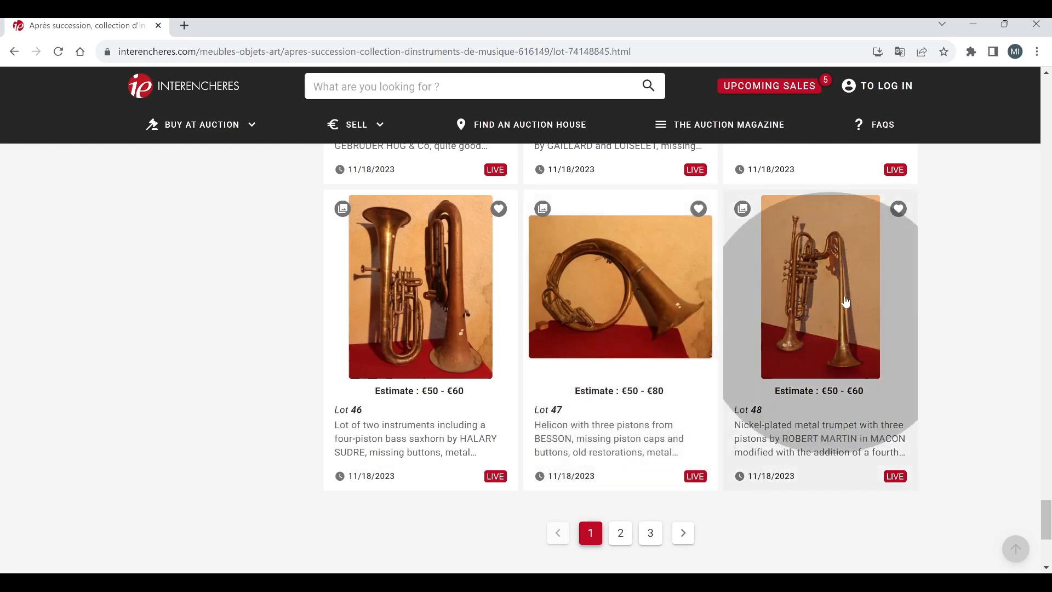
pyautogui.click(820, 287)
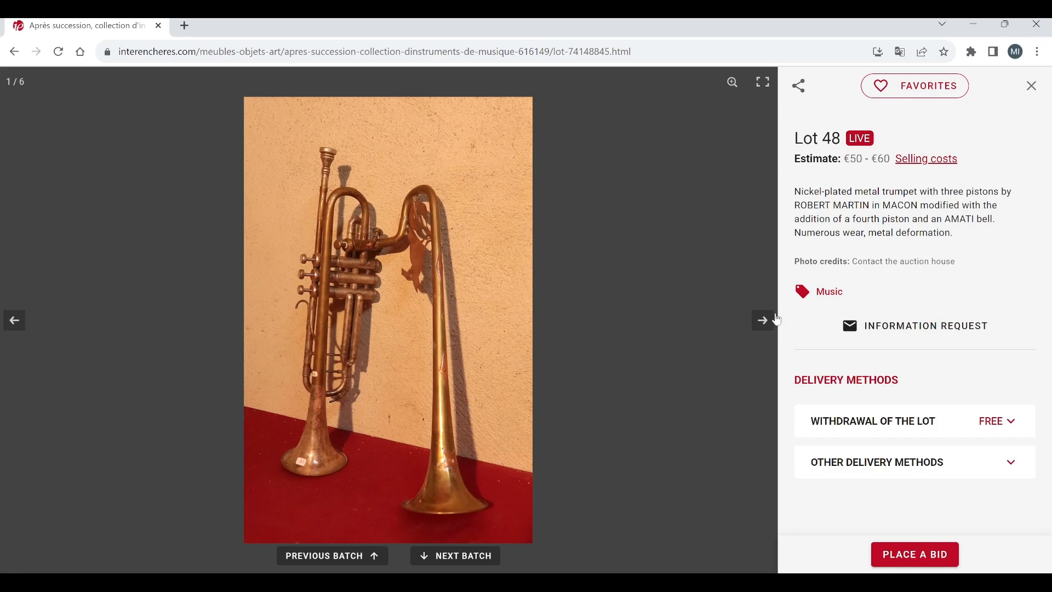
pyautogui.moveTo(765, 312)
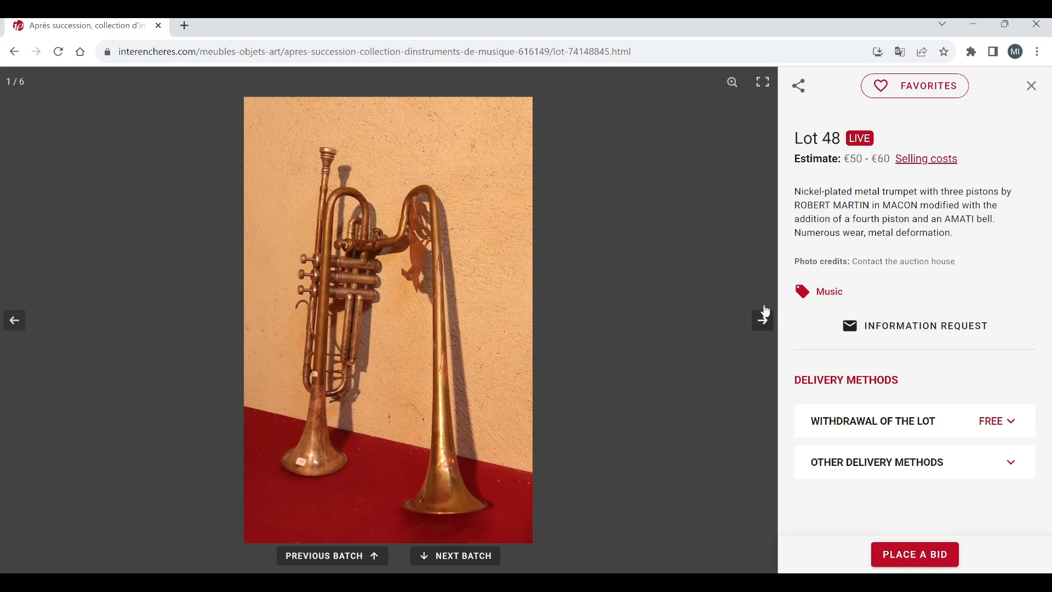
pyautogui.click(762, 320)
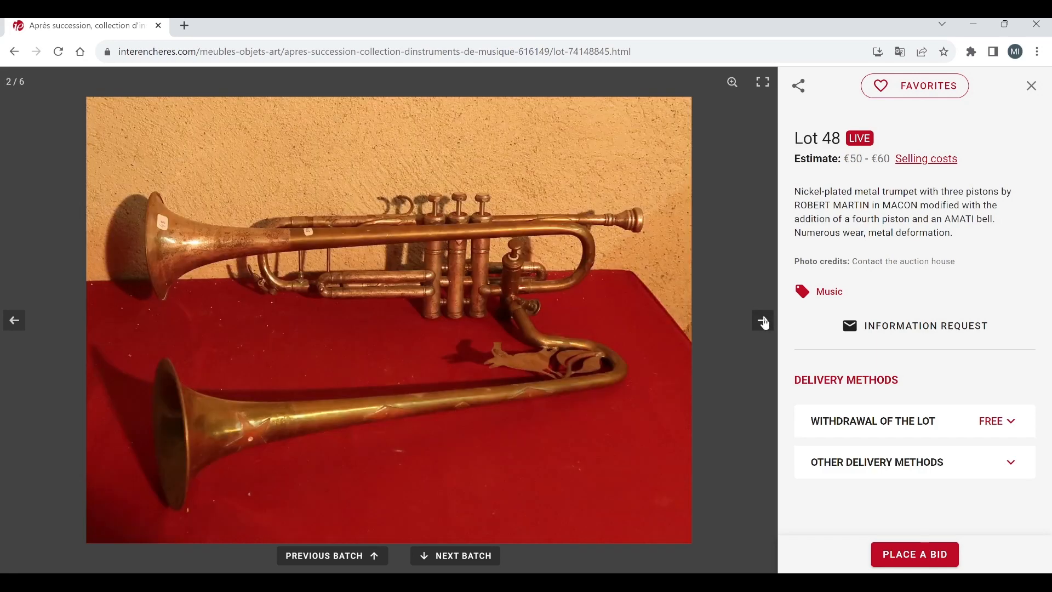
pyautogui.click(762, 320)
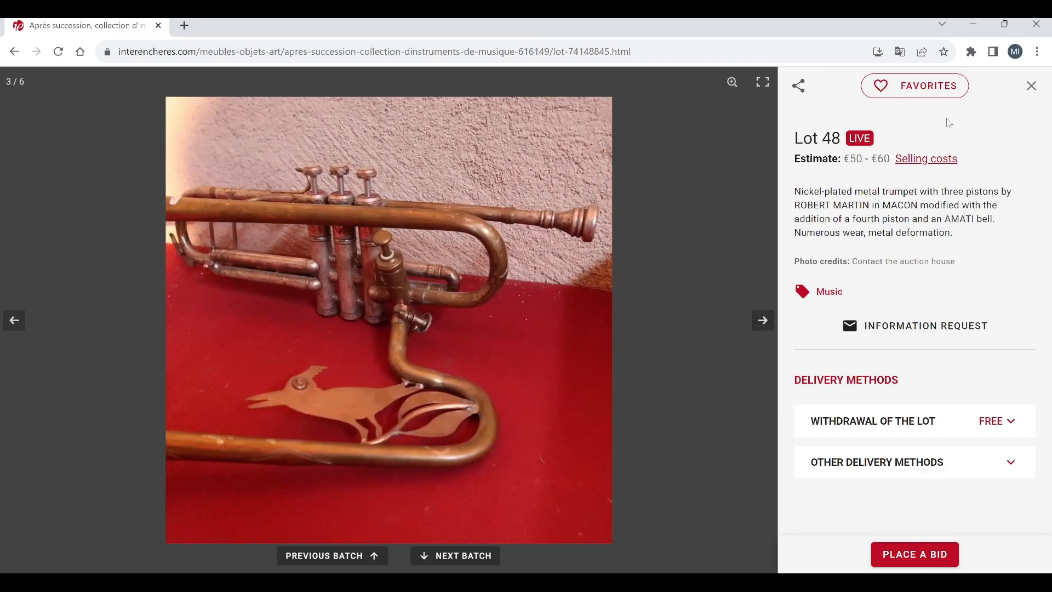
pyautogui.click(1031, 85)
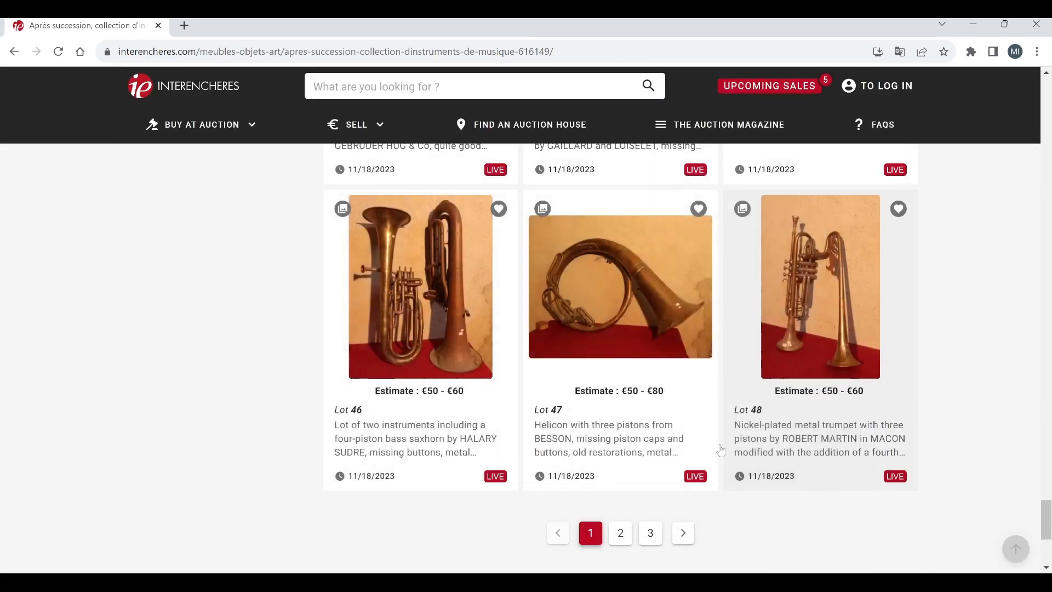
# Step: Go to page 2 of the lots and view Lot 50, the Conn euphonium, to its second photo, then close it
pyautogui.click(619, 533)
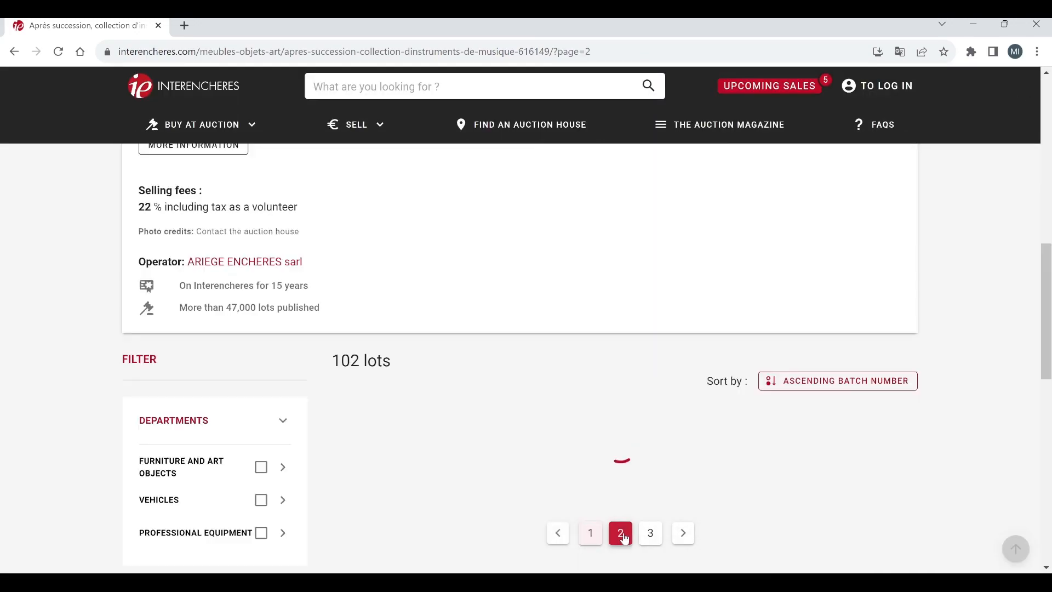
pyautogui.click(618, 533)
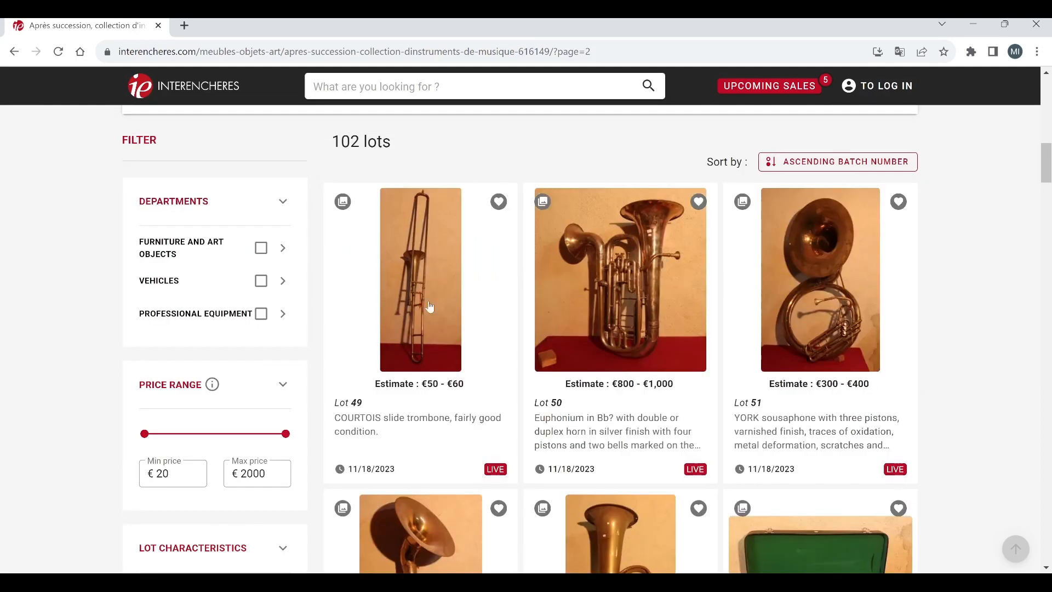
pyautogui.moveTo(655, 306)
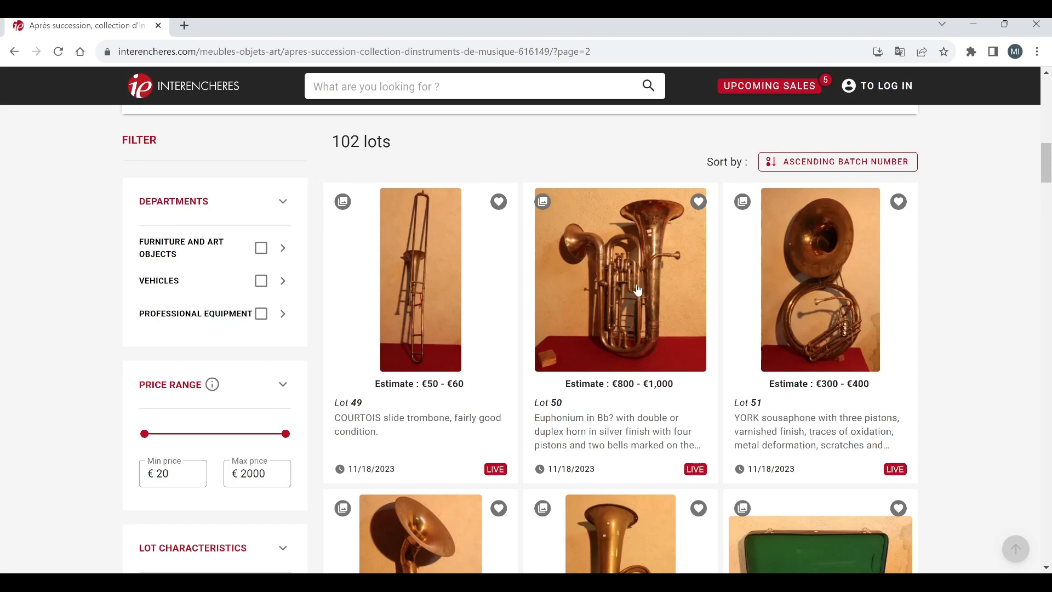
pyautogui.click(619, 280)
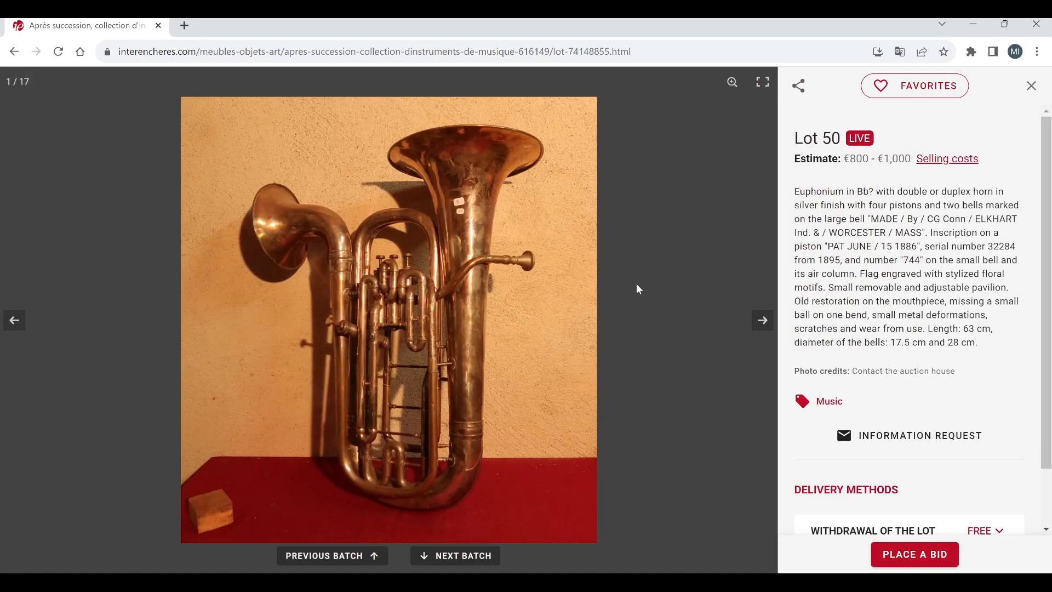
pyautogui.moveTo(761, 320)
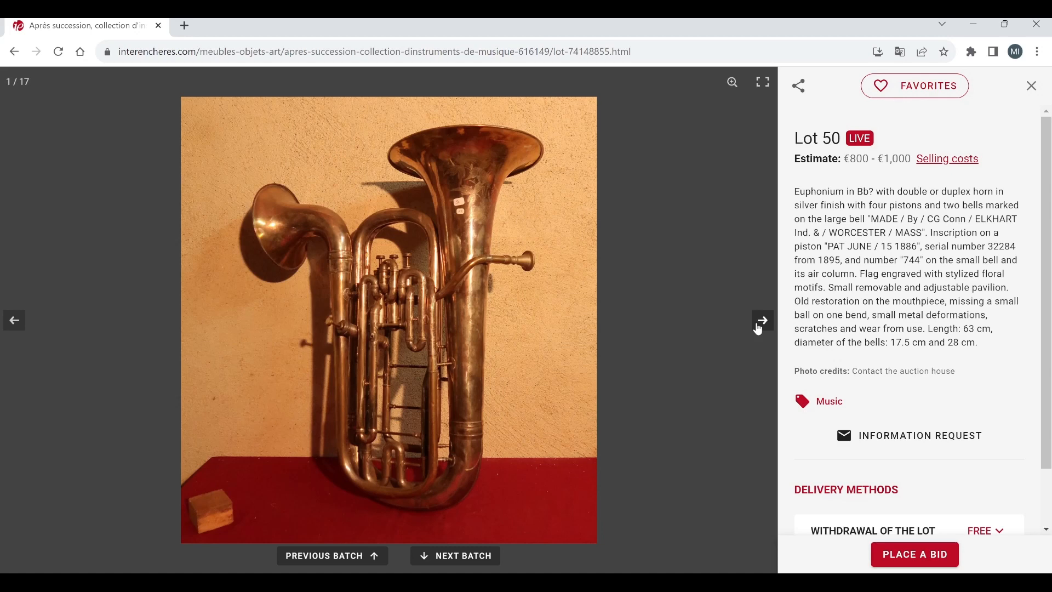
pyautogui.moveTo(636, 392)
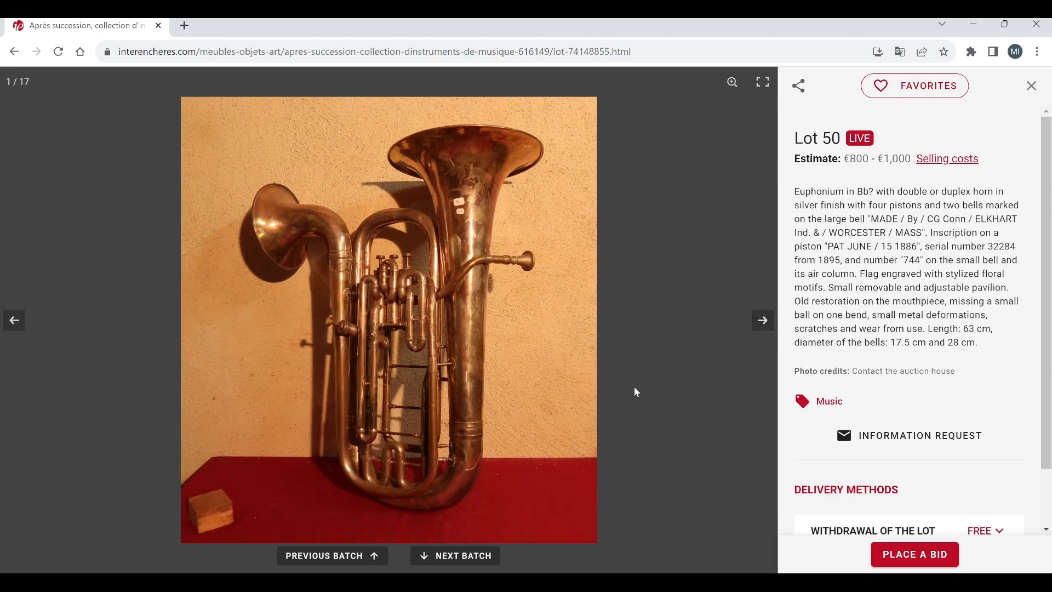
pyautogui.moveTo(752, 336)
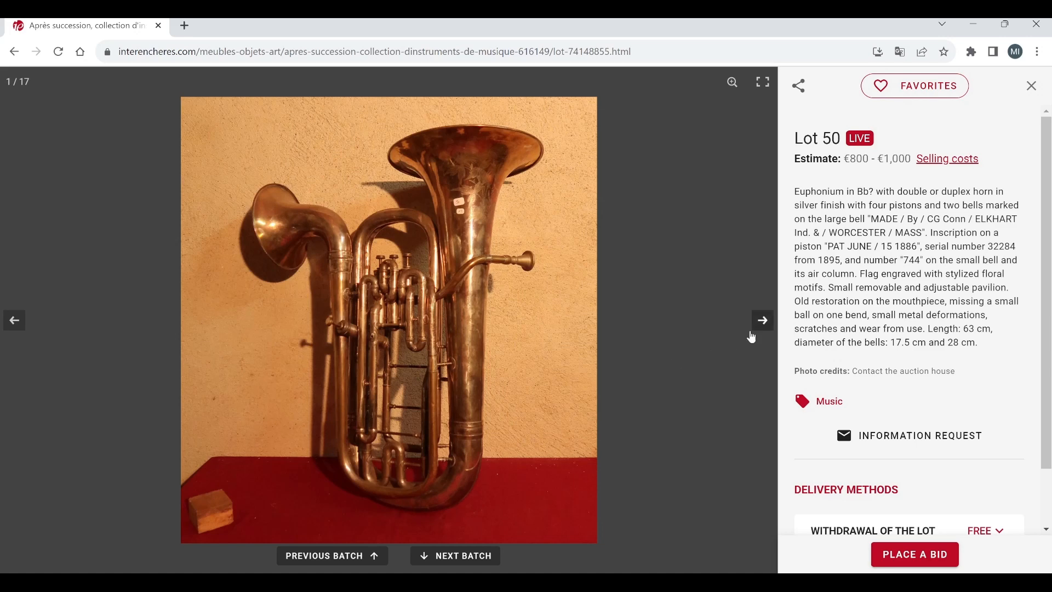
pyautogui.moveTo(762, 329)
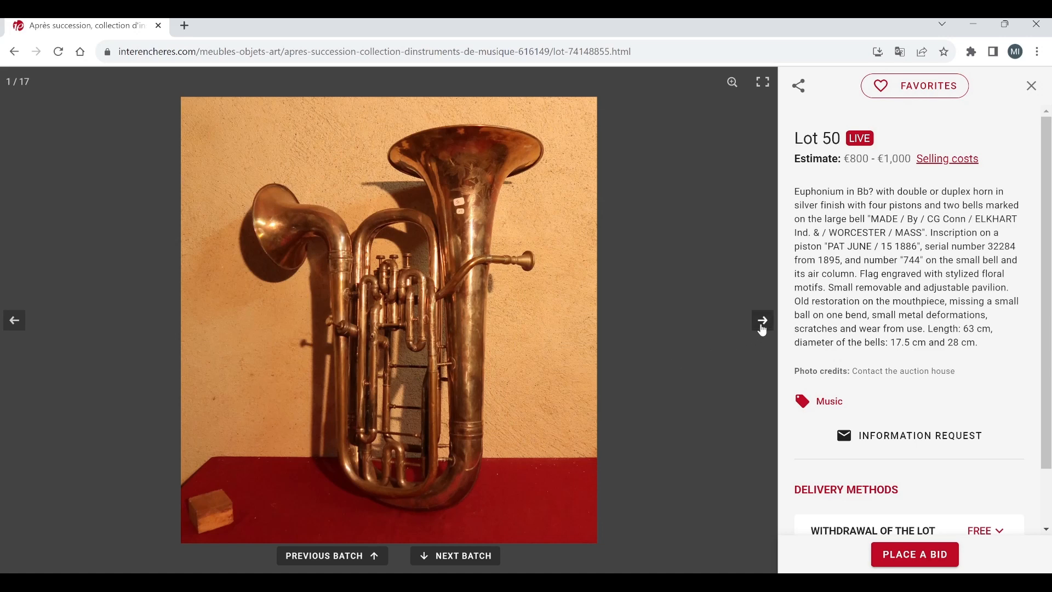
pyautogui.click(762, 320)
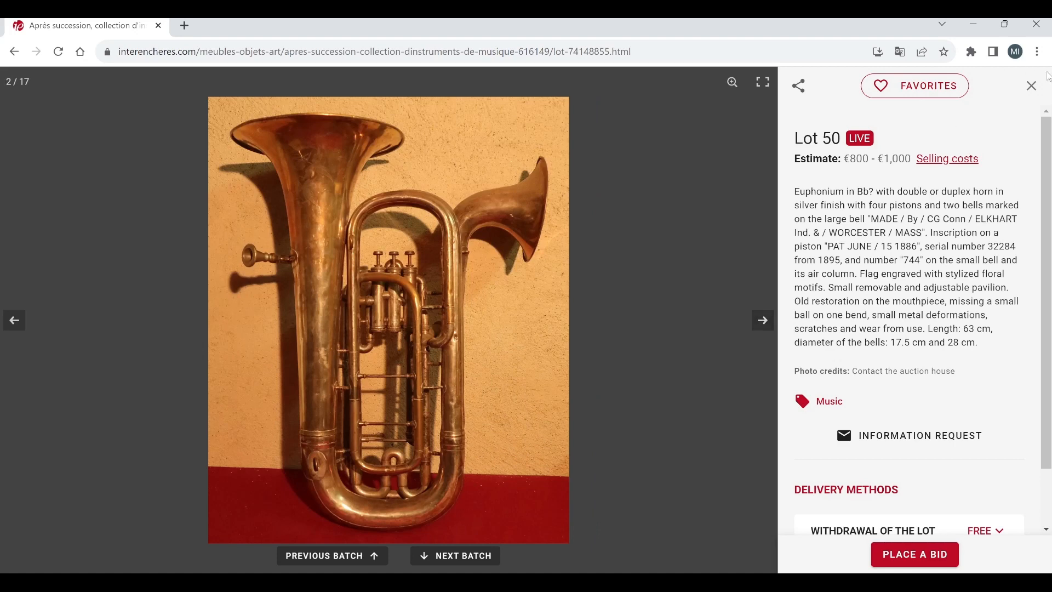
pyautogui.click(1031, 85)
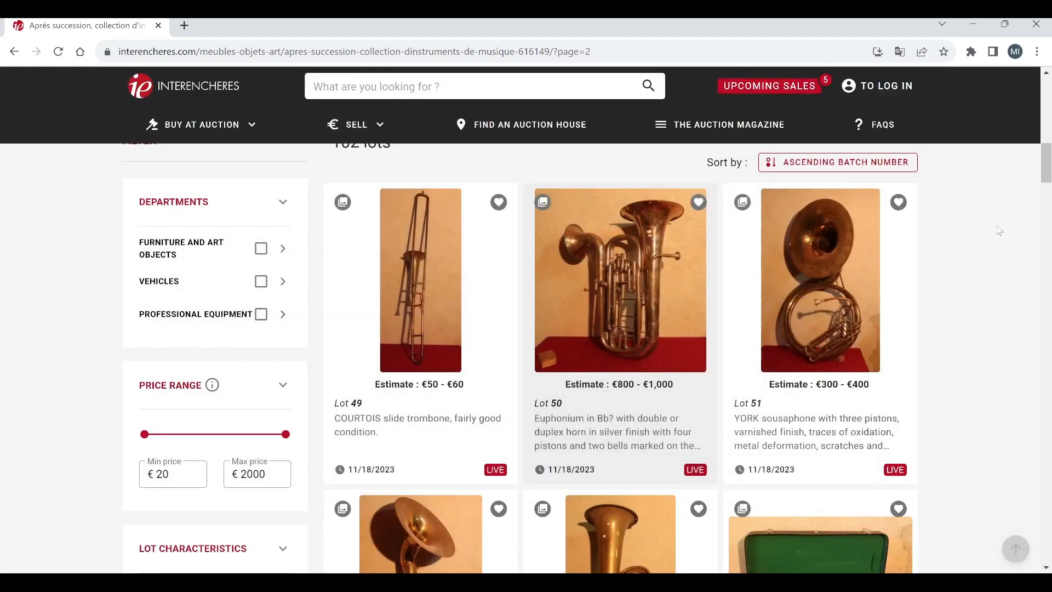
pyautogui.moveTo(824, 293)
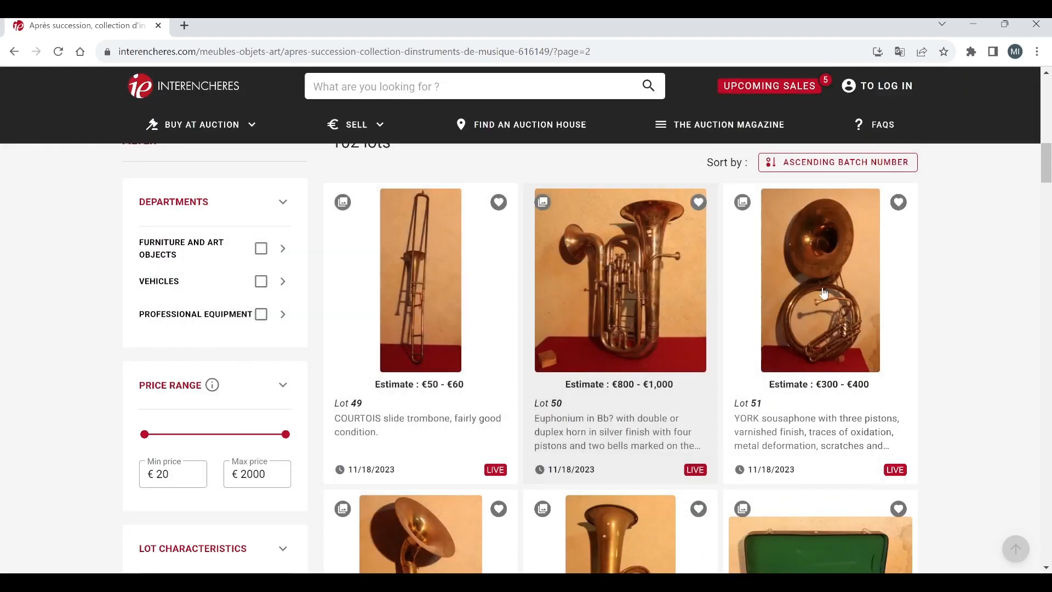
pyautogui.click(819, 279)
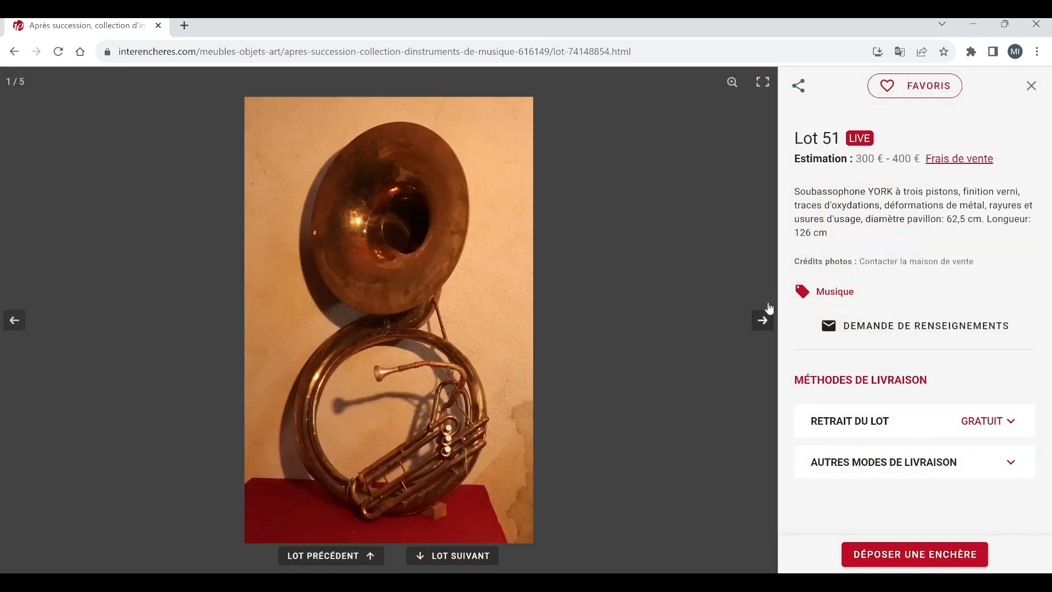
pyautogui.click(762, 320)
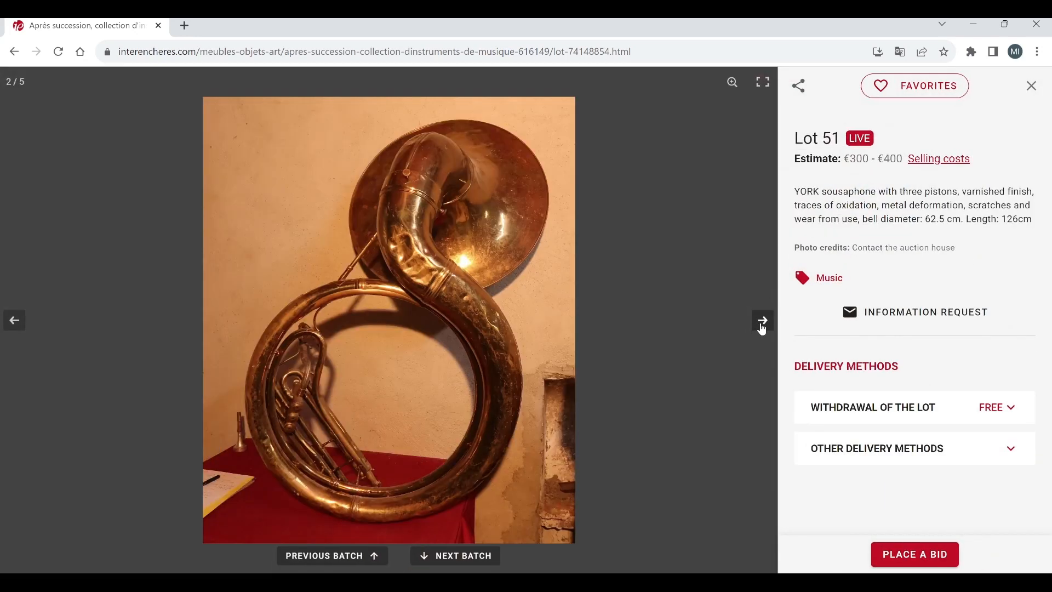
pyautogui.click(763, 320)
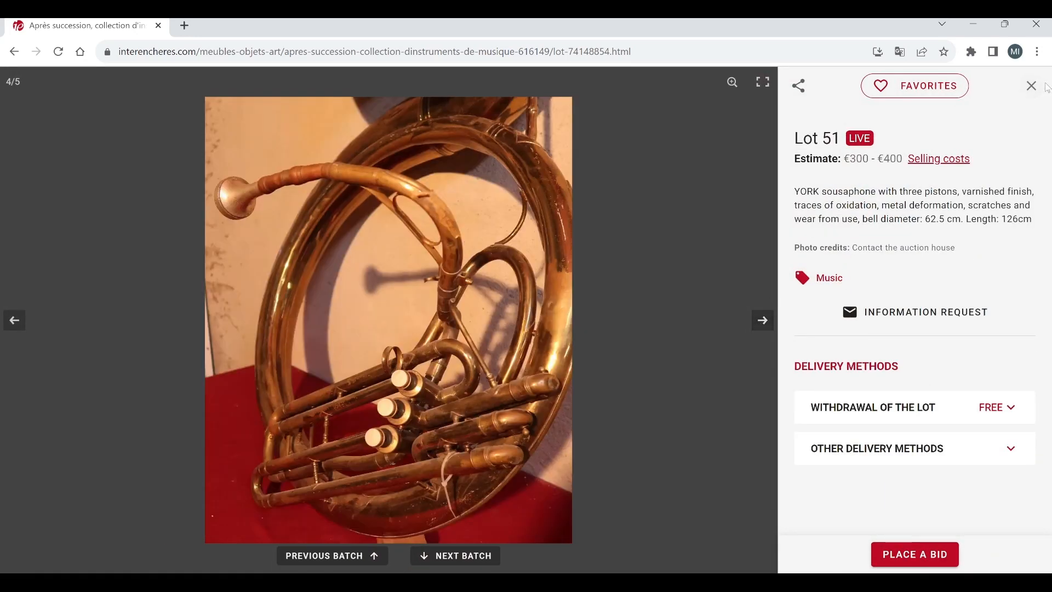
pyautogui.click(1030, 85)
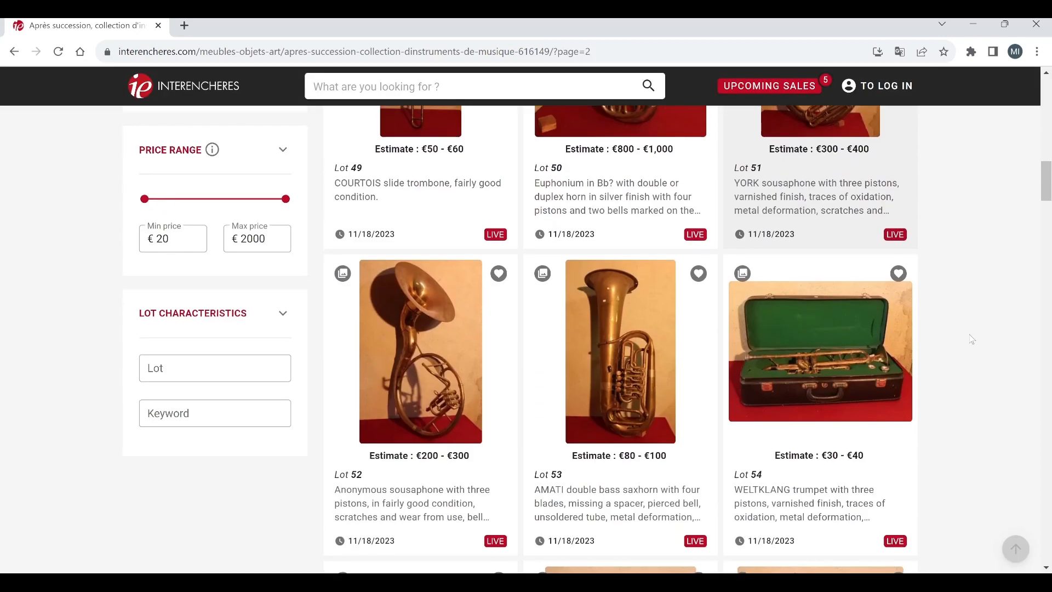
# Step: Scroll down the lot grid from lot 55, past the clarinets and accordions, to the mandolins of lots 70–72
pyautogui.scroll(-3)
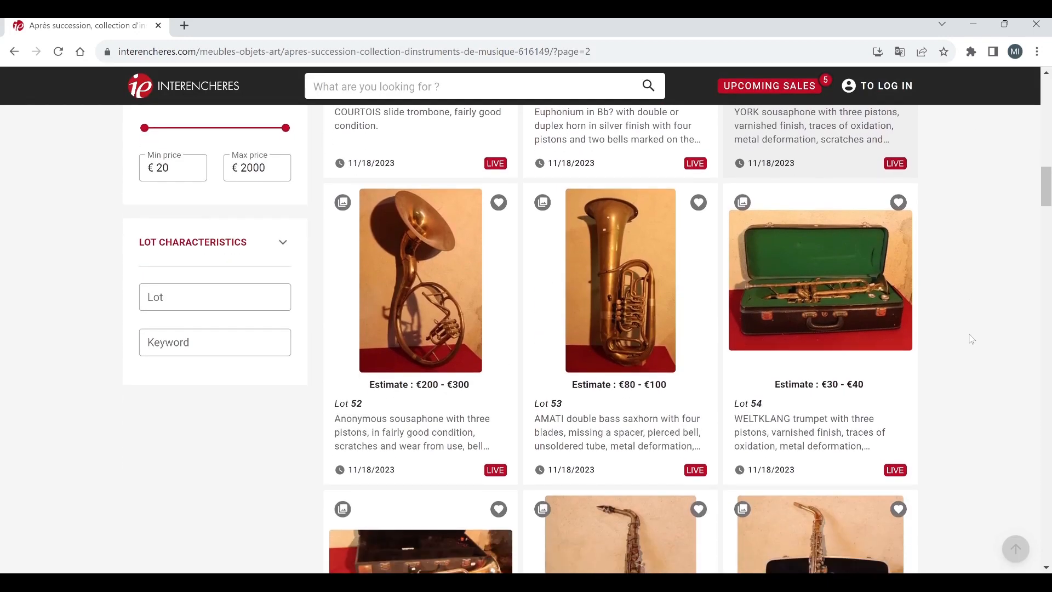
pyautogui.moveTo(600, 368)
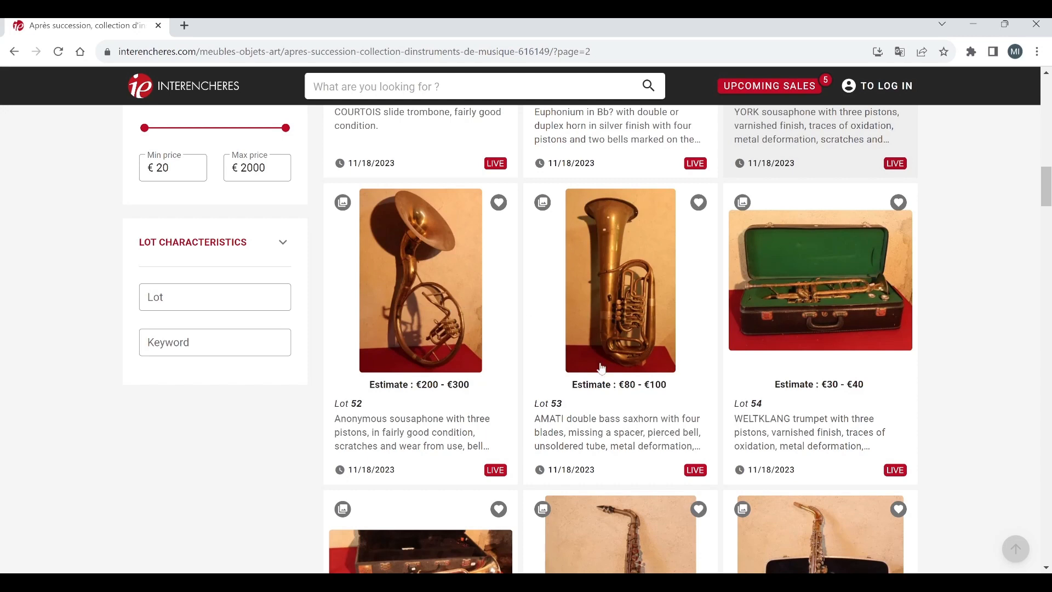
pyautogui.scroll(-3)
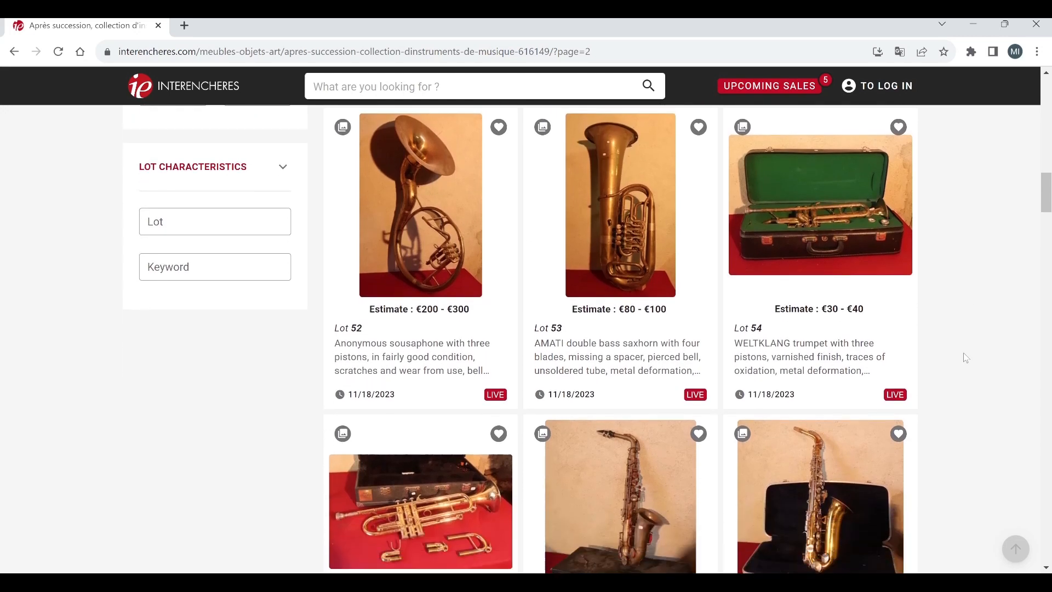
pyautogui.scroll(-3)
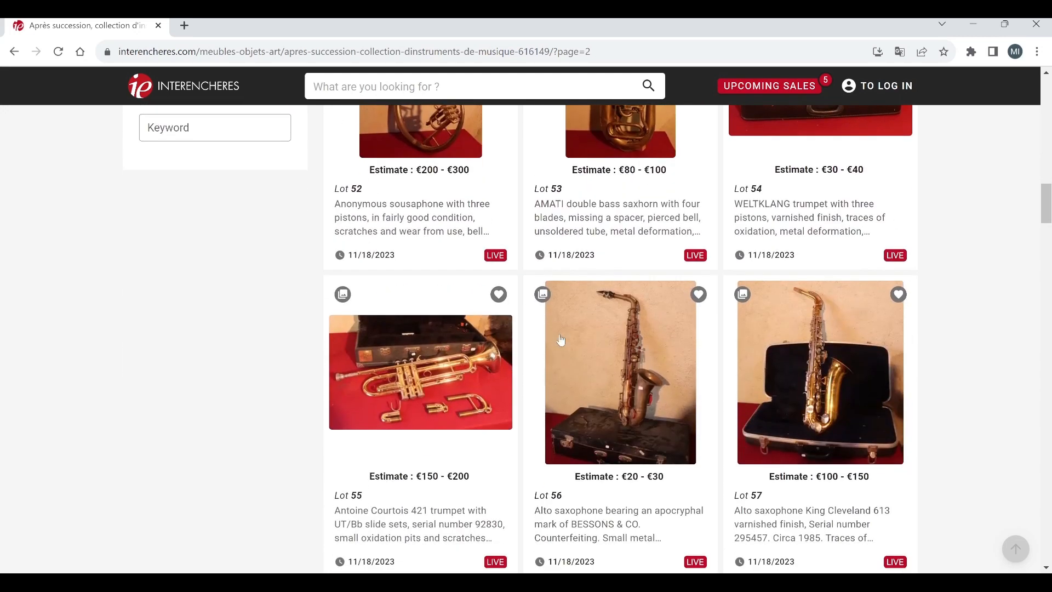
pyautogui.moveTo(652, 425)
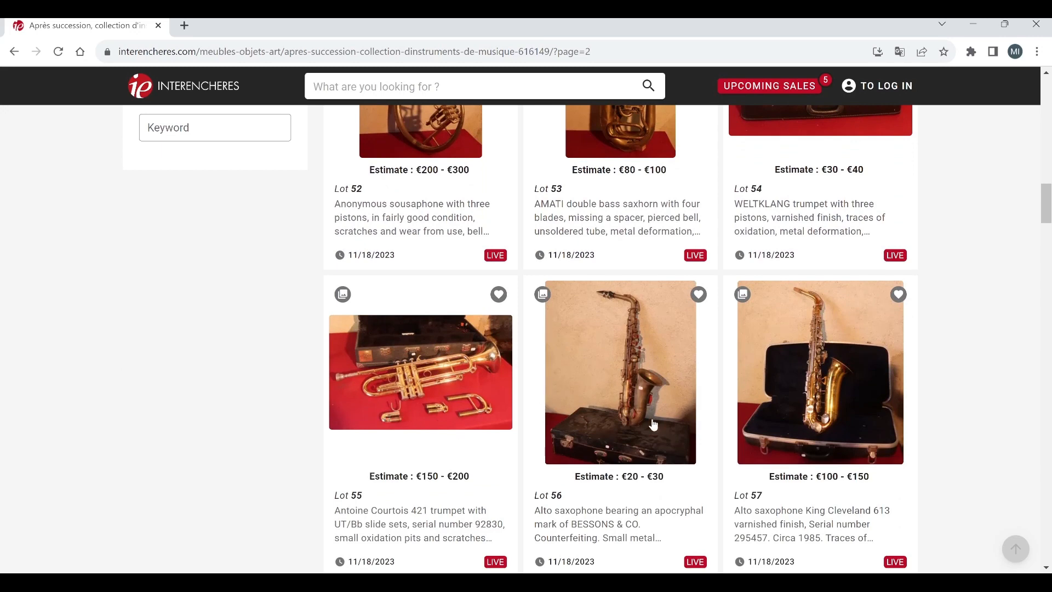
pyautogui.scroll(-3)
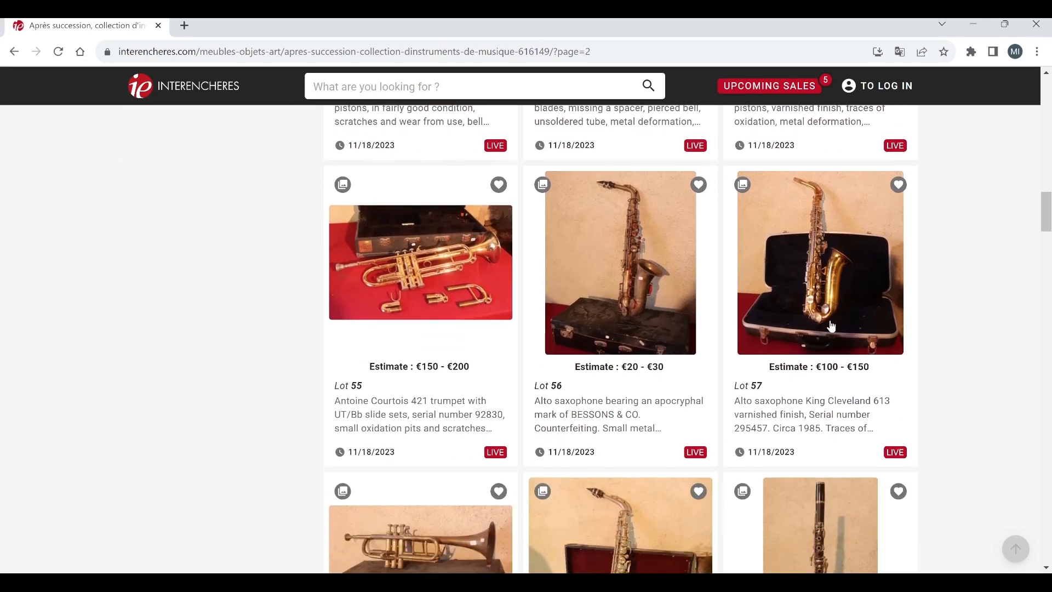
pyautogui.scroll(-3)
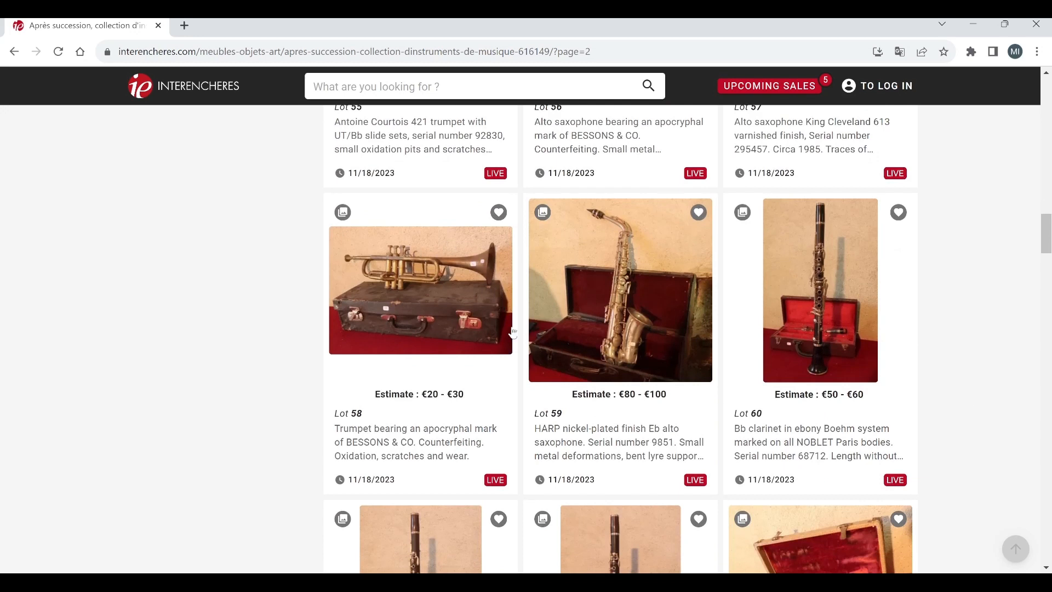
pyautogui.moveTo(790, 374)
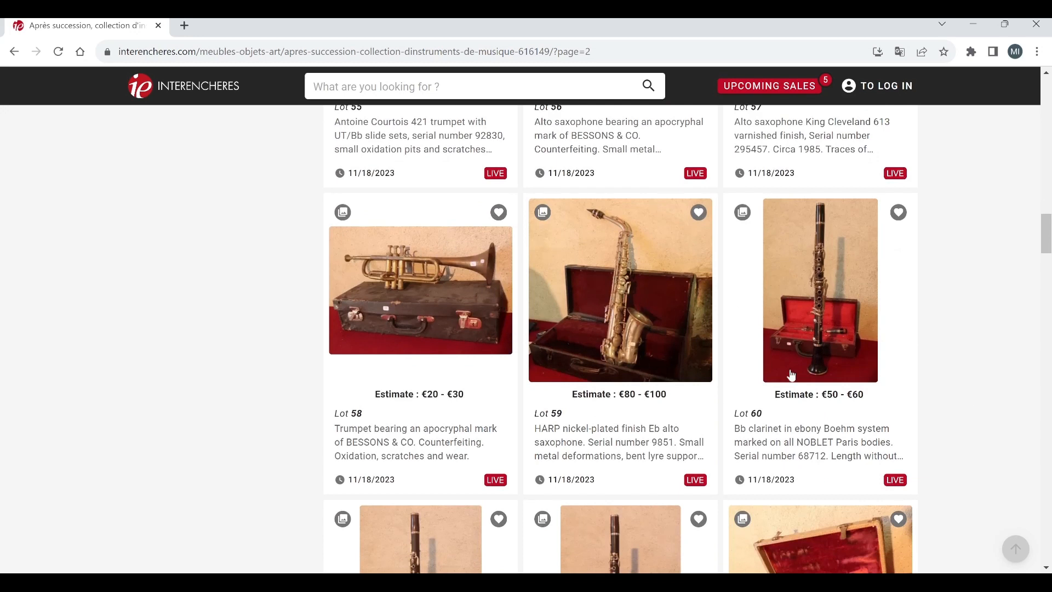
pyautogui.scroll(-3)
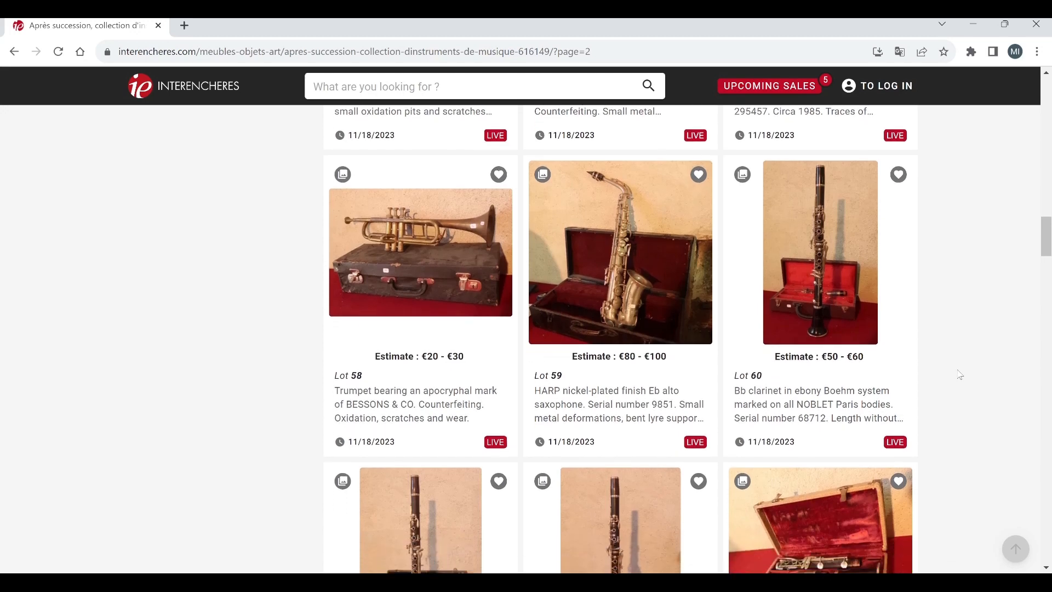
pyautogui.scroll(-3)
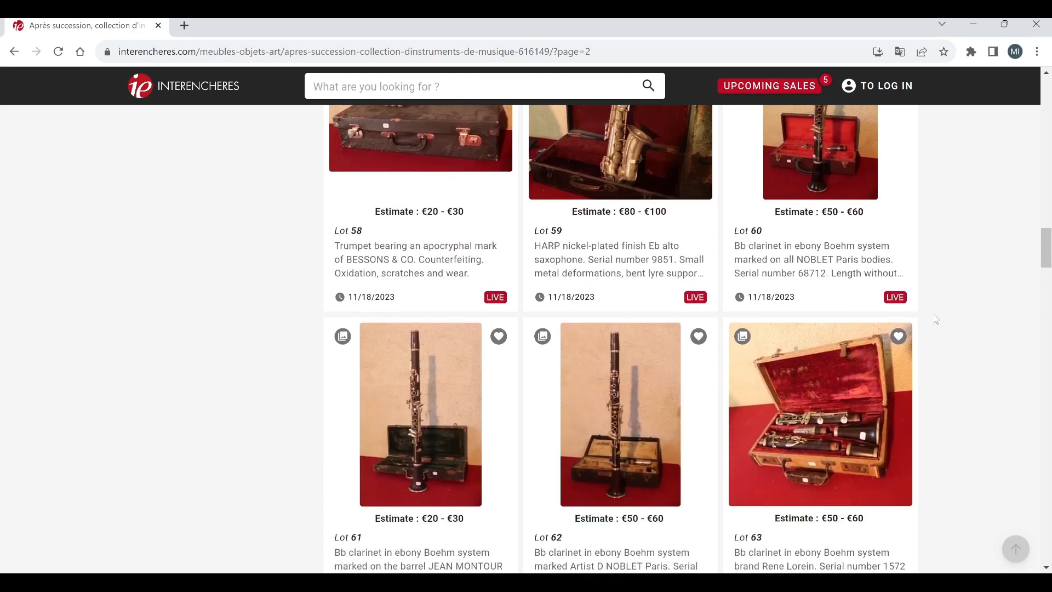
pyautogui.scroll(-3)
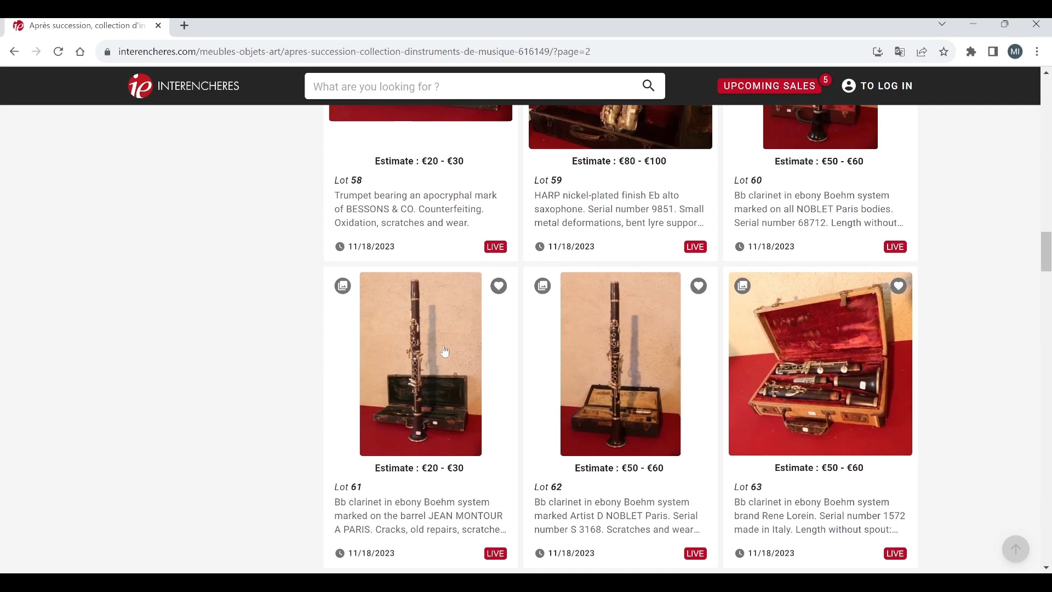
pyautogui.moveTo(888, 381)
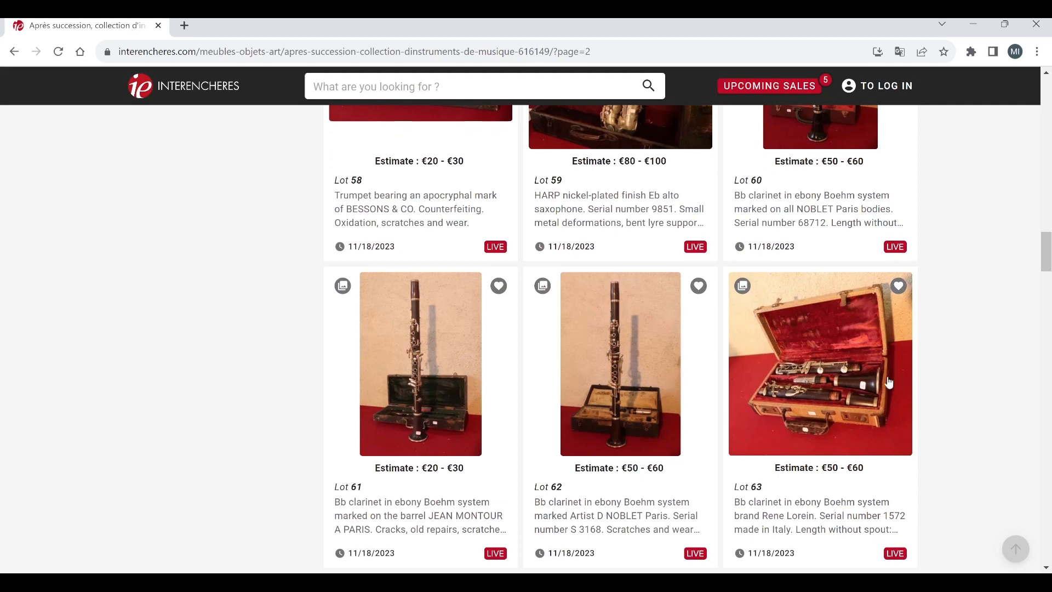
pyautogui.scroll(-3)
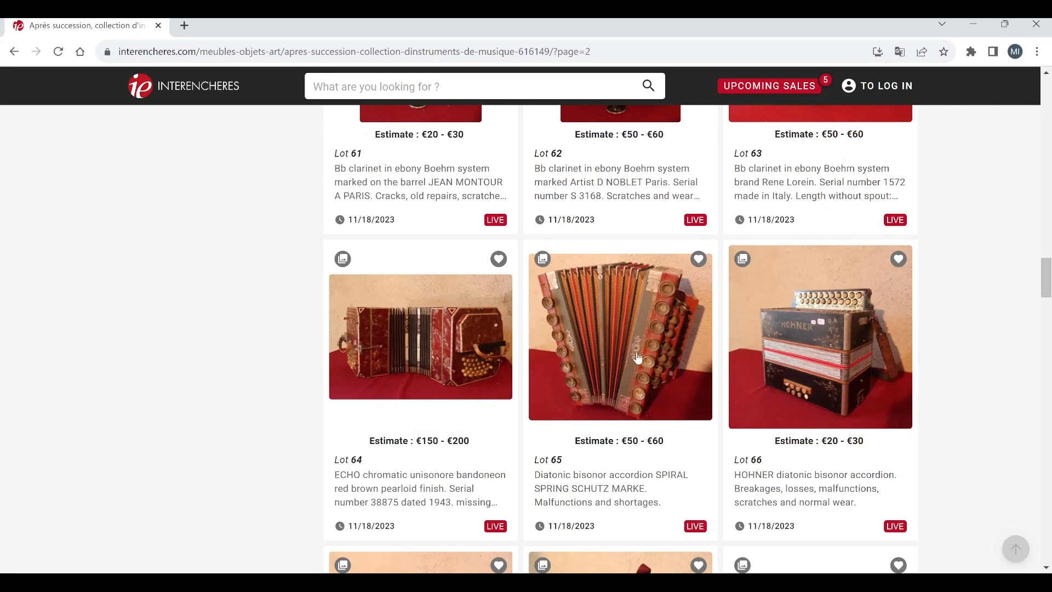
pyautogui.moveTo(709, 360)
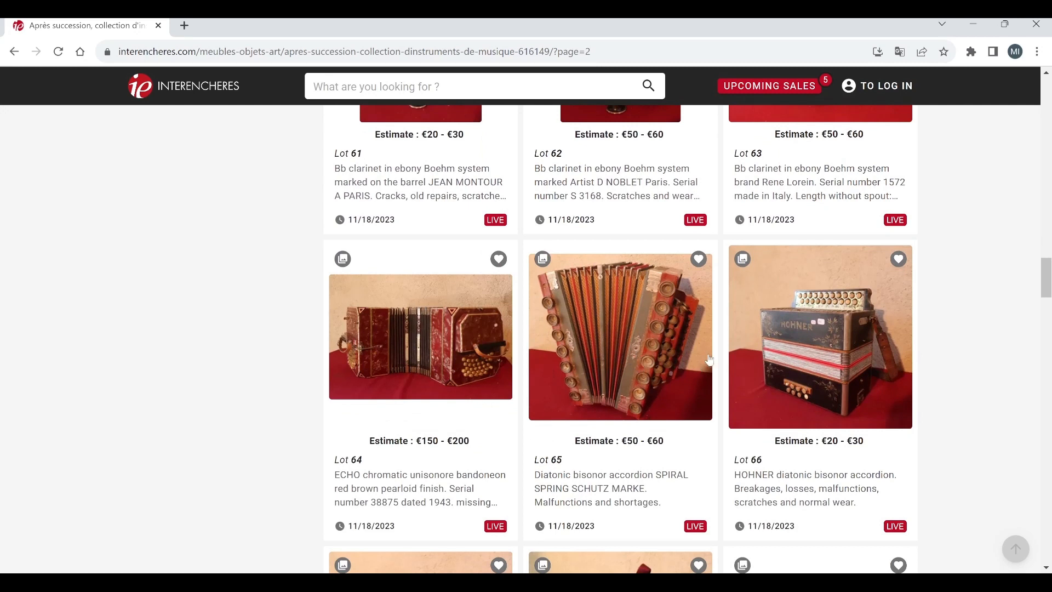
pyautogui.scroll(-3)
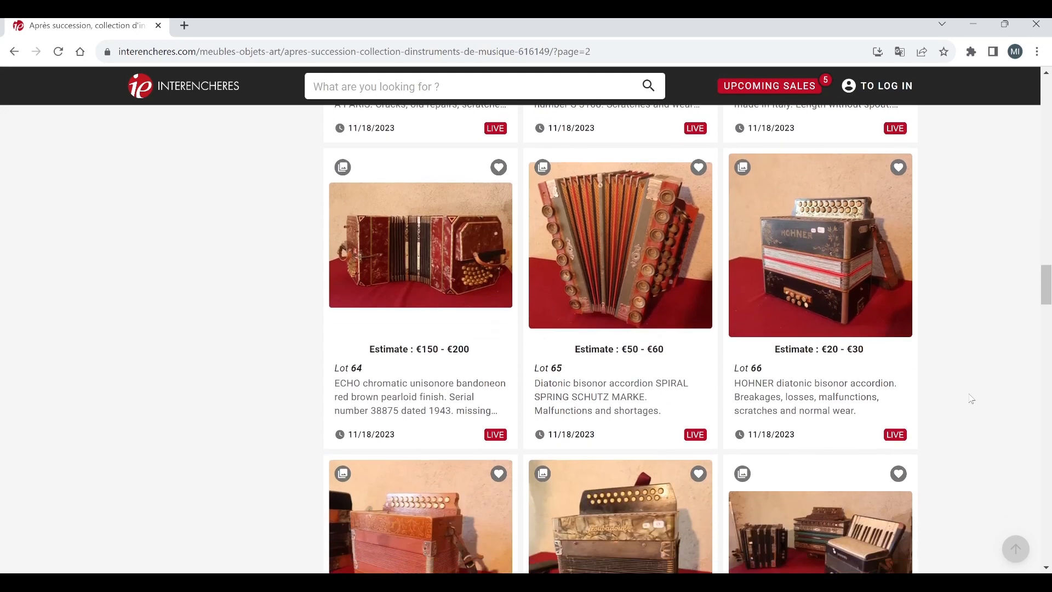
pyautogui.scroll(-3)
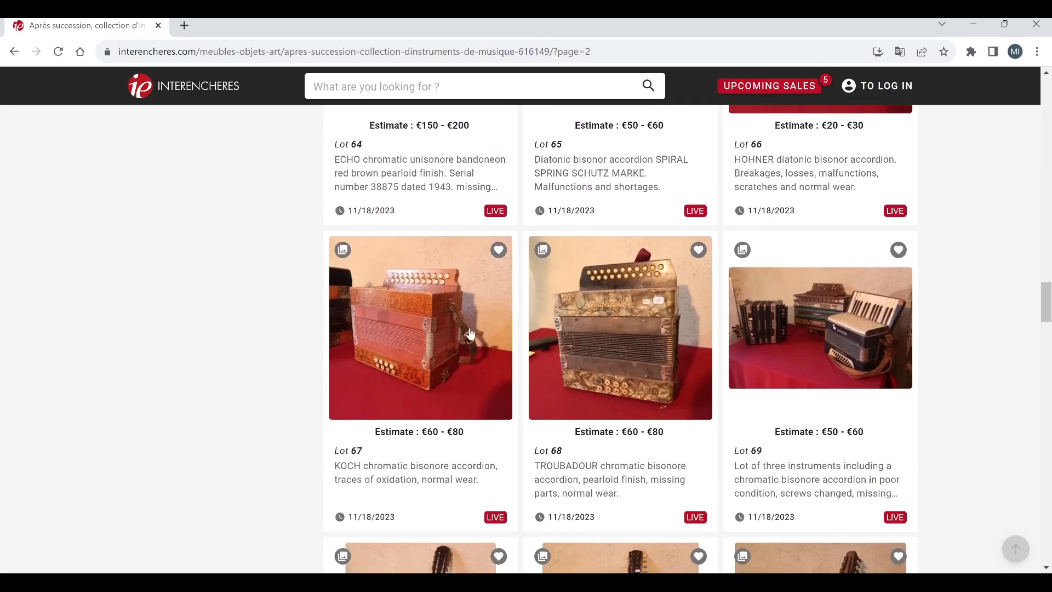
pyautogui.moveTo(606, 409)
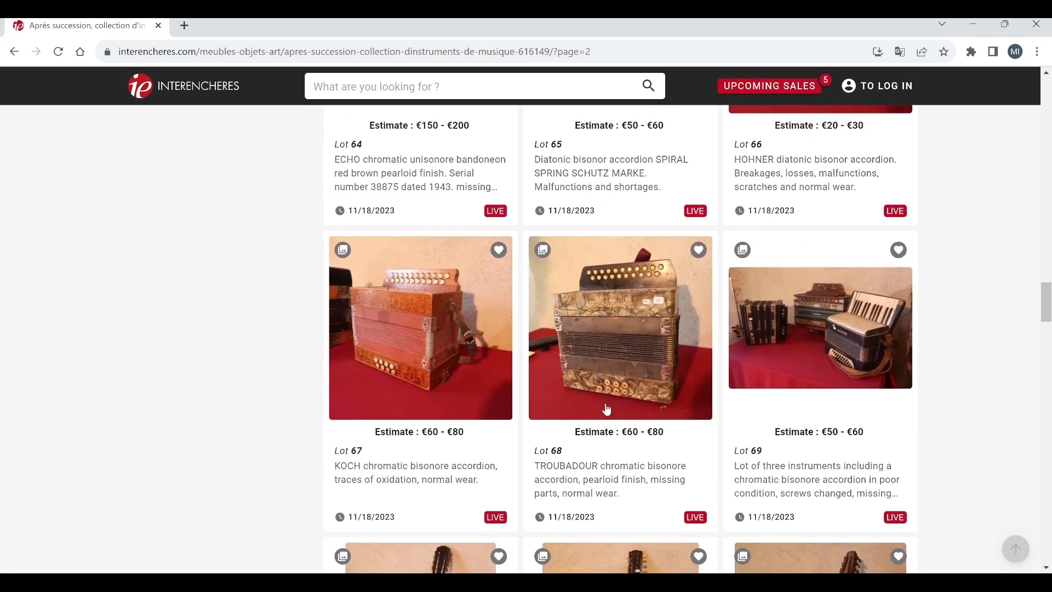
pyautogui.scroll(-3)
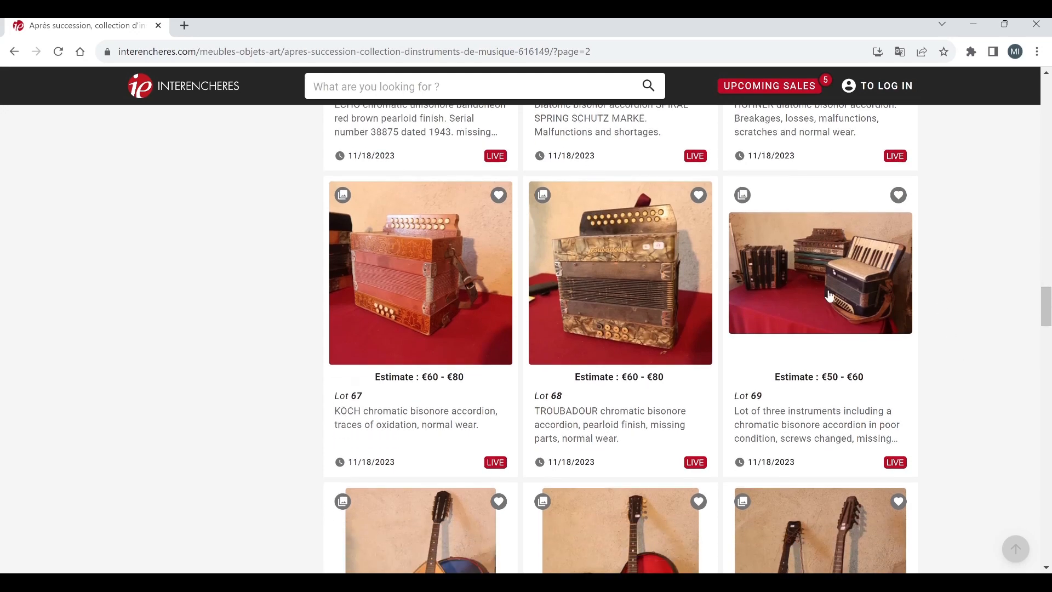
pyautogui.scroll(-3)
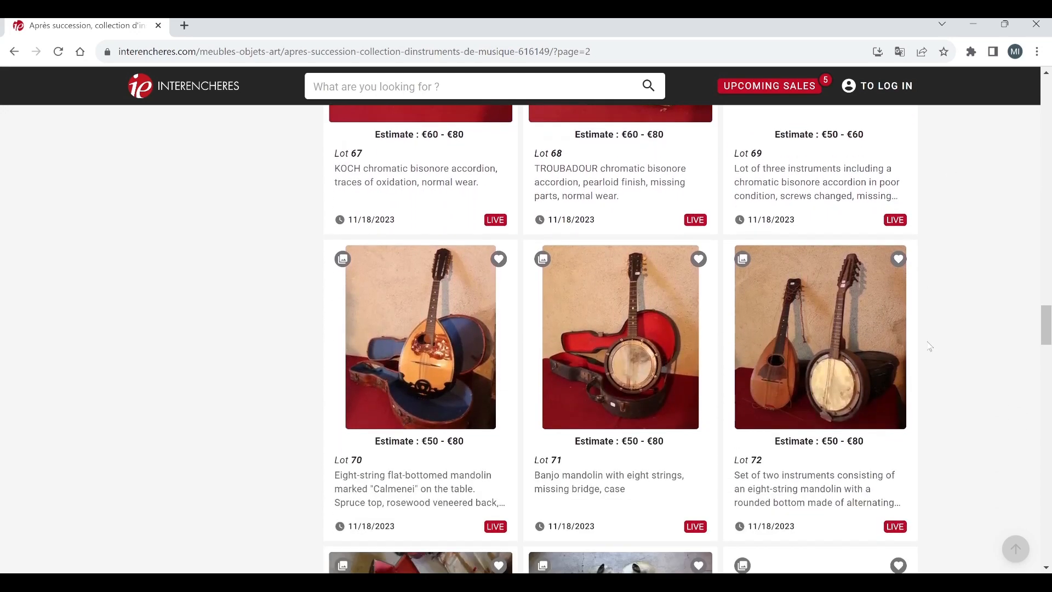
pyautogui.scroll(-3)
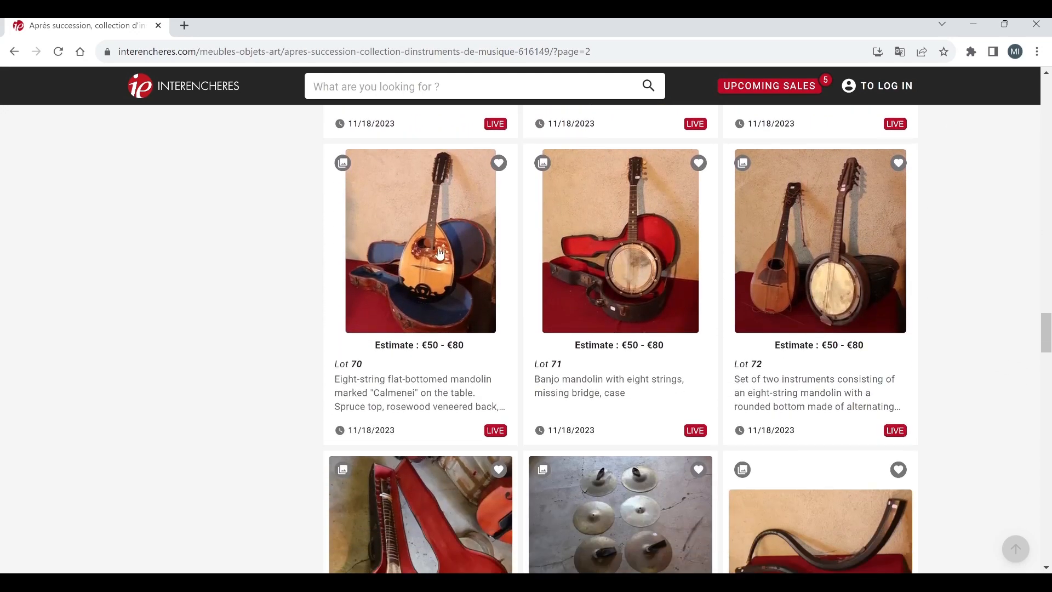
pyautogui.moveTo(570, 303)
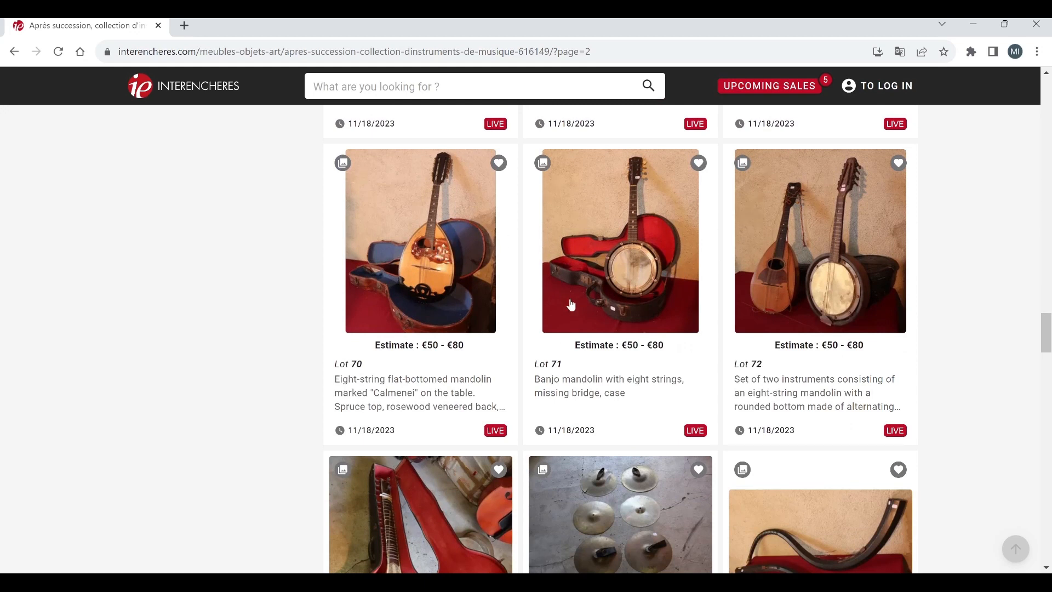
pyautogui.moveTo(610, 264)
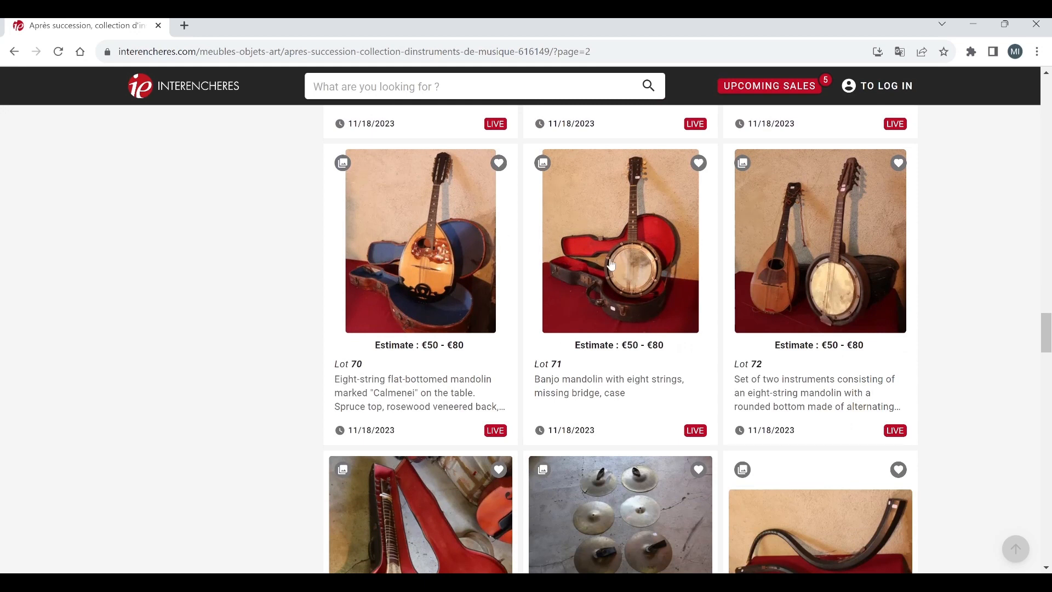
pyautogui.moveTo(759, 198)
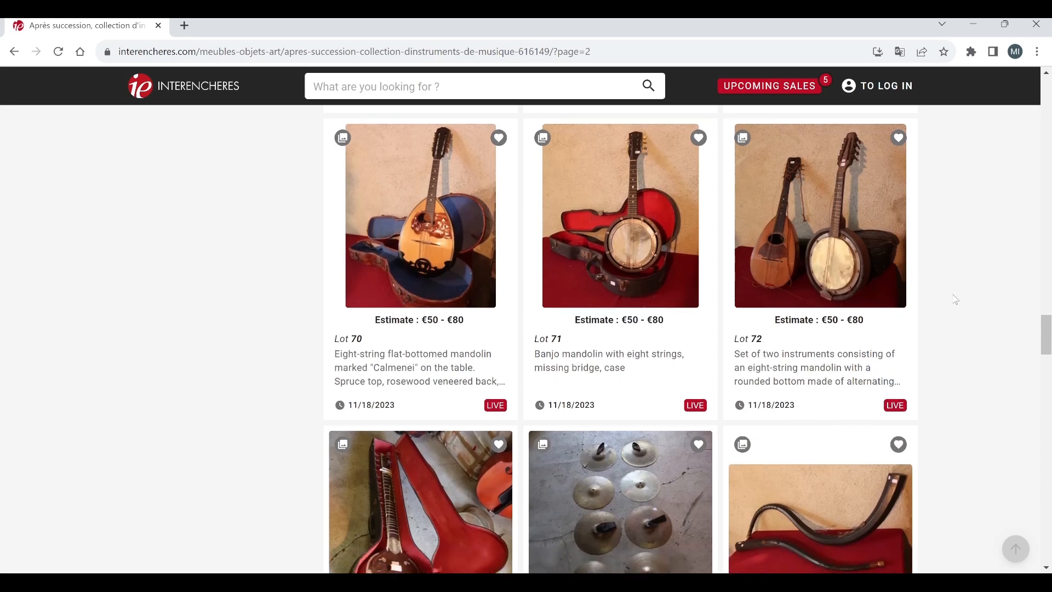
pyautogui.scroll(3)
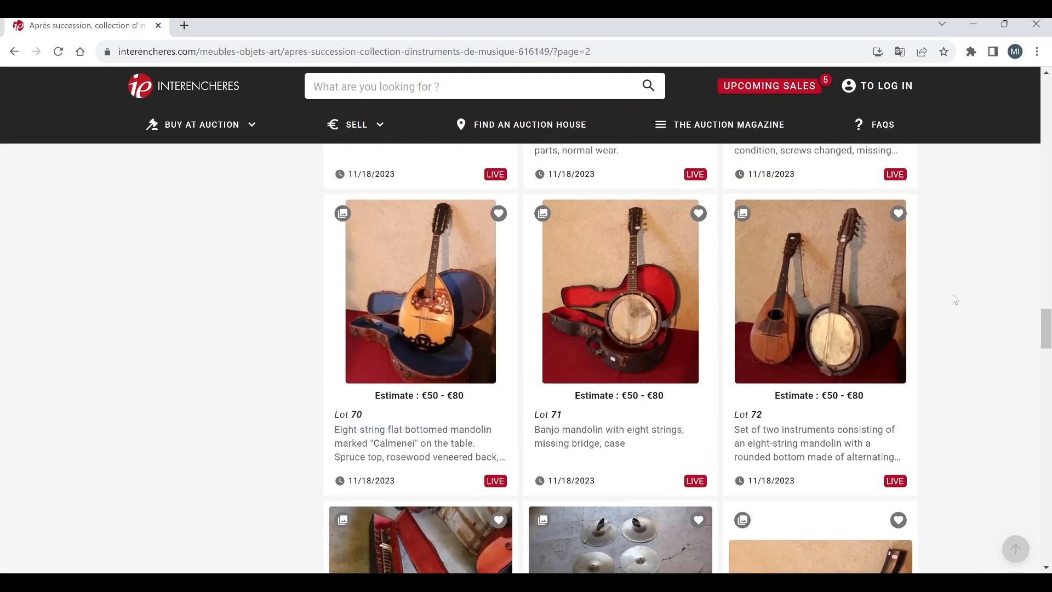
pyautogui.scroll(-3)
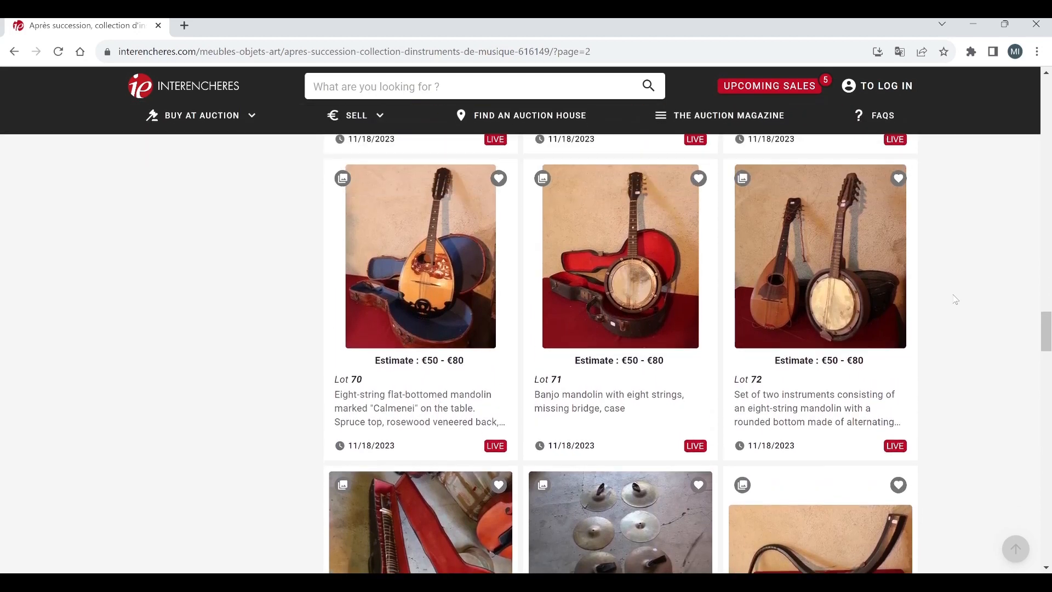
pyautogui.scroll(-3)
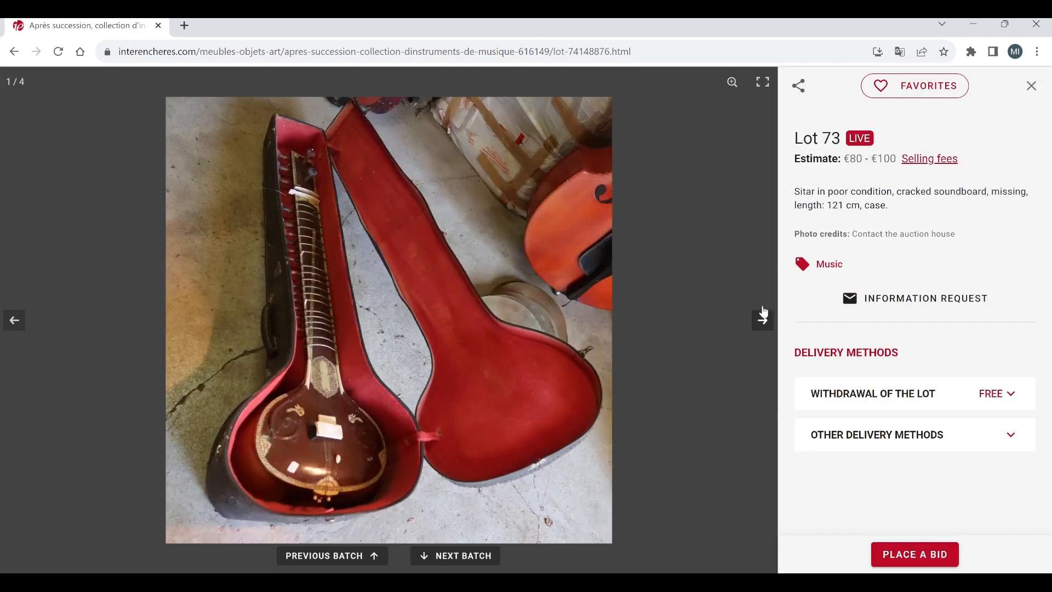
# Step: Page through the remaining sitar photos of lot 73 to the fourth, then return to the grid at lots 73–75
pyautogui.click(763, 320)
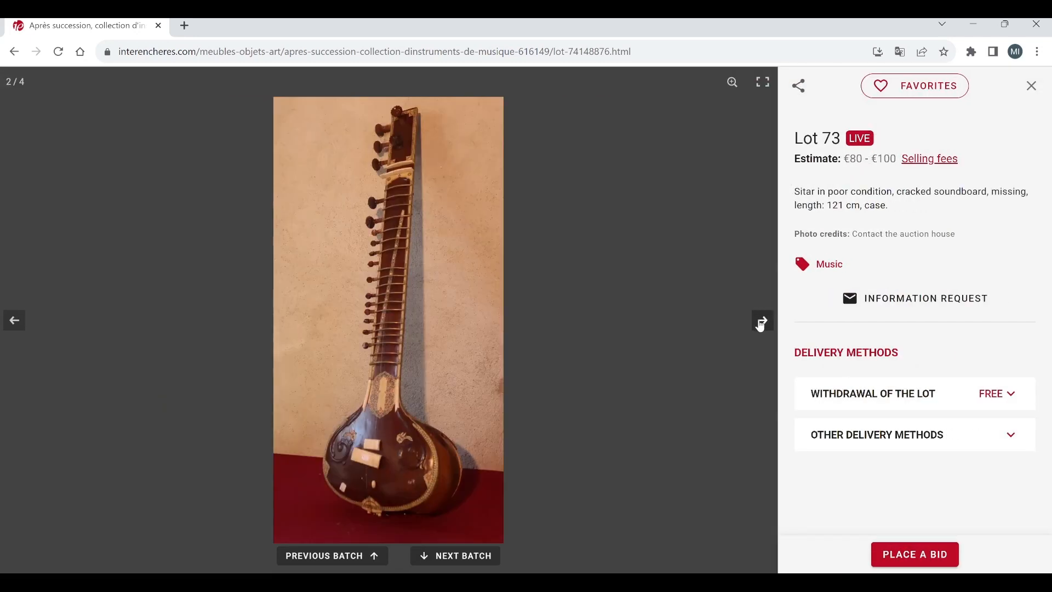
pyautogui.click(762, 320)
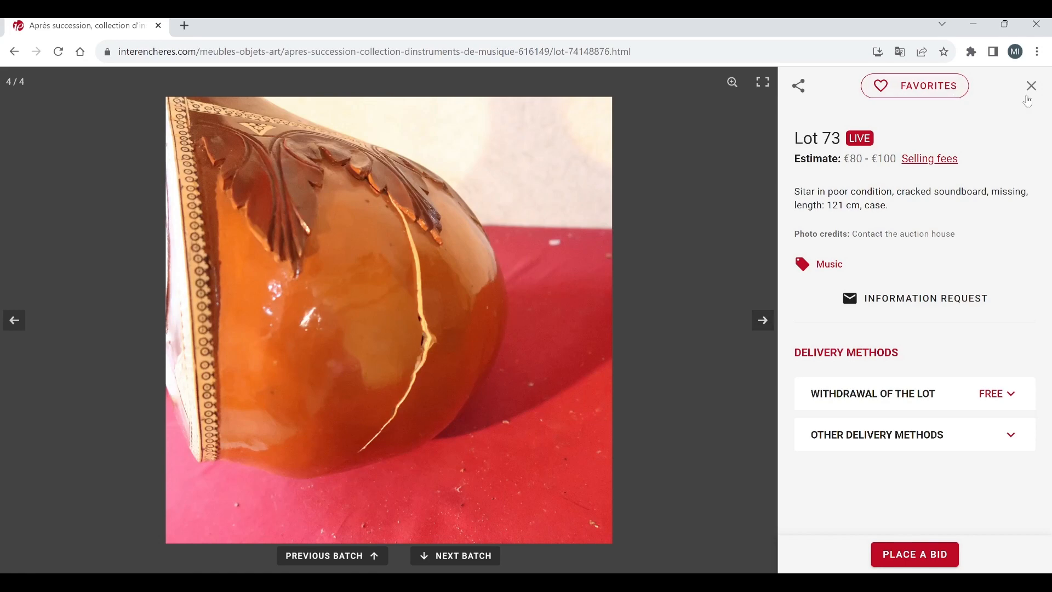
pyautogui.click(1030, 86)
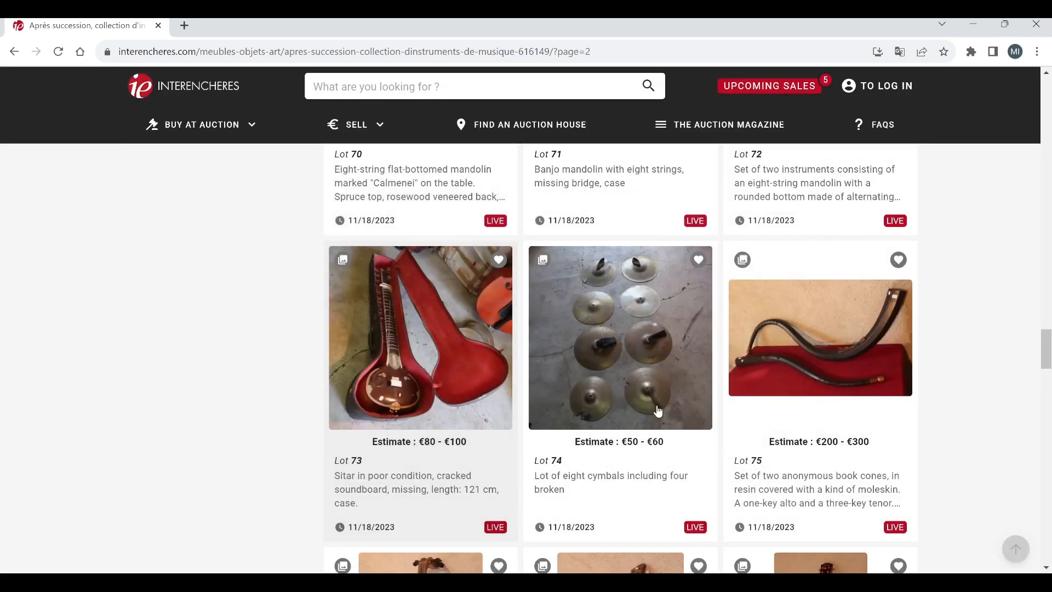
pyautogui.scroll(-3)
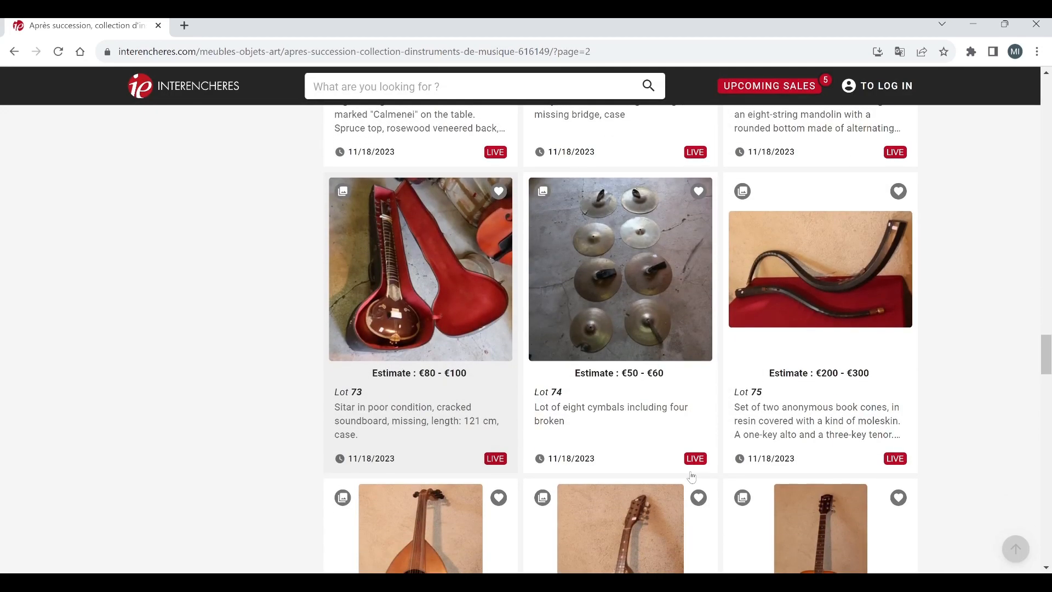
pyautogui.moveTo(831, 278)
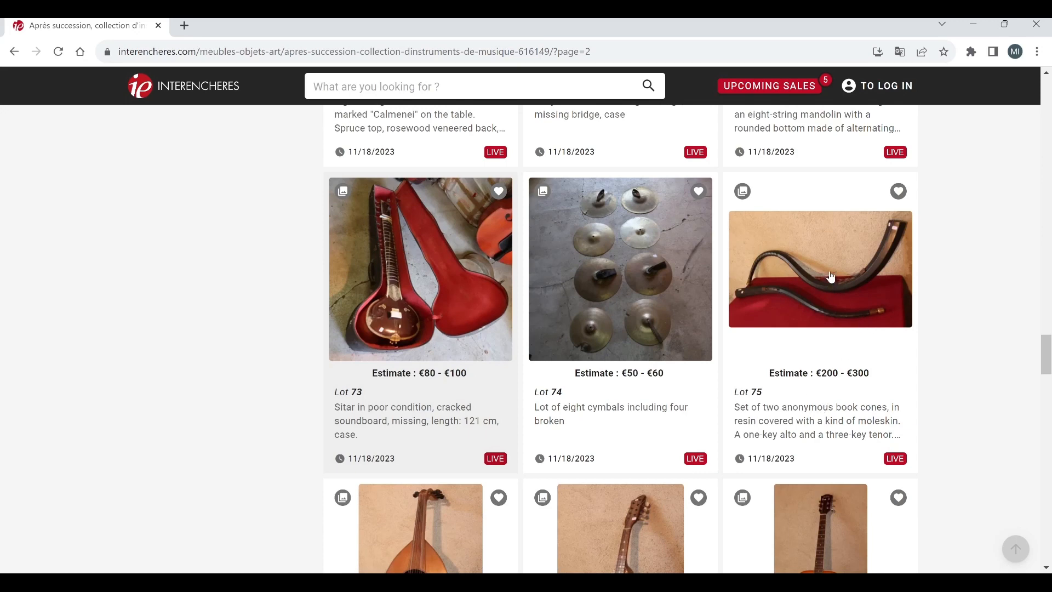
# Step: View Lot 75's pair of book cones, then return to the listing with Lot 76 in view
pyautogui.click(819, 269)
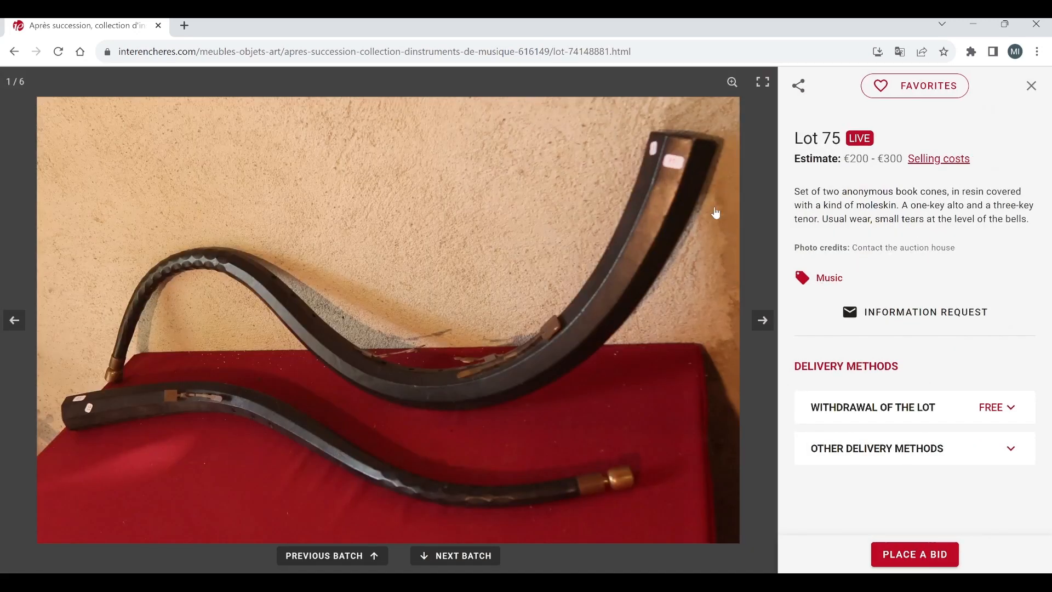
pyautogui.moveTo(750, 270)
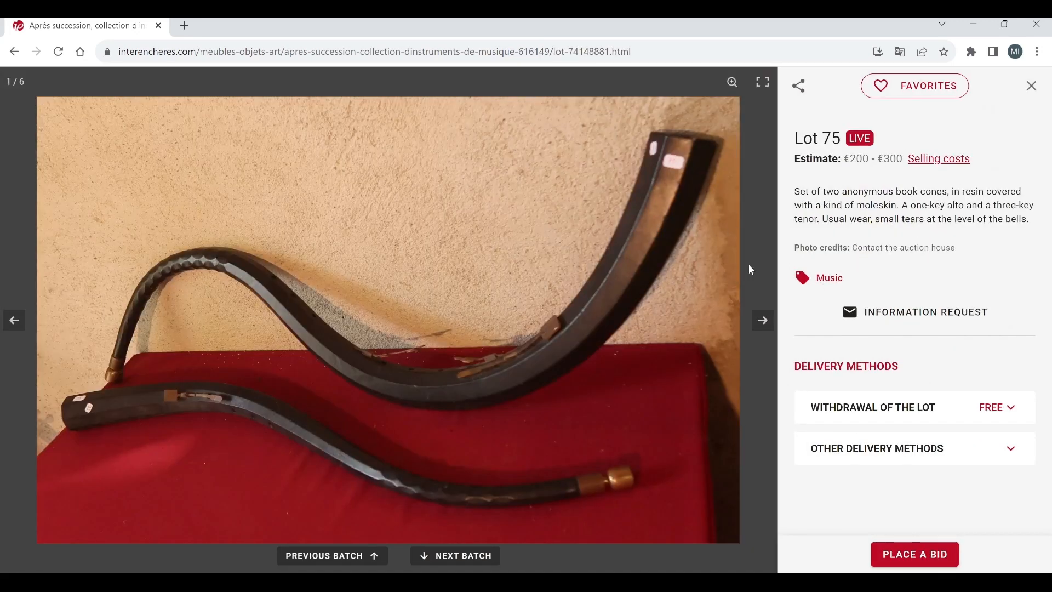
pyautogui.moveTo(763, 319)
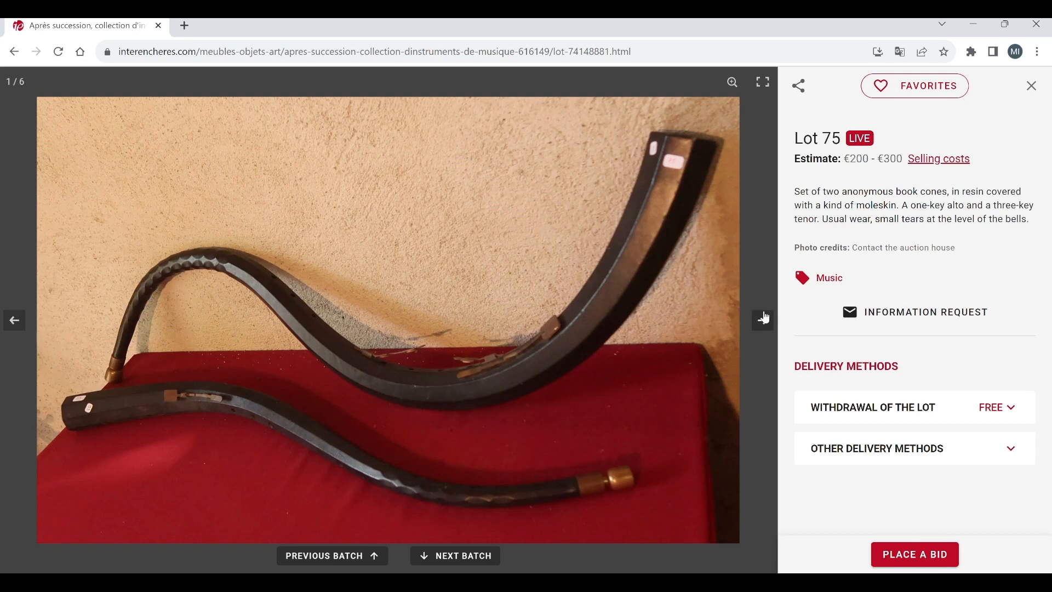
pyautogui.moveTo(767, 307)
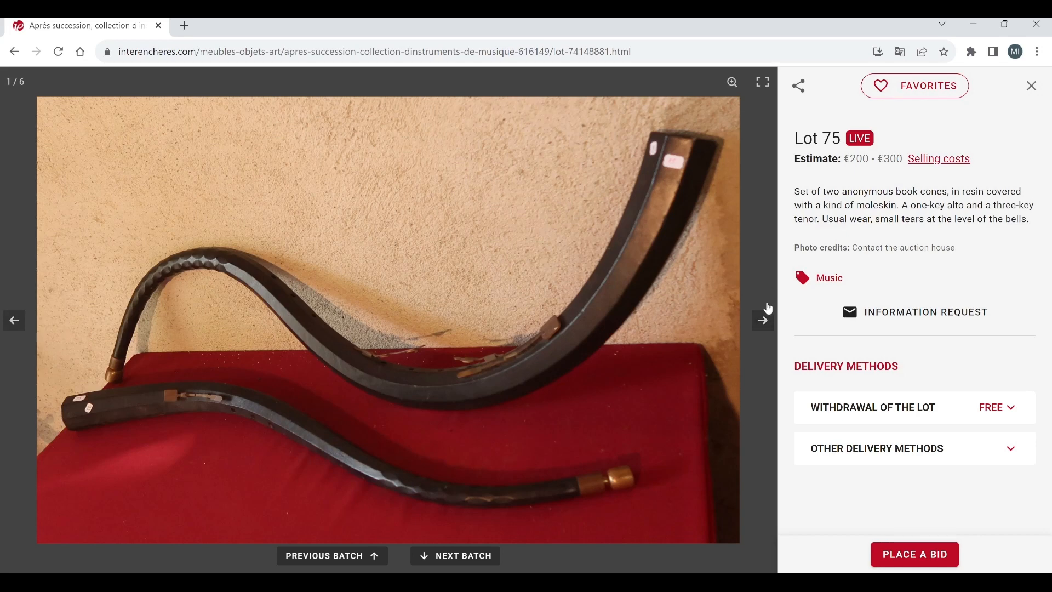
pyautogui.moveTo(762, 326)
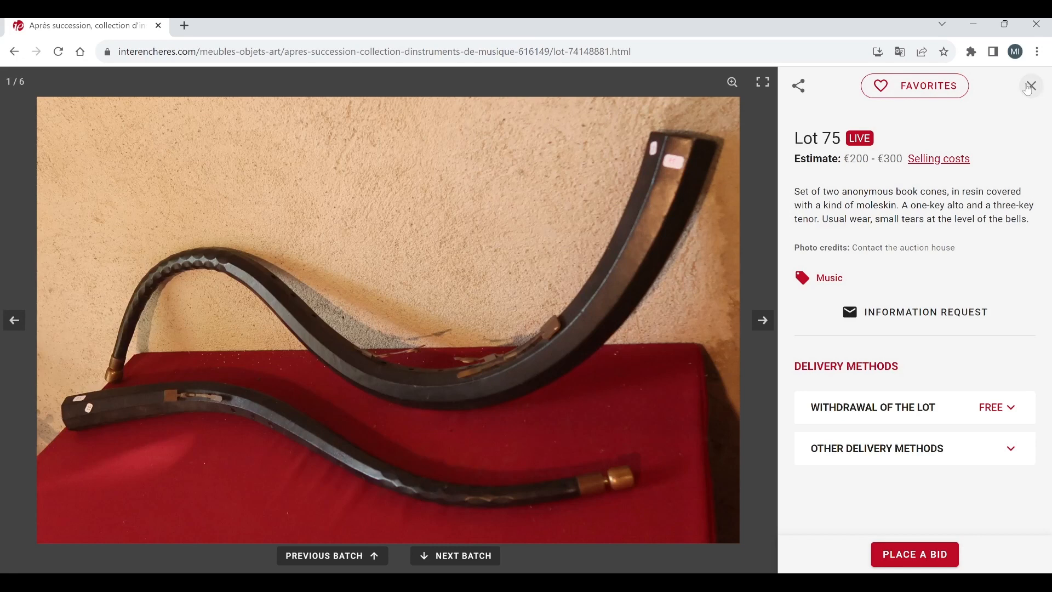
pyautogui.click(1031, 85)
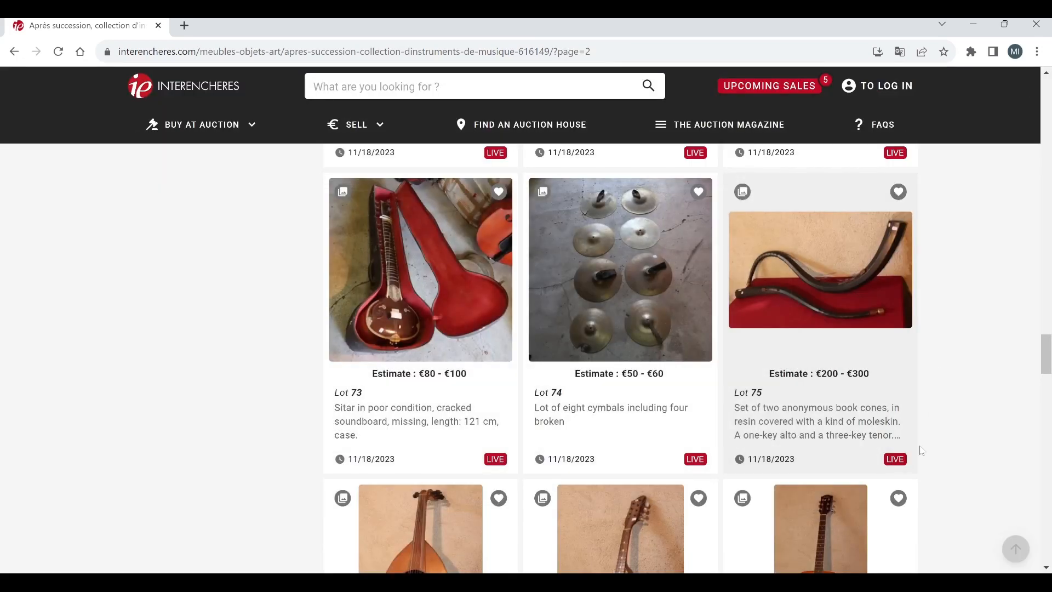
pyautogui.scroll(-3)
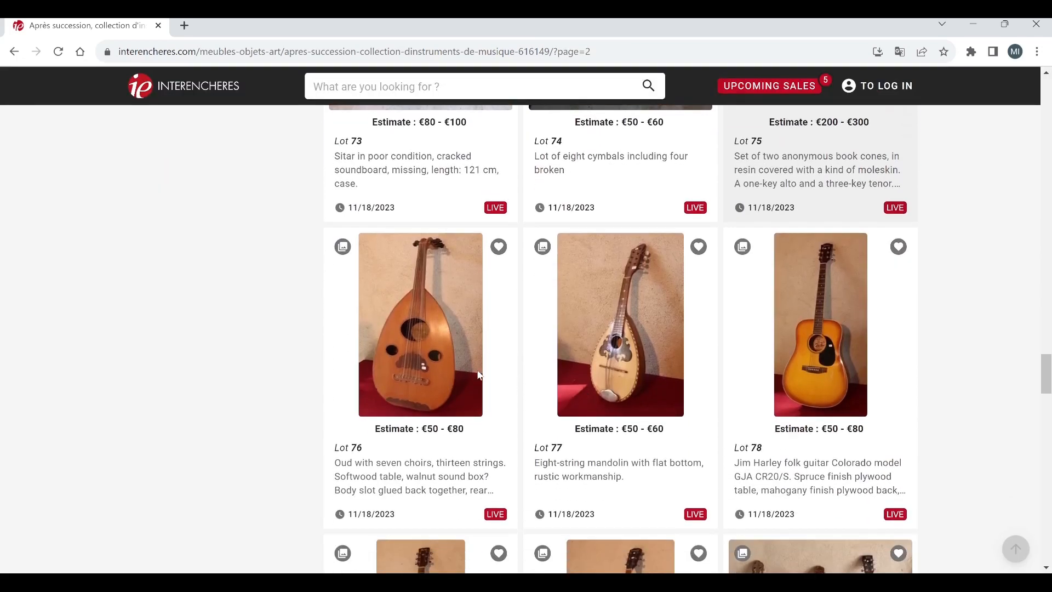
# Step: Browse the Lot 76 oud to its third of four photos and return to the listing
pyautogui.click(420, 324)
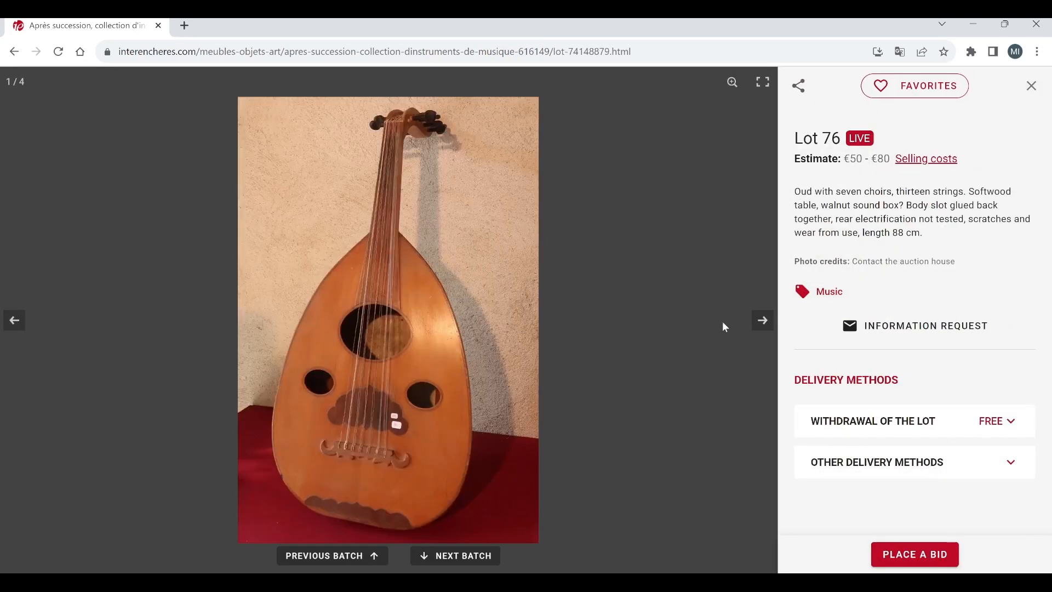
pyautogui.click(762, 320)
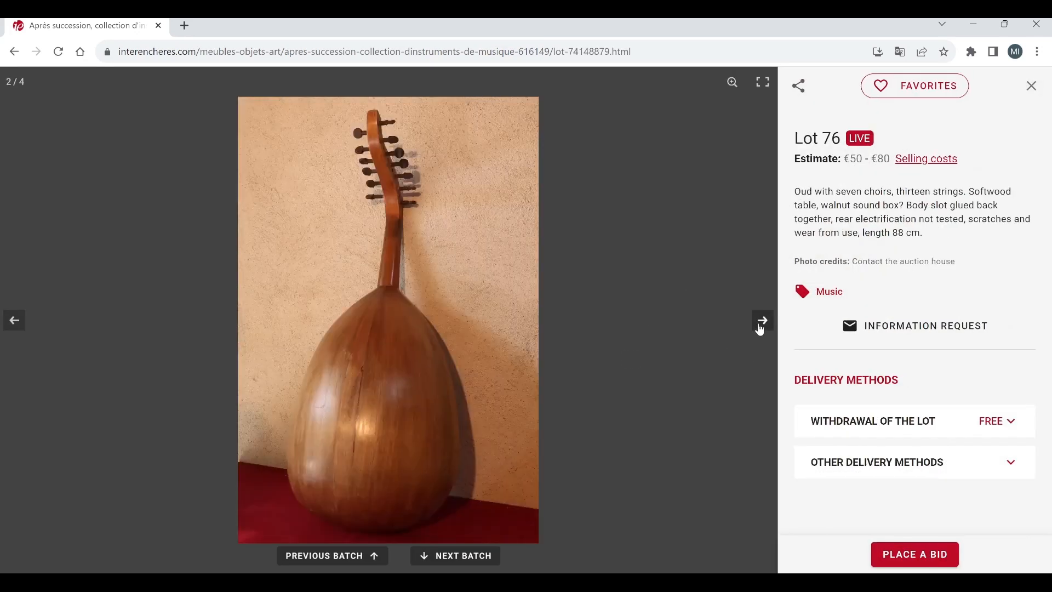
pyautogui.click(762, 320)
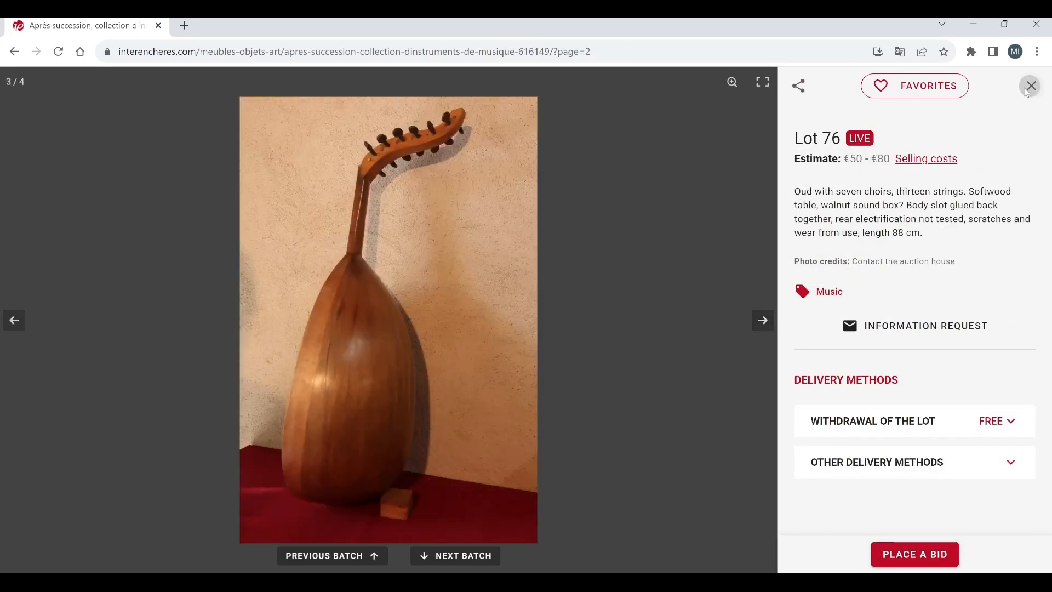
pyautogui.click(1031, 85)
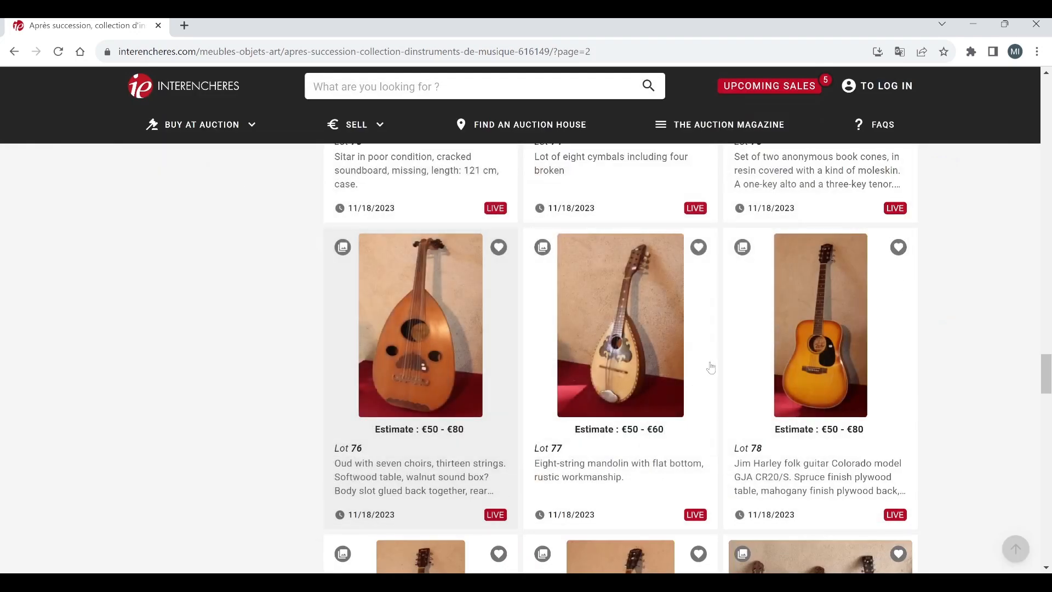
pyautogui.moveTo(953, 407)
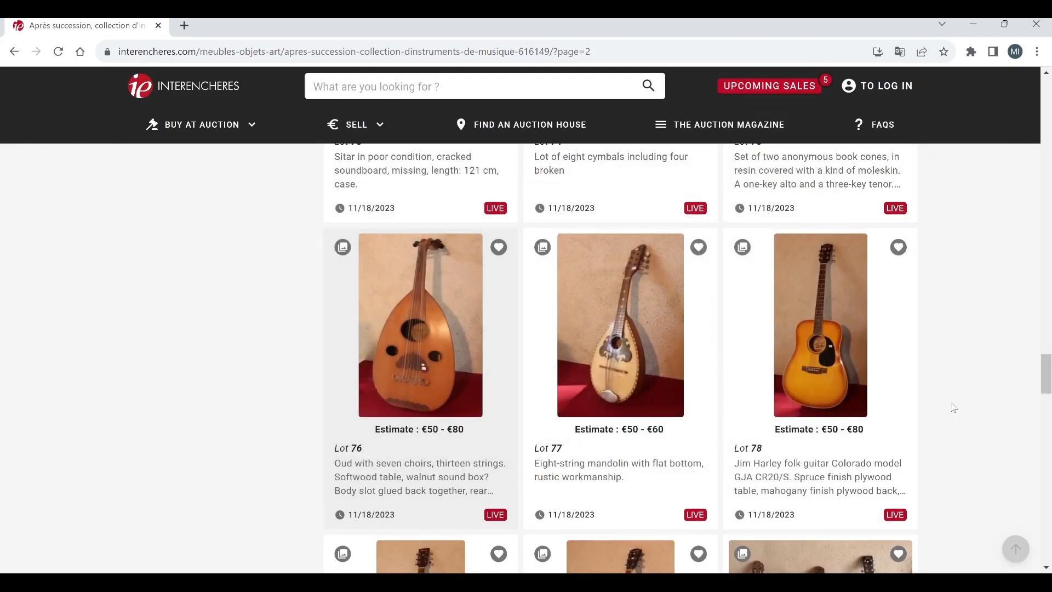
# Step: Scroll the lot listing down until Lots 79–84, Ibanez guitar to zither sets, are visible
pyautogui.scroll(-3)
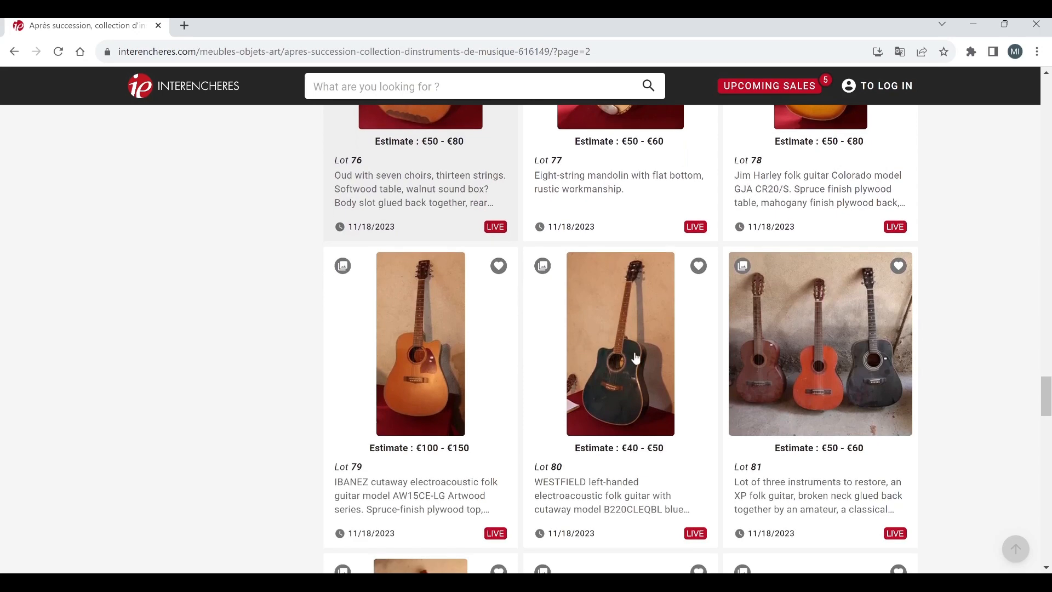
pyautogui.scroll(-3)
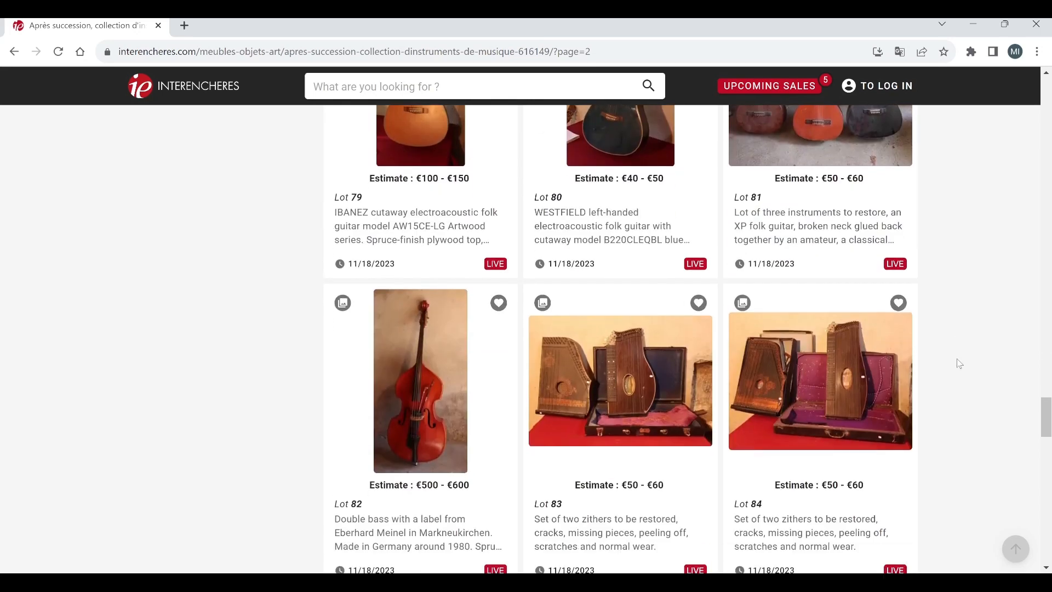
pyautogui.scroll(-3)
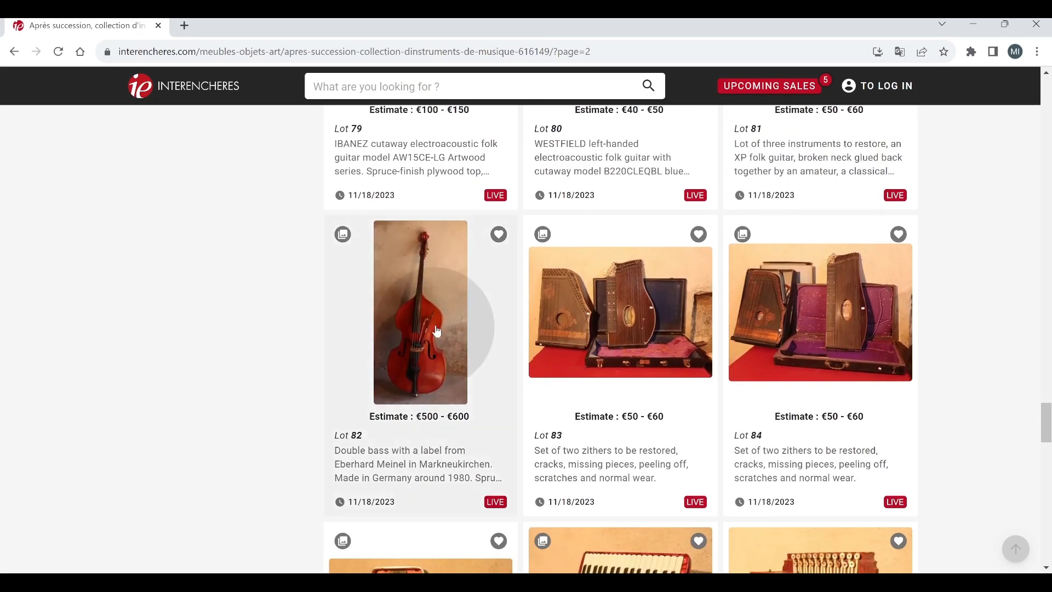
# Step: Browse the Lot 82 Eberhard Meinel double bass to its seventh of twelve photos, then close it
pyautogui.click(420, 311)
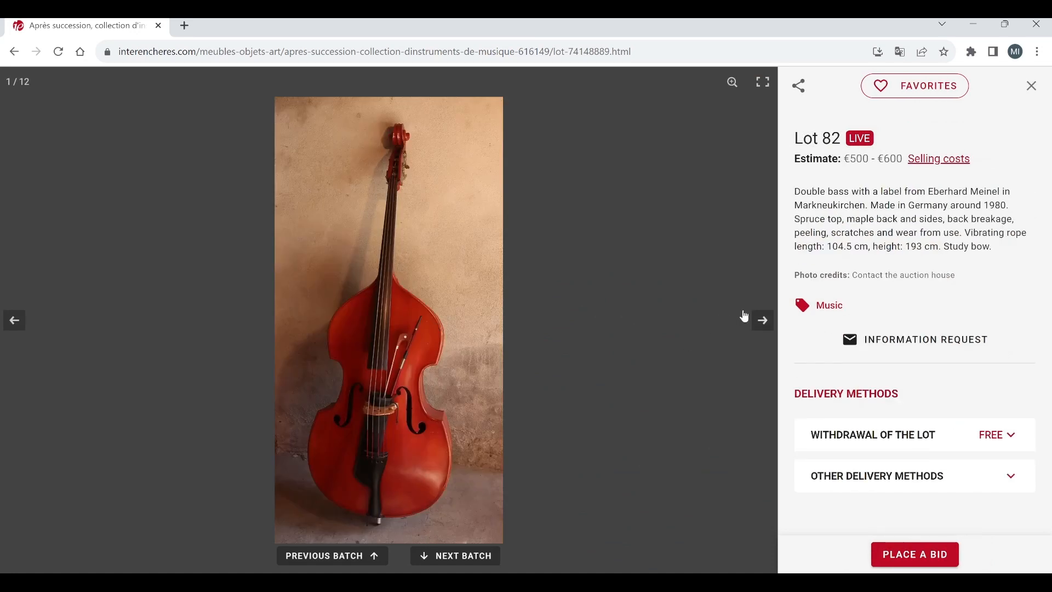
pyautogui.moveTo(770, 322)
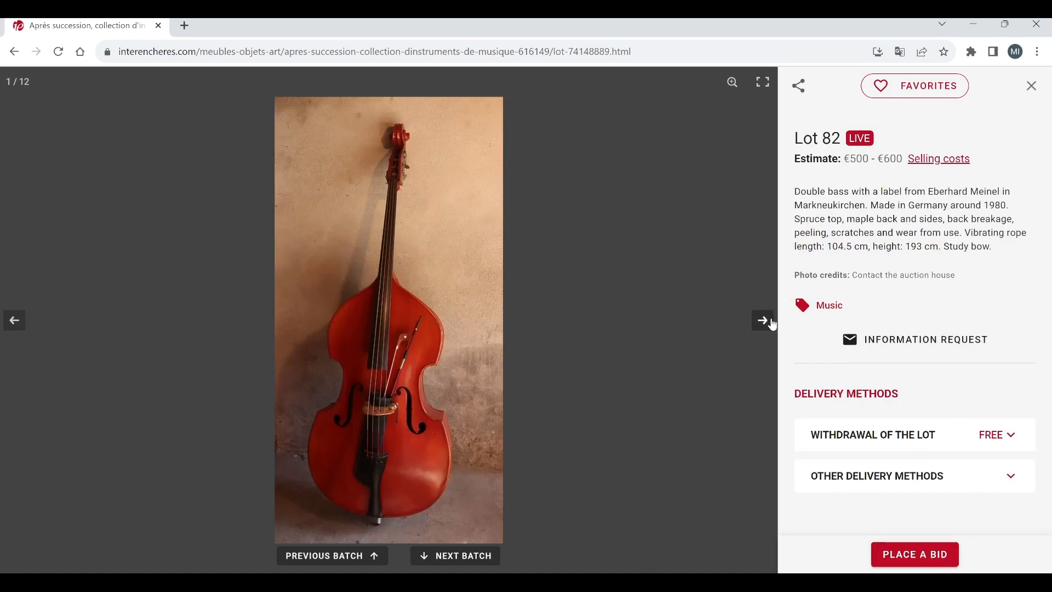
pyautogui.click(763, 320)
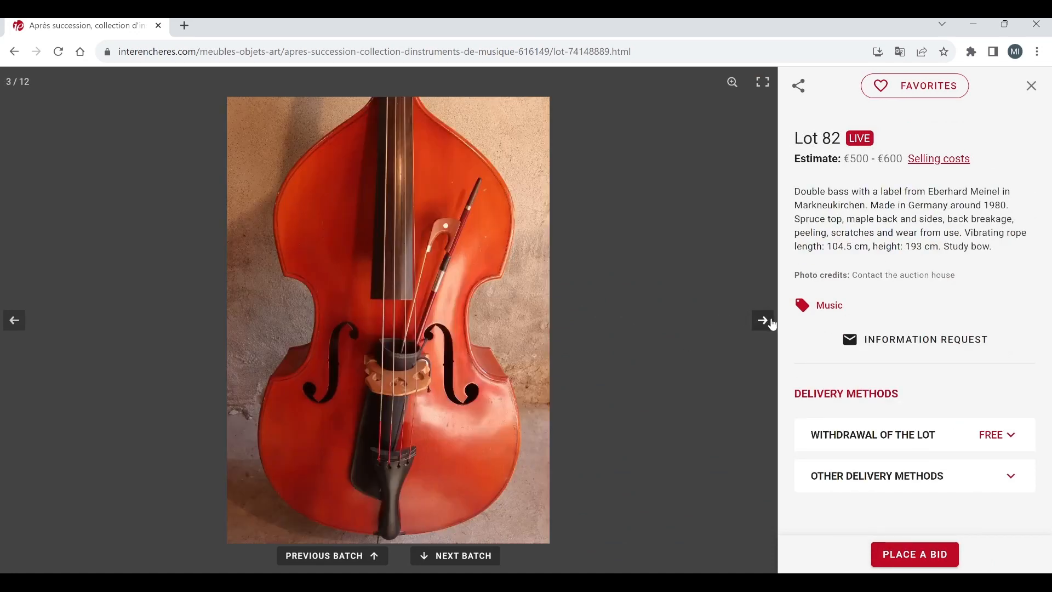
pyautogui.click(763, 320)
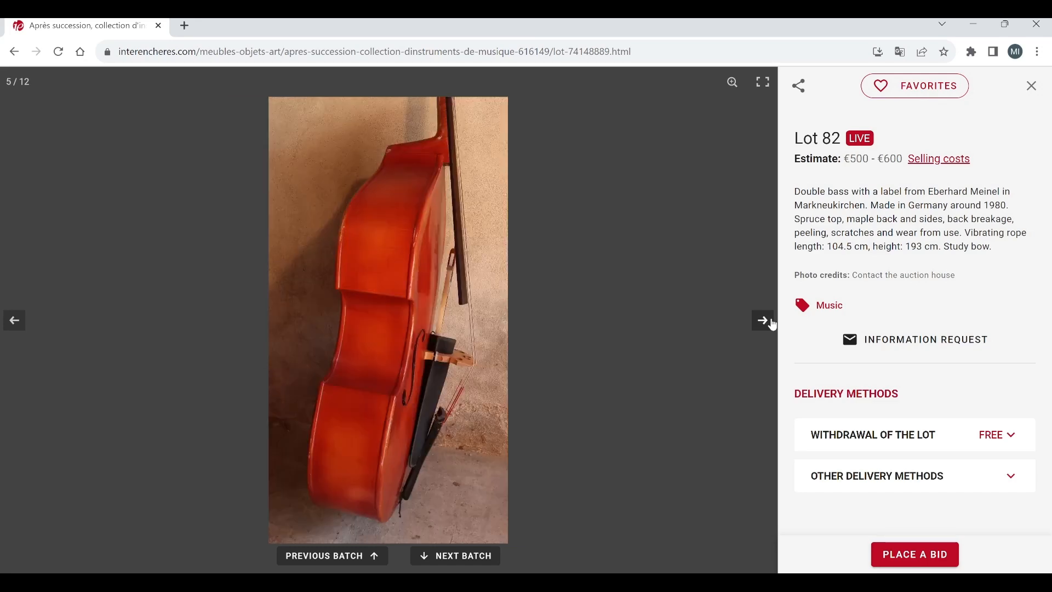
pyautogui.click(763, 320)
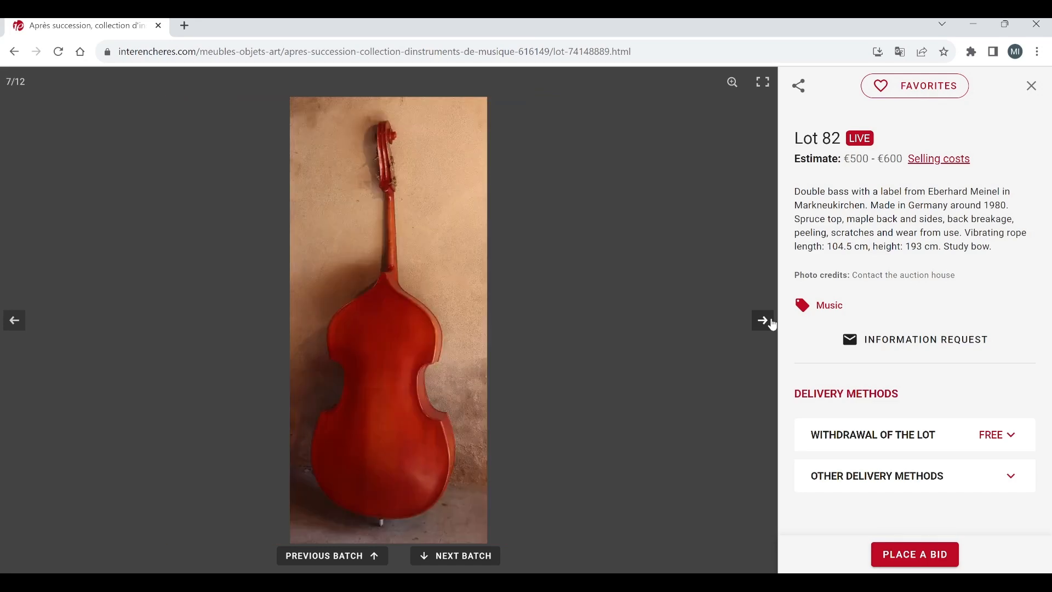
pyautogui.click(1031, 85)
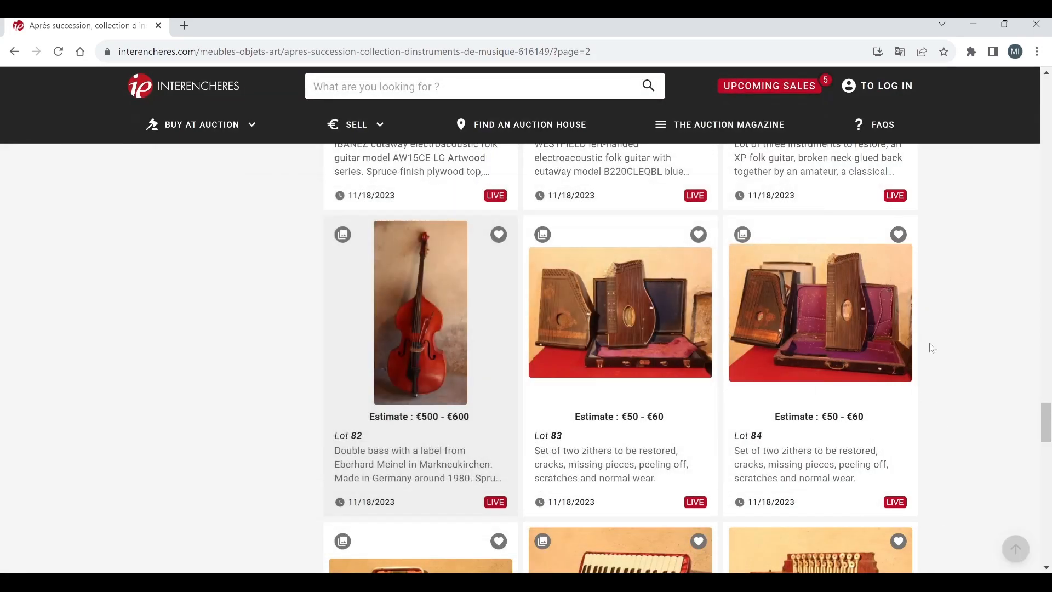
# Step: View the Lot 90 children's violin and a second photo of it, then close it
pyautogui.scroll(-3)
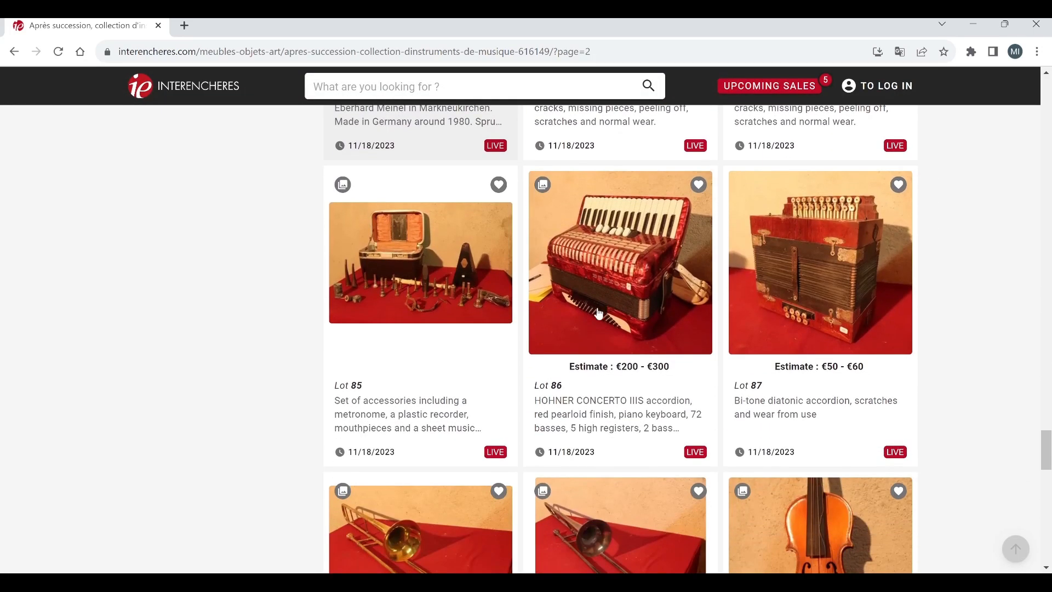
pyautogui.moveTo(624, 318)
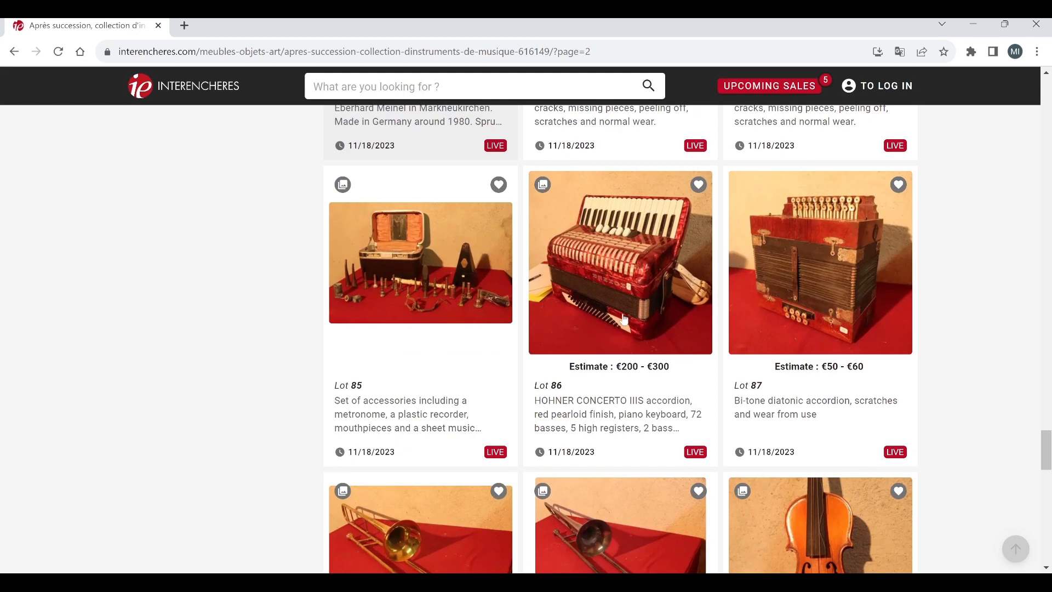
pyautogui.moveTo(943, 355)
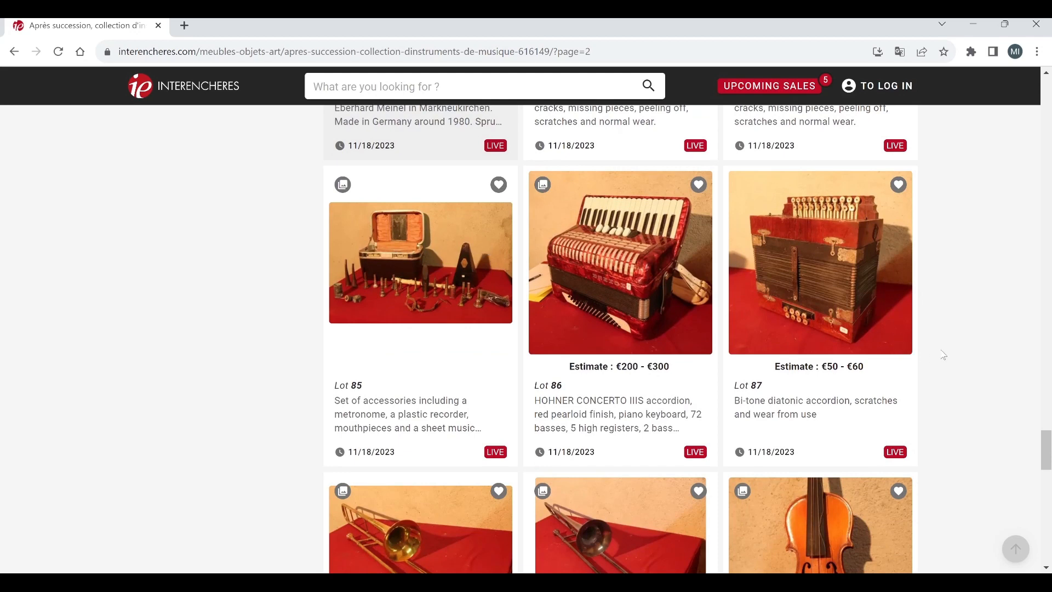
pyautogui.scroll(-3)
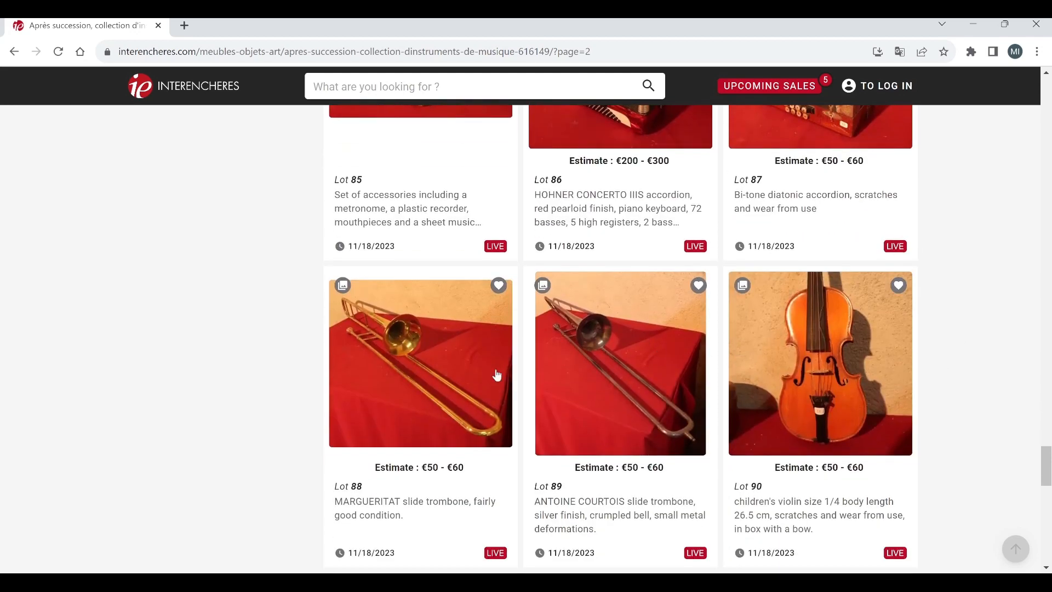
pyautogui.moveTo(943, 386)
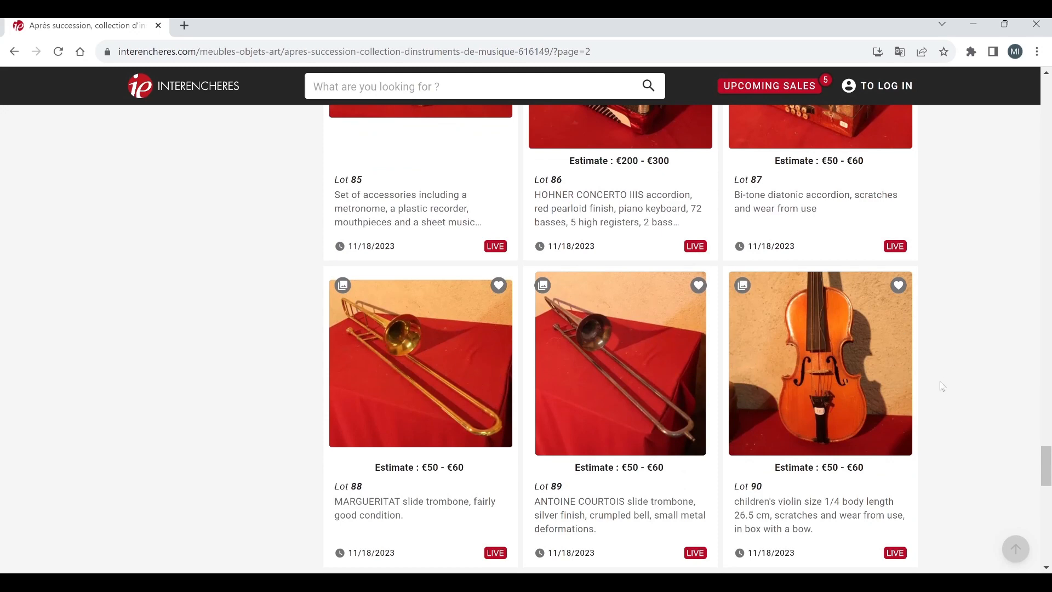
pyautogui.click(820, 363)
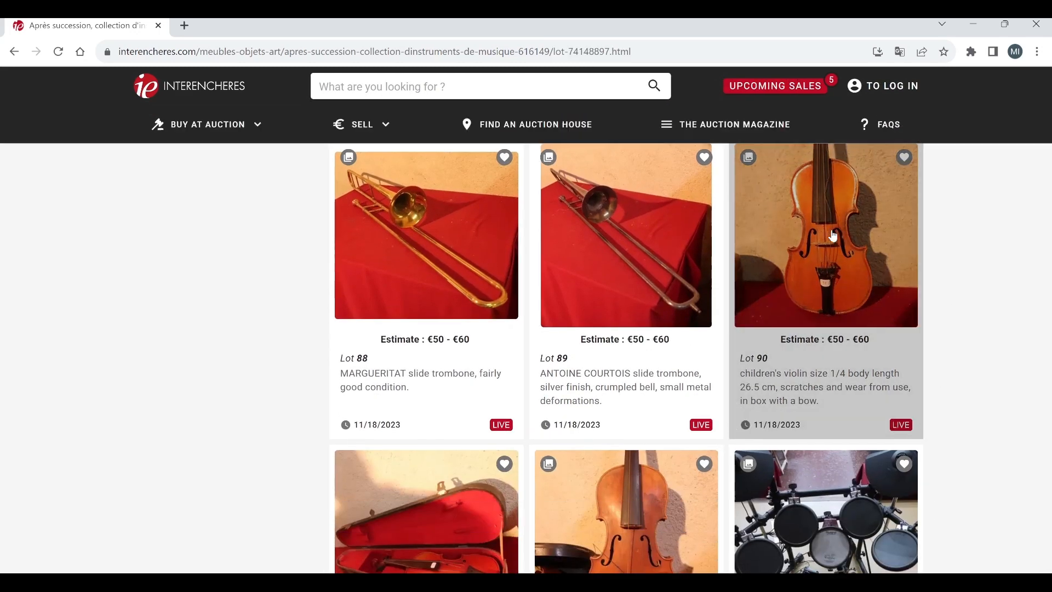
pyautogui.click(824, 235)
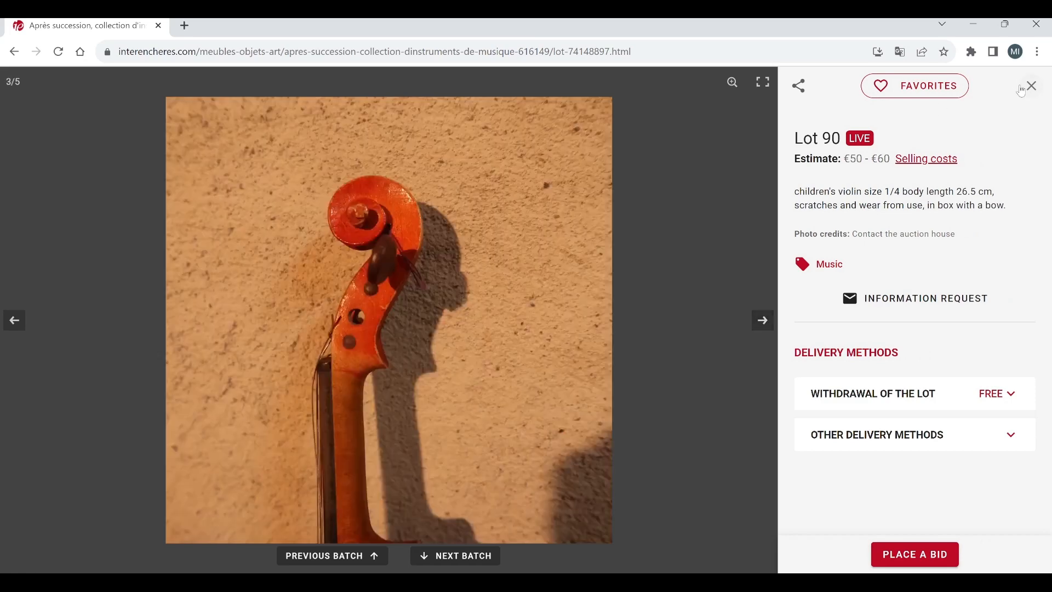
pyautogui.click(1033, 86)
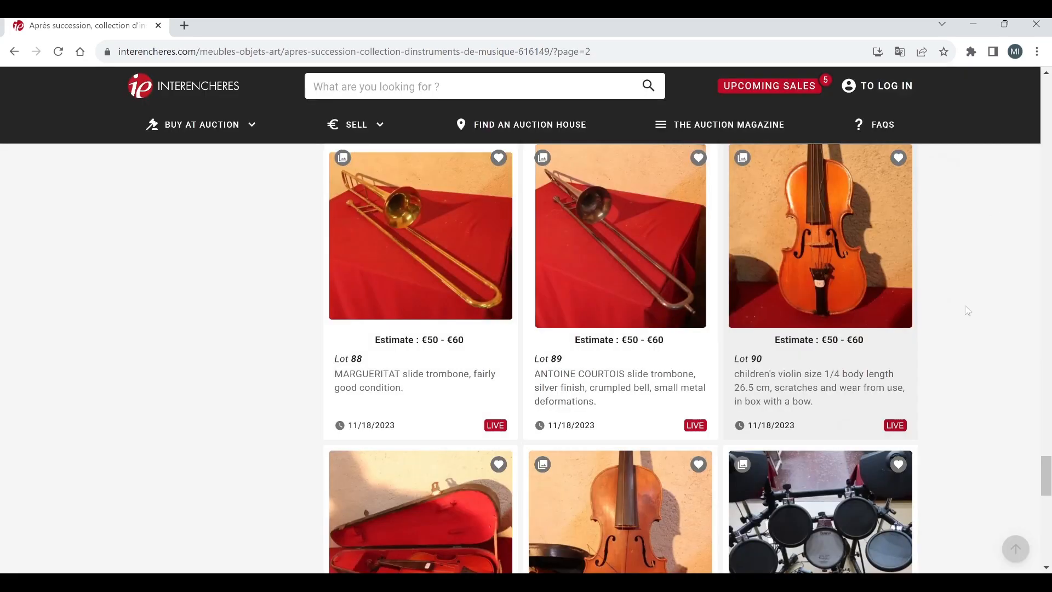
# Step: View the Lot 91 violin in its case, close it, and open the Lot 92 German violin
pyautogui.scroll(-3)
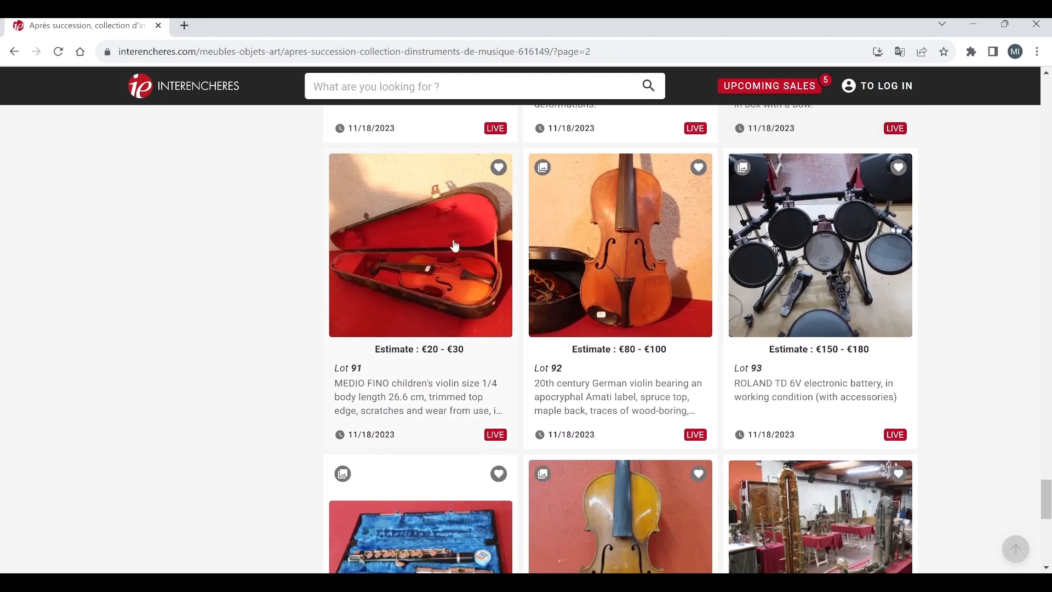
pyautogui.click(420, 244)
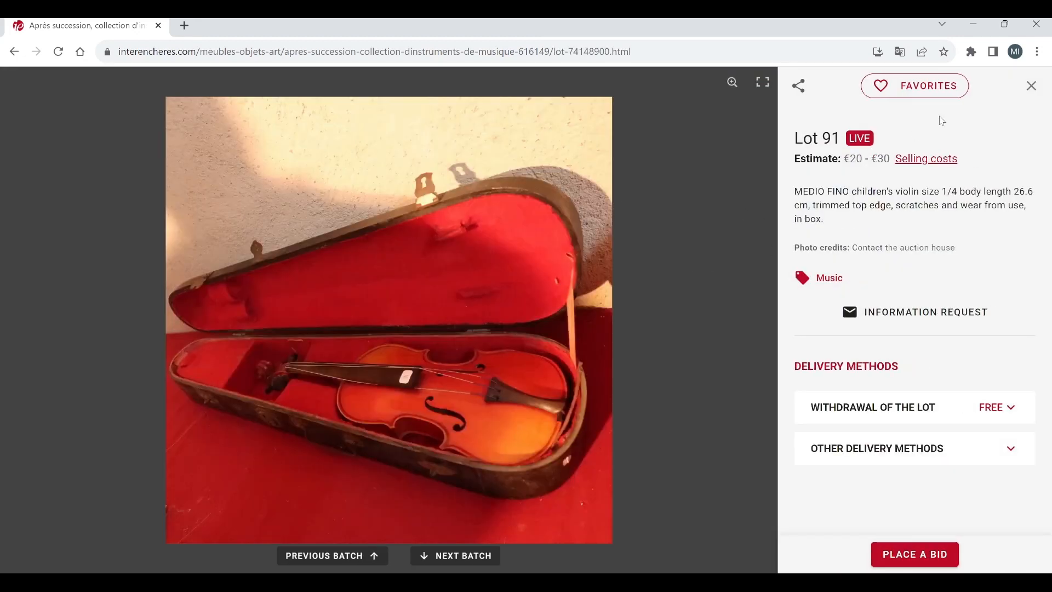
pyautogui.click(1032, 85)
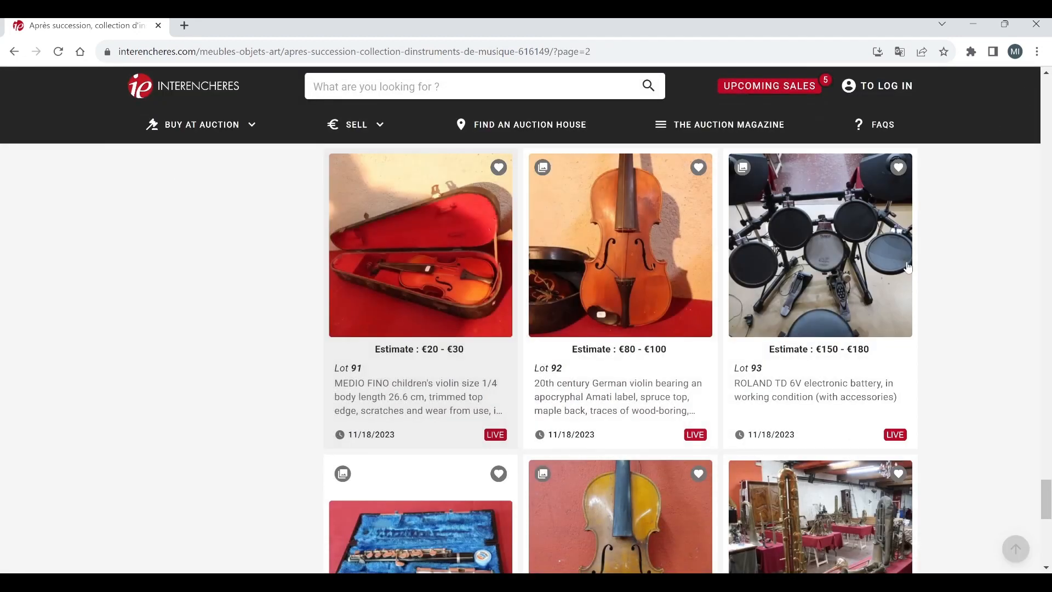
pyautogui.click(619, 244)
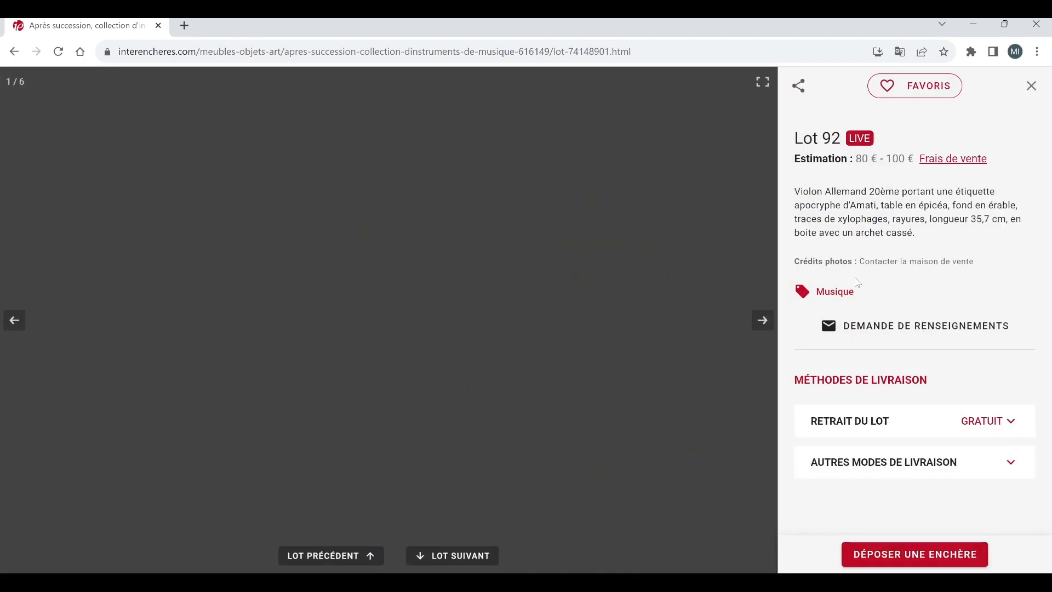
# Step: Cycle through all six photos of the Lot 92 German violin back to the first, then close it
pyautogui.click(762, 320)
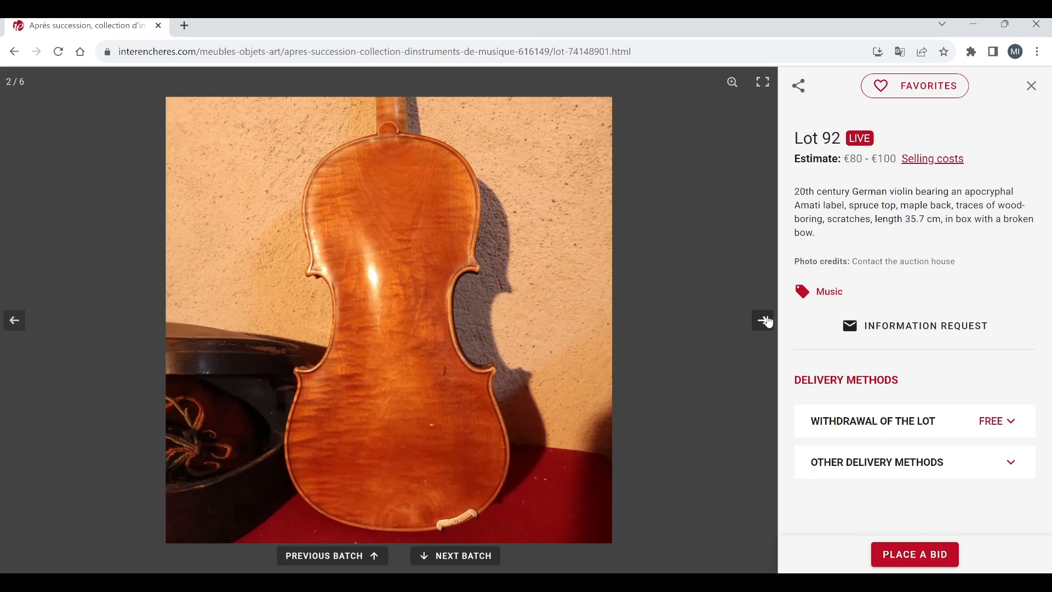
pyautogui.click(763, 320)
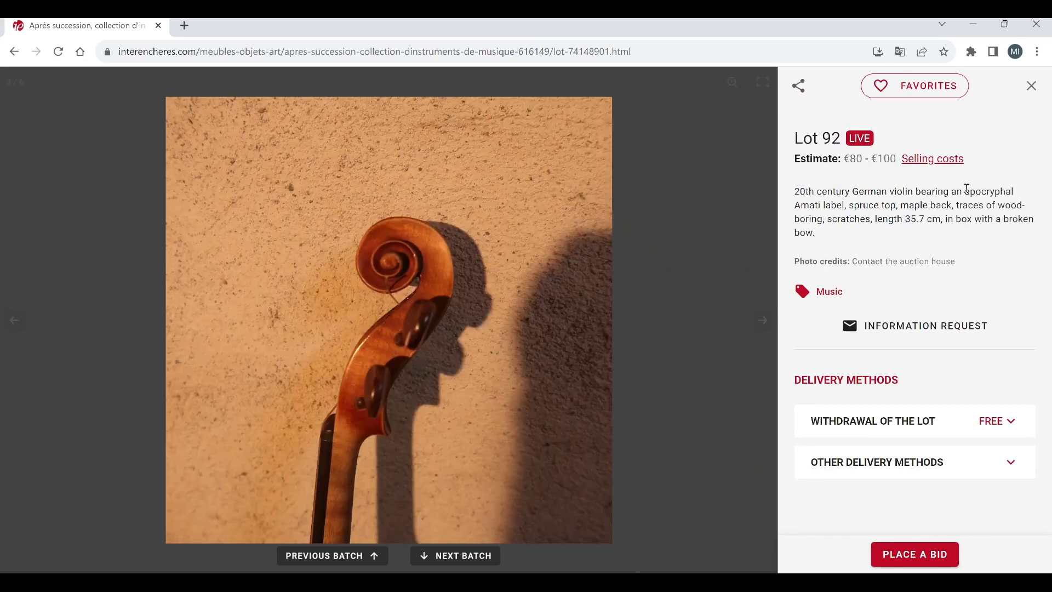
pyautogui.click(763, 320)
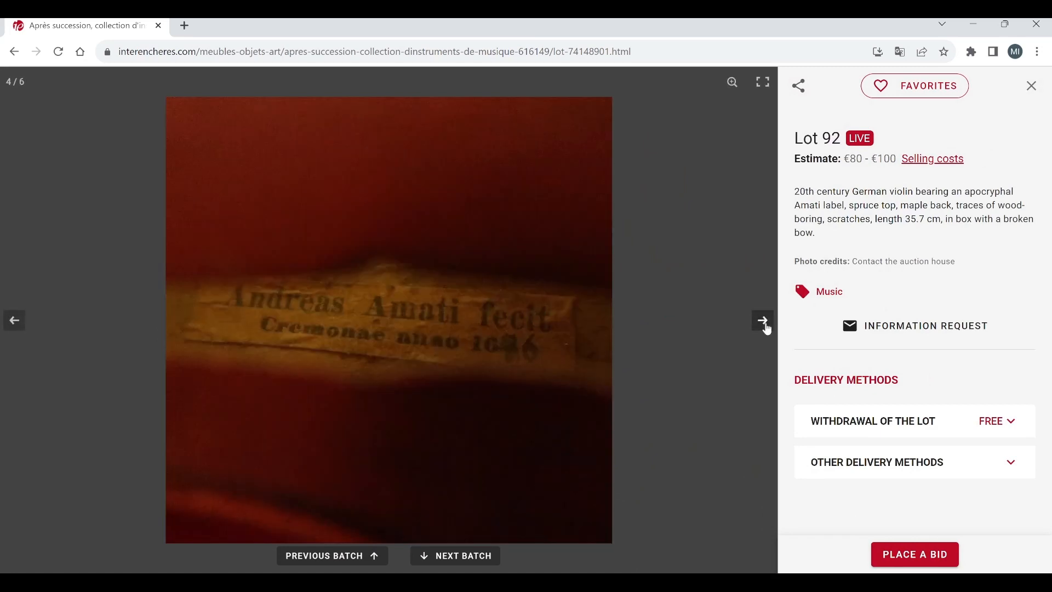
pyautogui.click(763, 320)
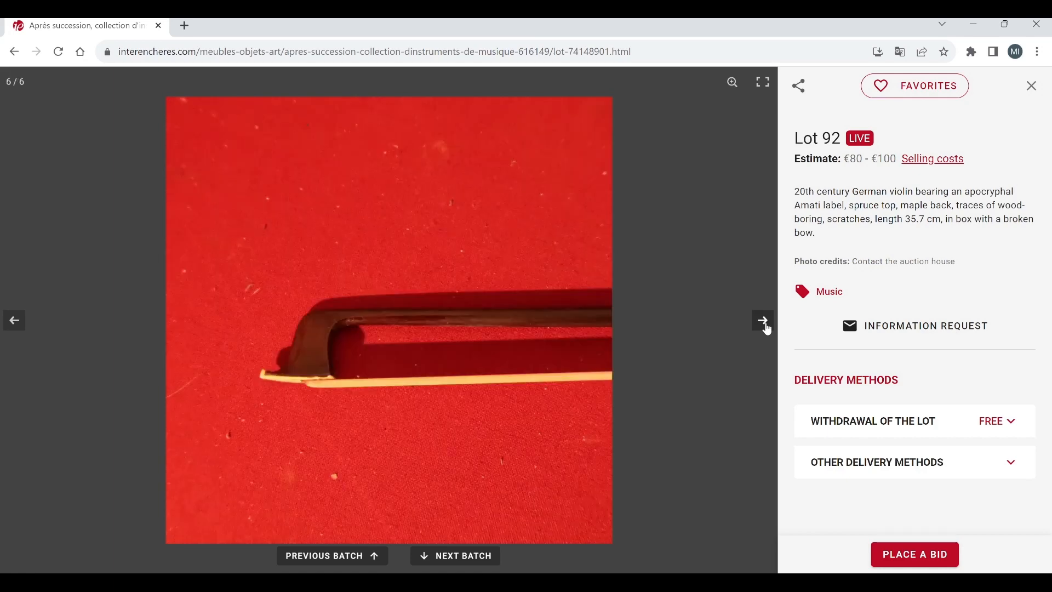
pyautogui.click(763, 320)
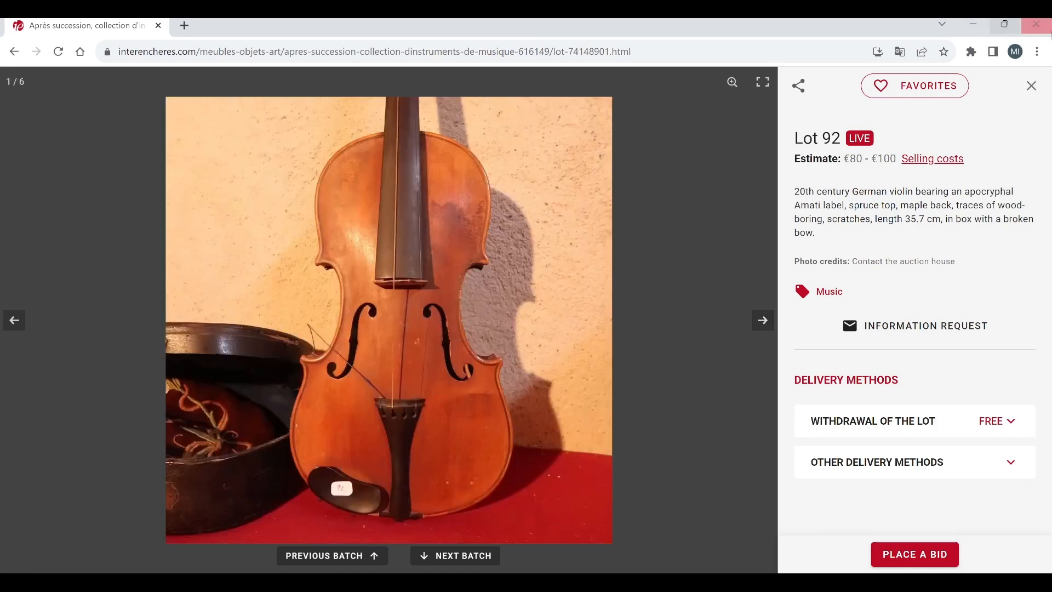
pyautogui.click(1032, 85)
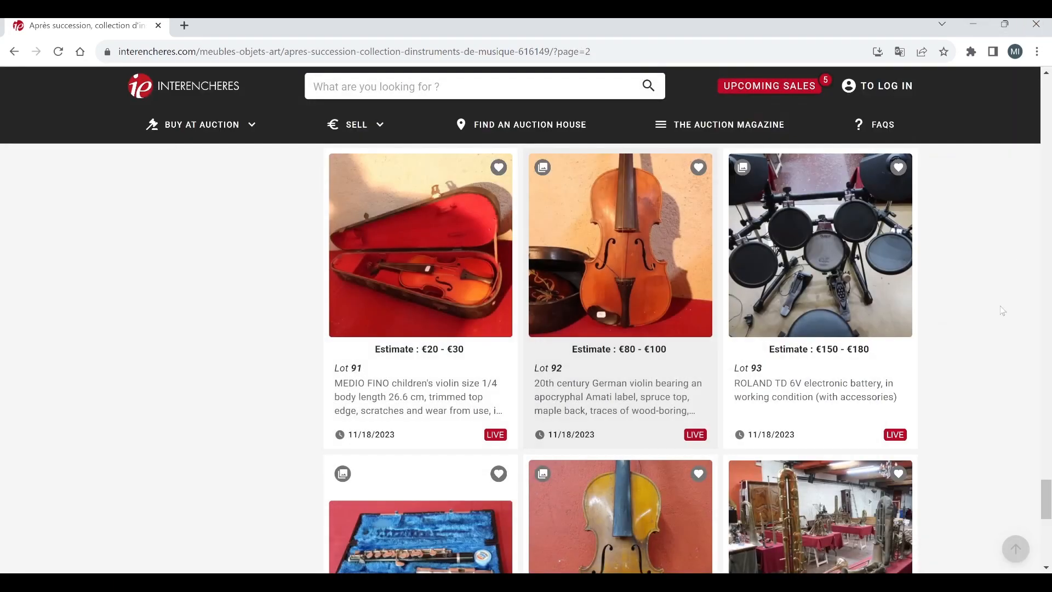
# Step: View Lot 95's old violin, its open case and its back, then return to the listing at Lots 94–96
pyautogui.scroll(-3)
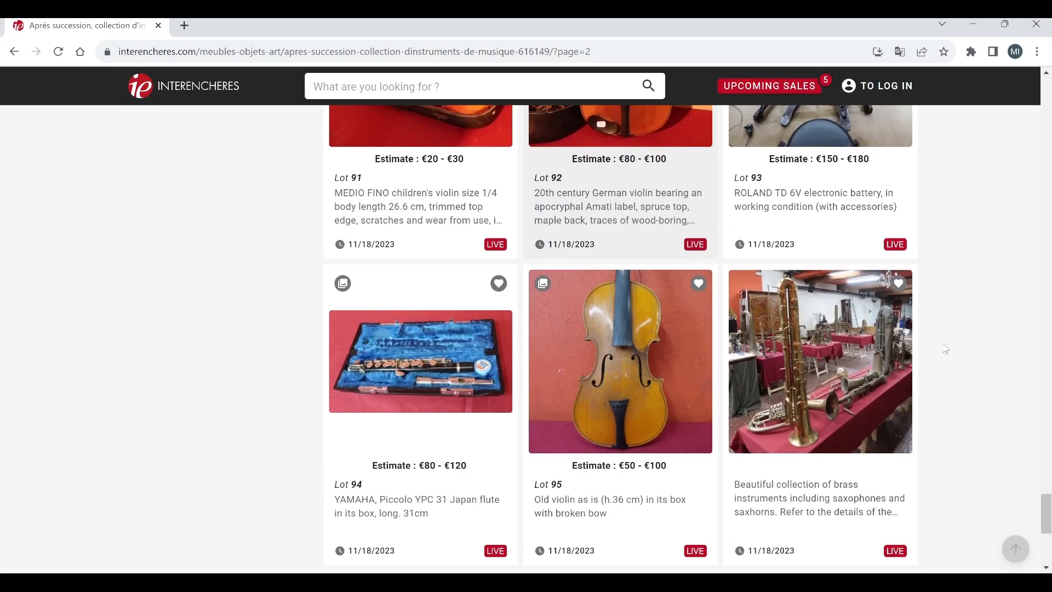
pyautogui.scroll(-3)
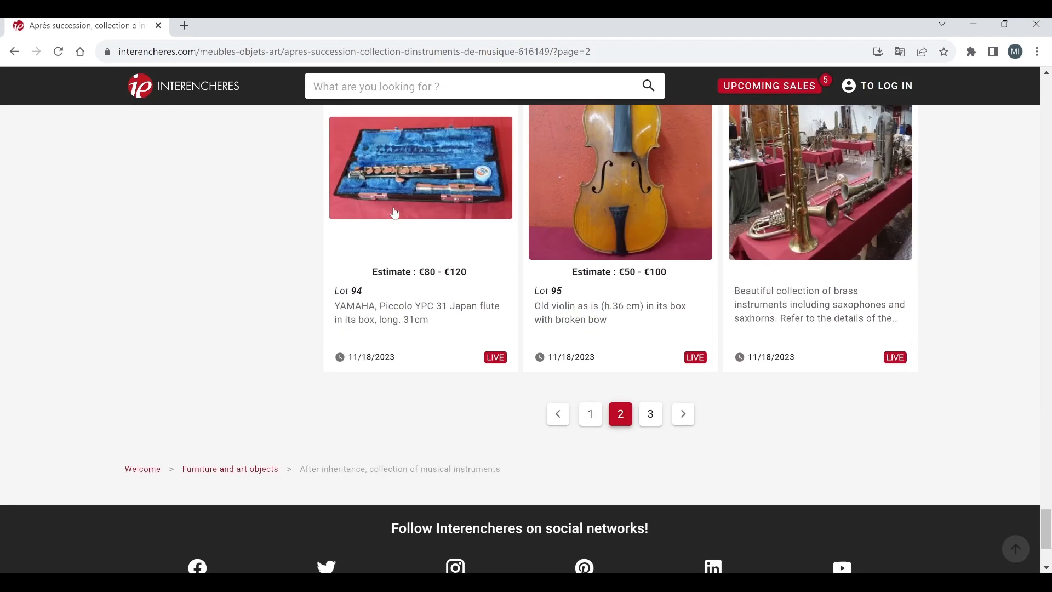
pyautogui.scroll(3)
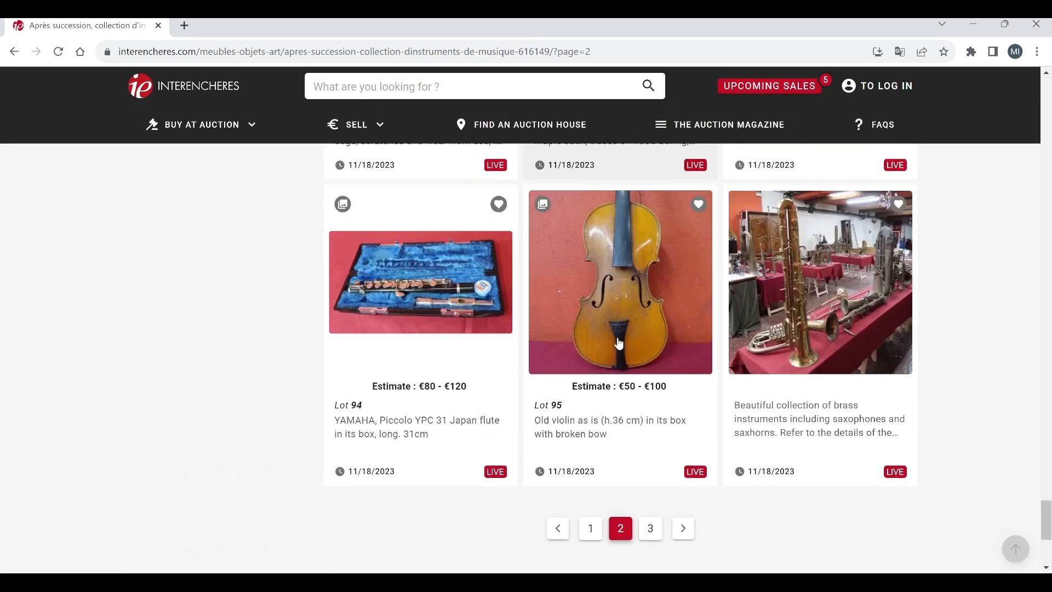
pyautogui.click(620, 281)
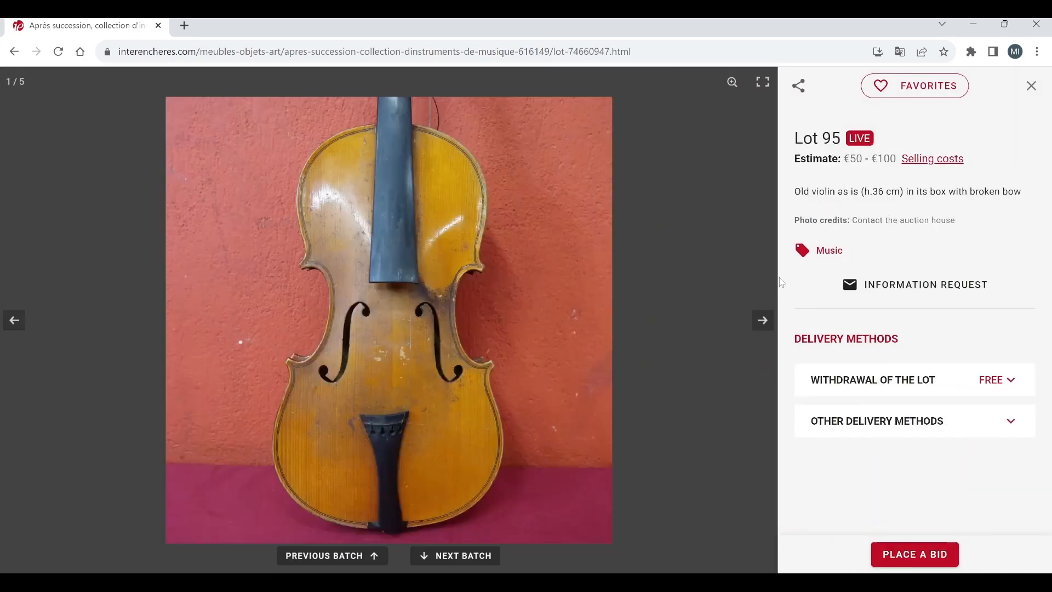
pyautogui.click(762, 320)
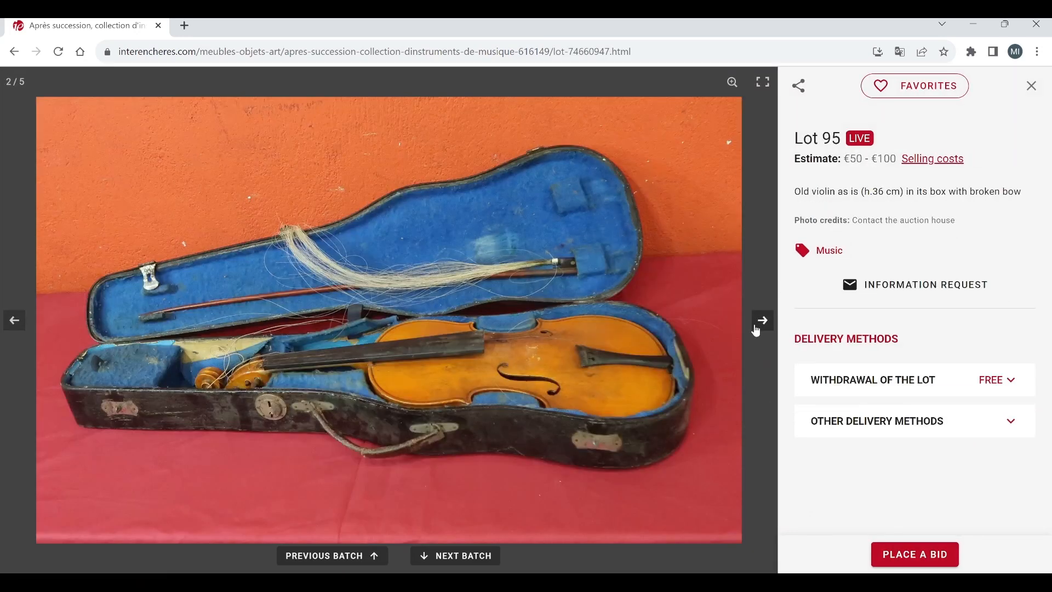
pyautogui.click(762, 320)
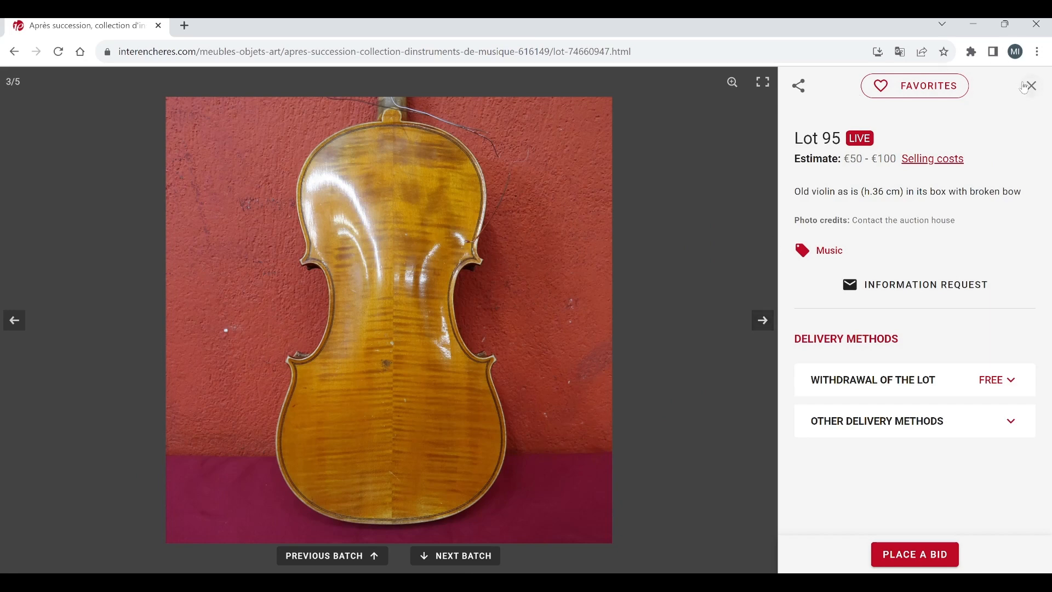
pyautogui.click(1032, 85)
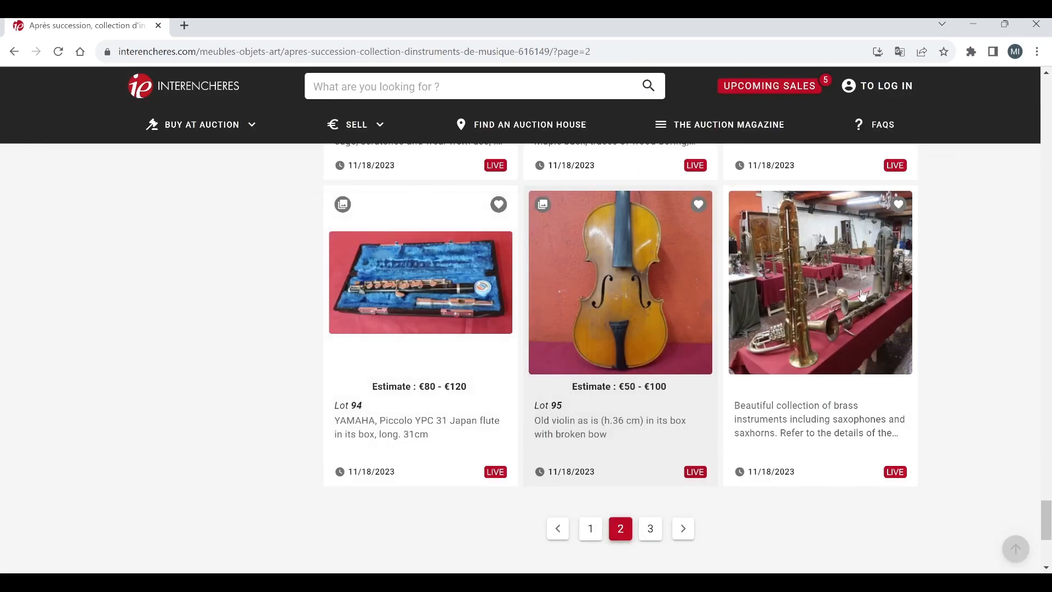
# Step: Move to page 3 of the lots and close the brass collection lot shown there
pyautogui.click(825, 281)
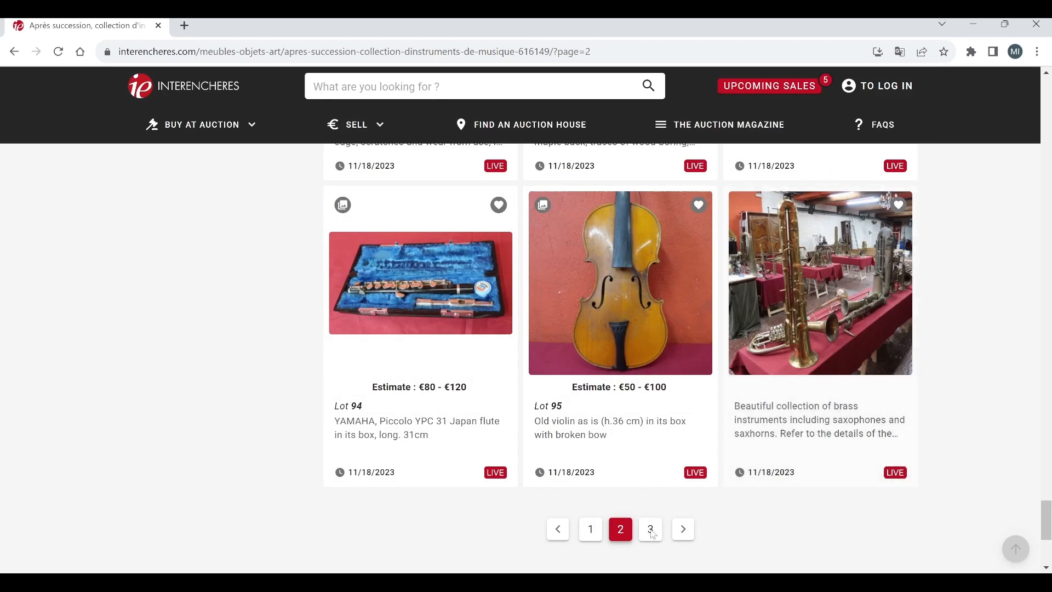
pyautogui.click(650, 528)
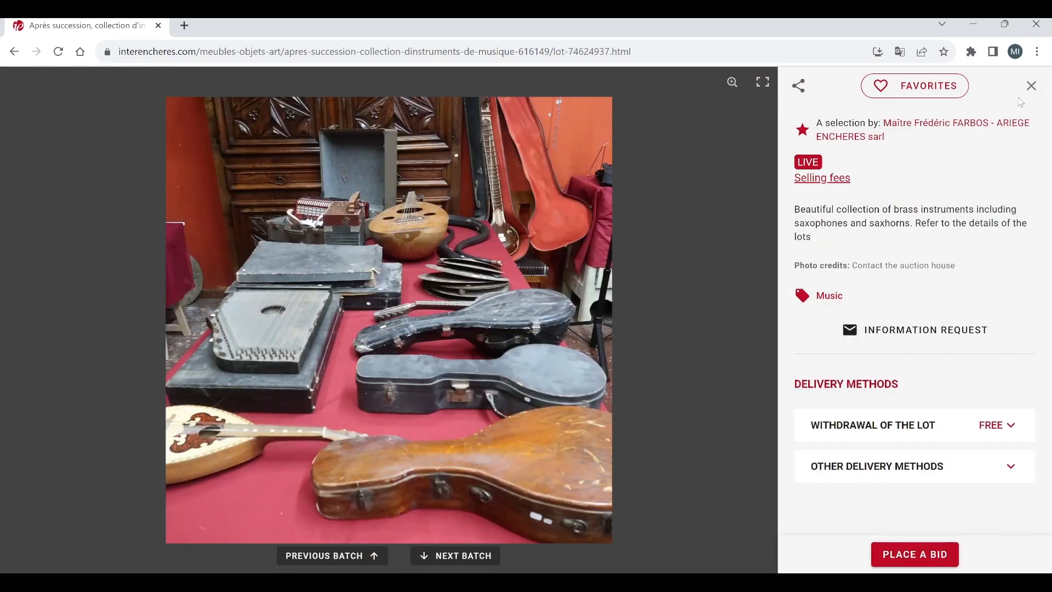
pyautogui.click(1032, 85)
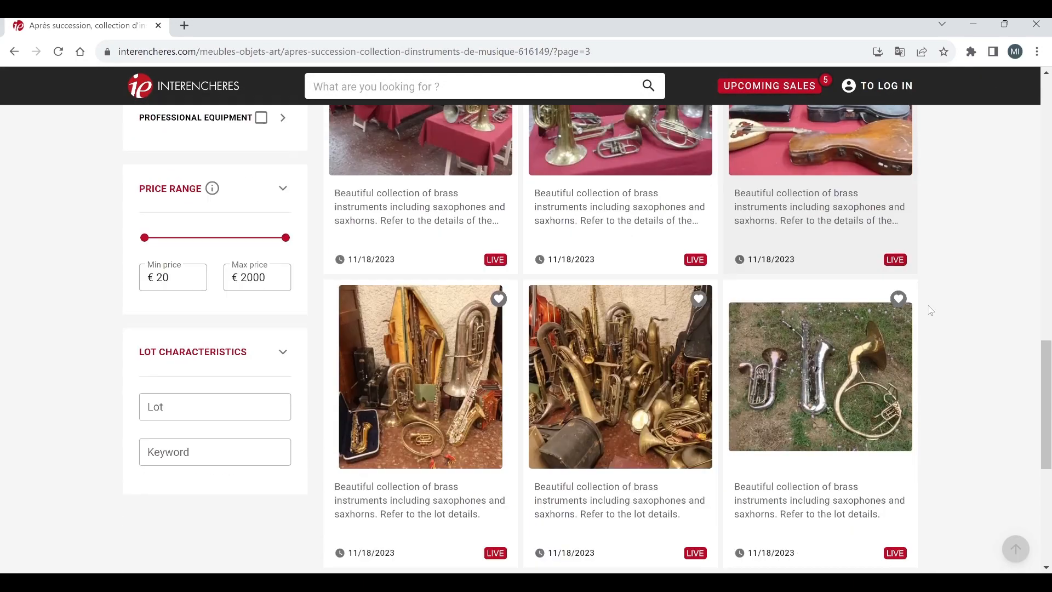
# Step: Step through the brass-instrument collection lots to the final lot of the sale, then close the viewer
pyautogui.click(820, 376)
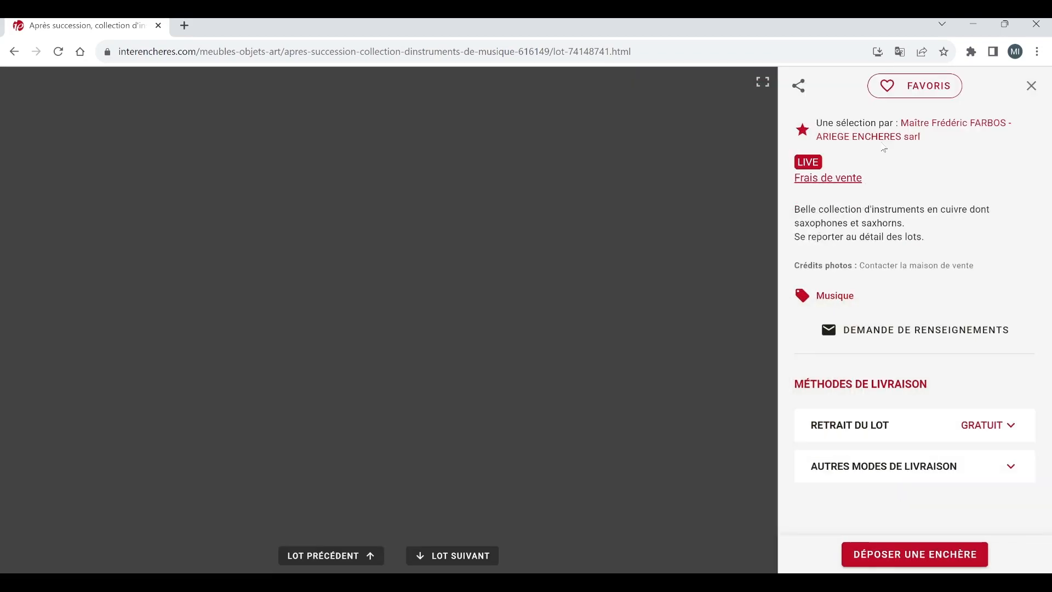
pyautogui.click(1031, 85)
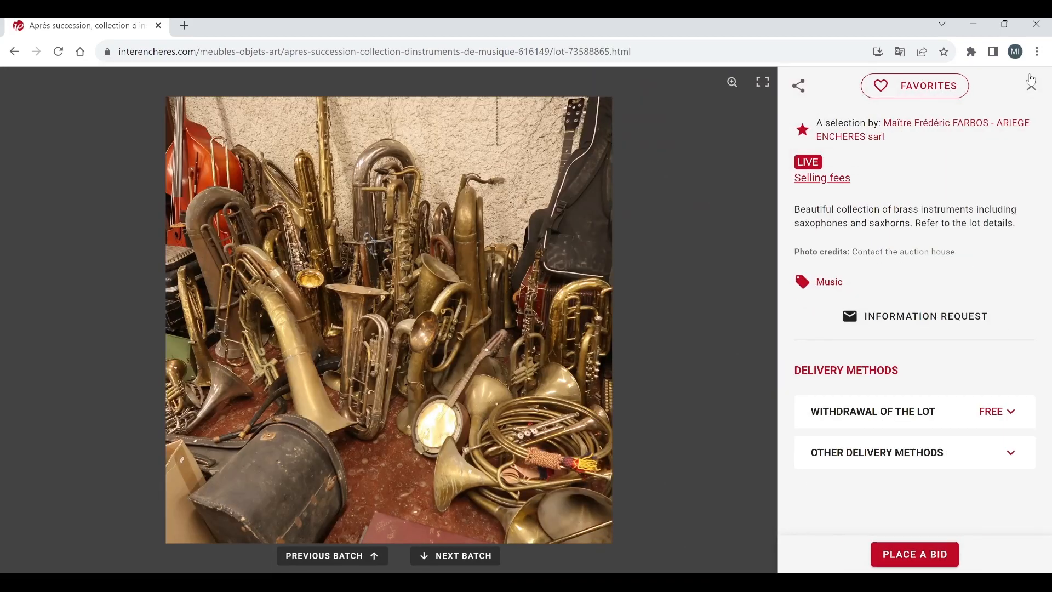
pyautogui.click(14, 52)
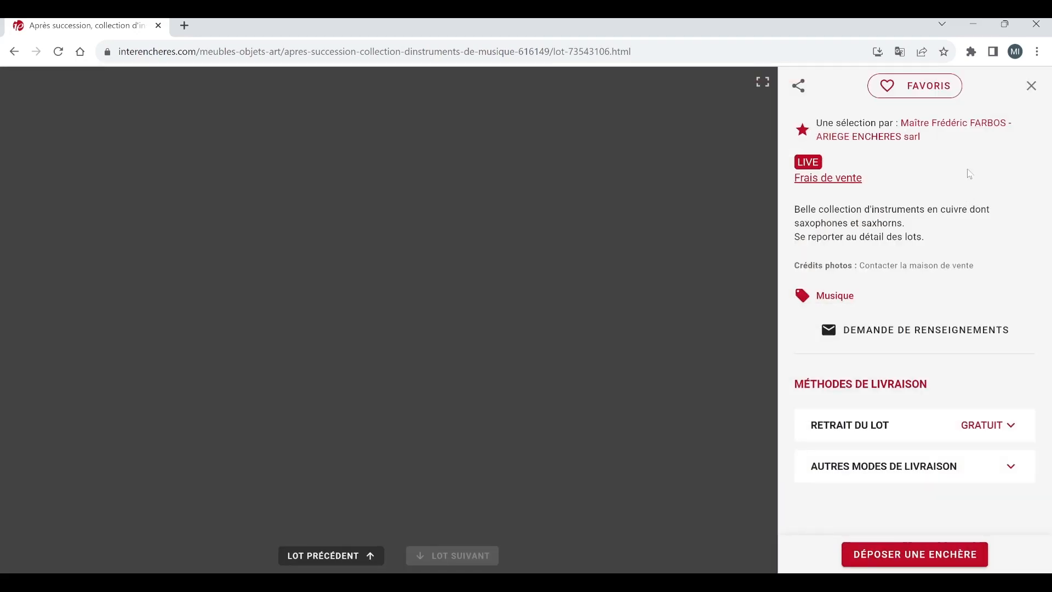
pyautogui.click(1032, 86)
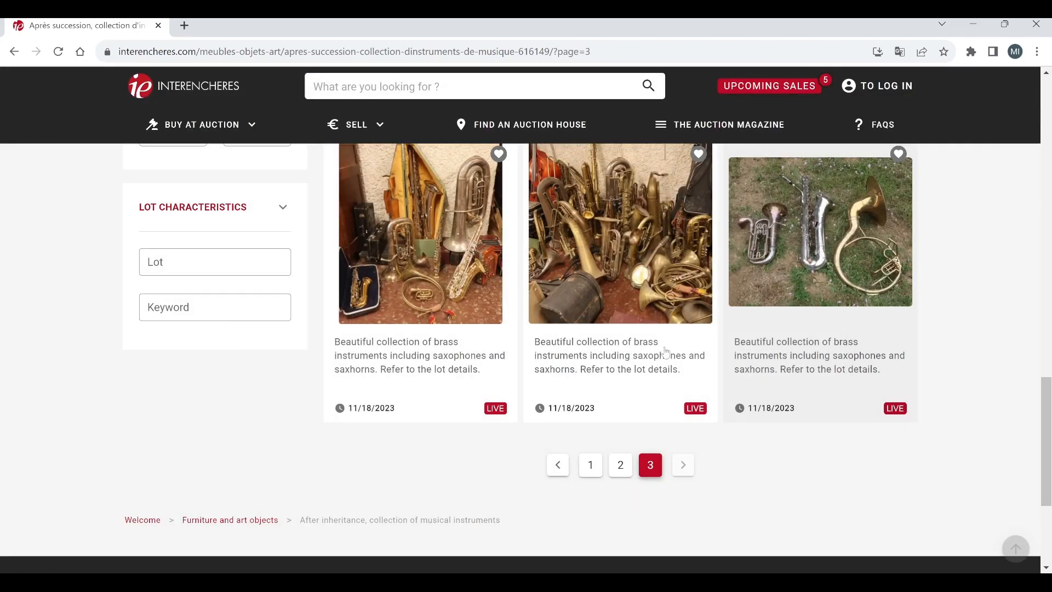
# Step: Scroll back to the sale page's title, date, Pamiers location and General Informations section
pyautogui.scroll(-3)
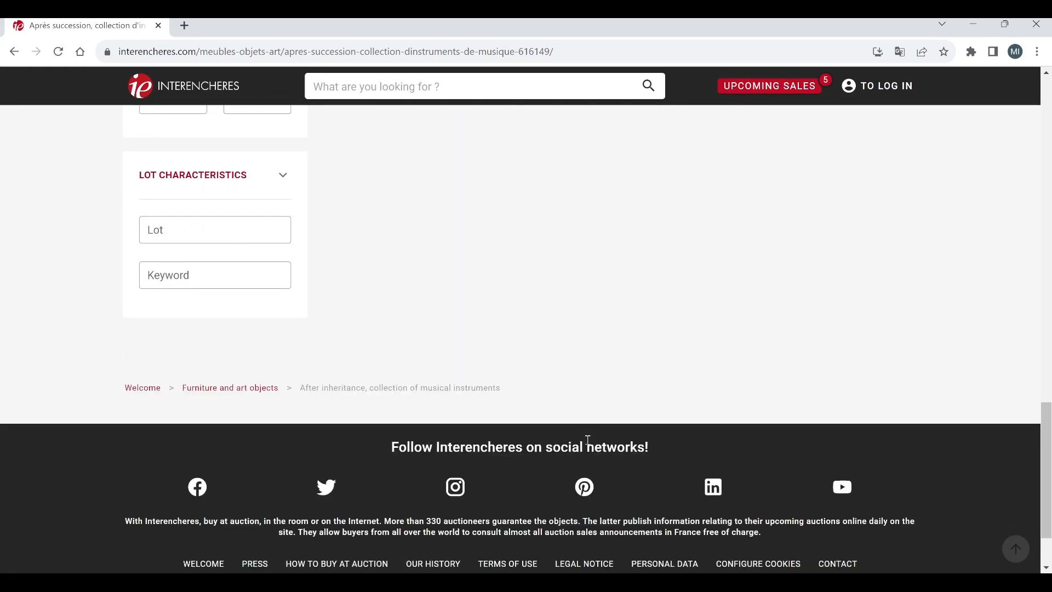
pyautogui.scroll(3)
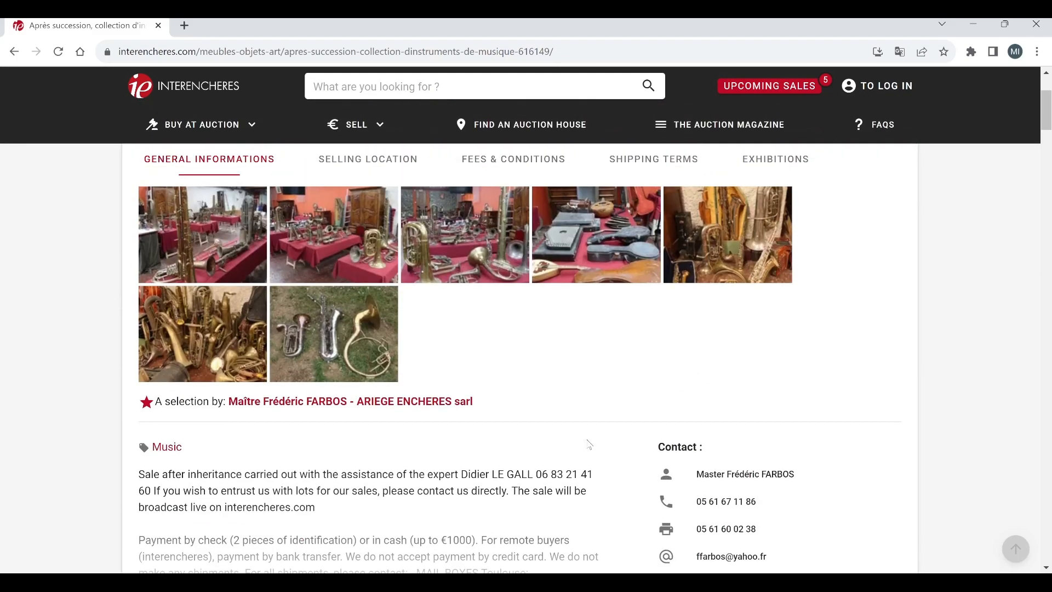
pyautogui.scroll(3)
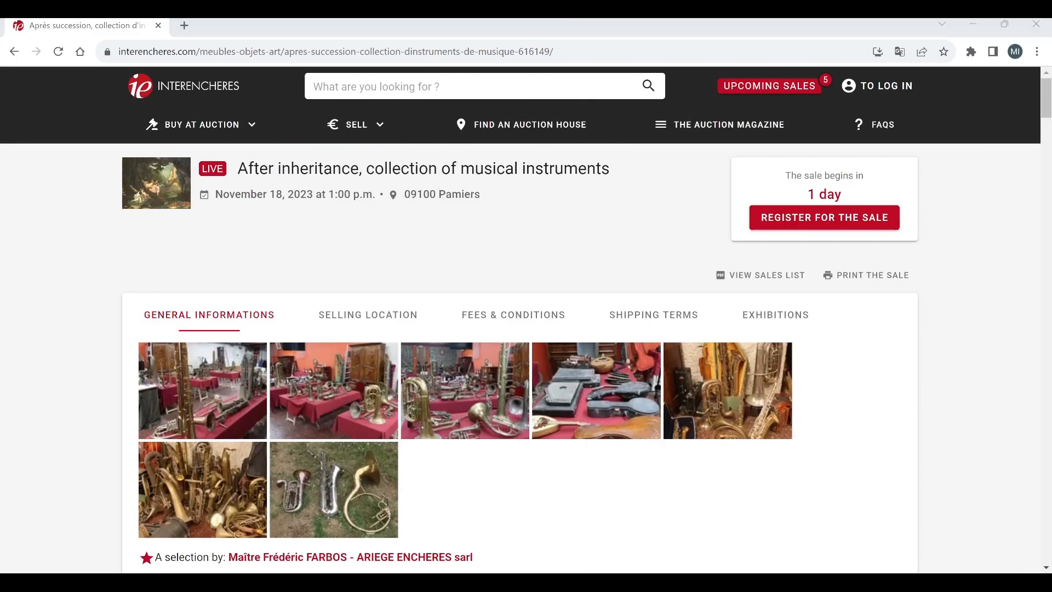